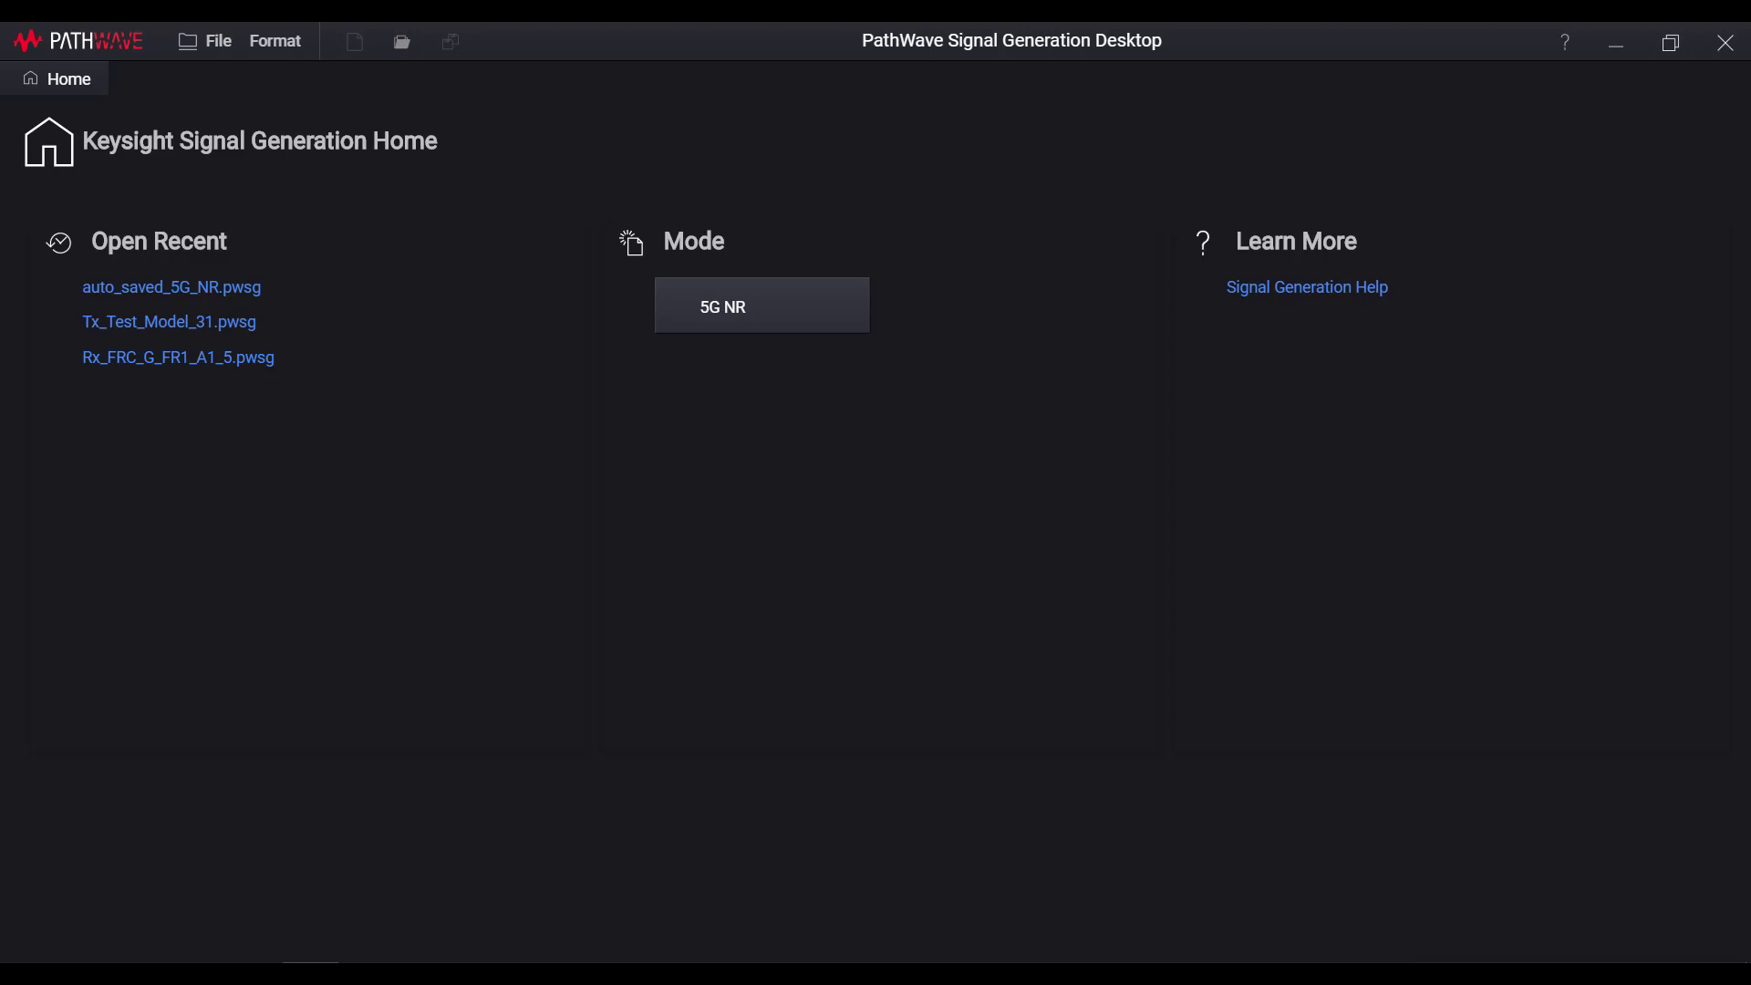
# Start a new 5G NR session and view its Waveform and Hardware settings.
pyautogui.click(760, 305)
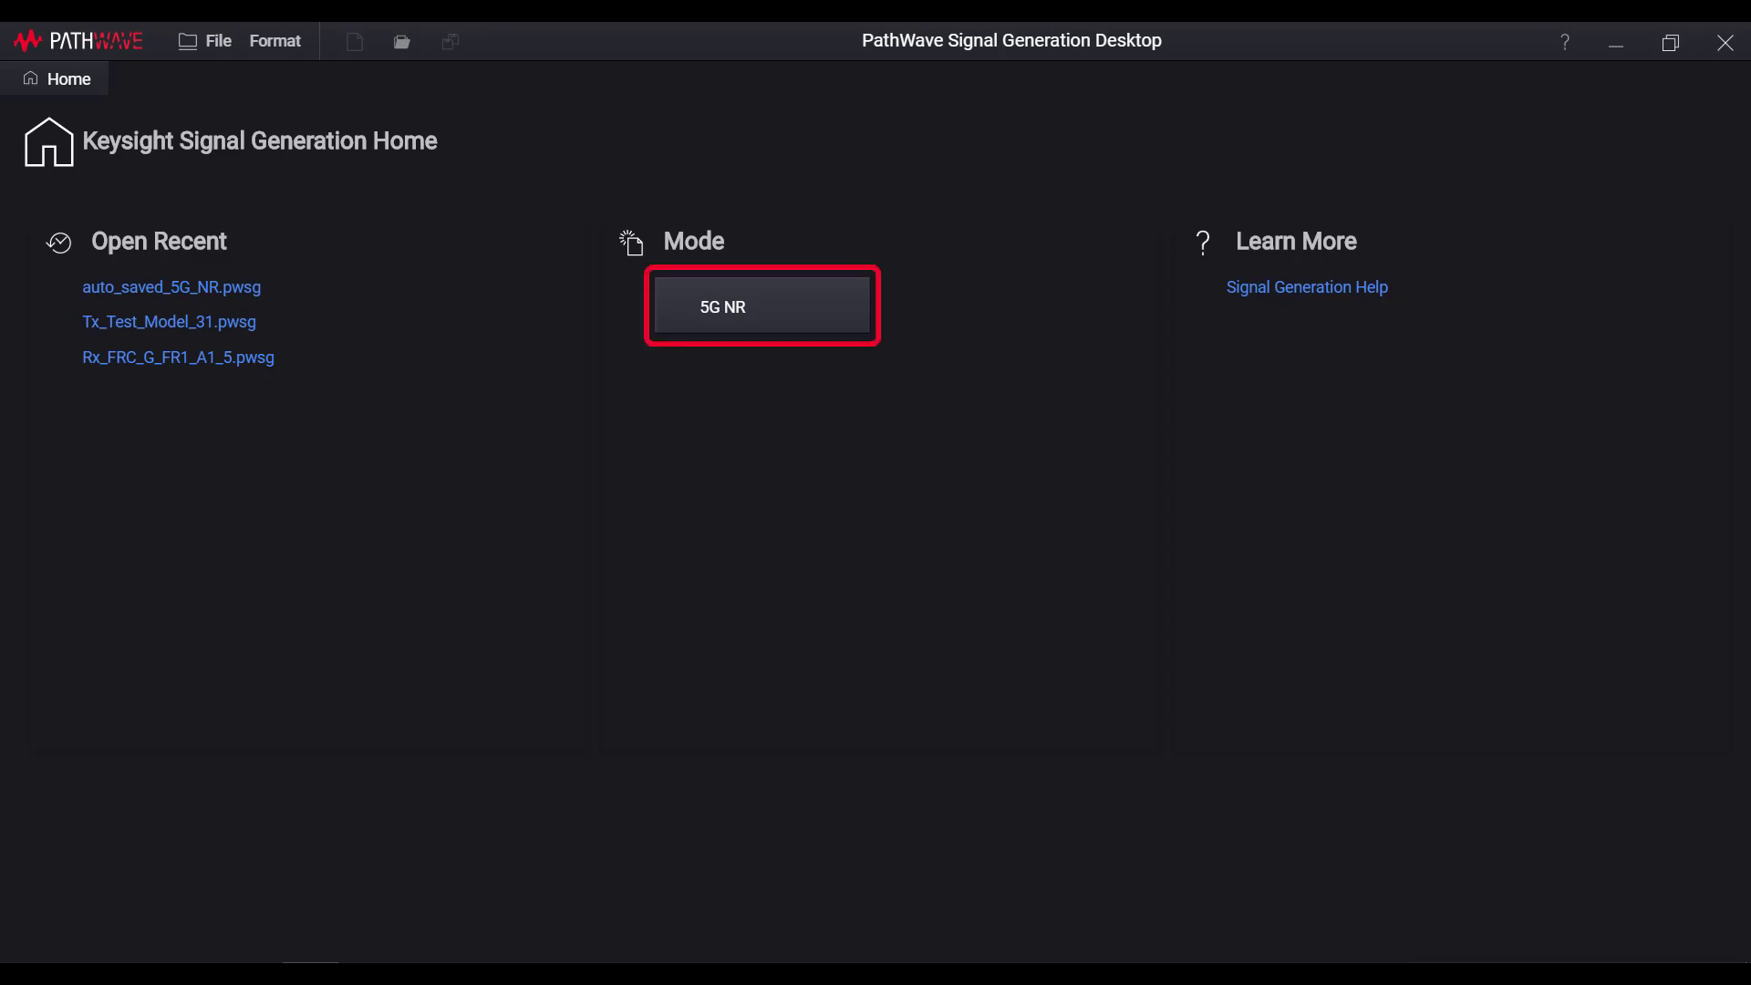
pyautogui.click(762, 306)
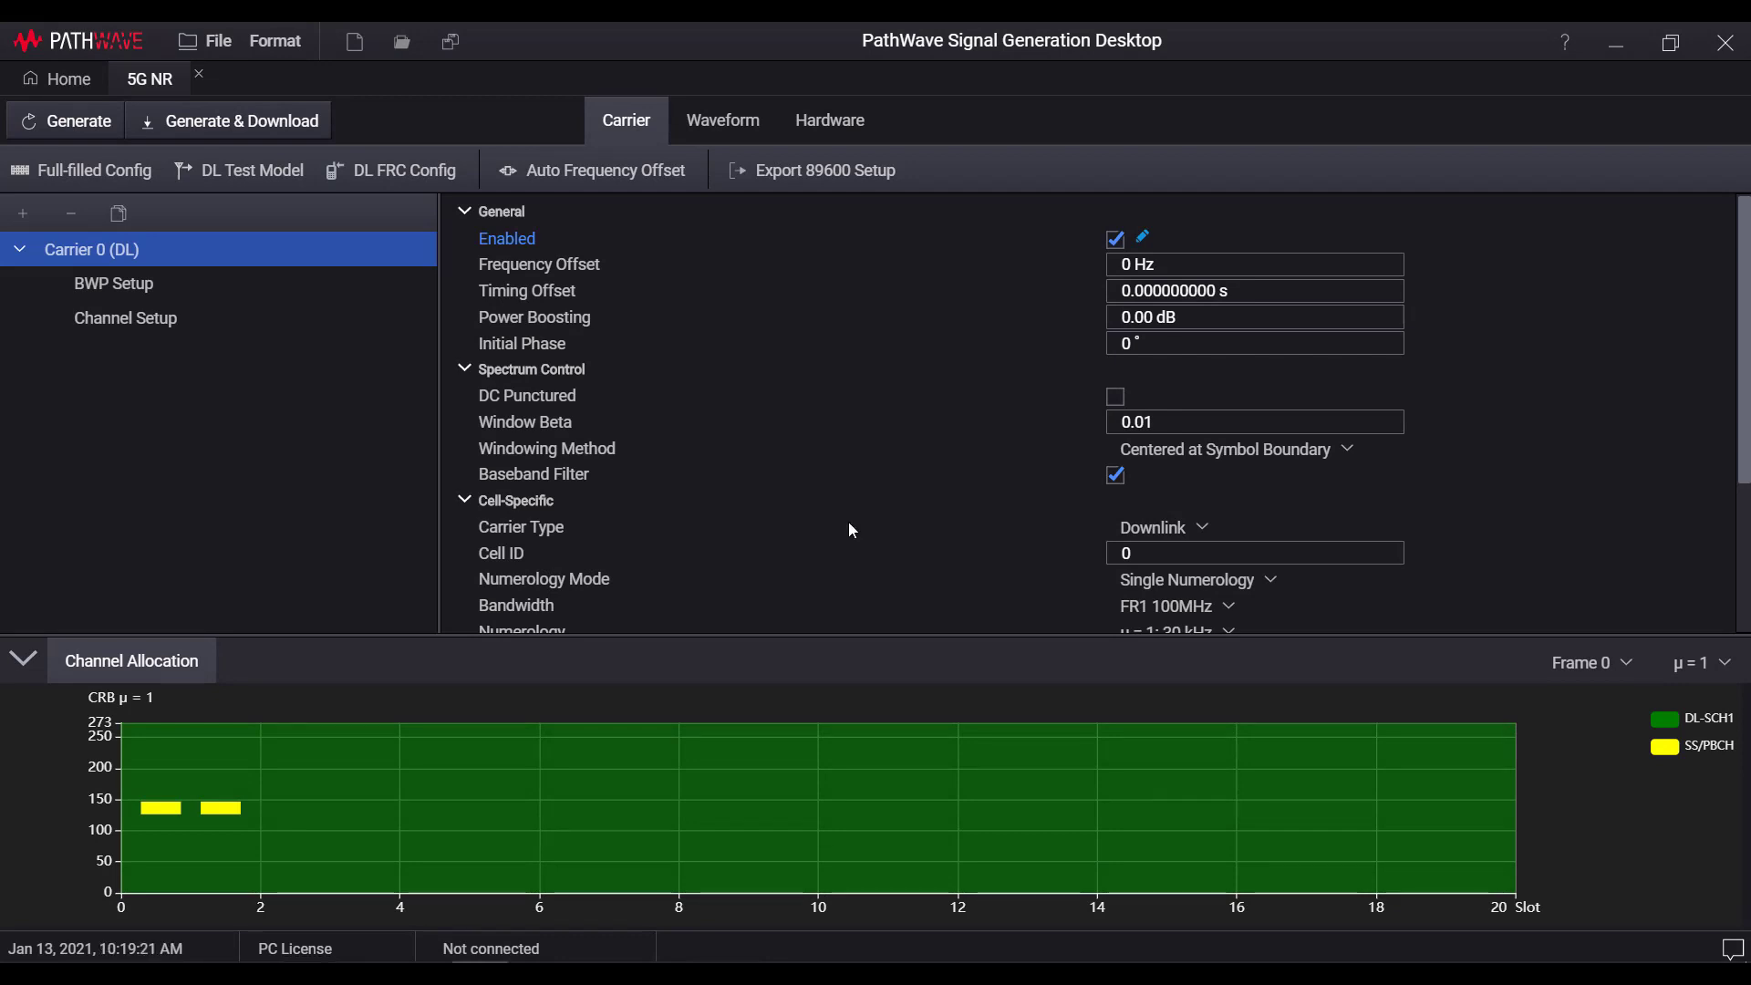
pyautogui.moveTo(650, 144)
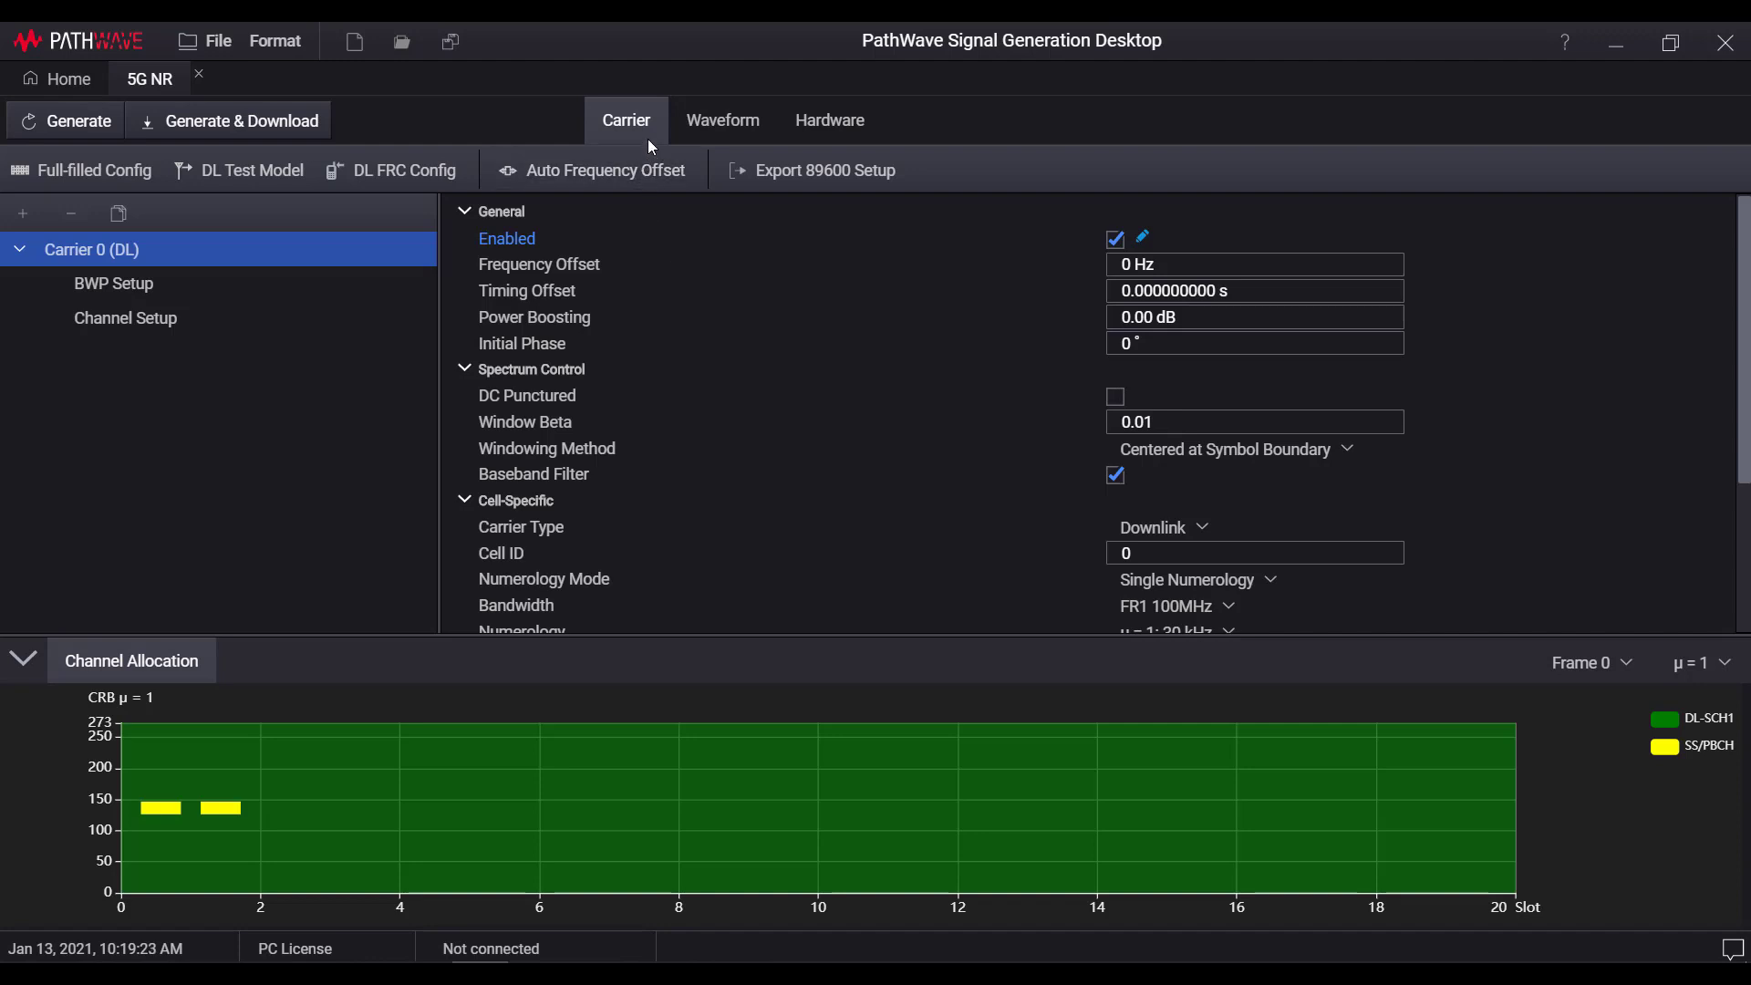
pyautogui.click(721, 120)
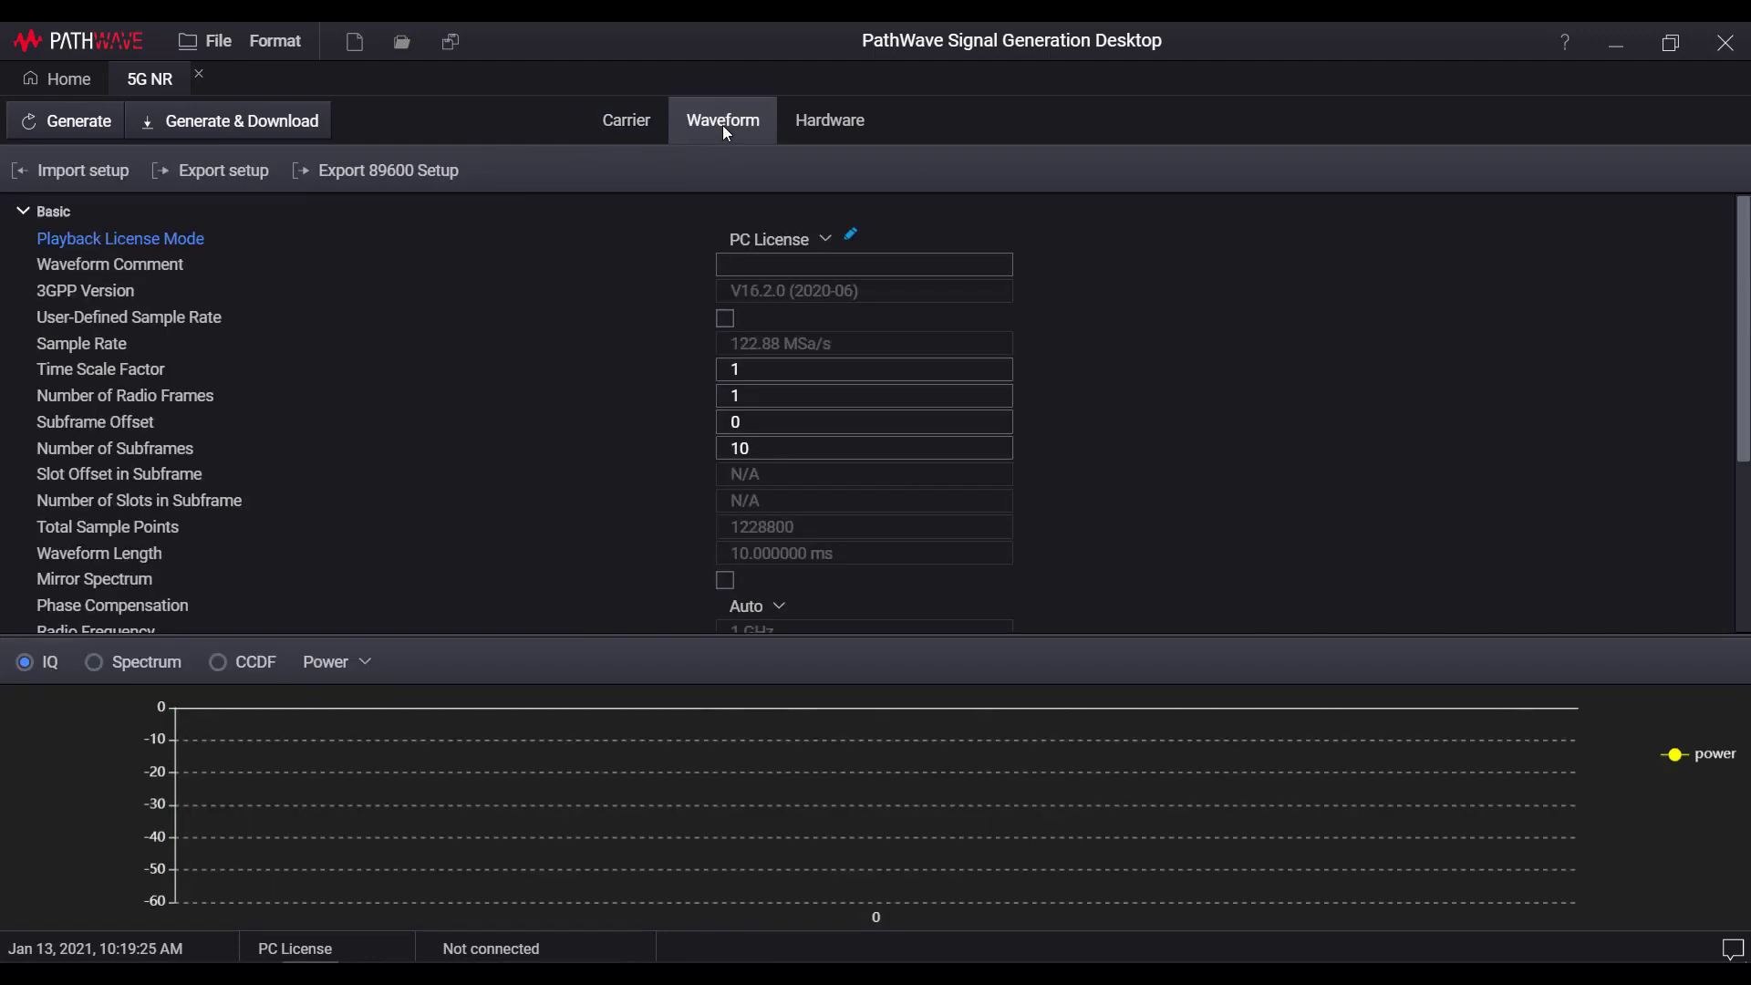
pyautogui.click(829, 120)
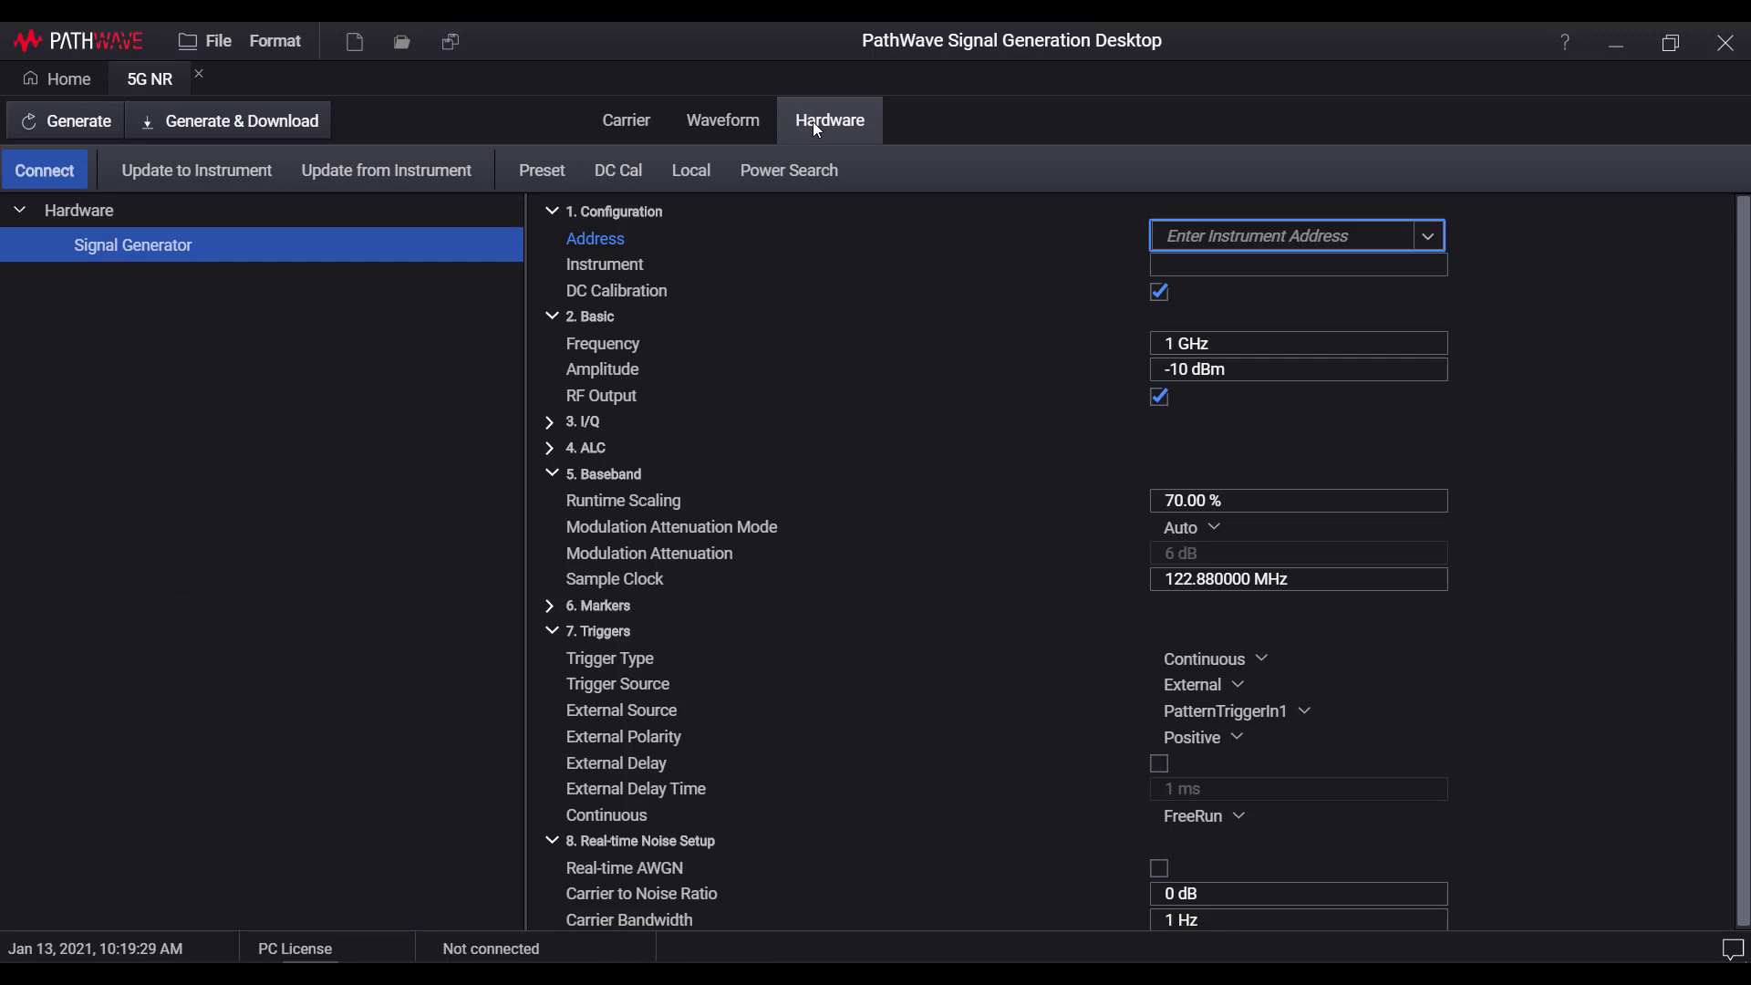
# Connect to the signal generator at TCPIP0::146.208.235.232::inst0::INSTR.
pyautogui.click(1427, 234)
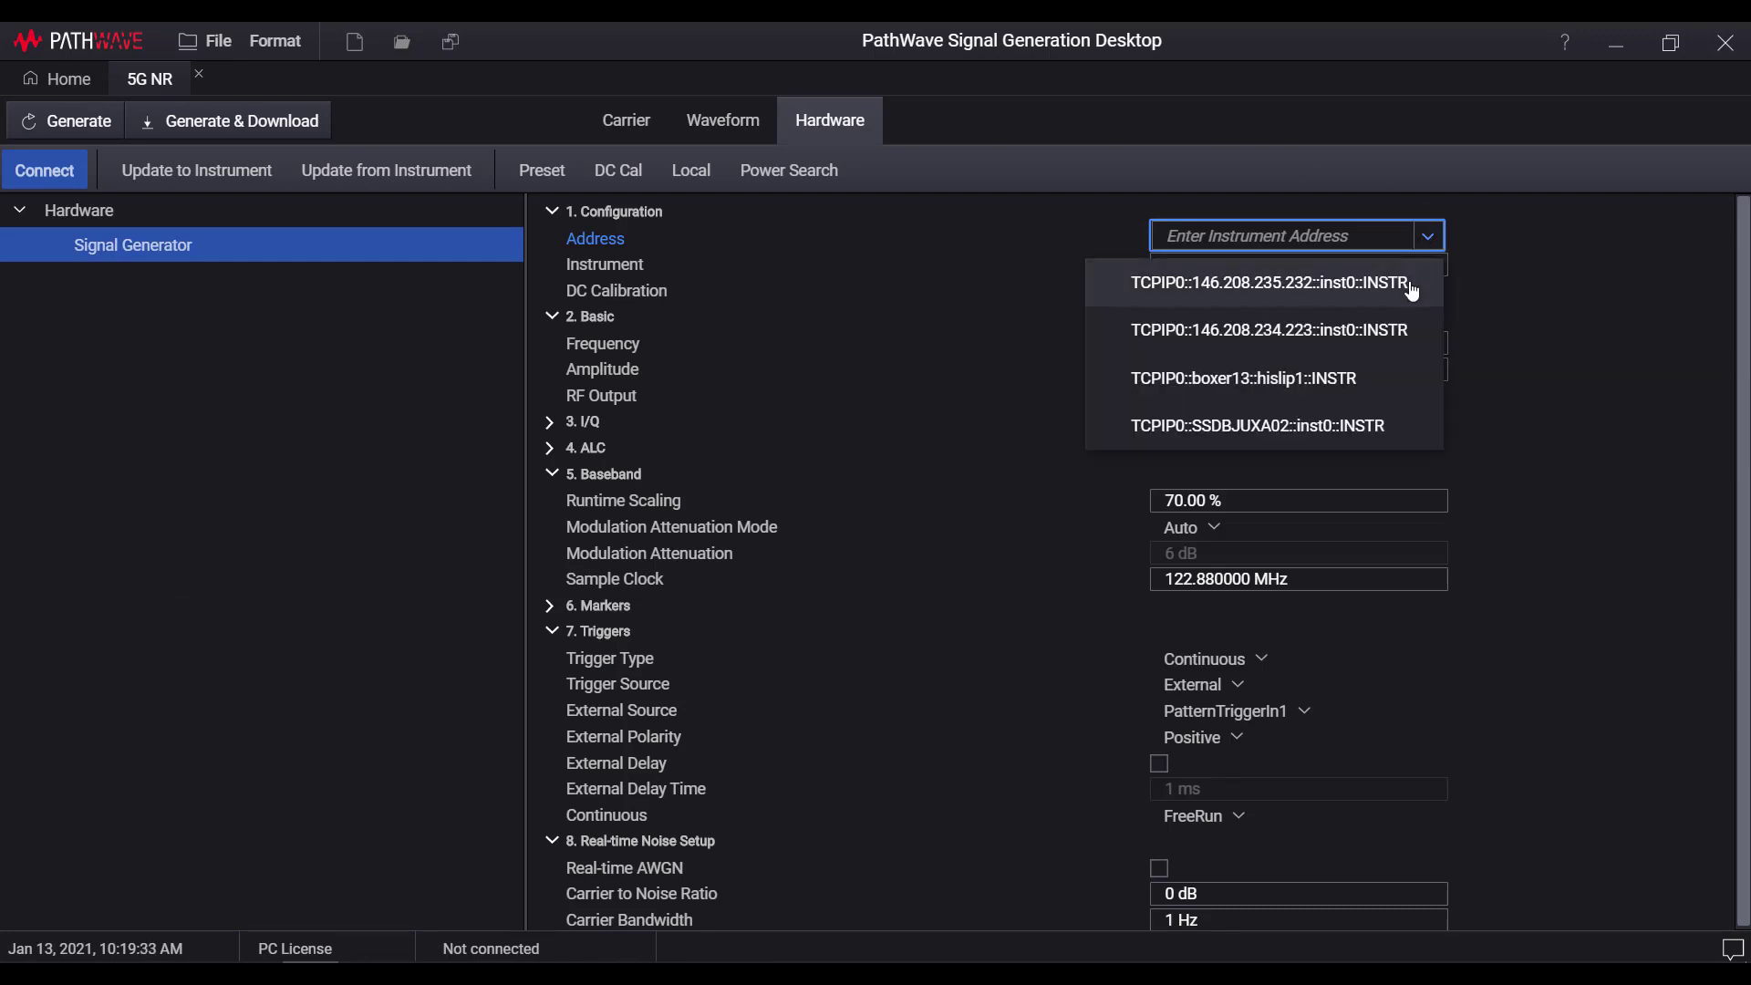
pyautogui.click(1265, 283)
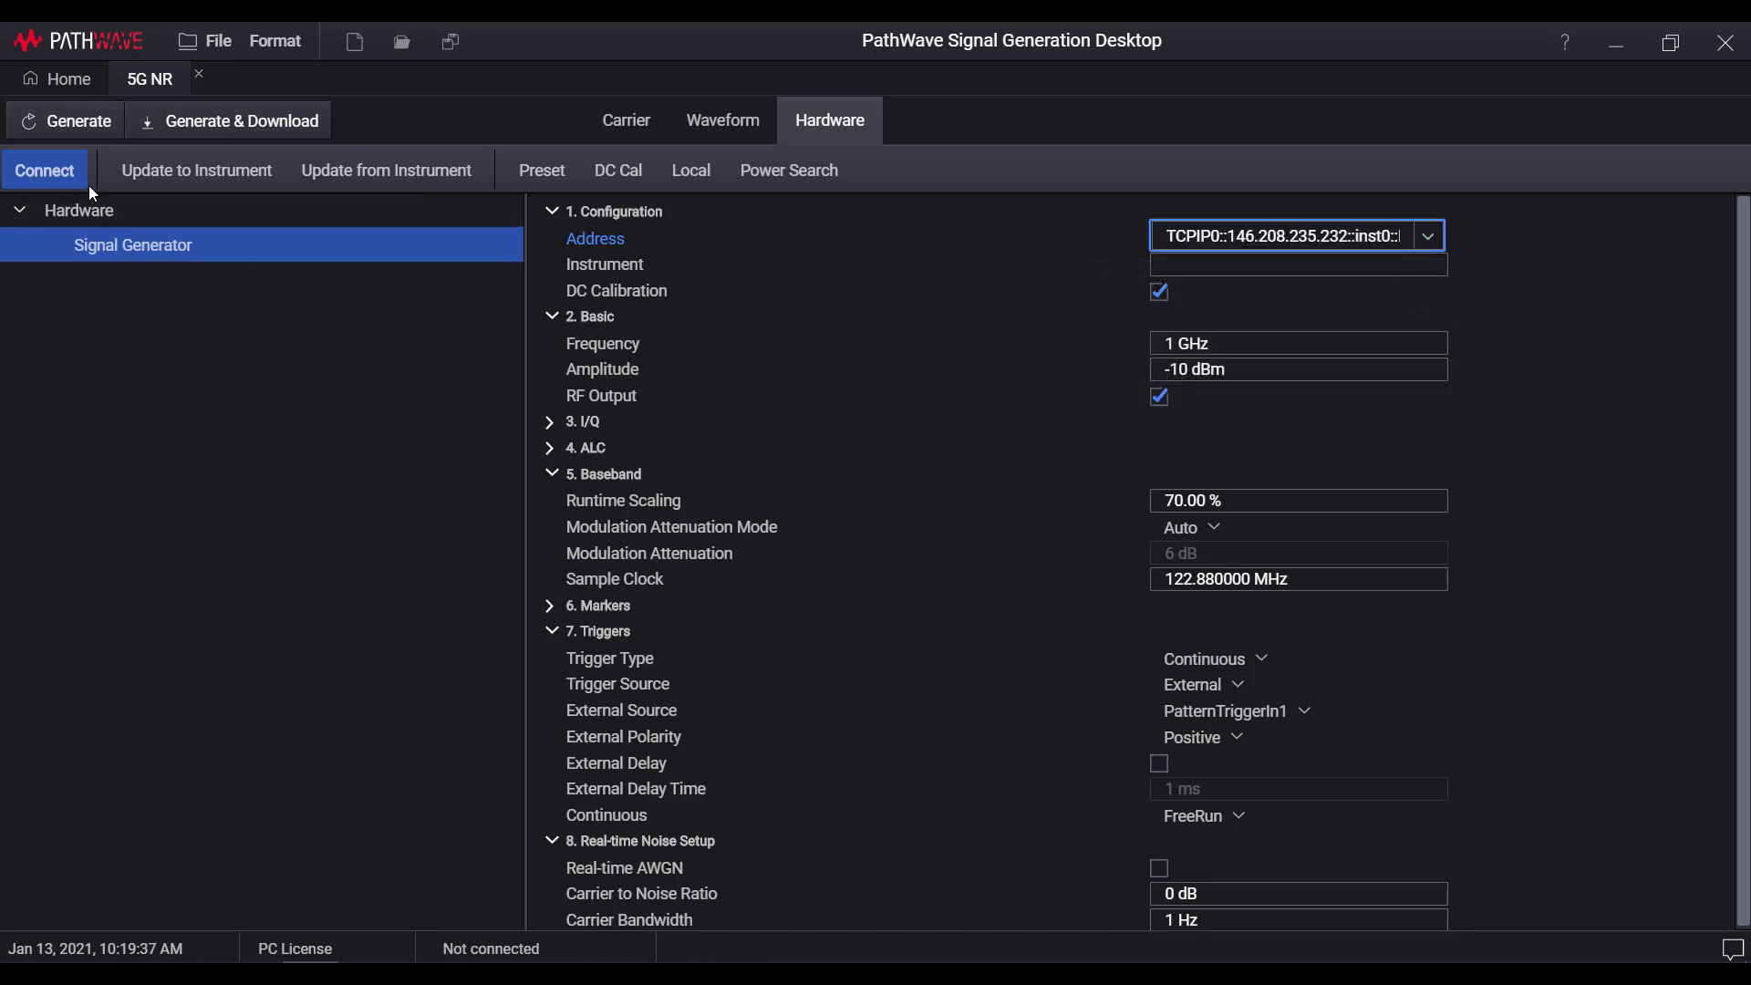
pyautogui.click(45, 170)
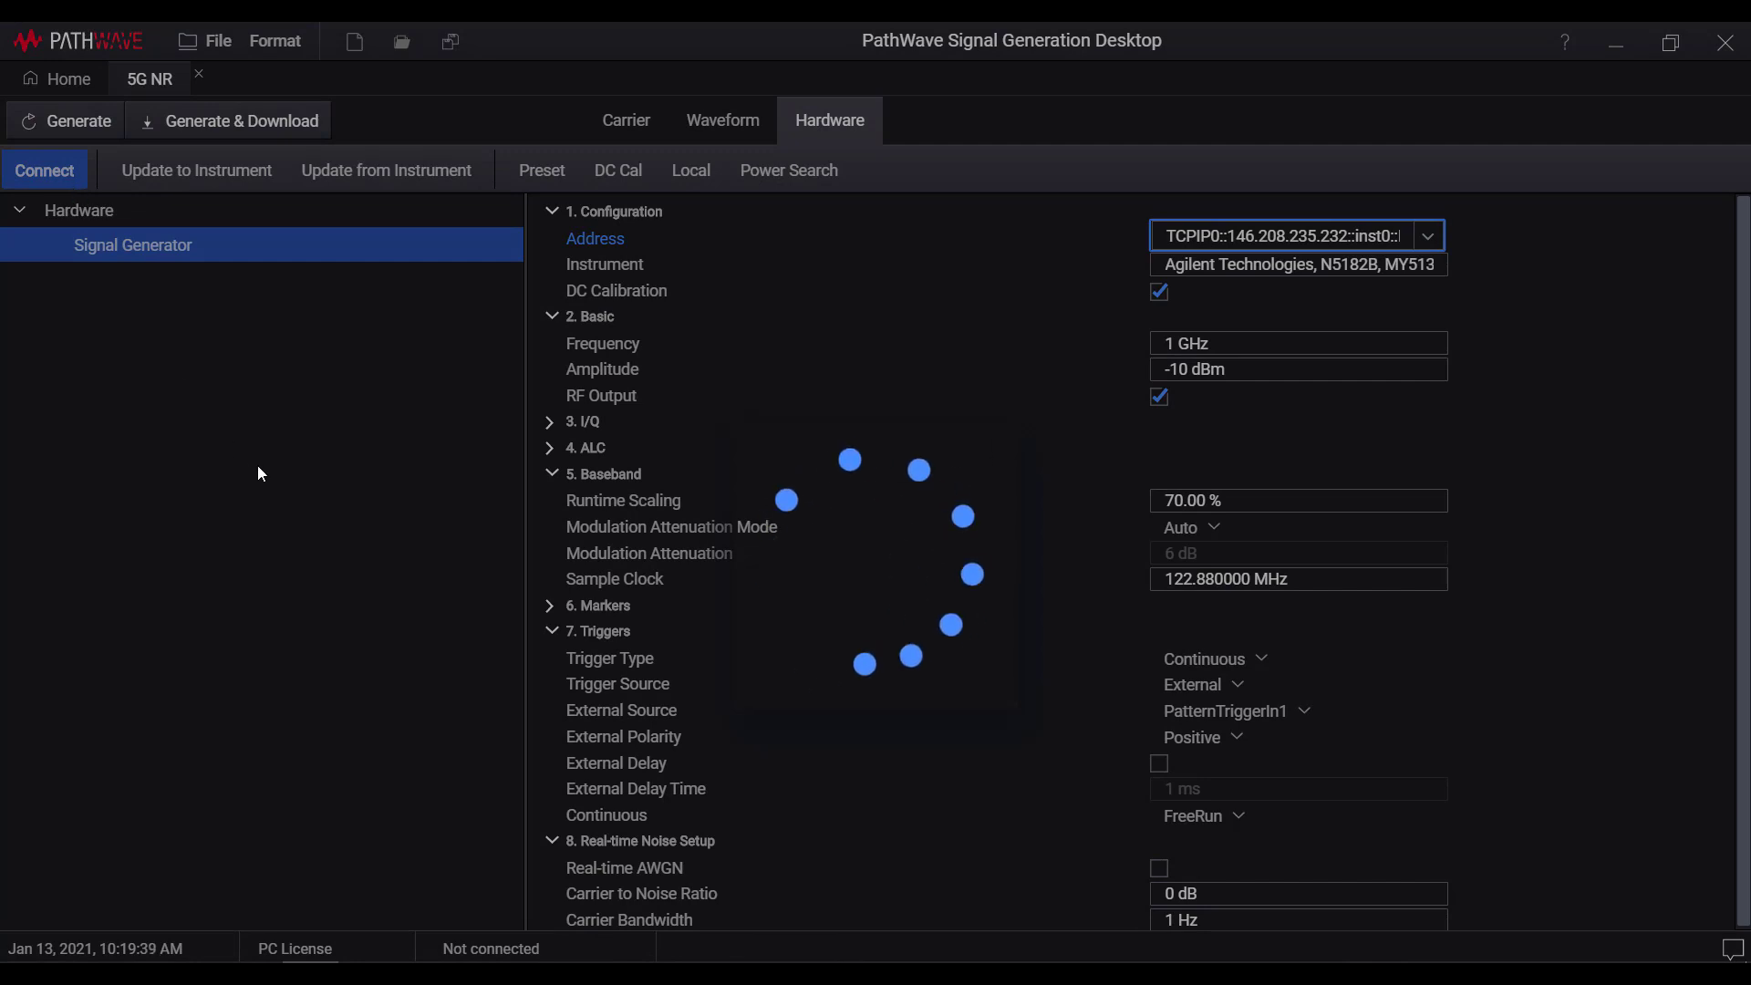
pyautogui.click(45, 170)
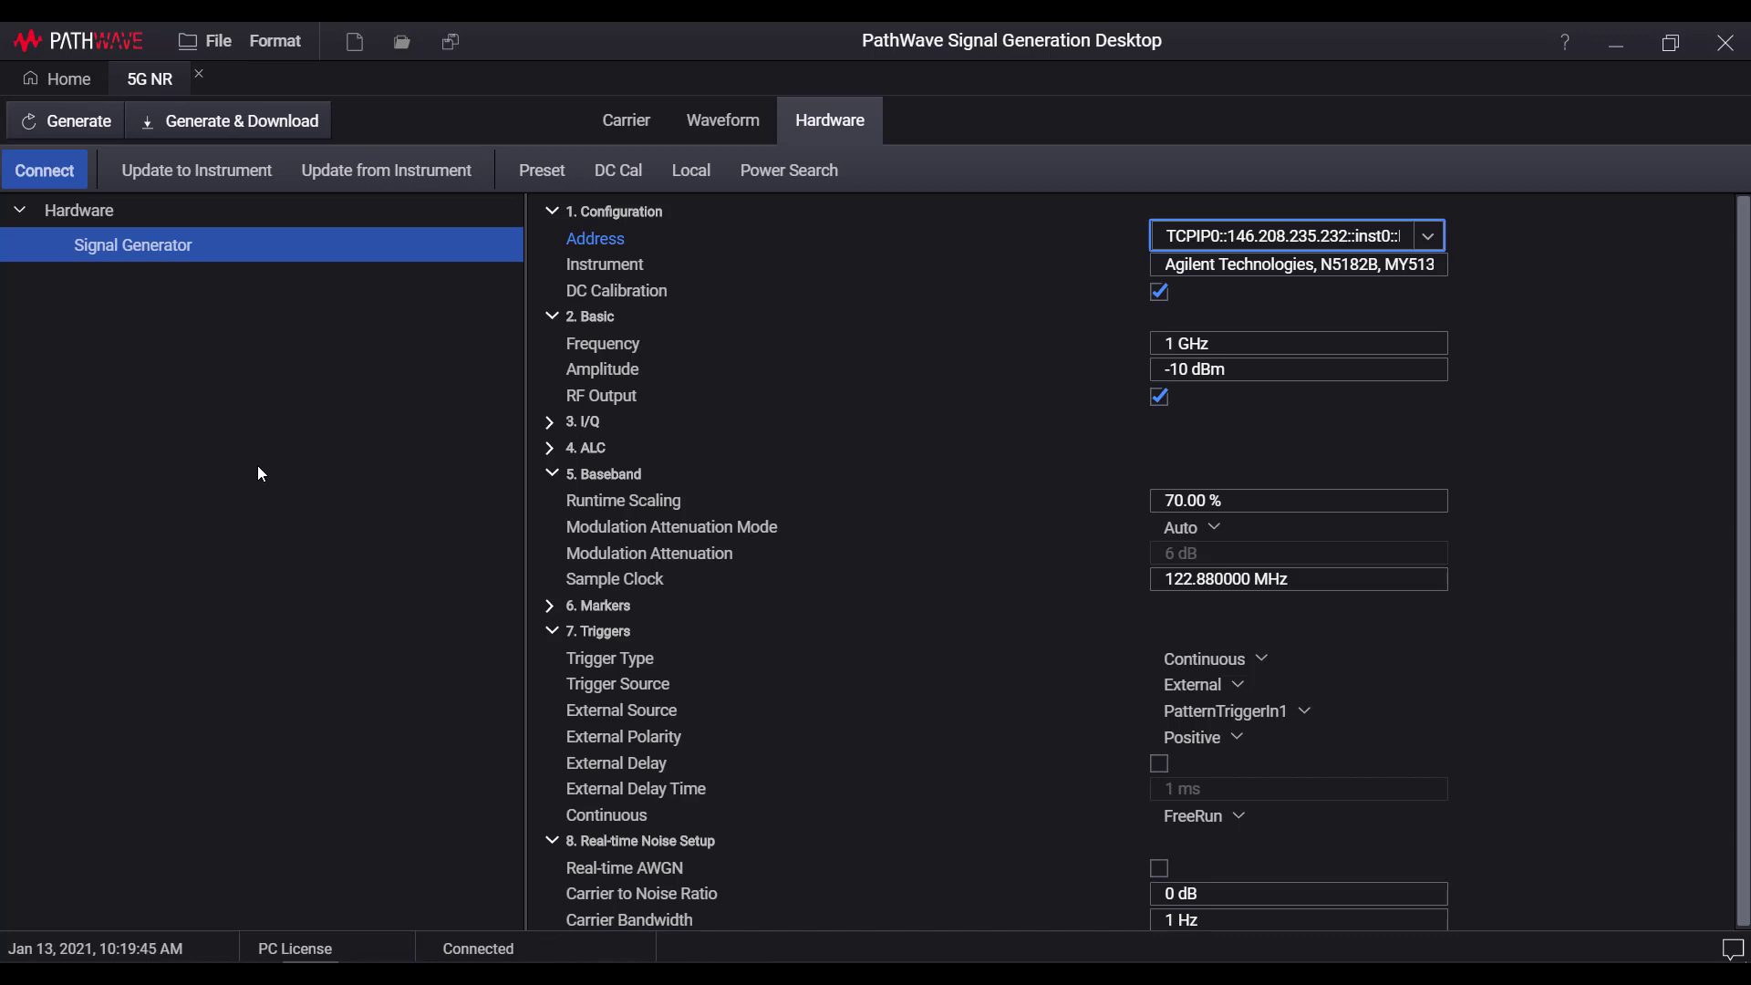
pyautogui.moveTo(419, 364)
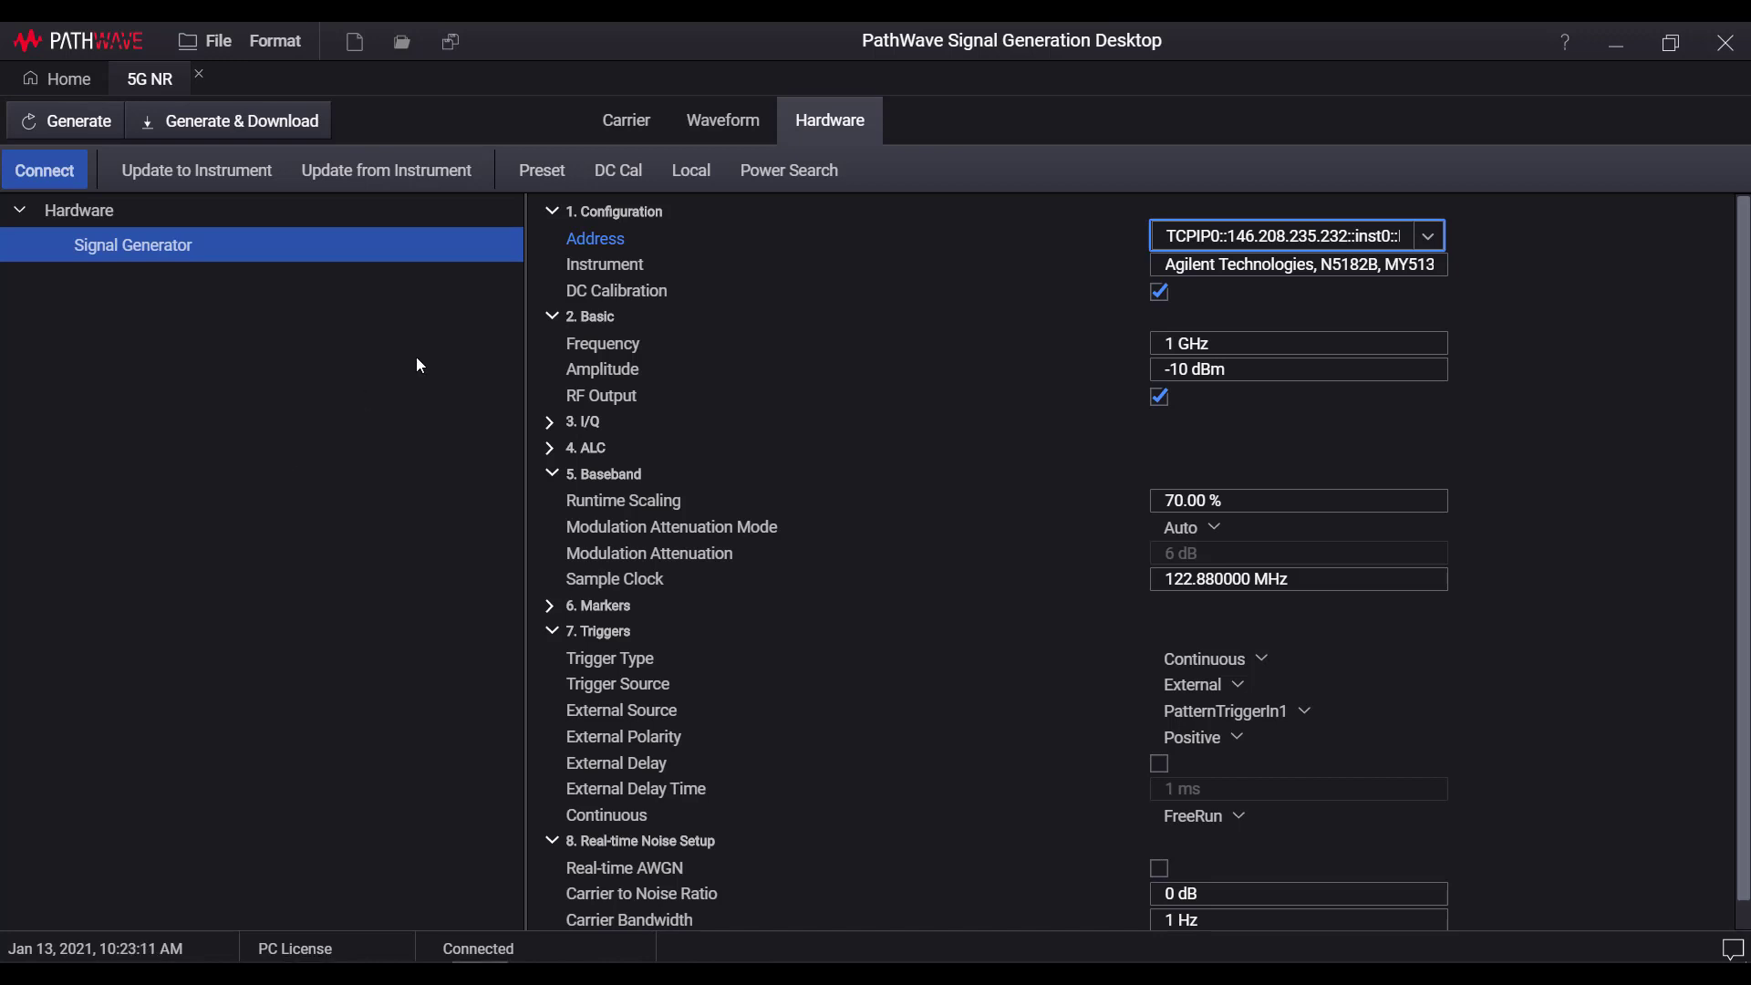
# On the Waveform tab, set Phase Compensation to Manual with 3.55 GHz radio frequency.
pyautogui.click(721, 120)
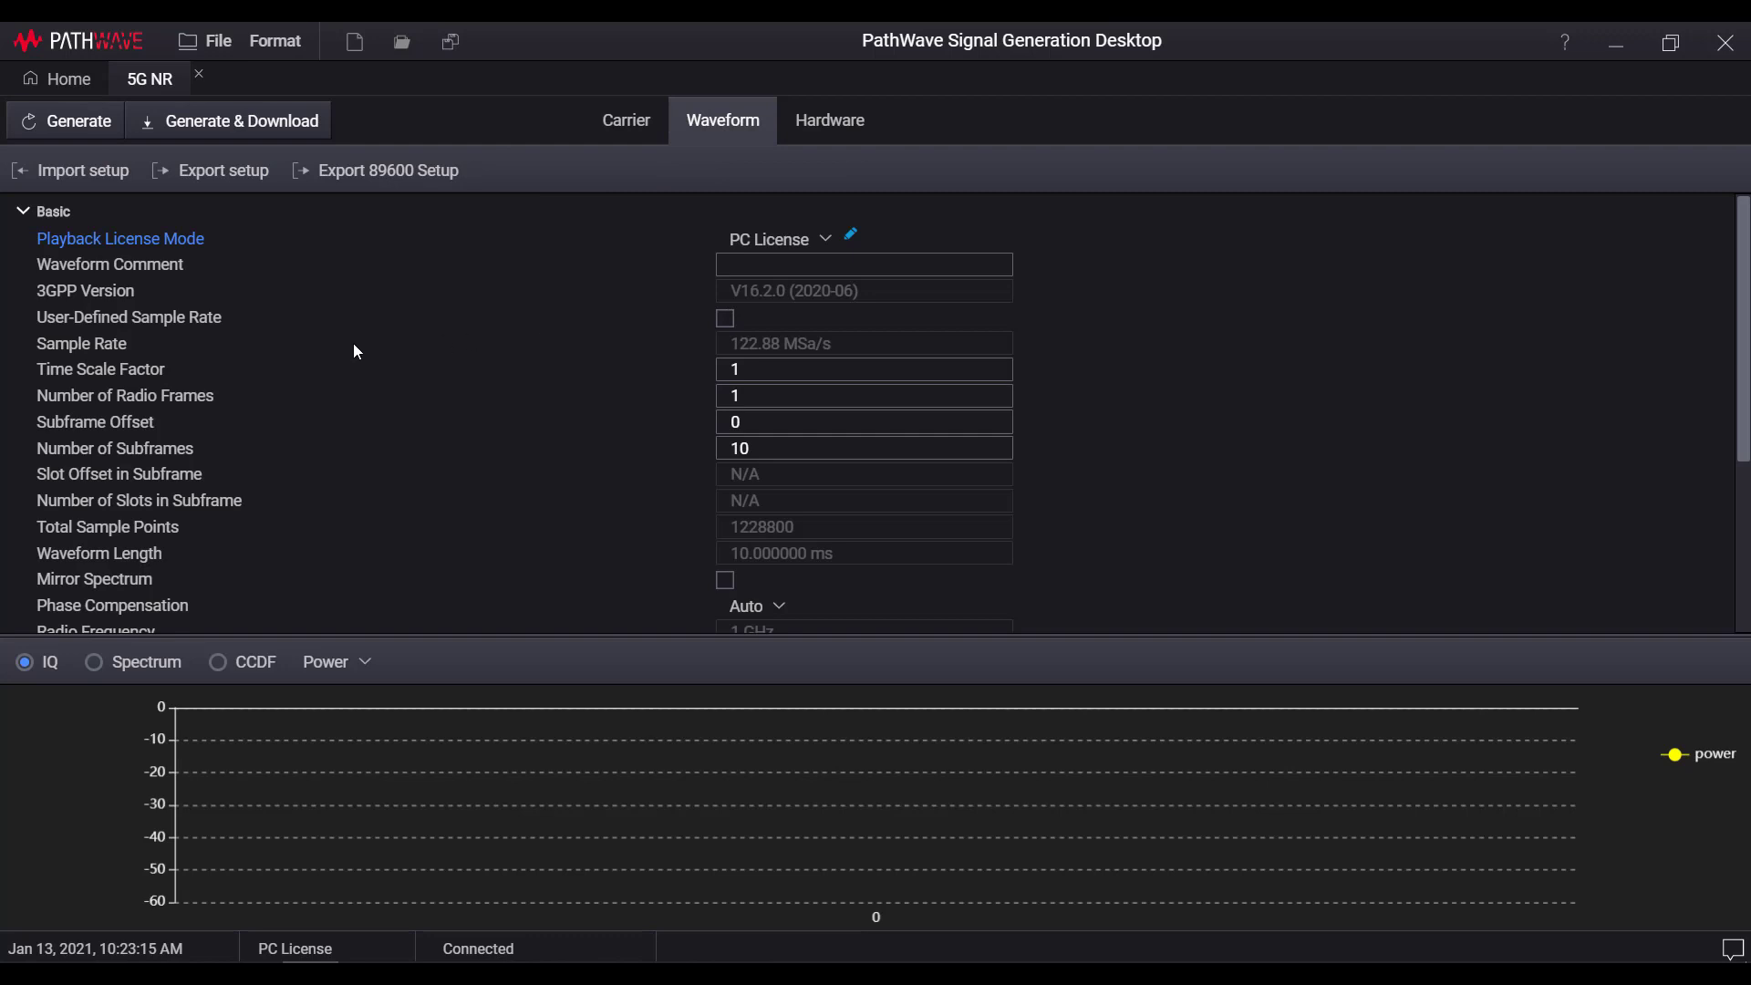
pyautogui.moveTo(193, 366)
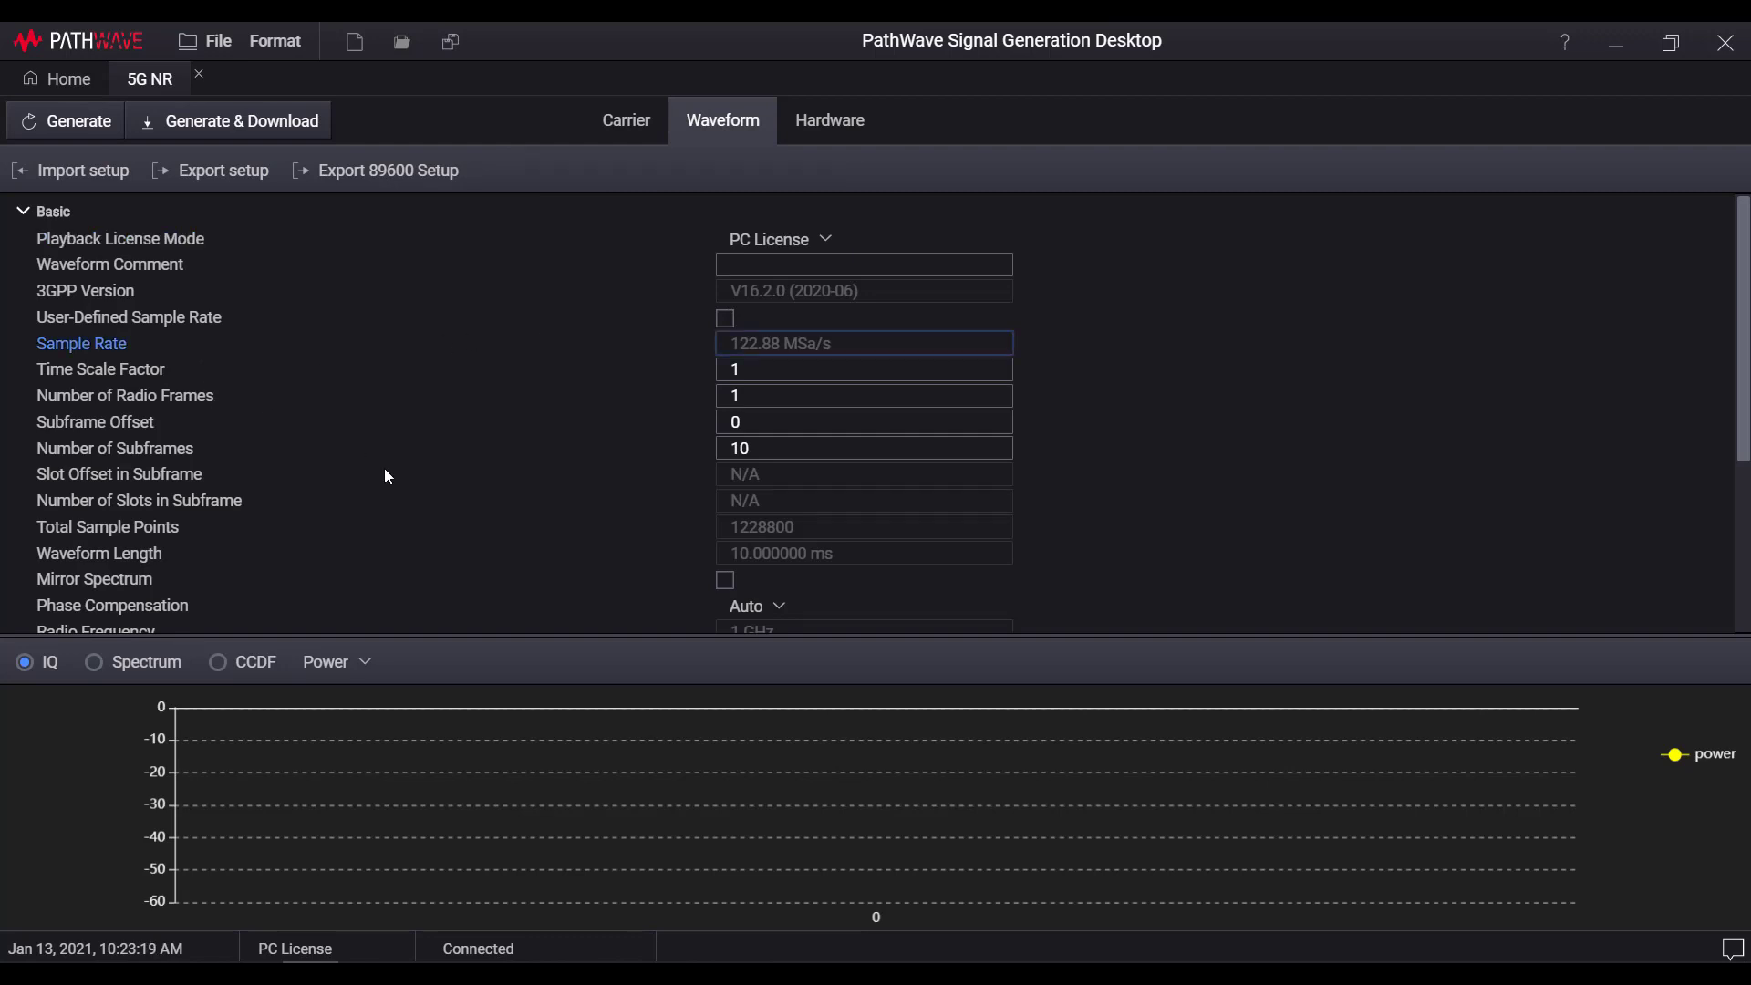
pyautogui.scroll(-3)
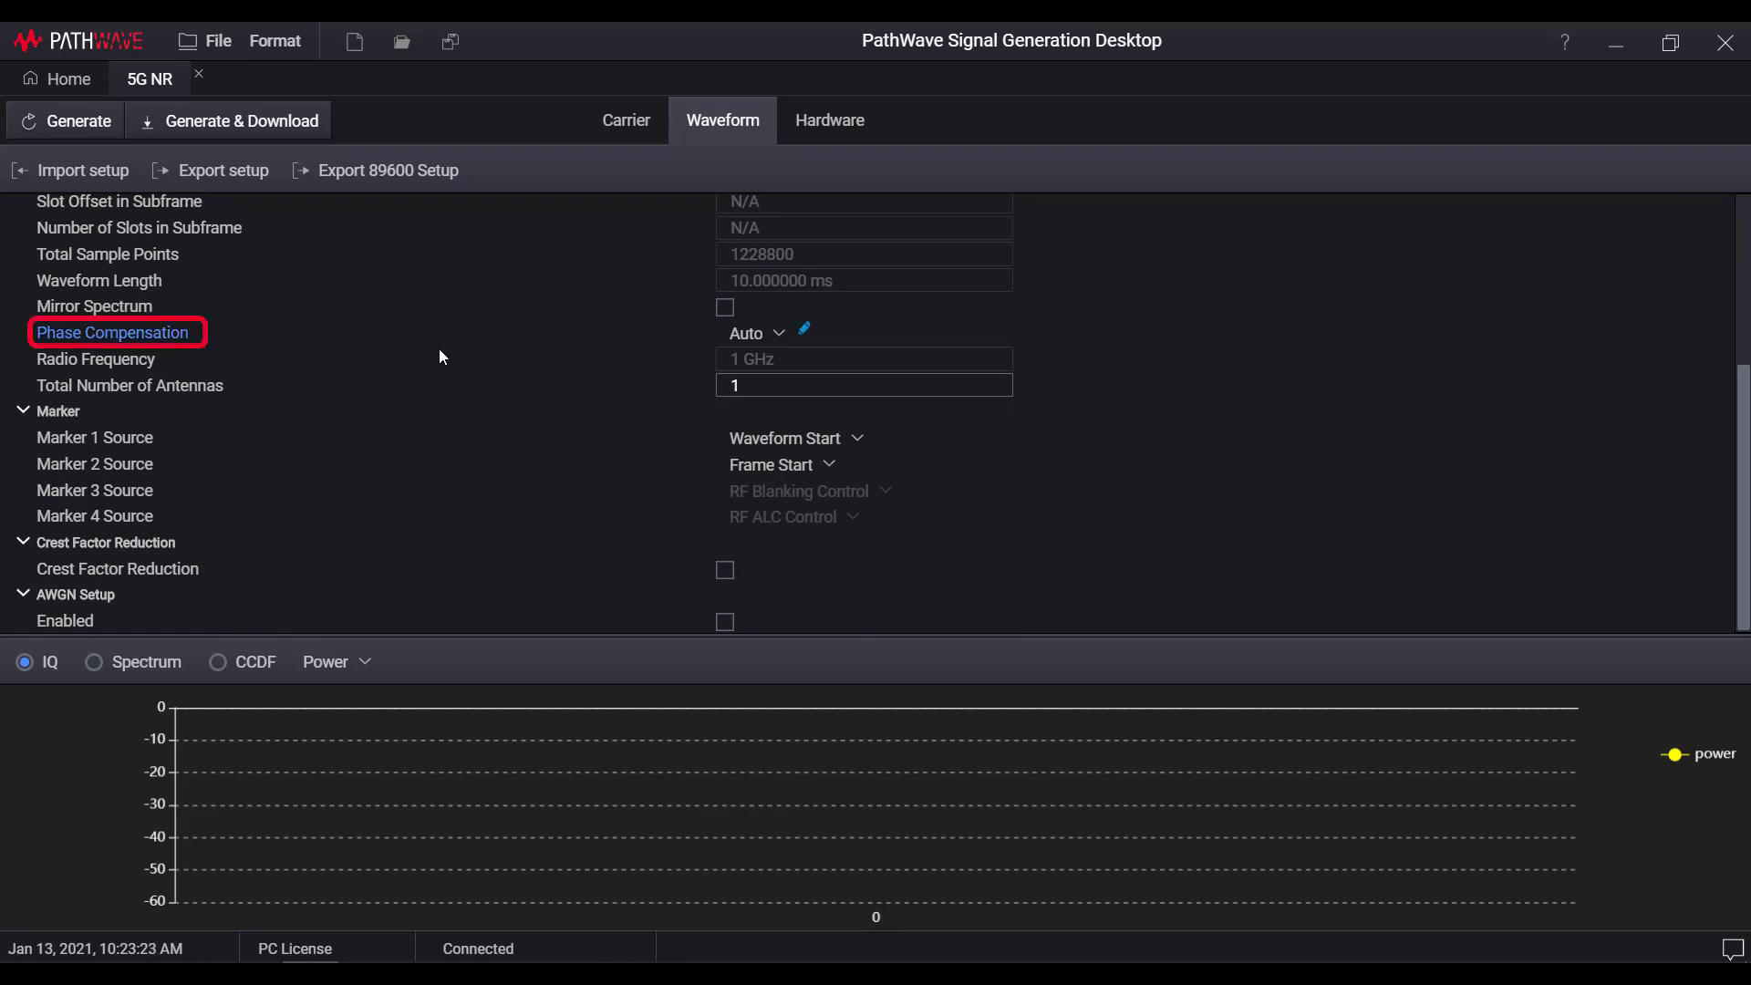
pyautogui.moveTo(484, 363)
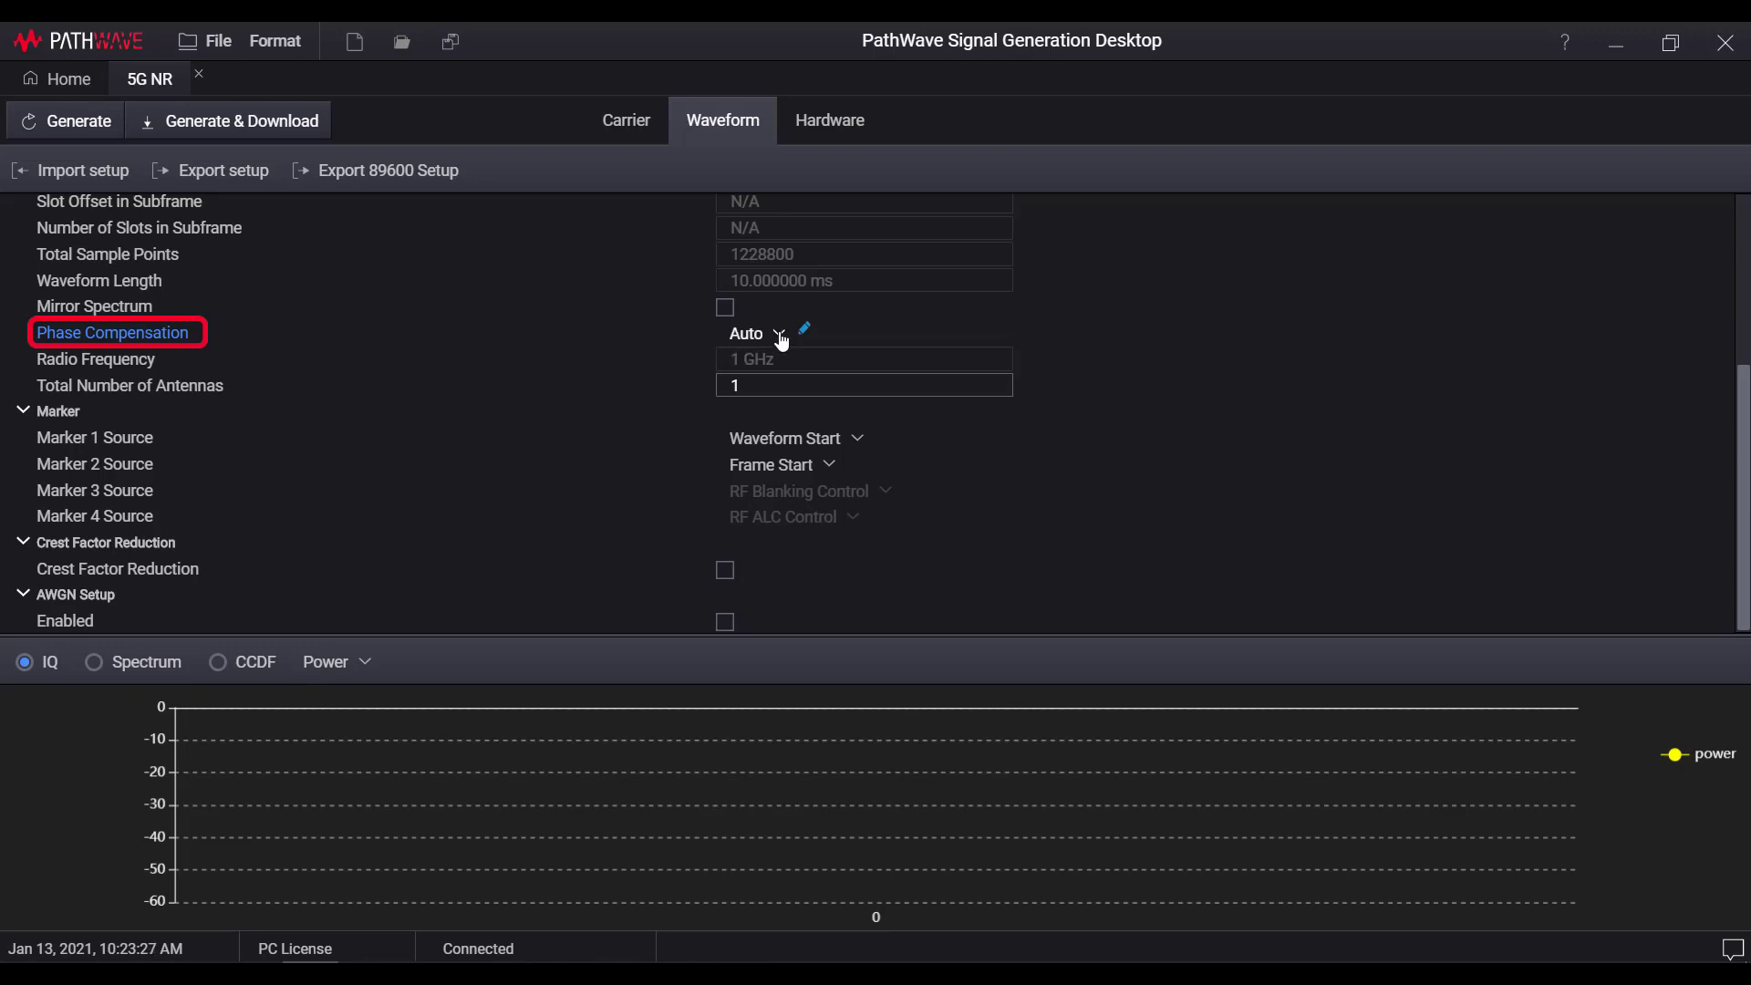
pyautogui.click(760, 333)
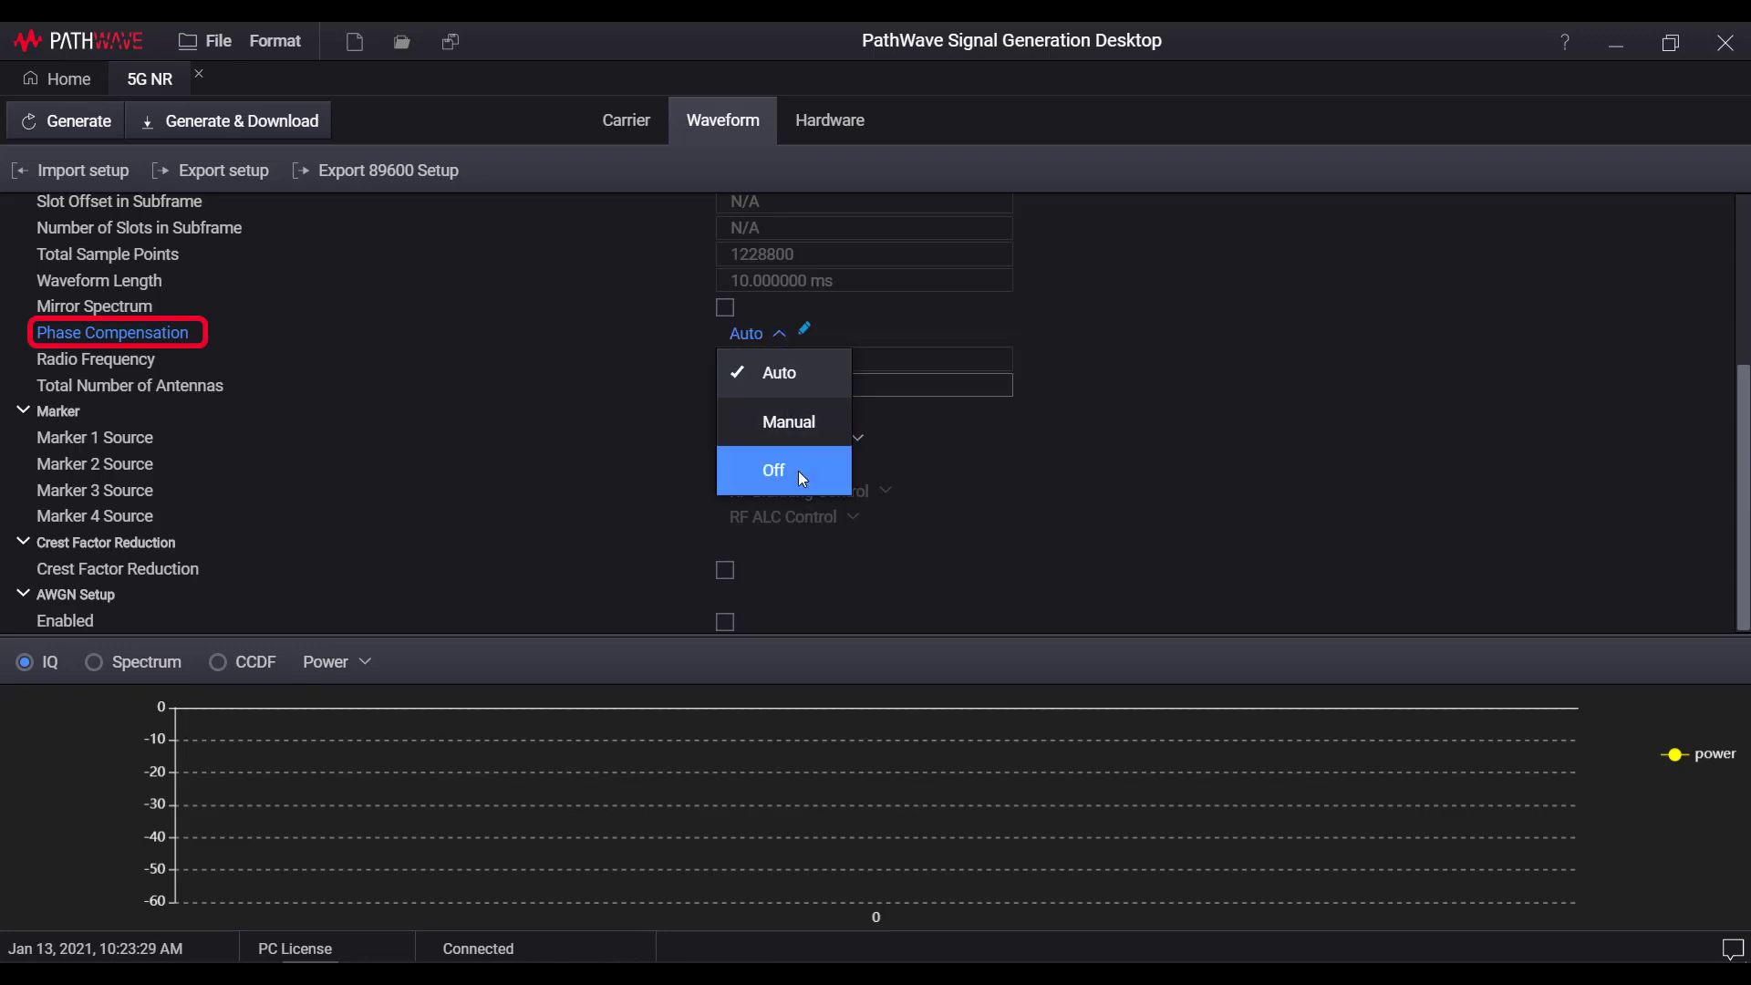
pyautogui.click(771, 469)
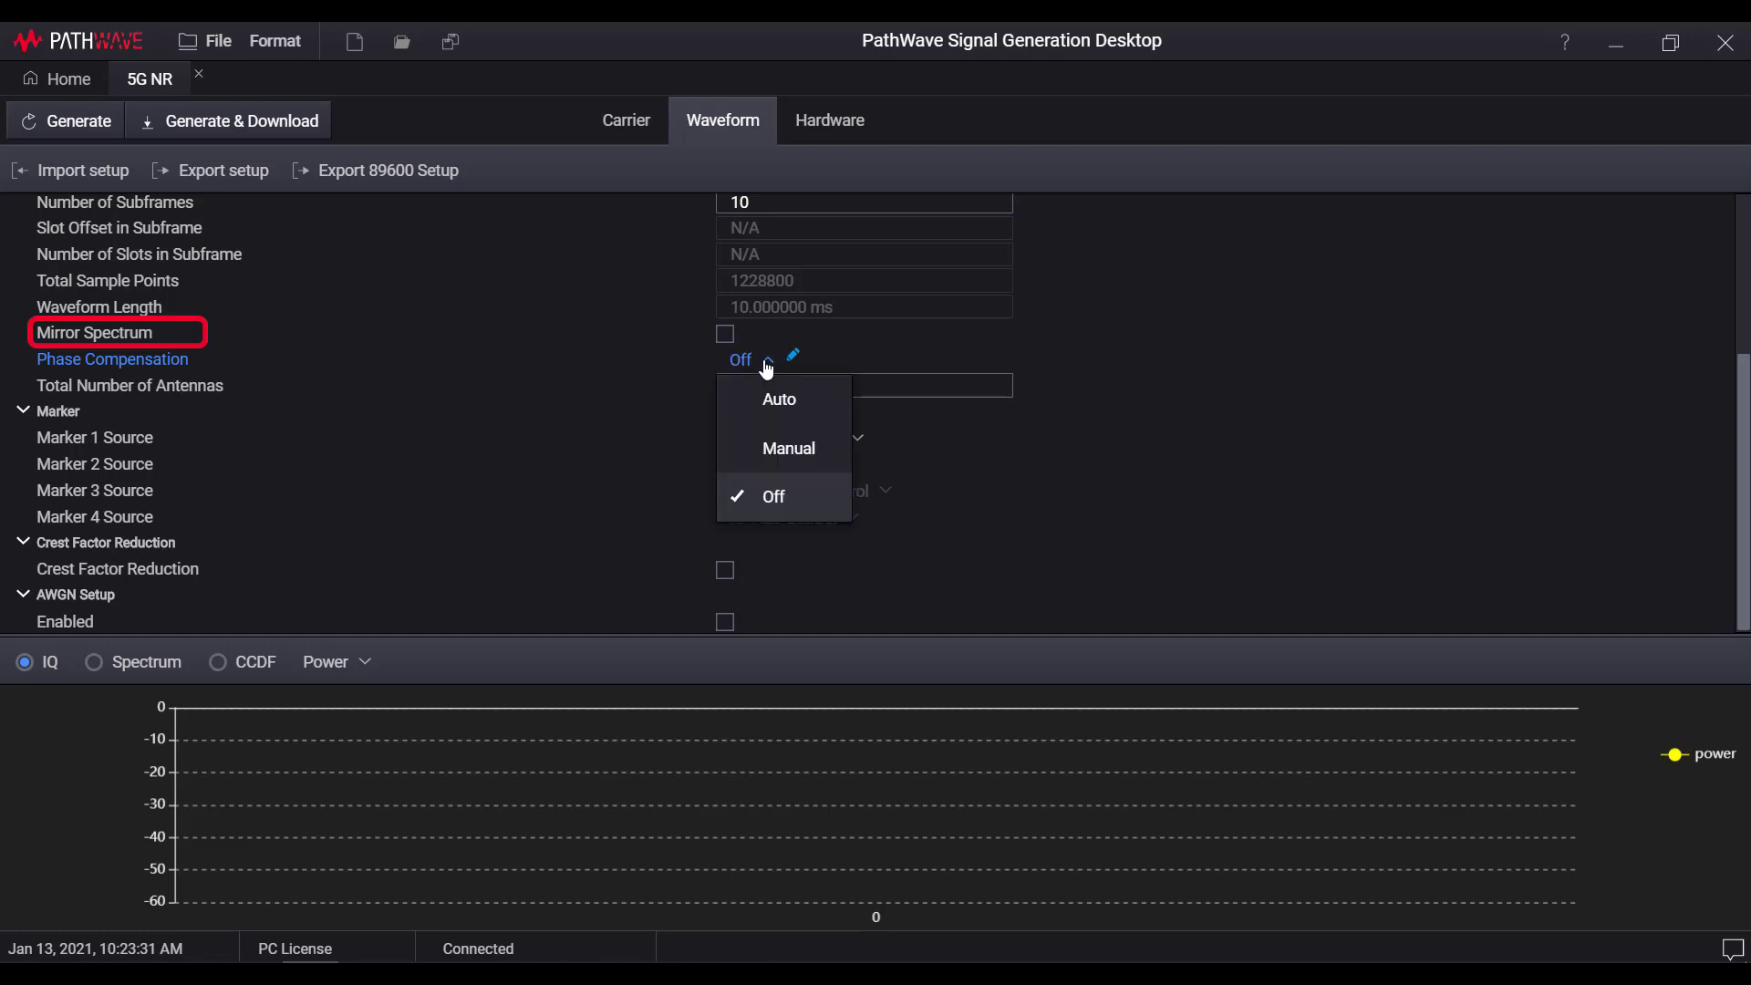
pyautogui.click(787, 448)
pyautogui.write('3.55')
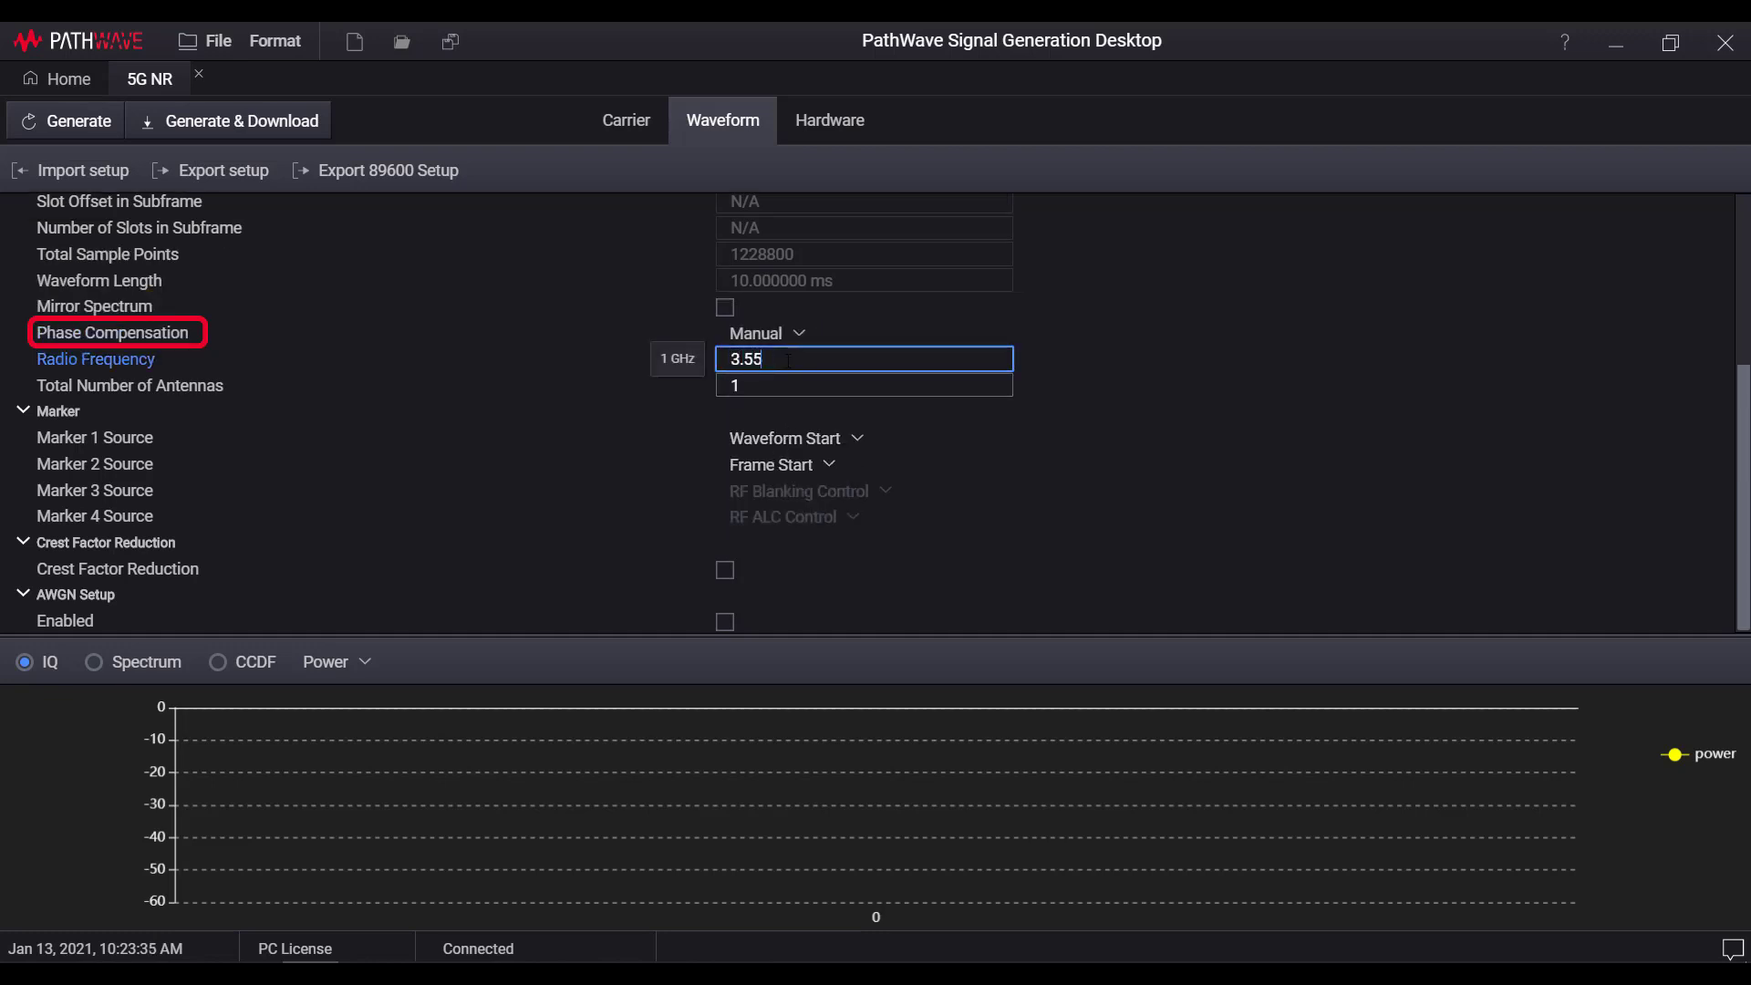
pyautogui.press('Enter')
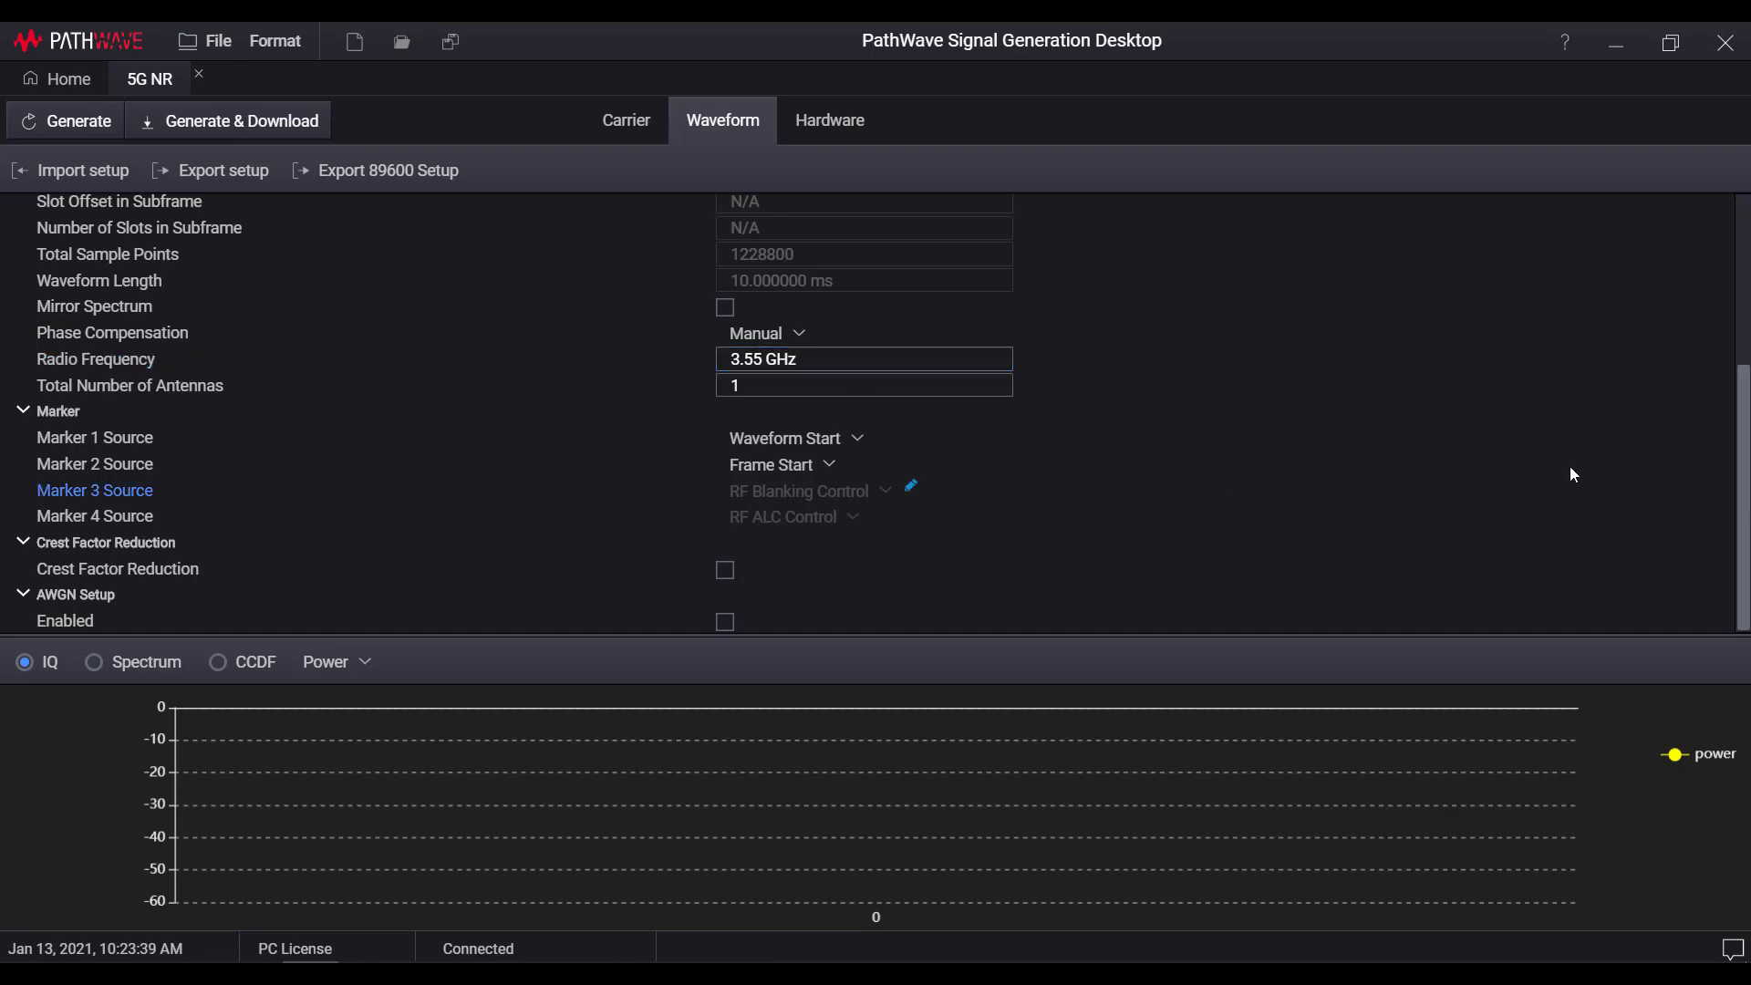
# Generate the 5G NR waveform and download it to the signal generator.
pyautogui.click(65, 121)
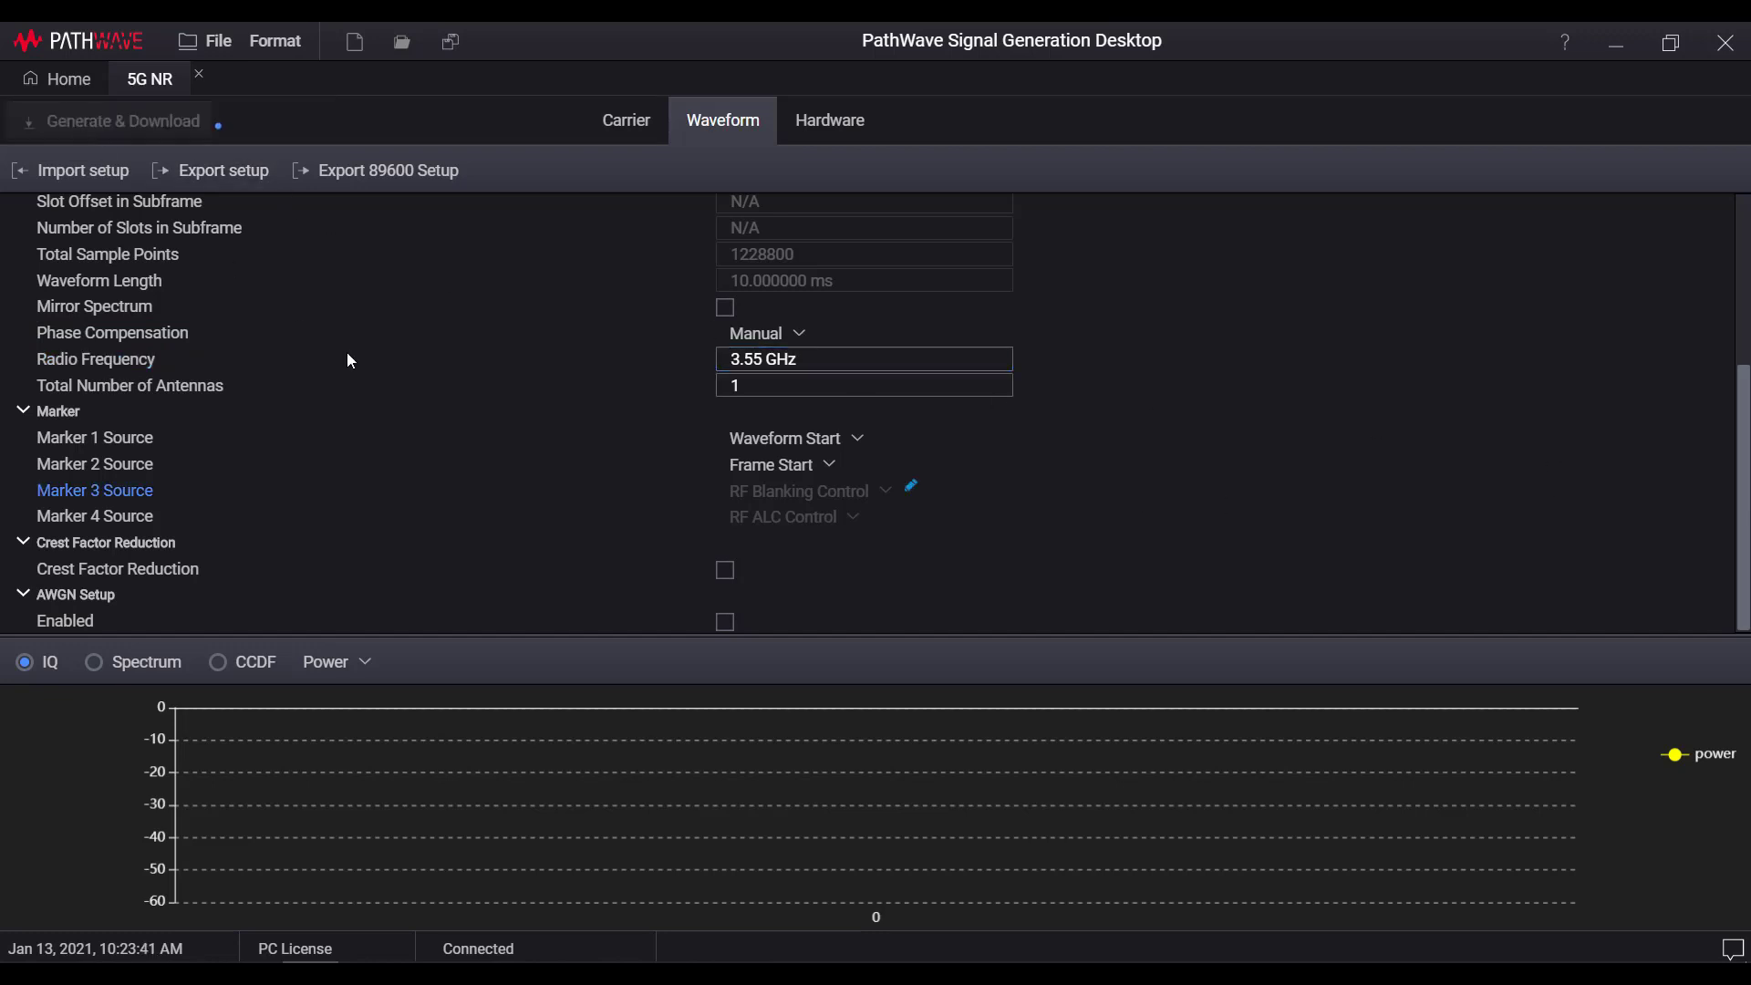
pyautogui.click(123, 120)
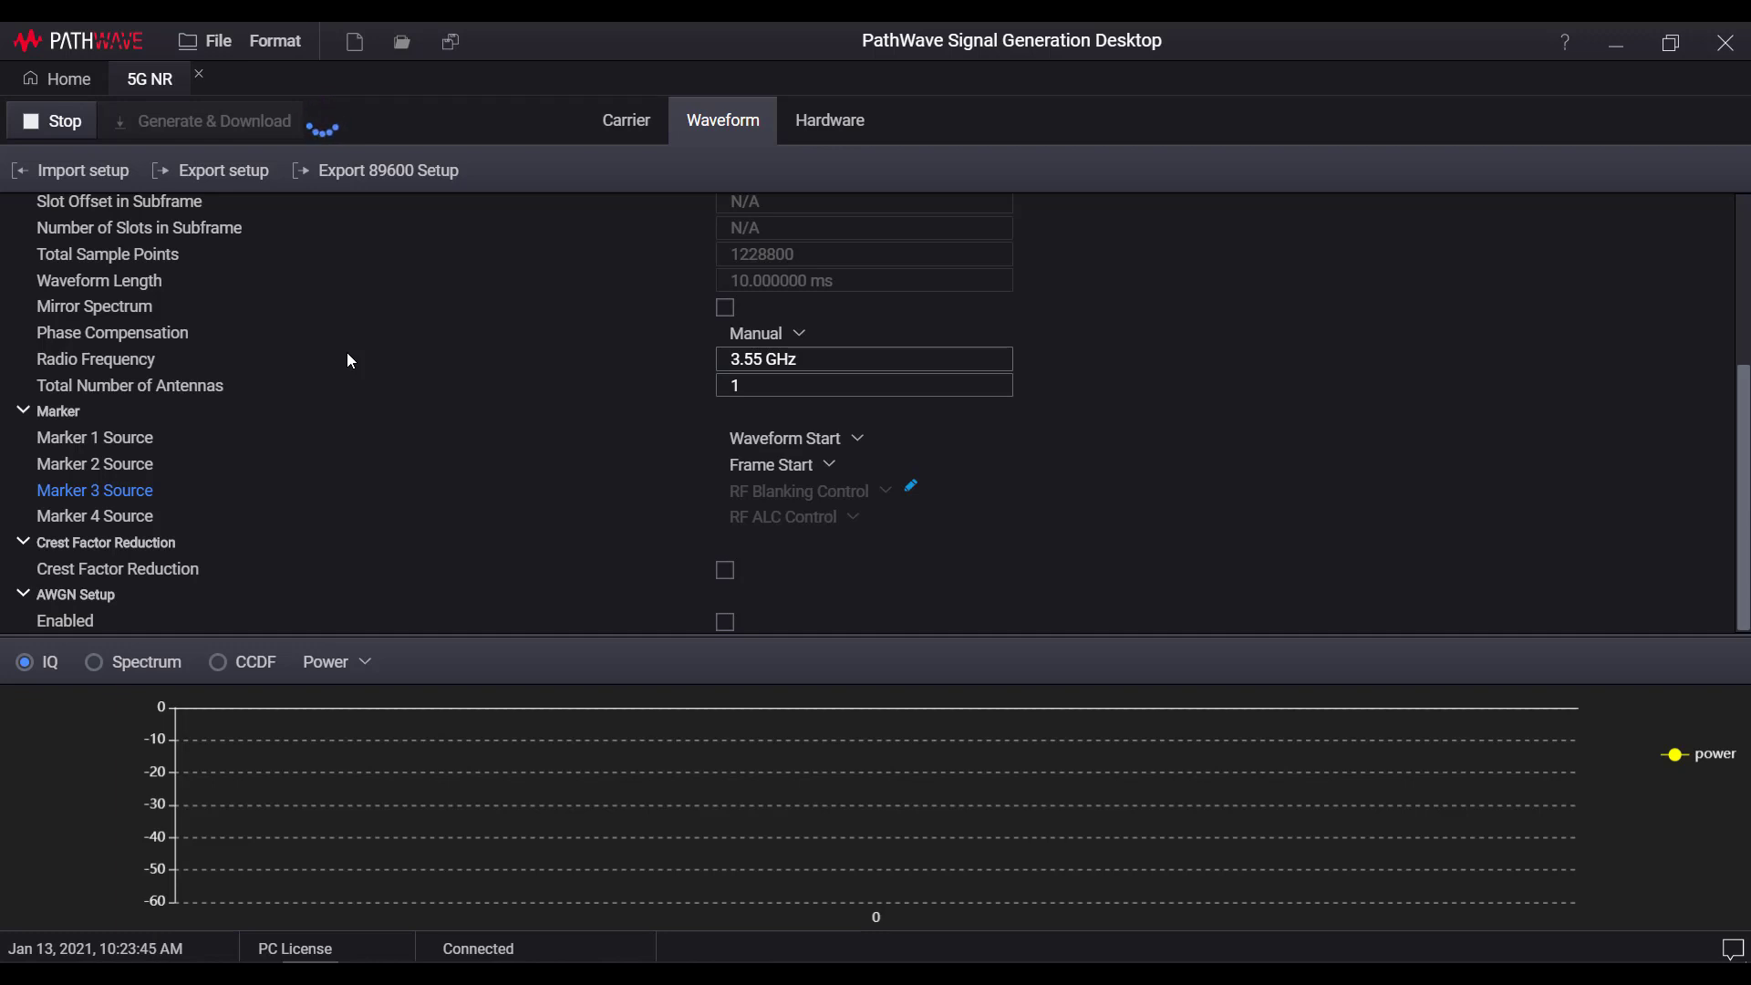
pyautogui.click(51, 120)
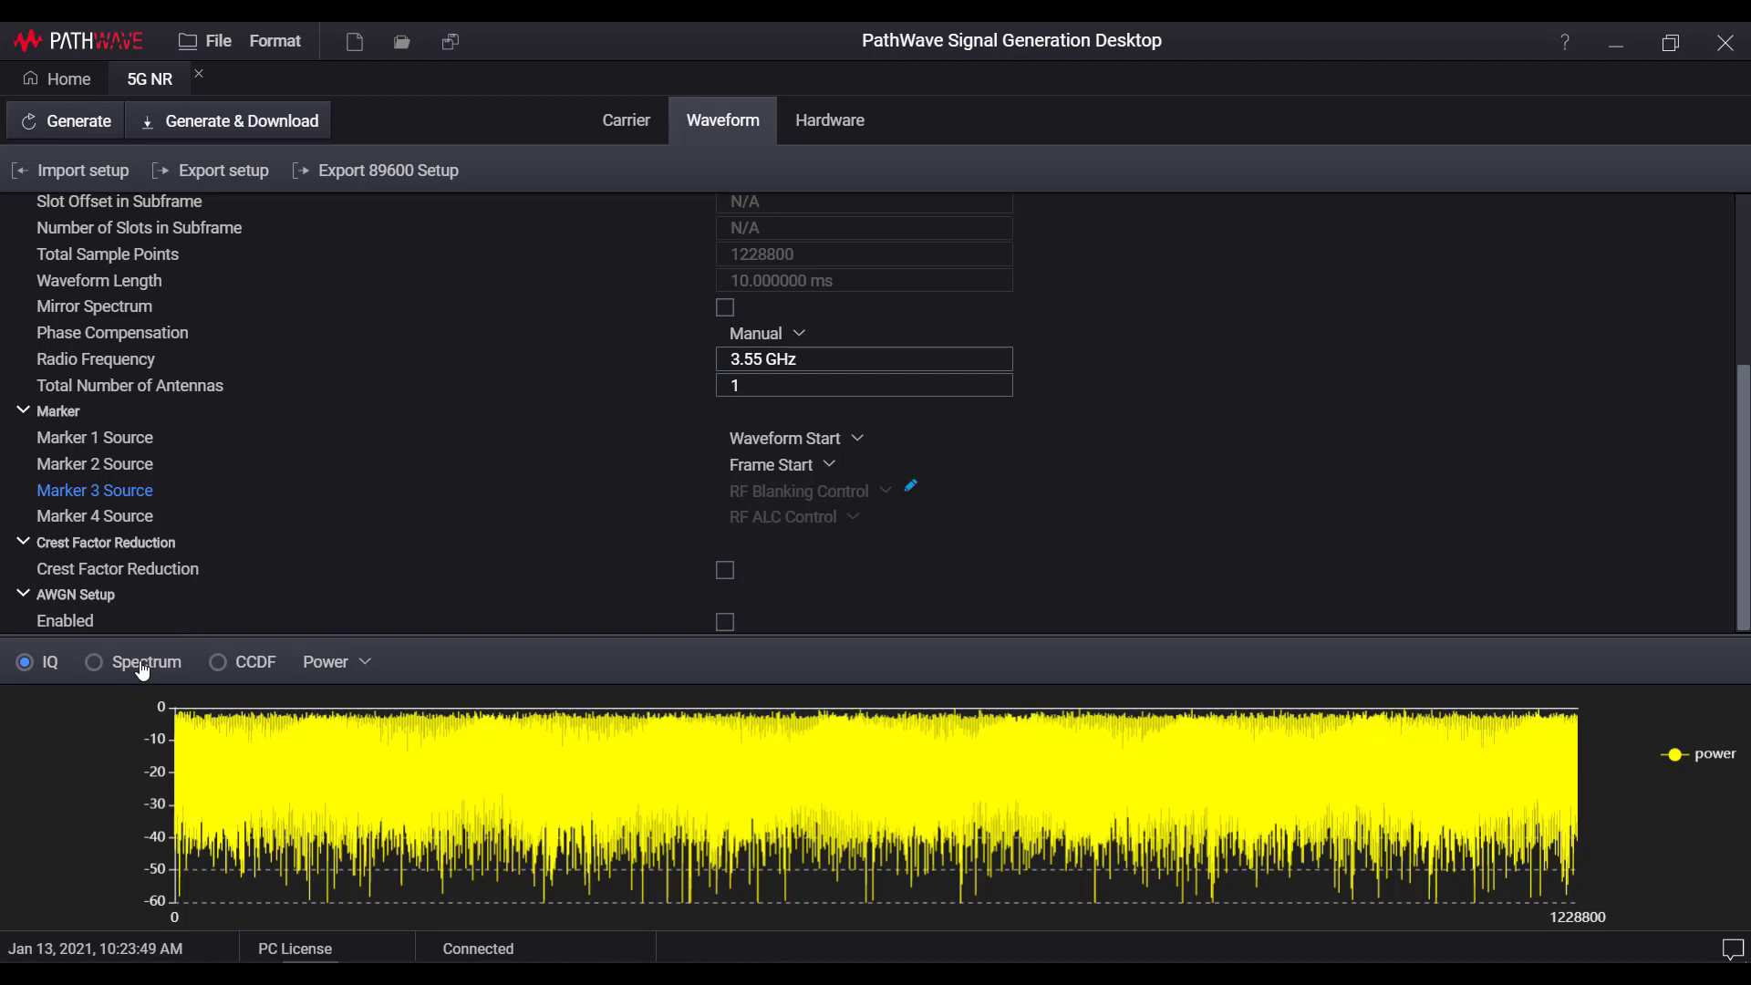
# Review the generated waveform's spectrum and CCDF plots and the 3GPP version setting.
pyautogui.click(94, 661)
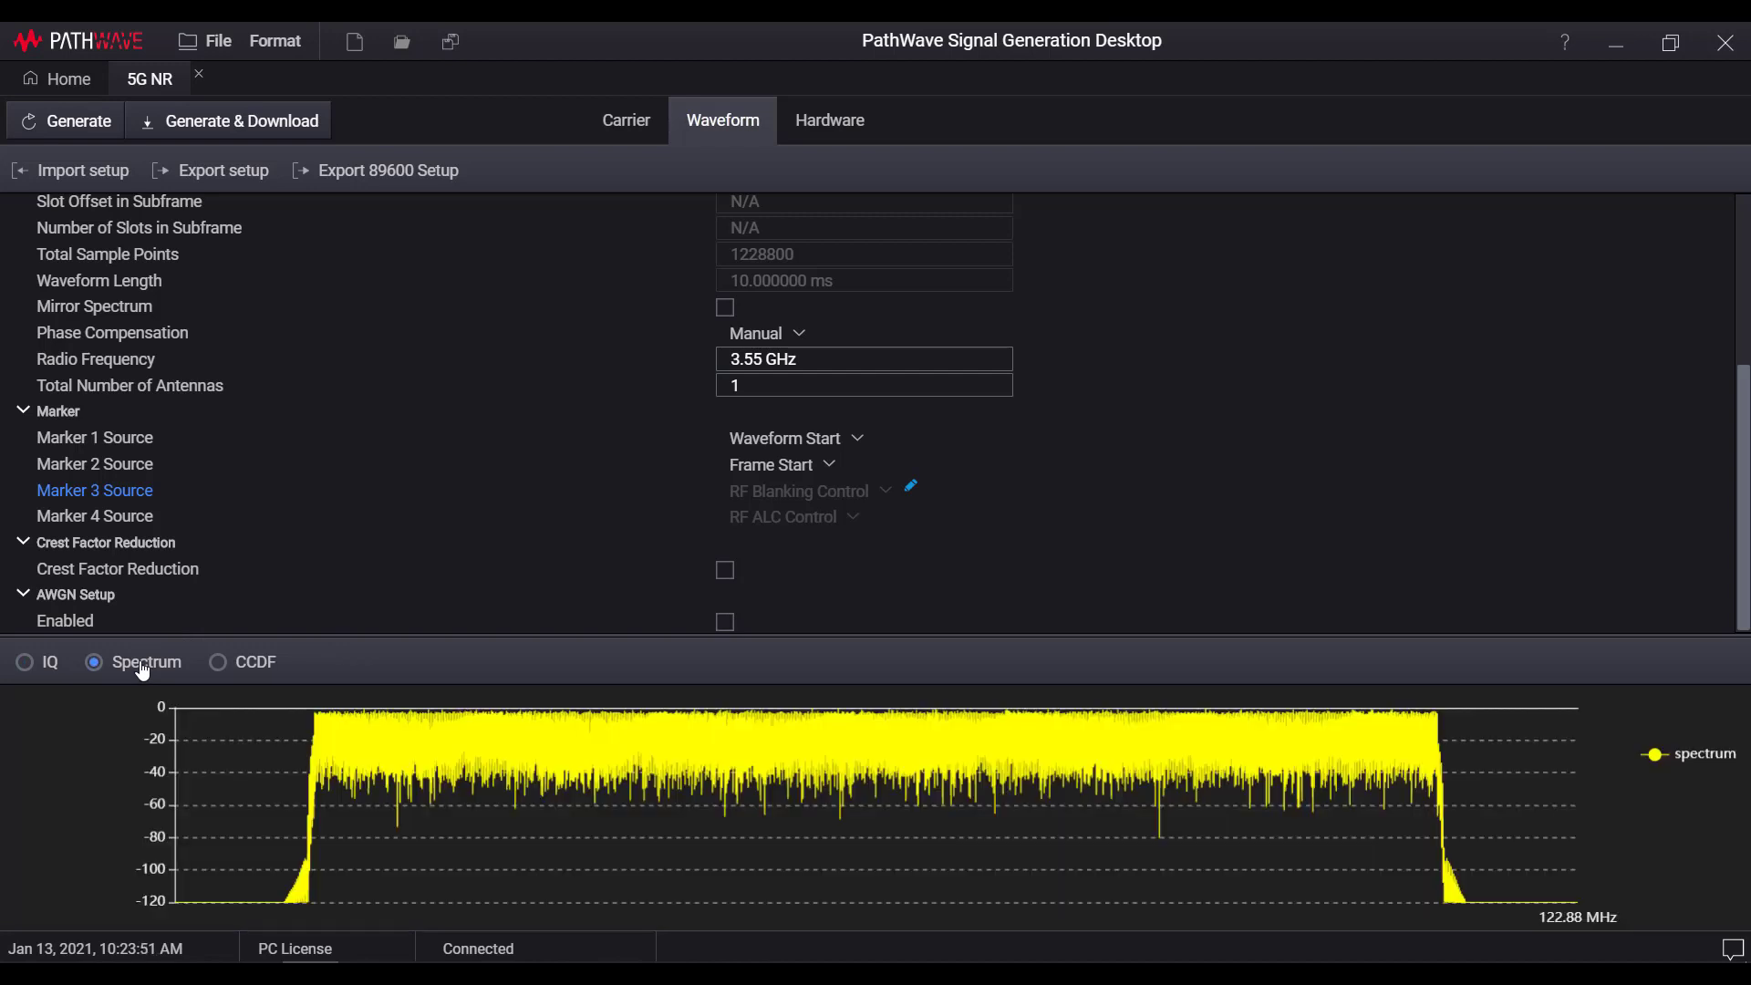
pyautogui.moveTo(257, 670)
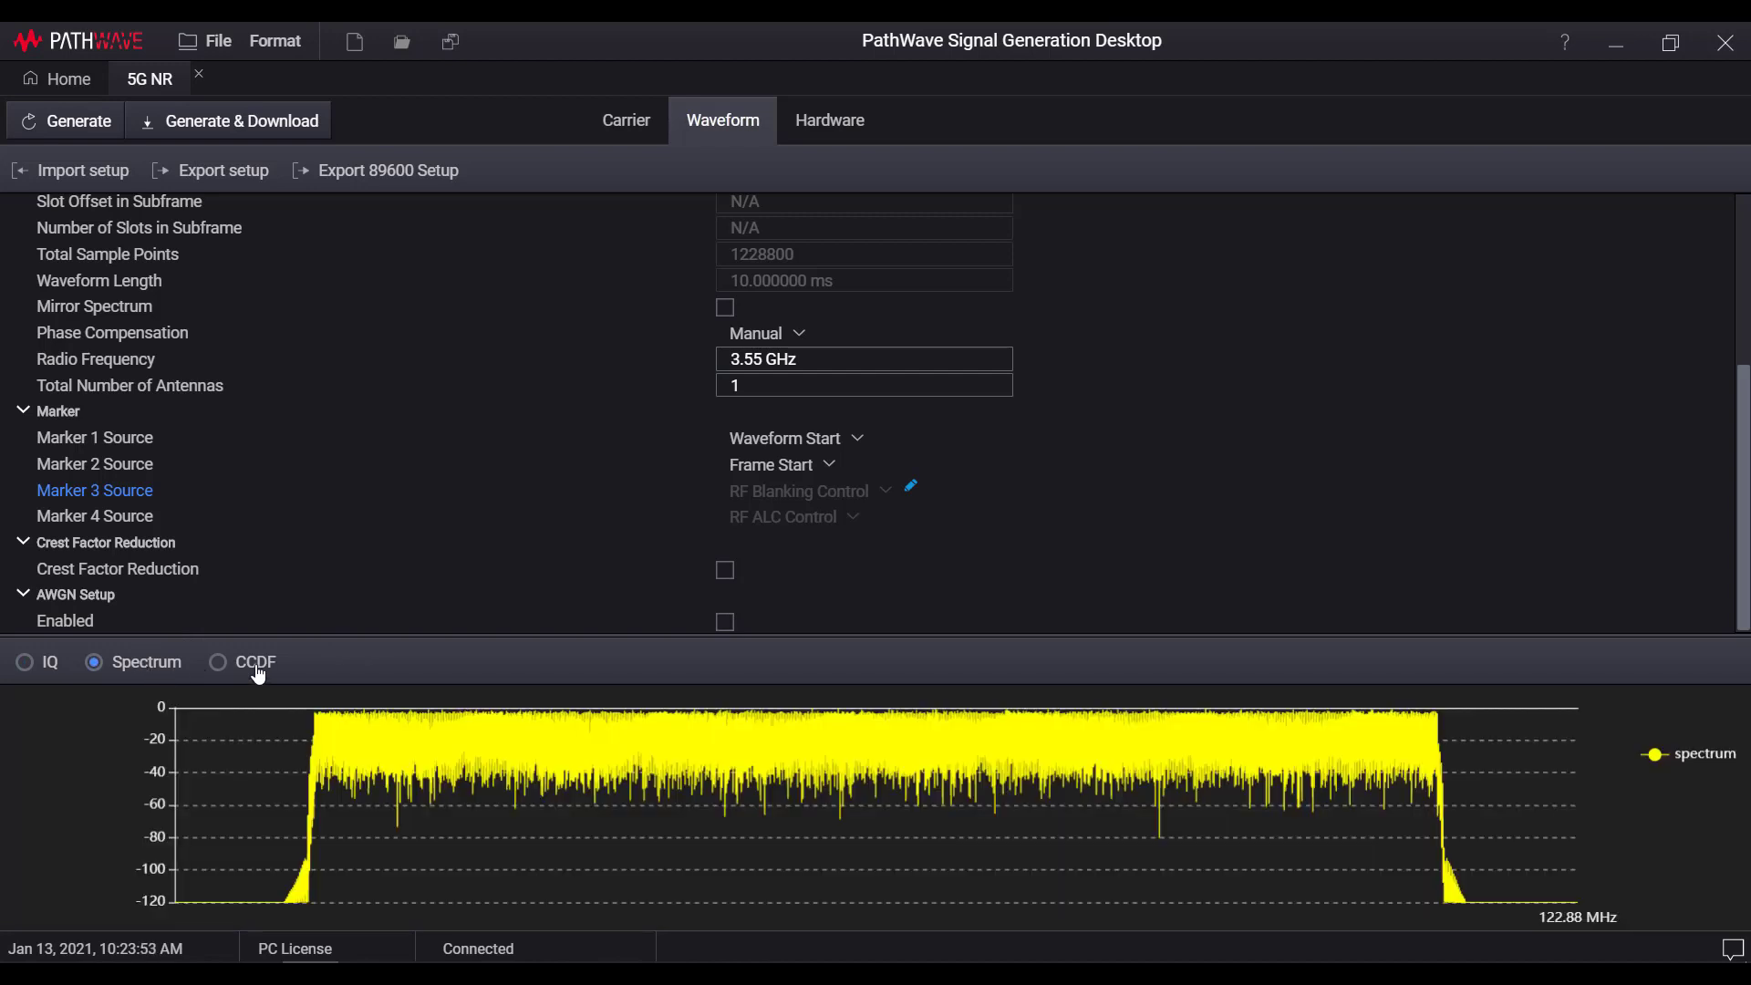
pyautogui.click(214, 661)
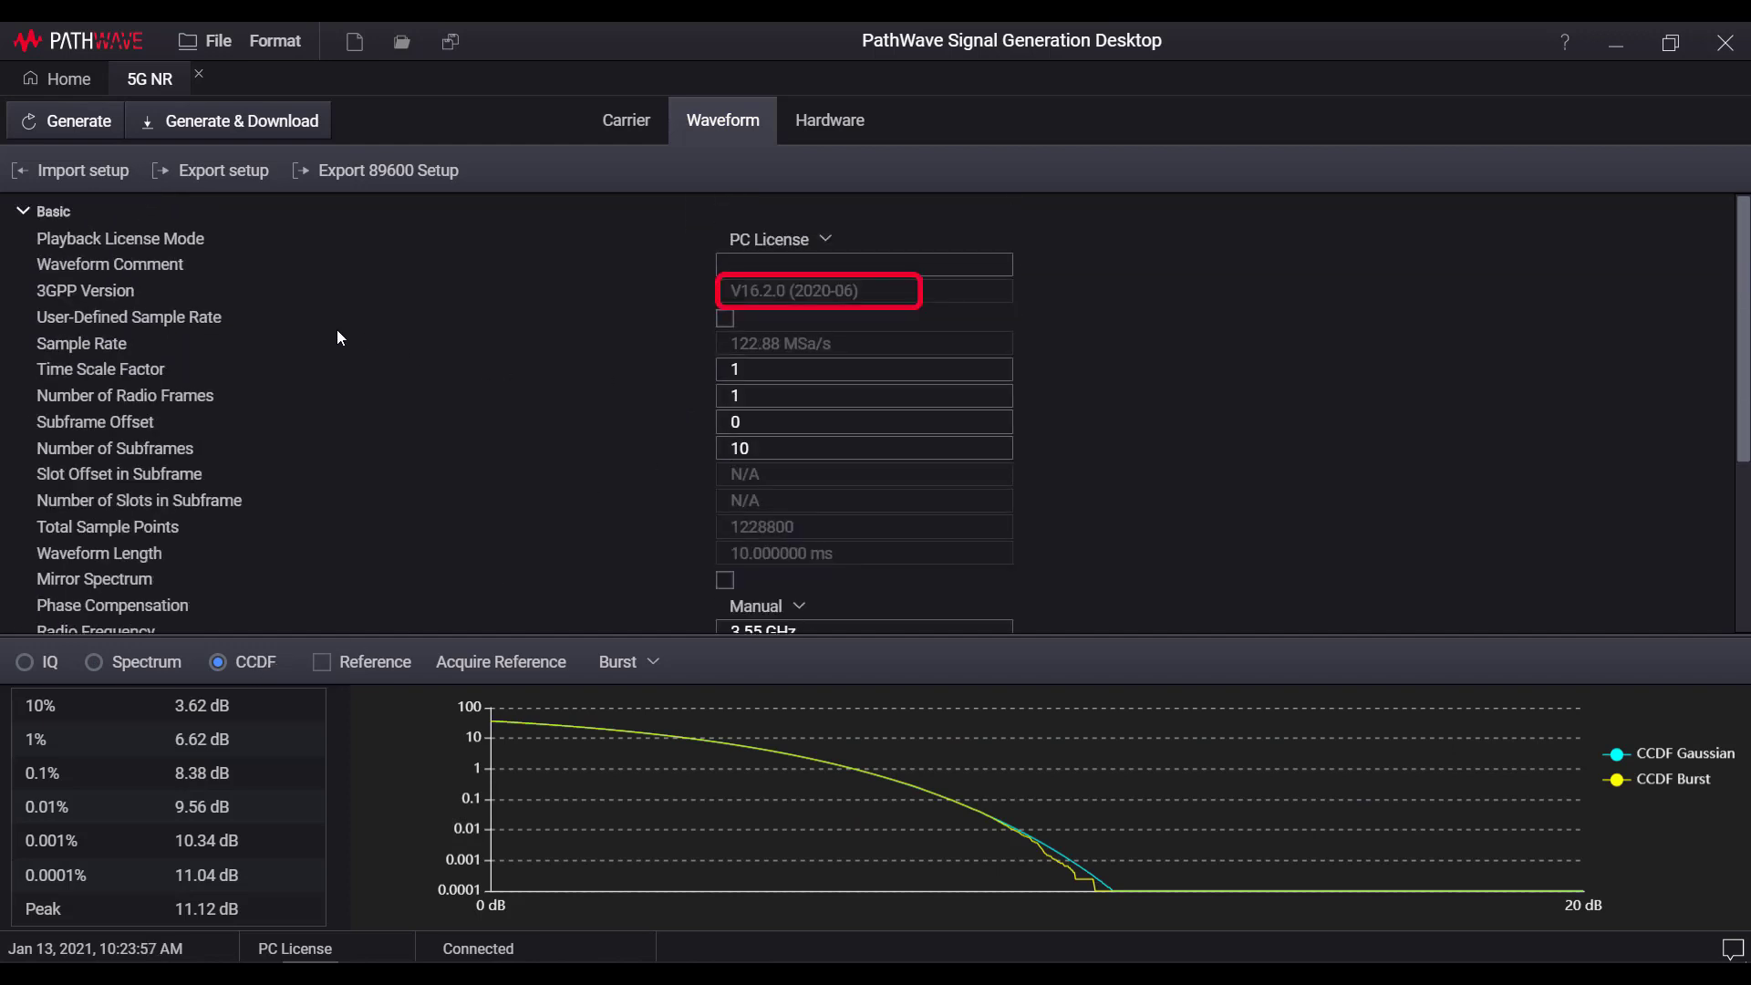
pyautogui.click(820, 290)
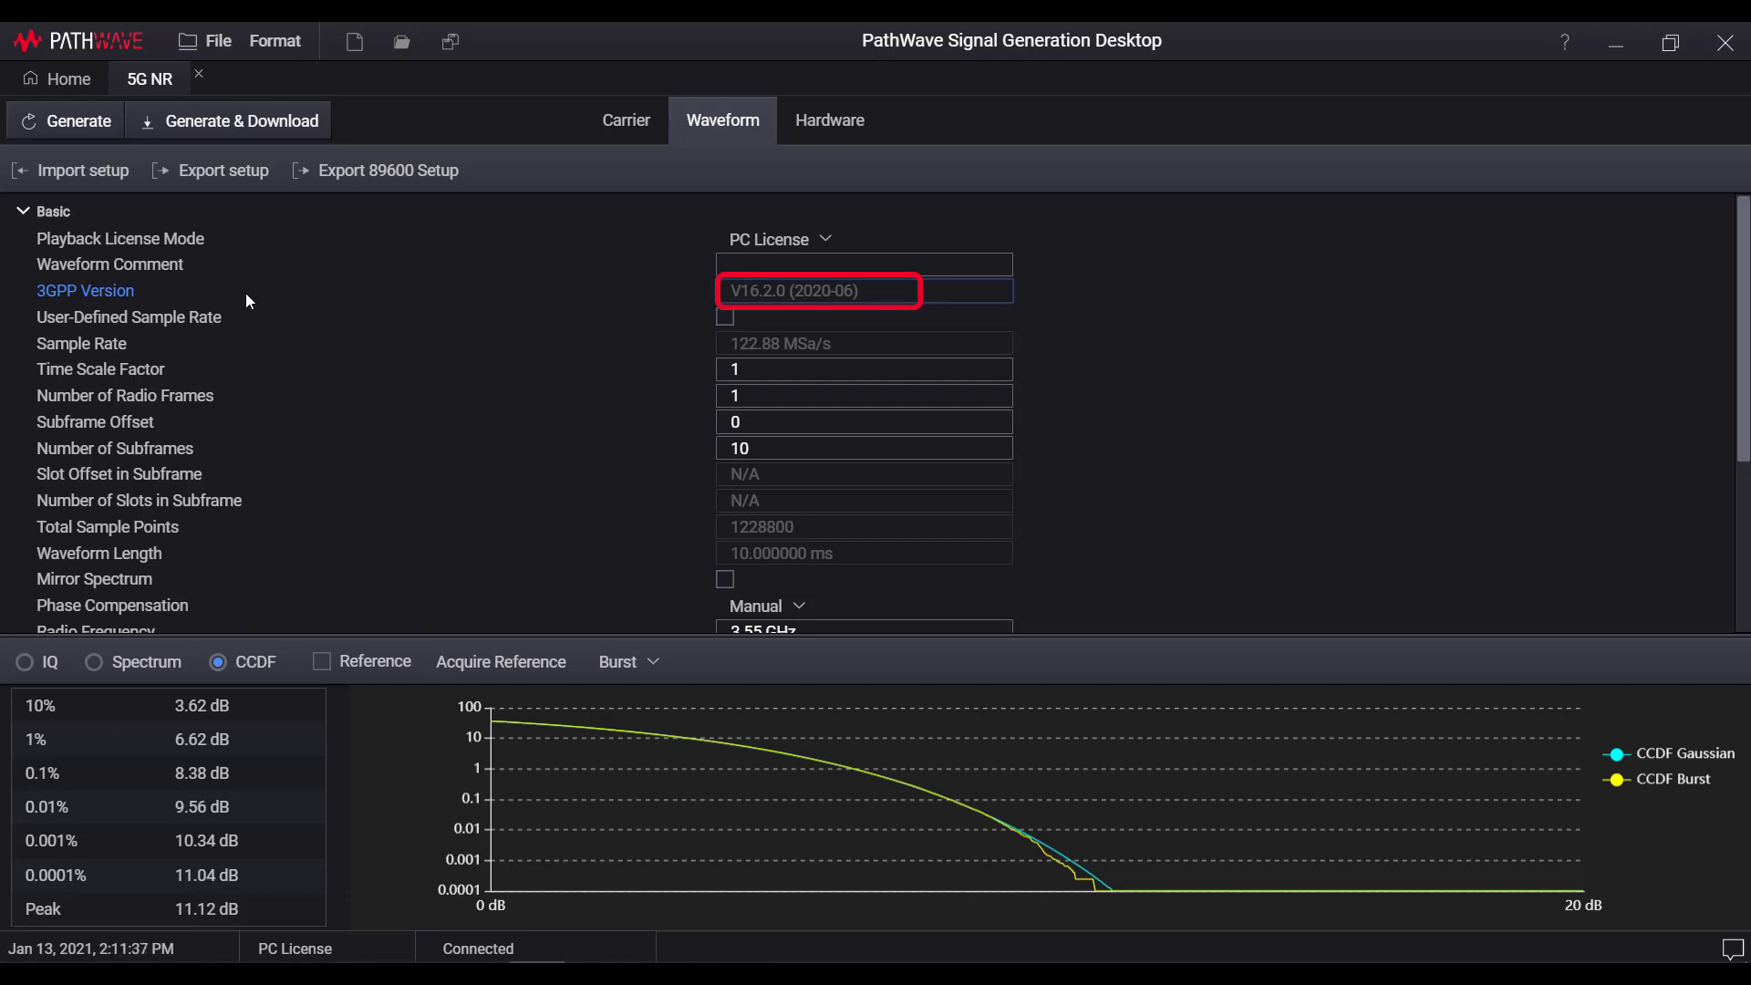
pyautogui.click(626, 121)
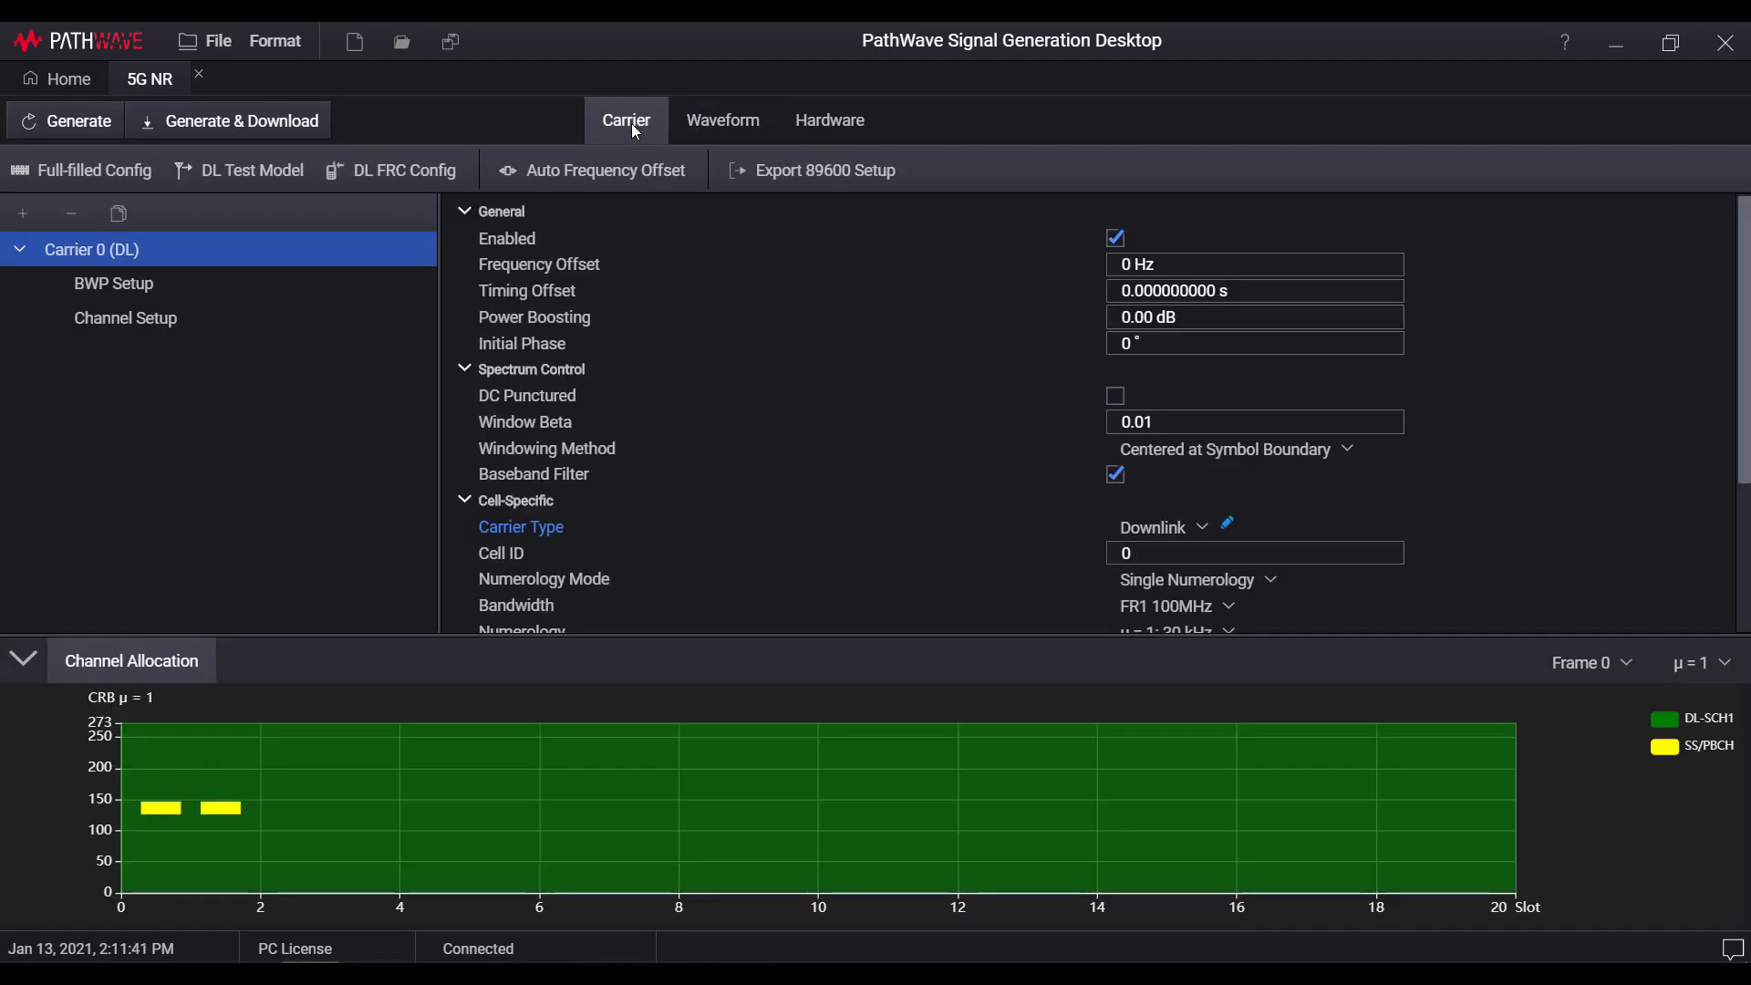
pyautogui.moveTo(775, 349)
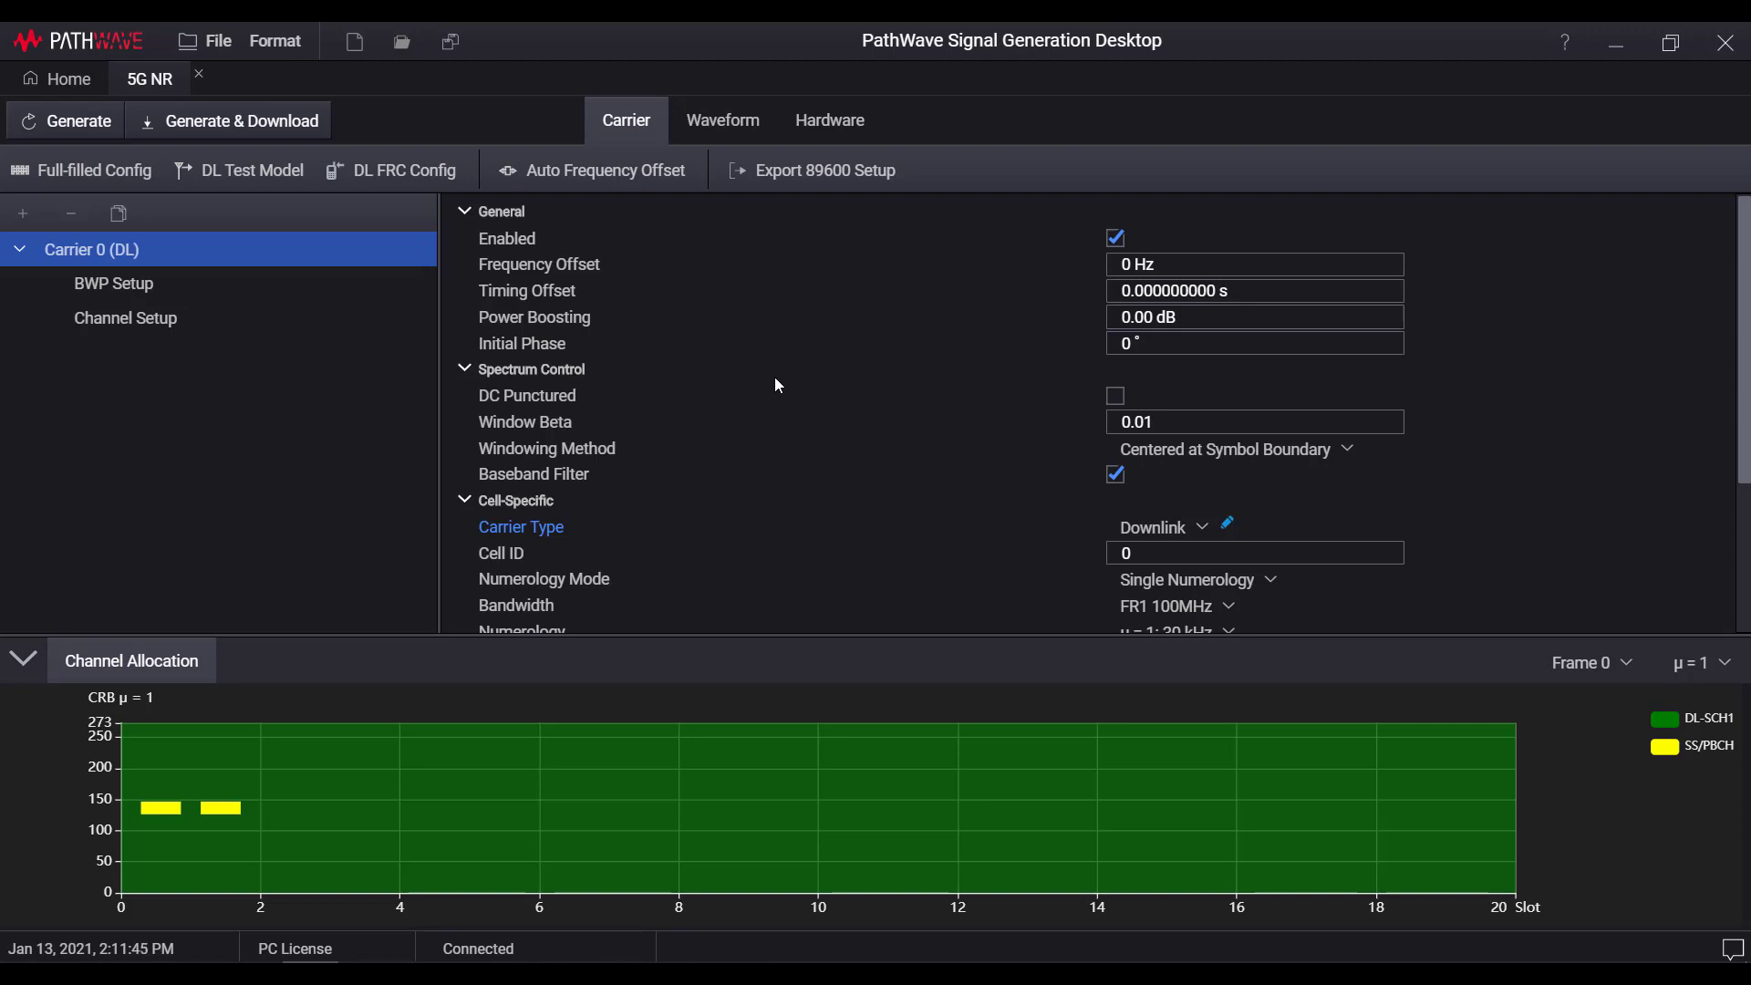
pyautogui.scroll(-3)
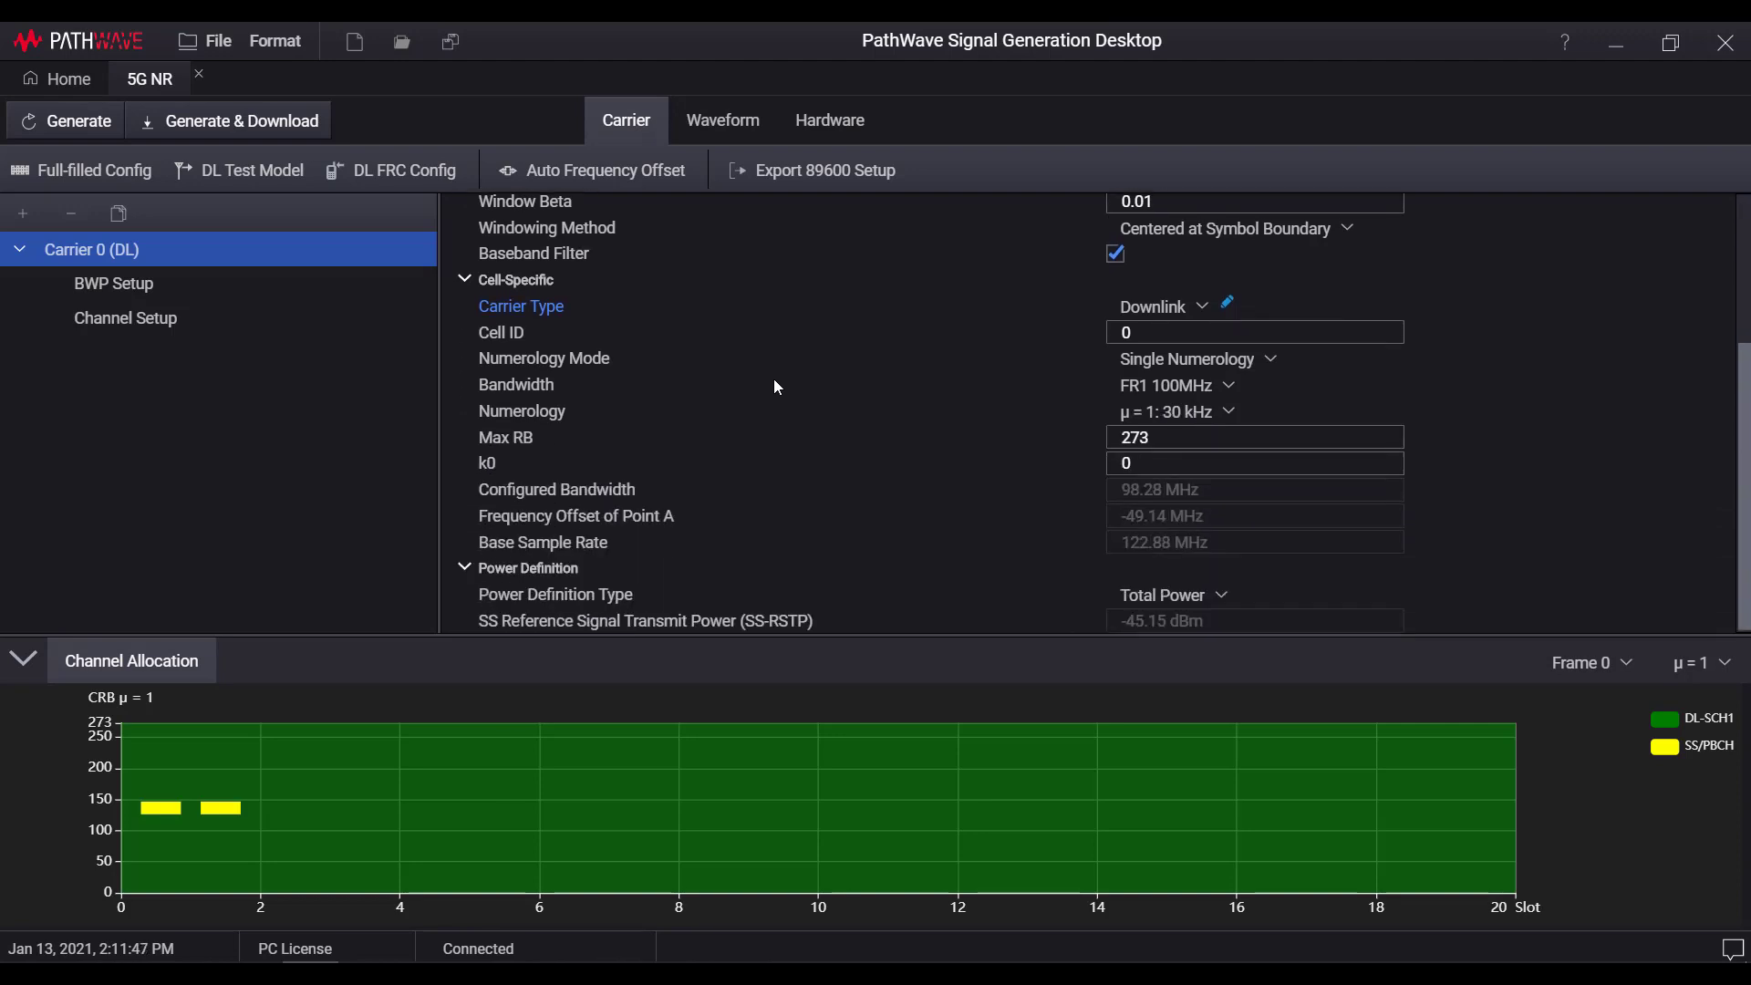
pyautogui.click(501, 332)
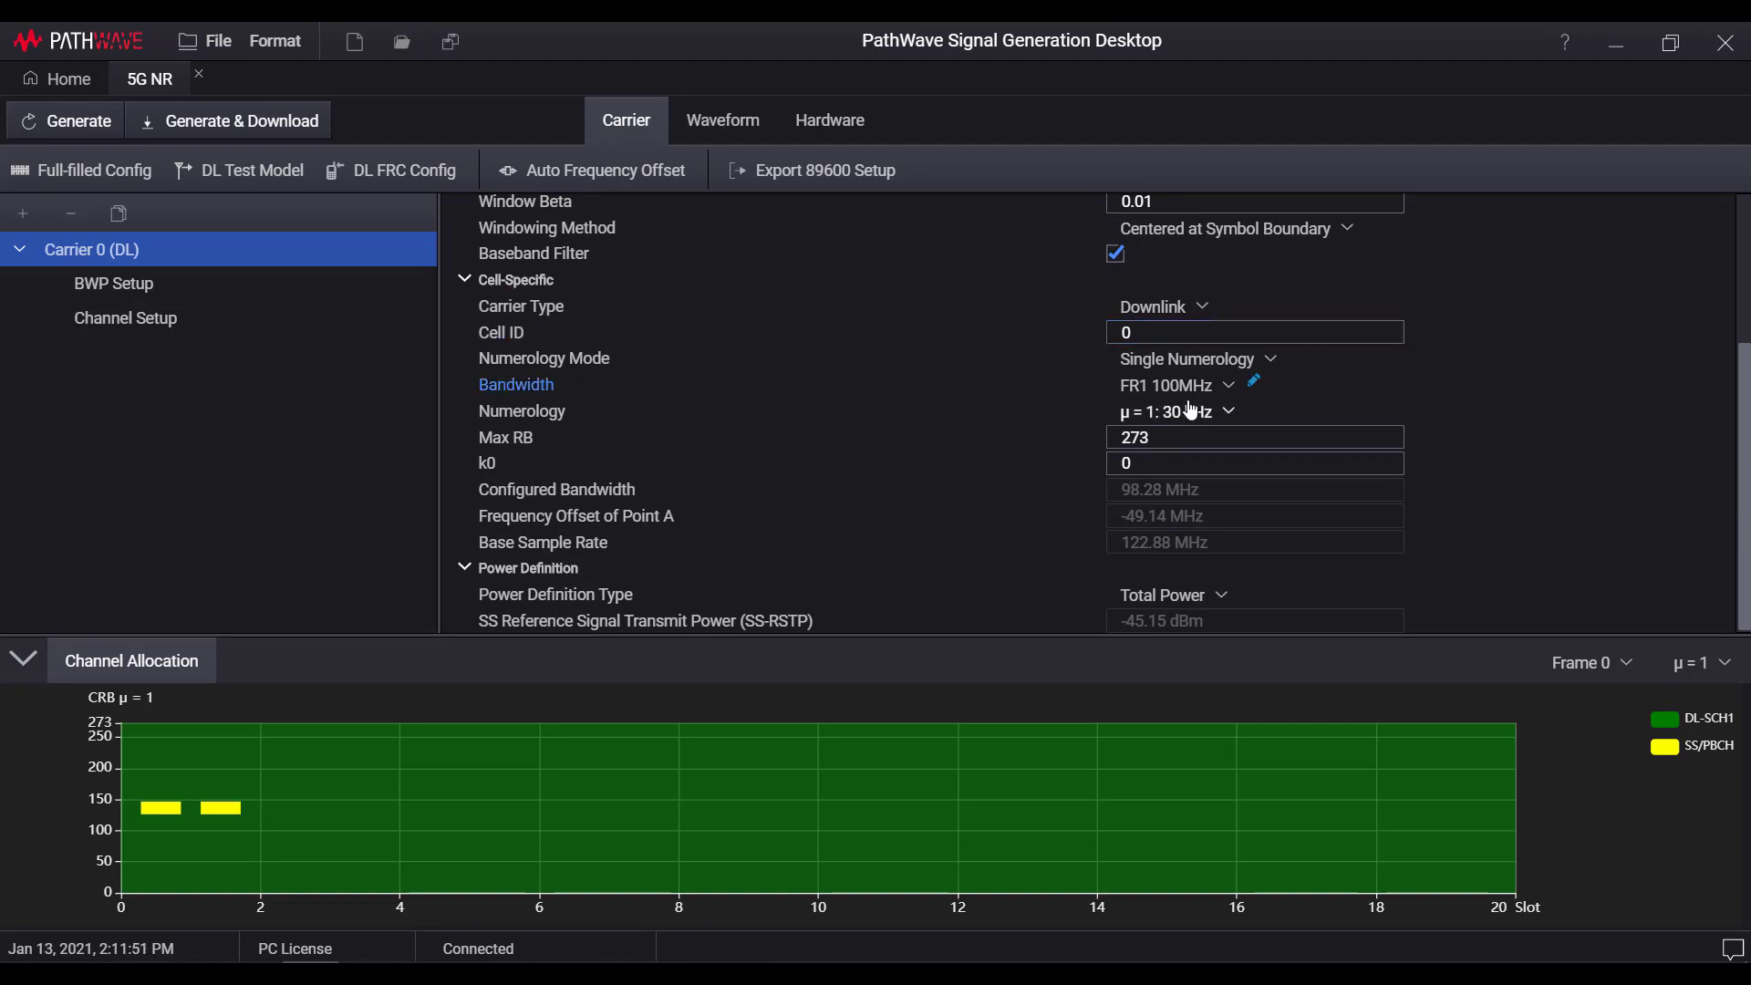
pyautogui.click(1173, 385)
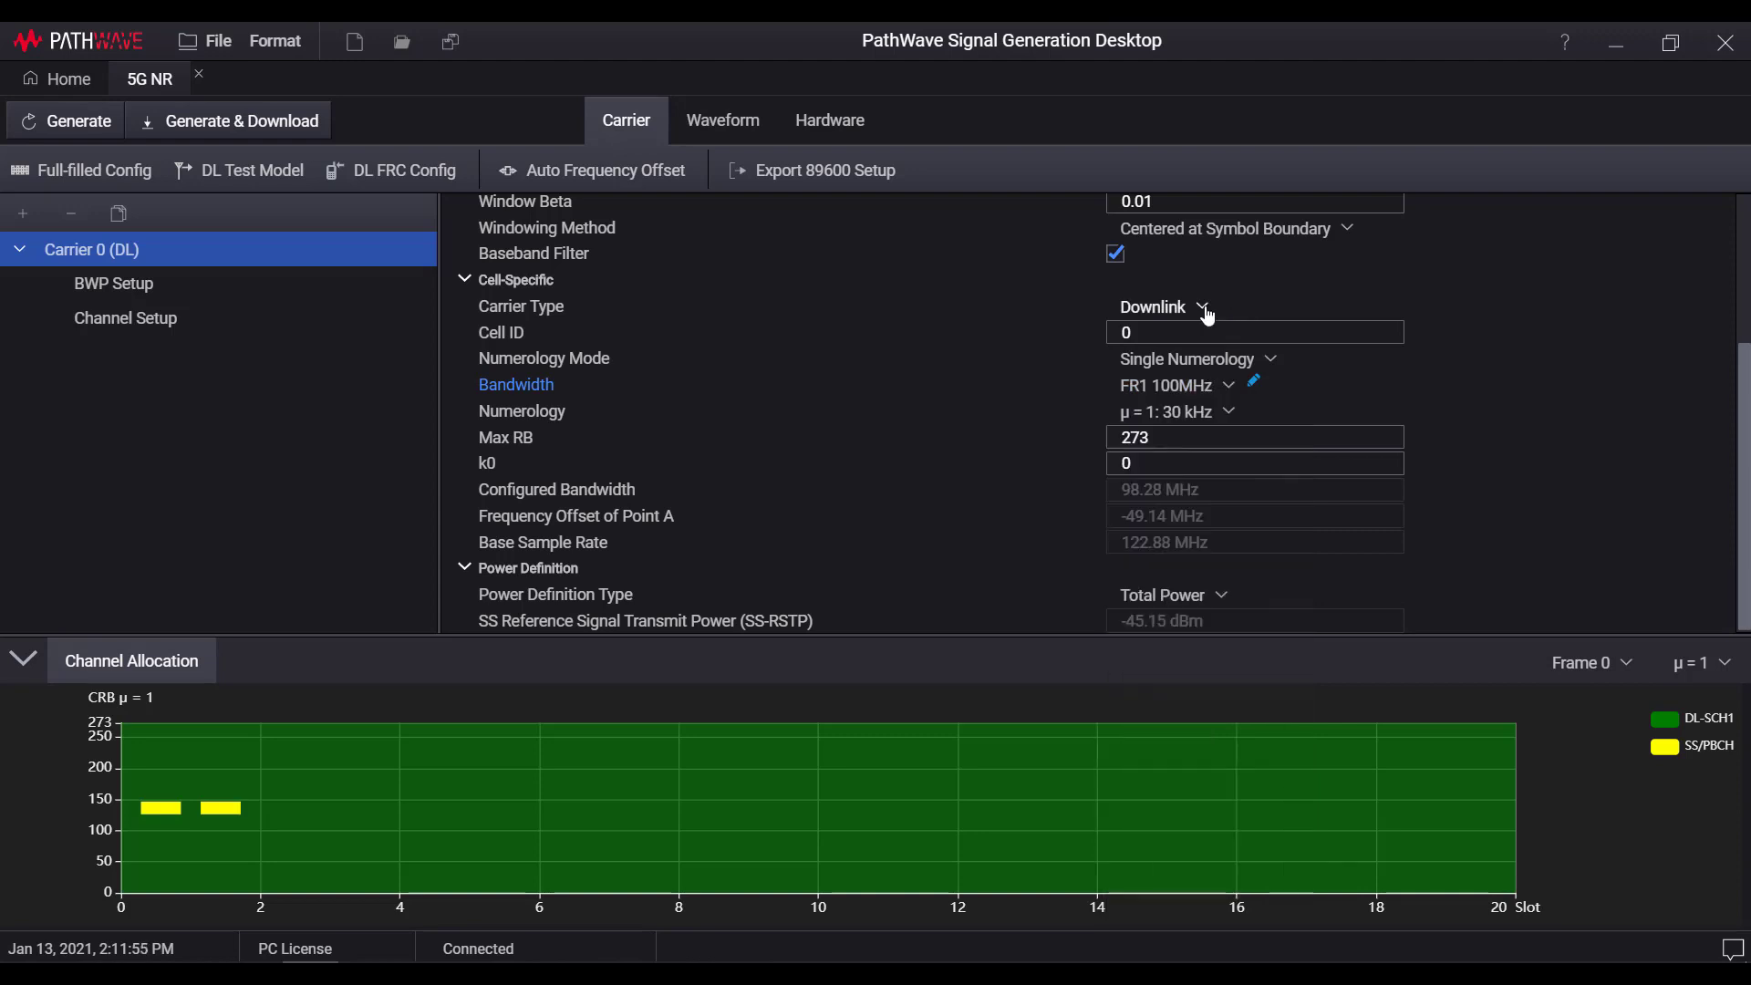
pyautogui.click(1200, 308)
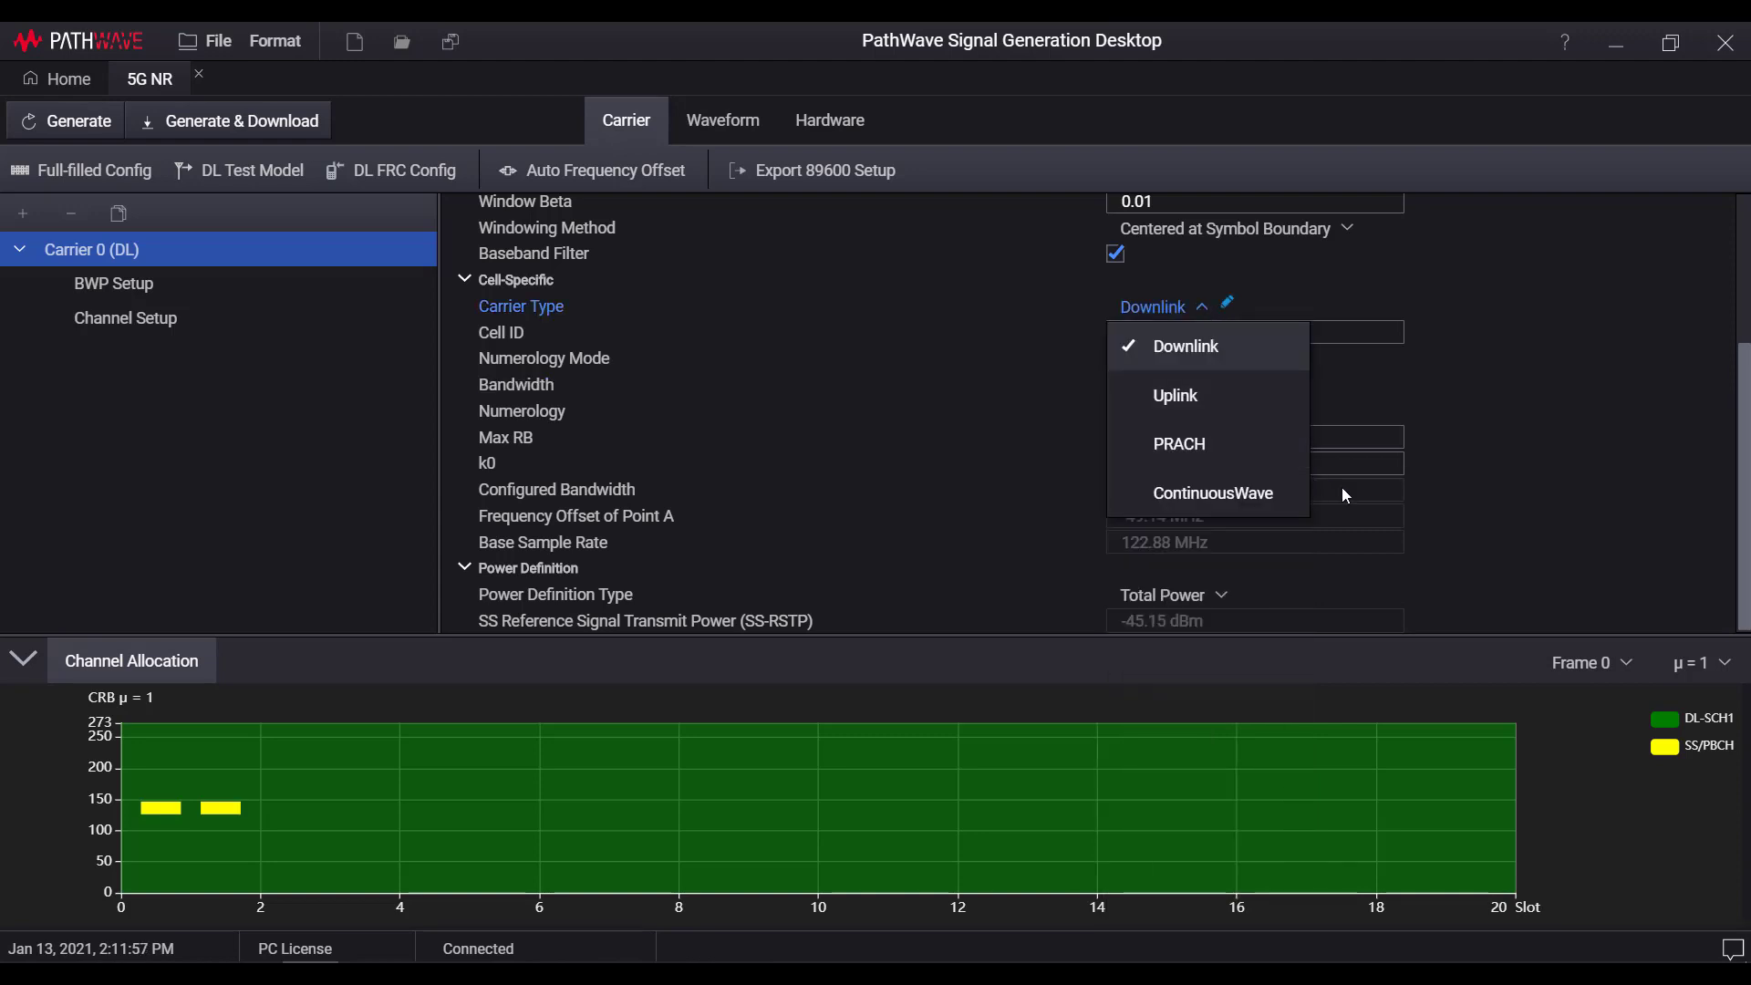
pyautogui.moveTo(1370, 447)
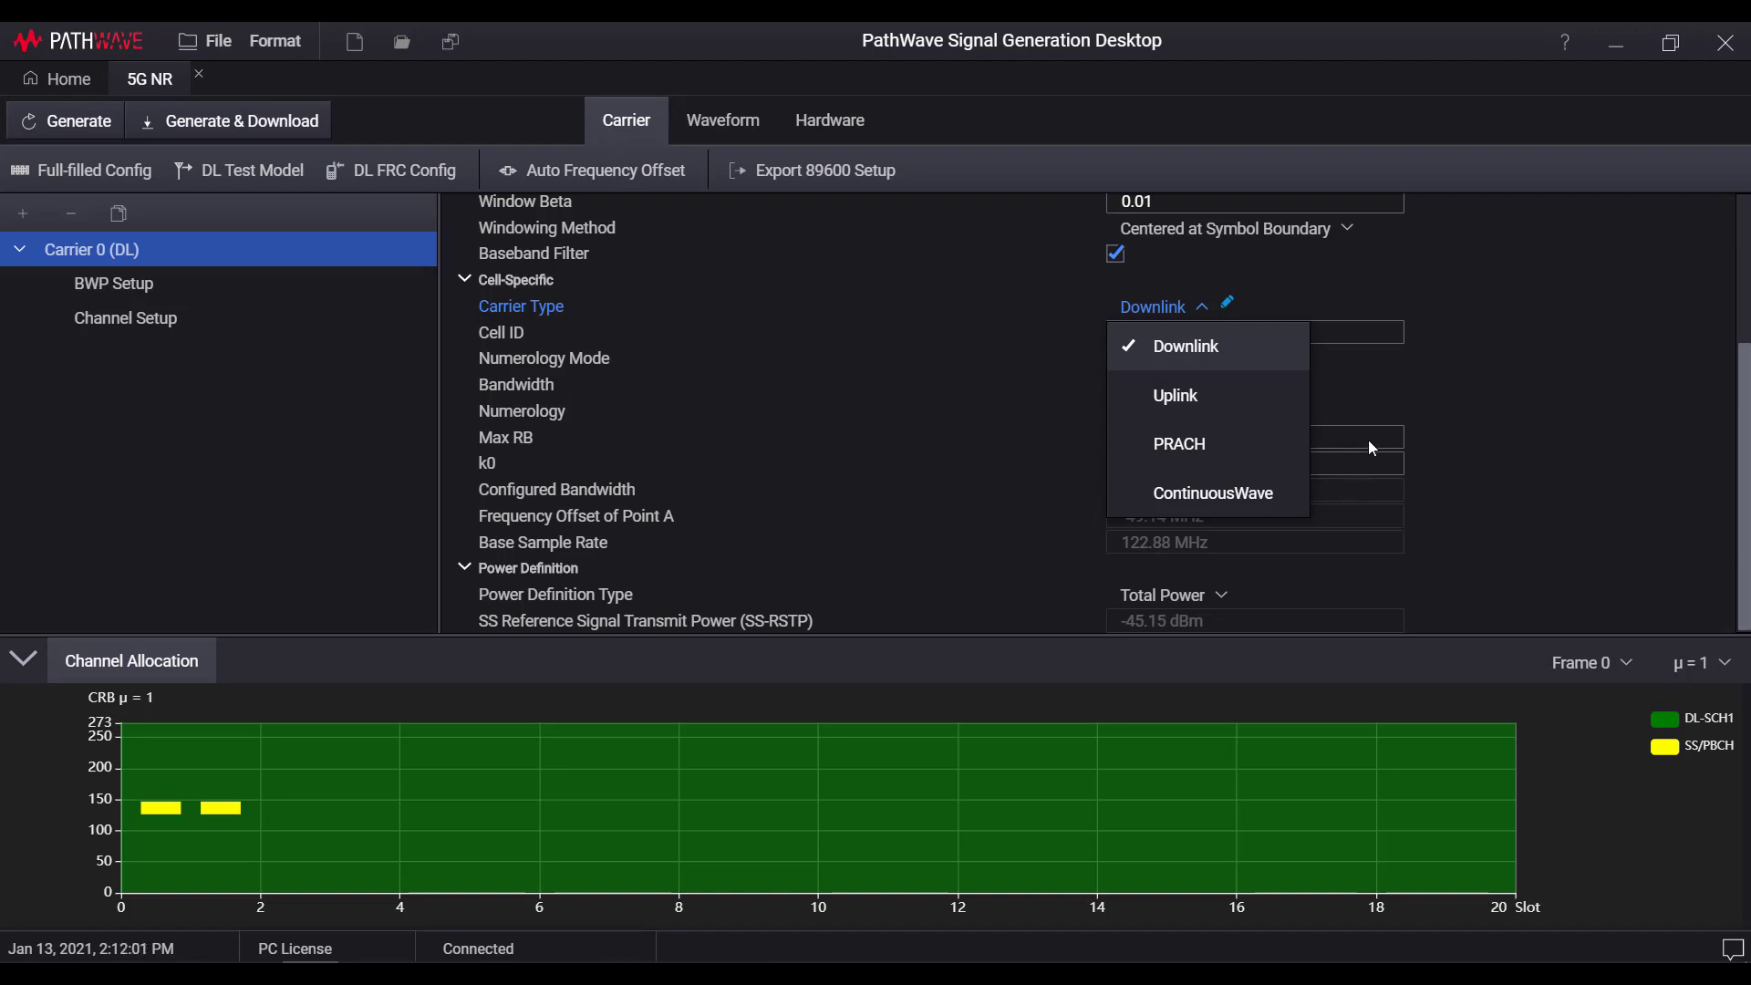
pyautogui.click(1184, 347)
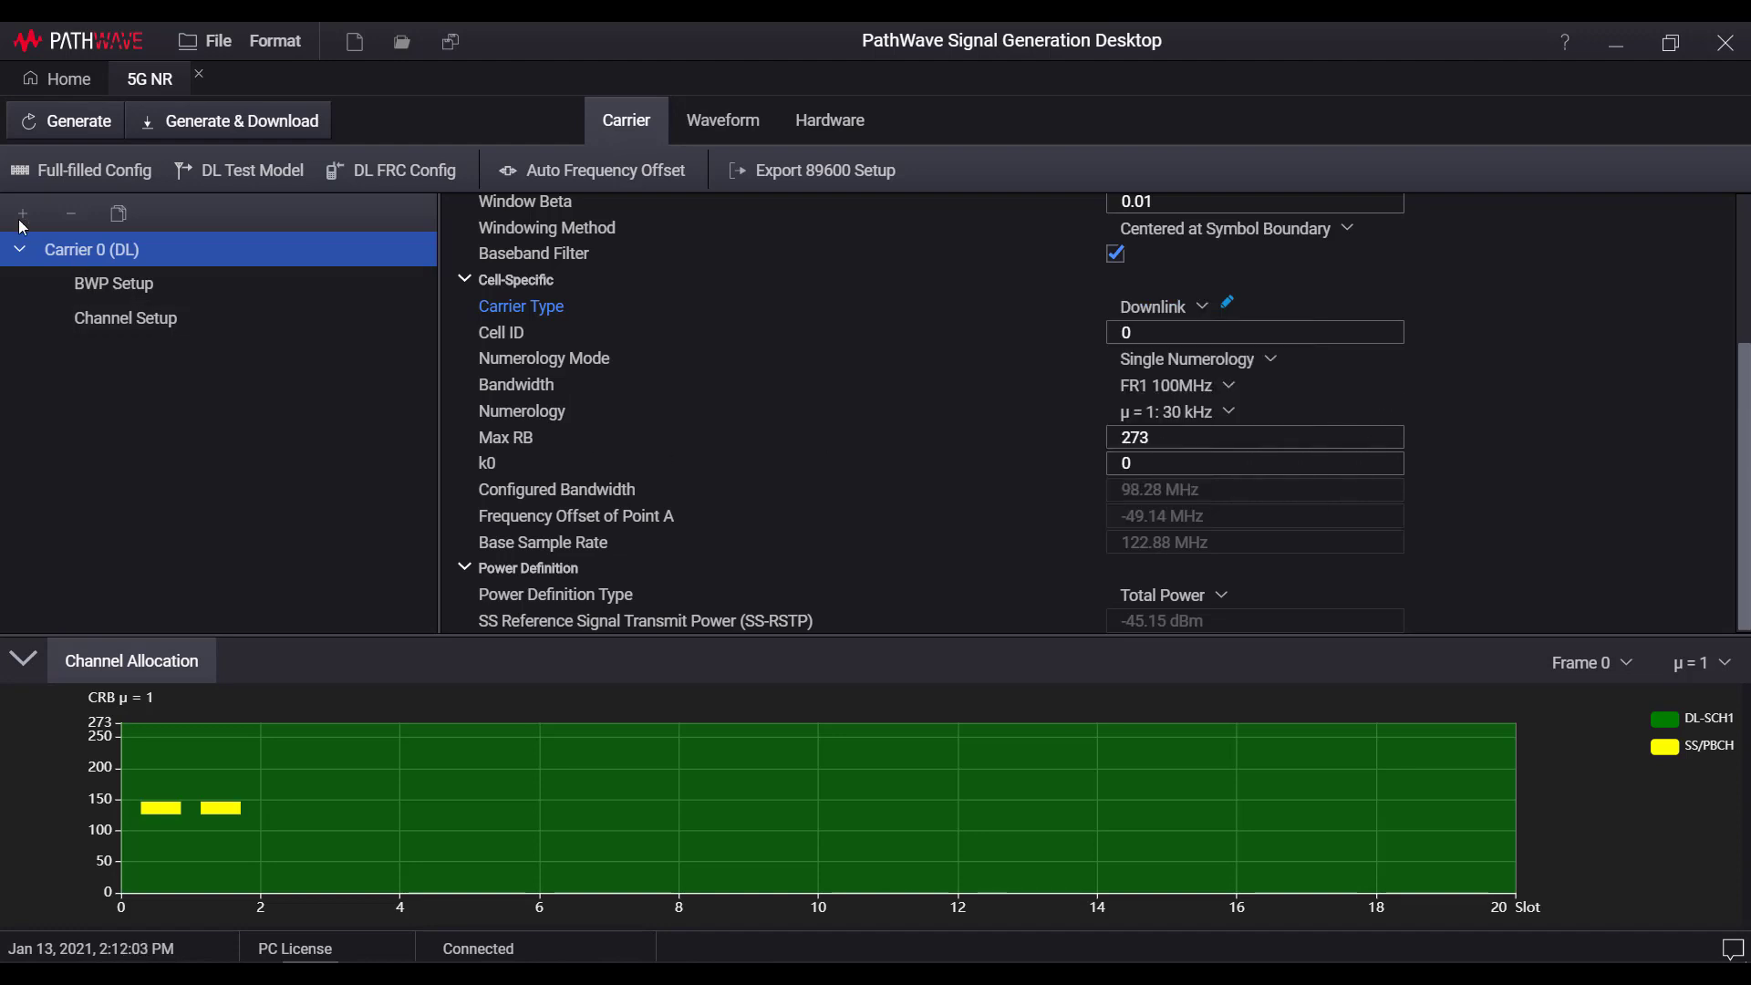
# Add Carrier 1 and auto-set adjacent NR carrier offsets, placing Carrier 0 at -50 MHz.
pyautogui.click(21, 214)
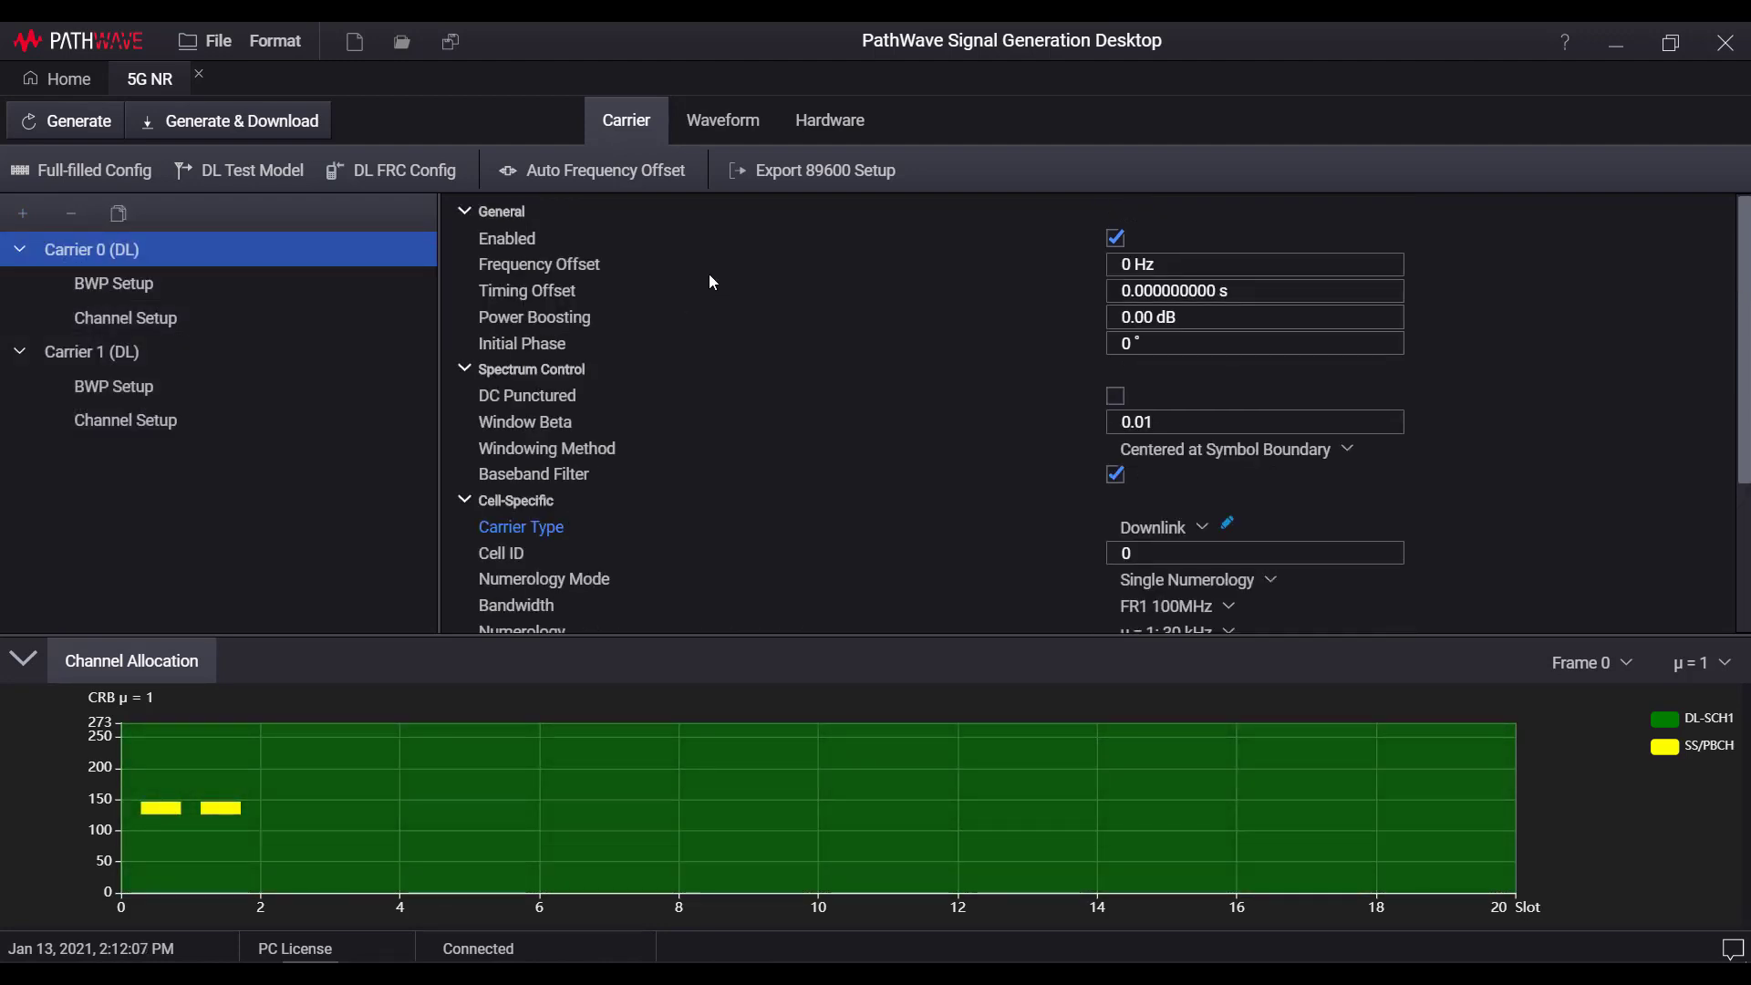
pyautogui.click(604, 169)
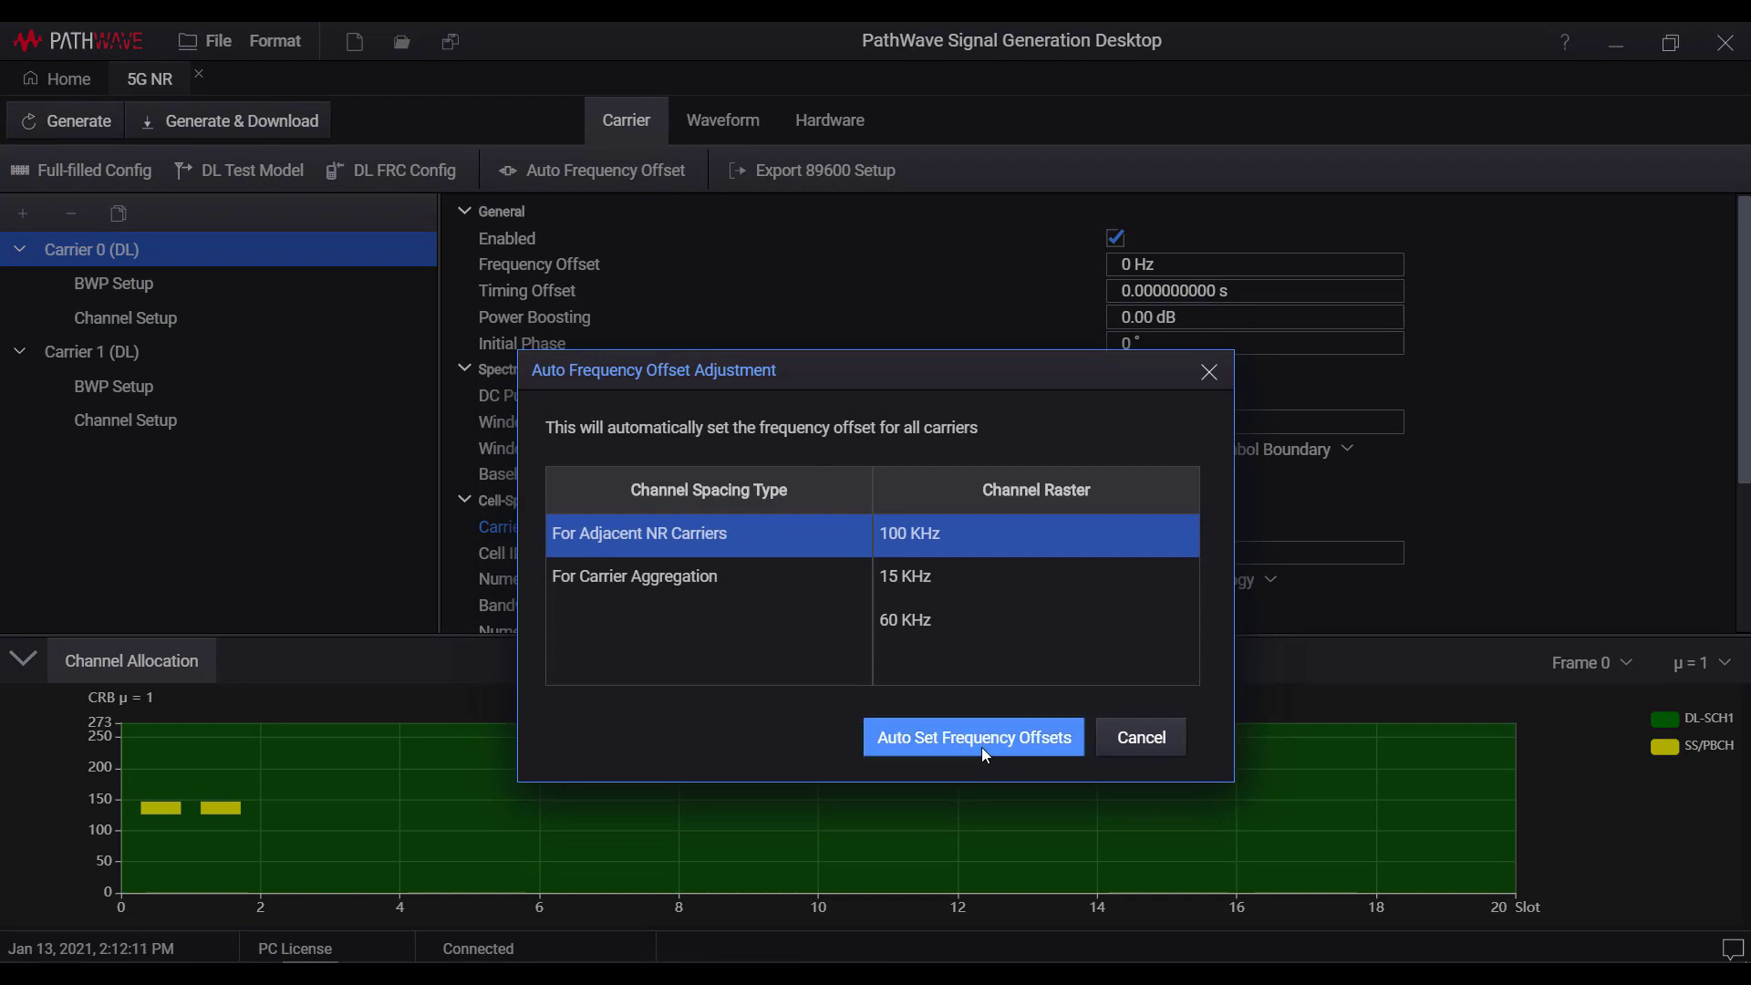
pyautogui.click(973, 737)
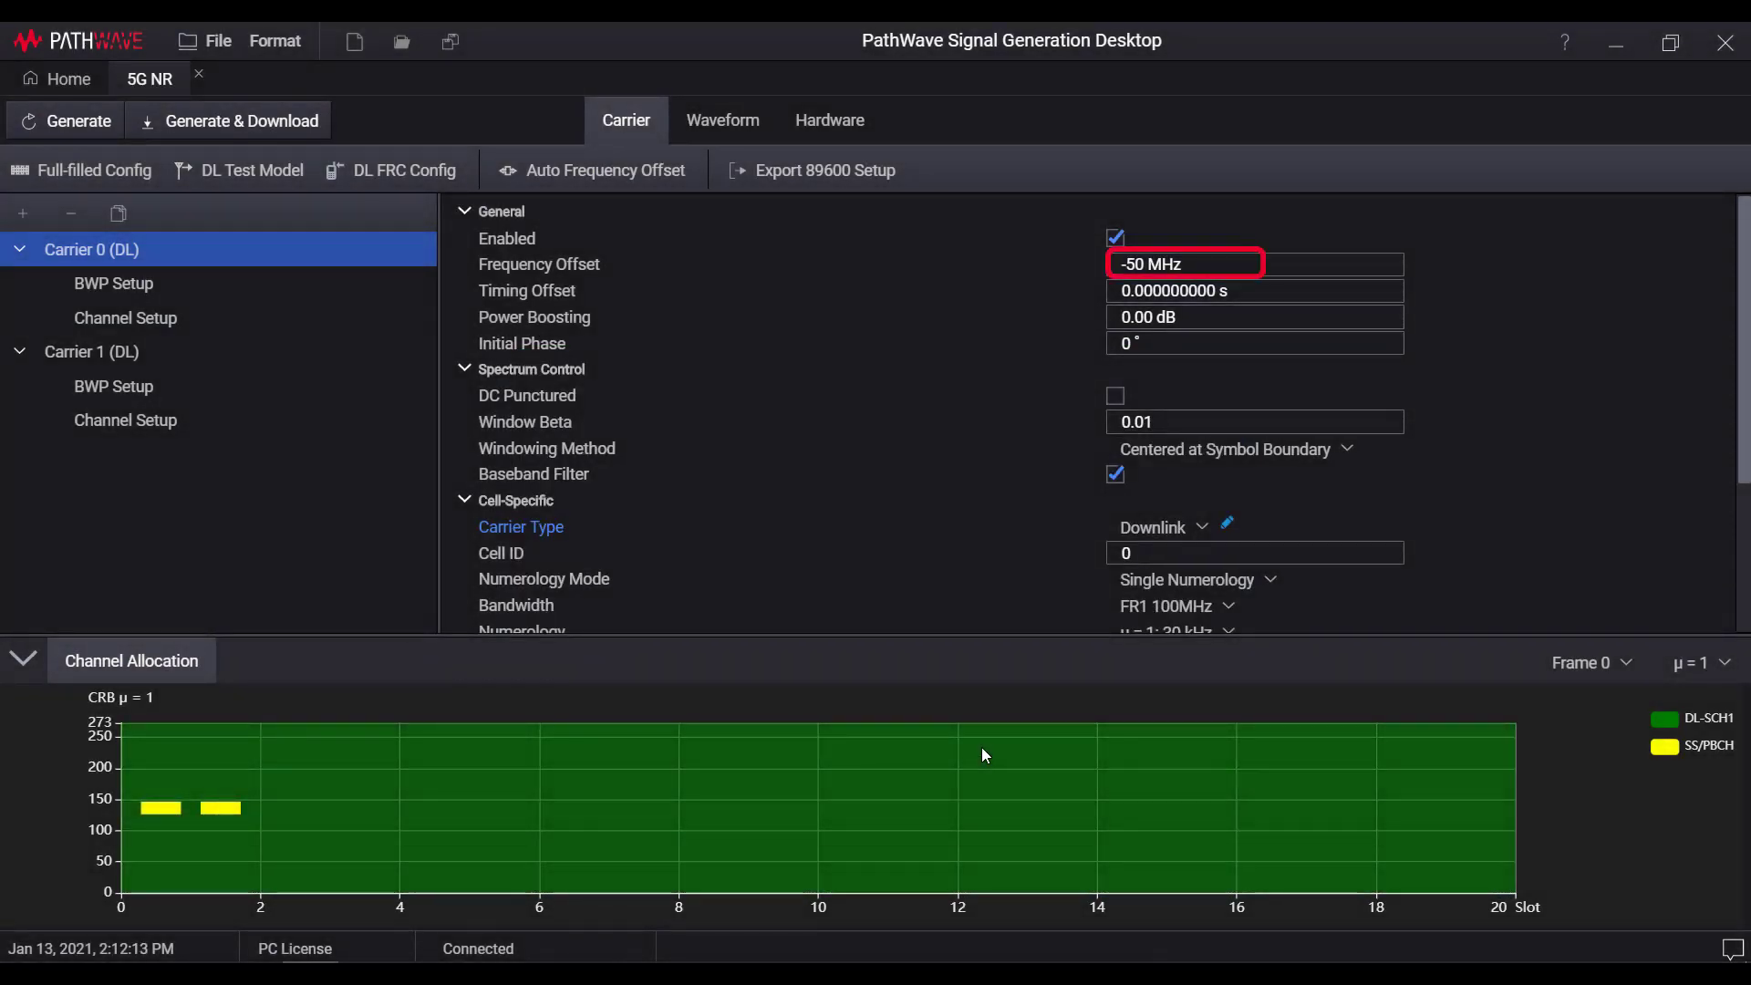
pyautogui.moveTo(994, 727)
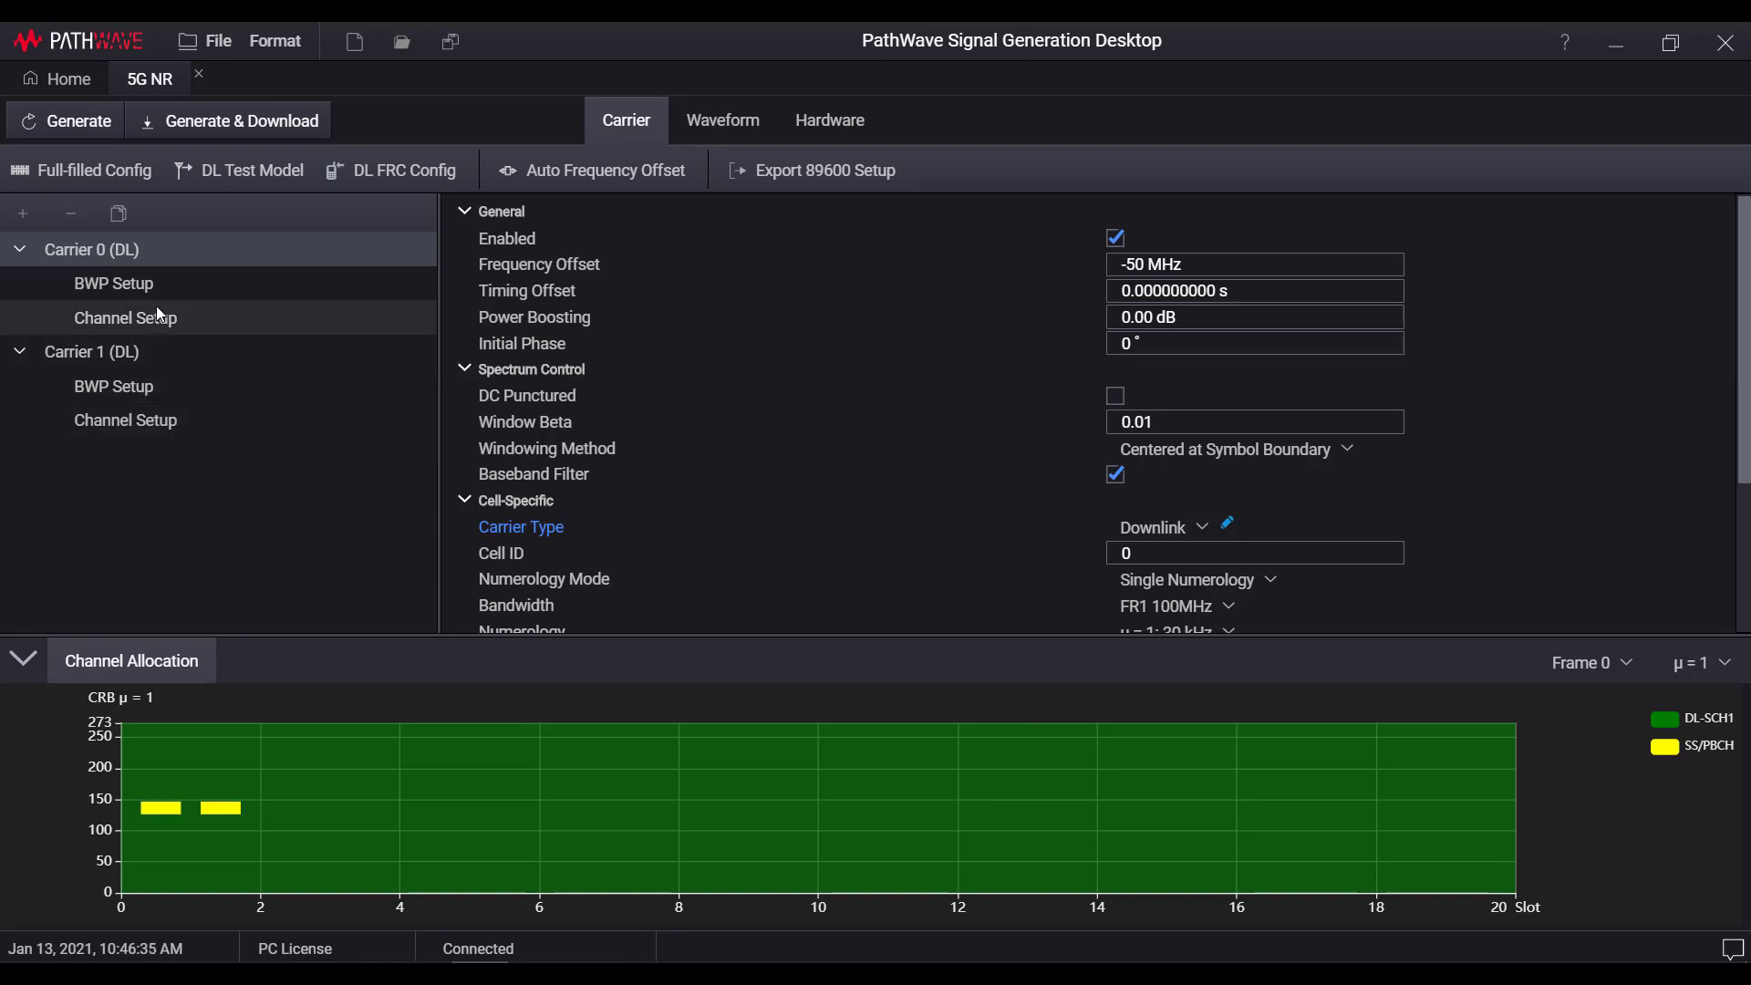
# Show Carrier 0's BWP Setup: BWP1 with 273 resource blocks and its CORESET parameters.
pyautogui.click(113, 282)
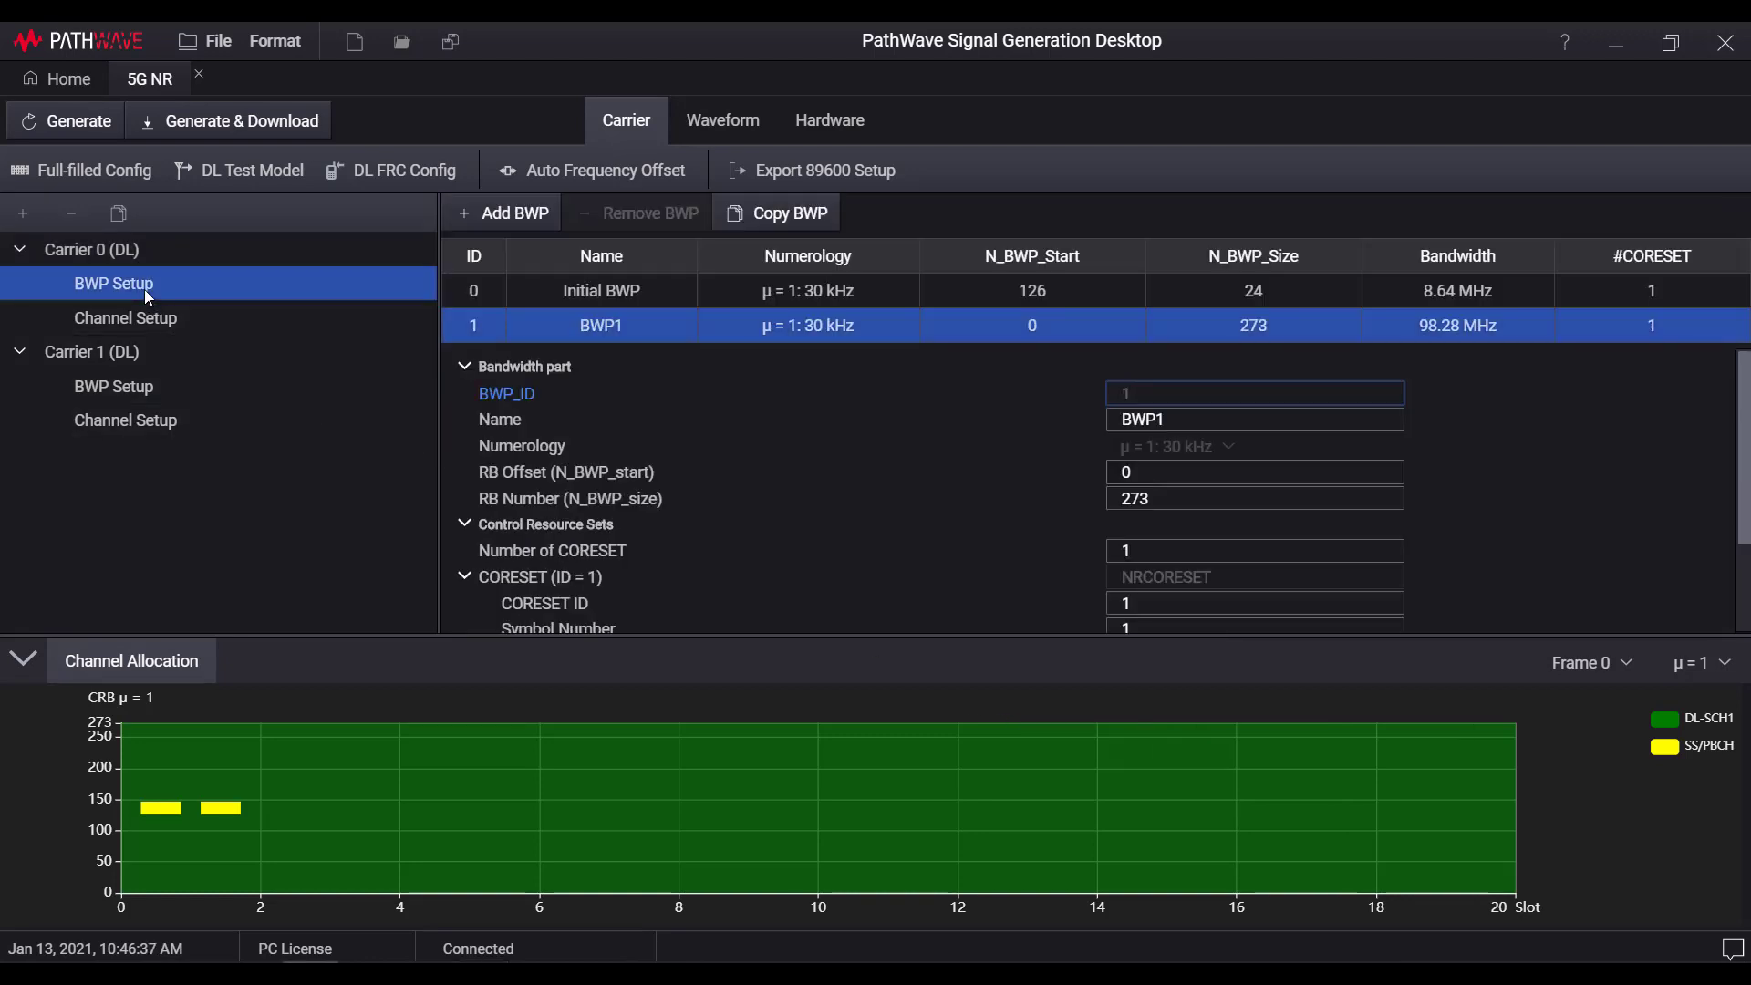
pyautogui.moveTo(248, 303)
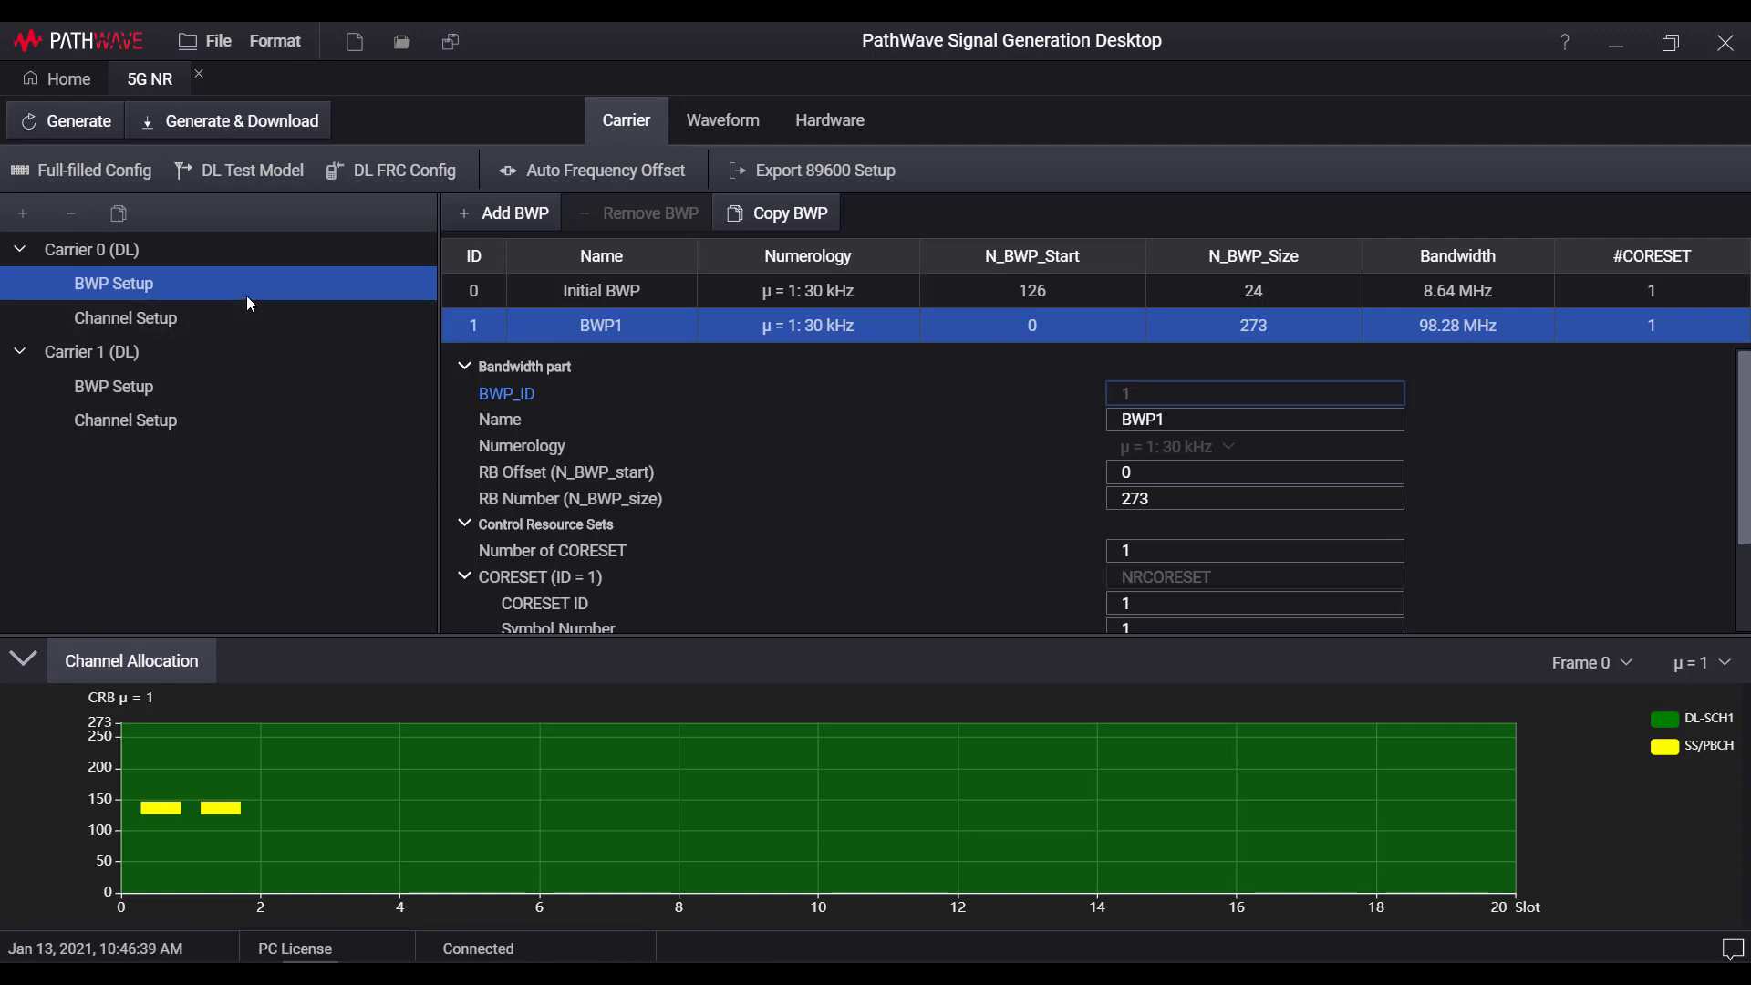
pyautogui.moveTo(279, 316)
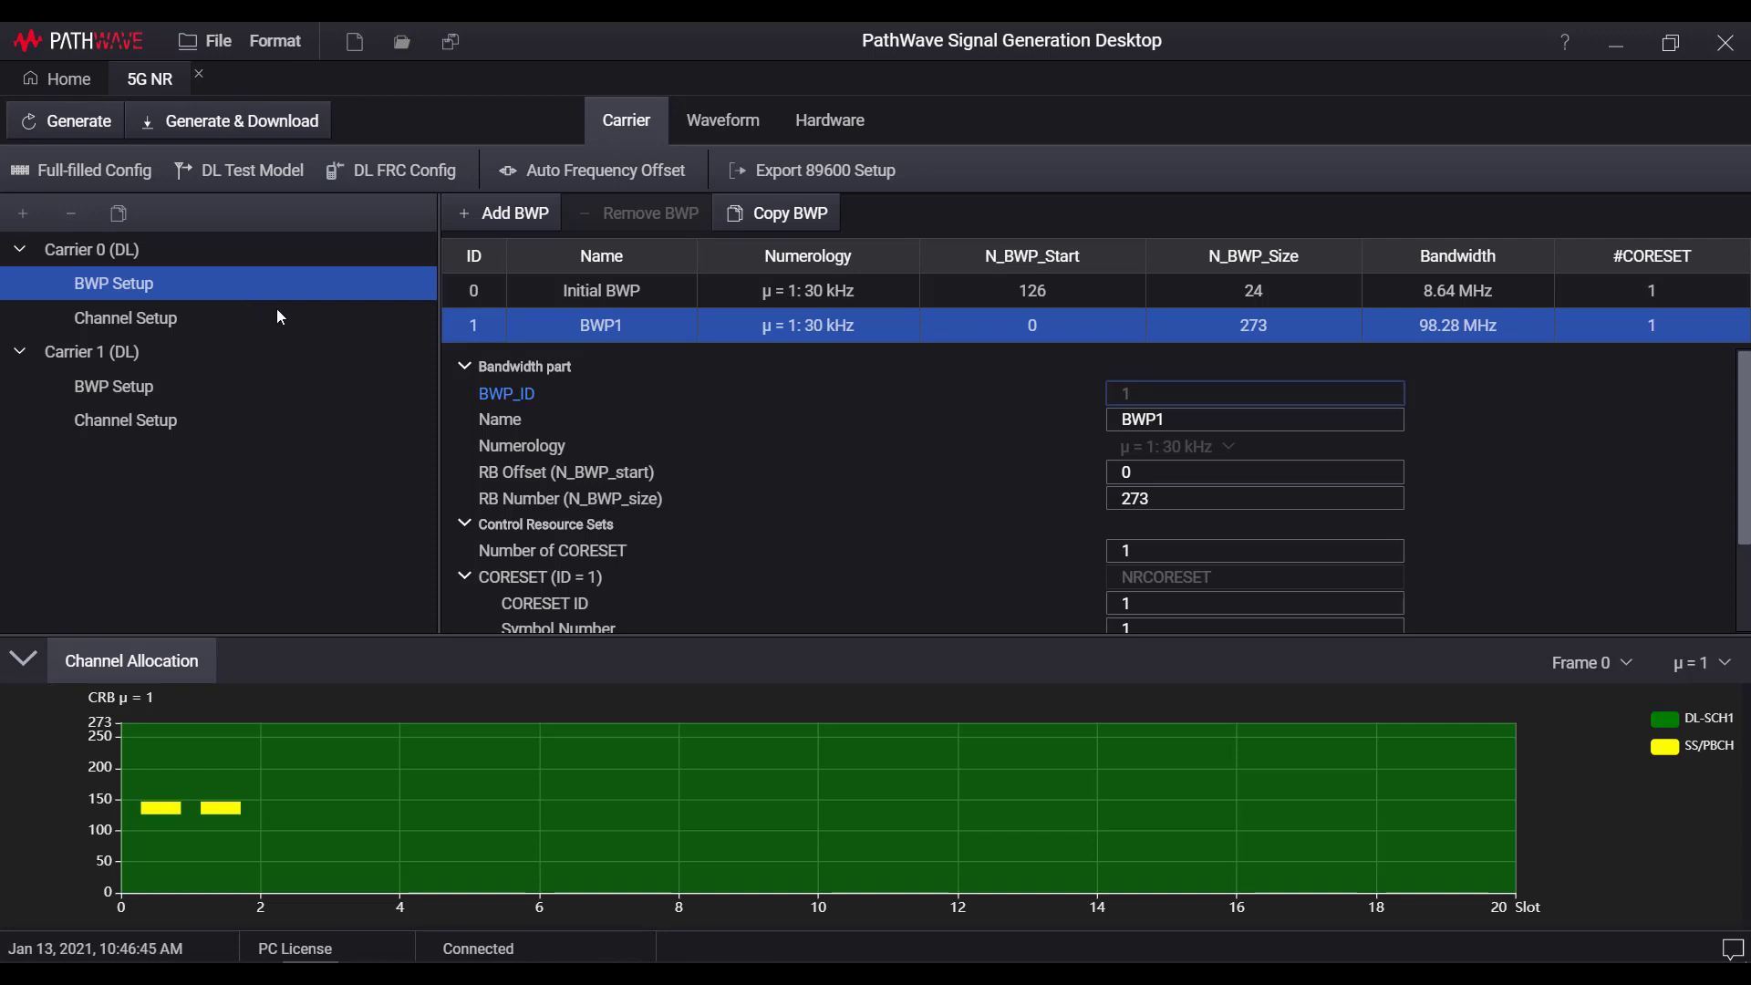
pyautogui.moveTo(765, 521)
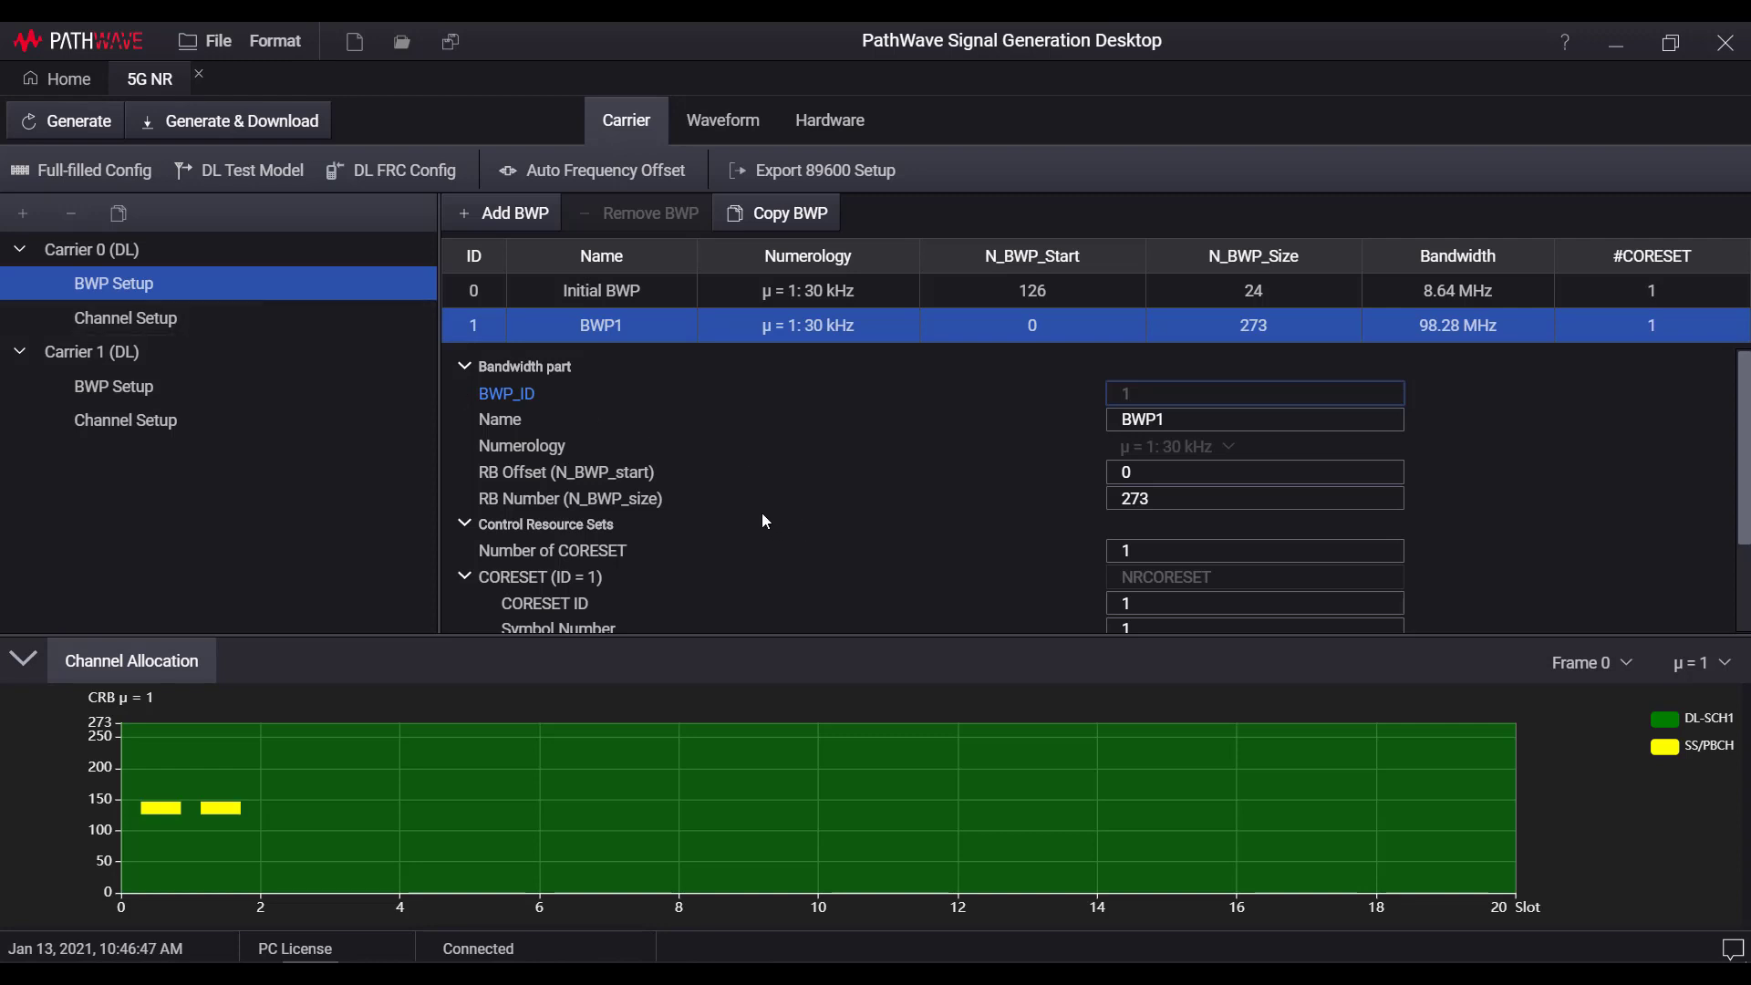
pyautogui.click(1253, 472)
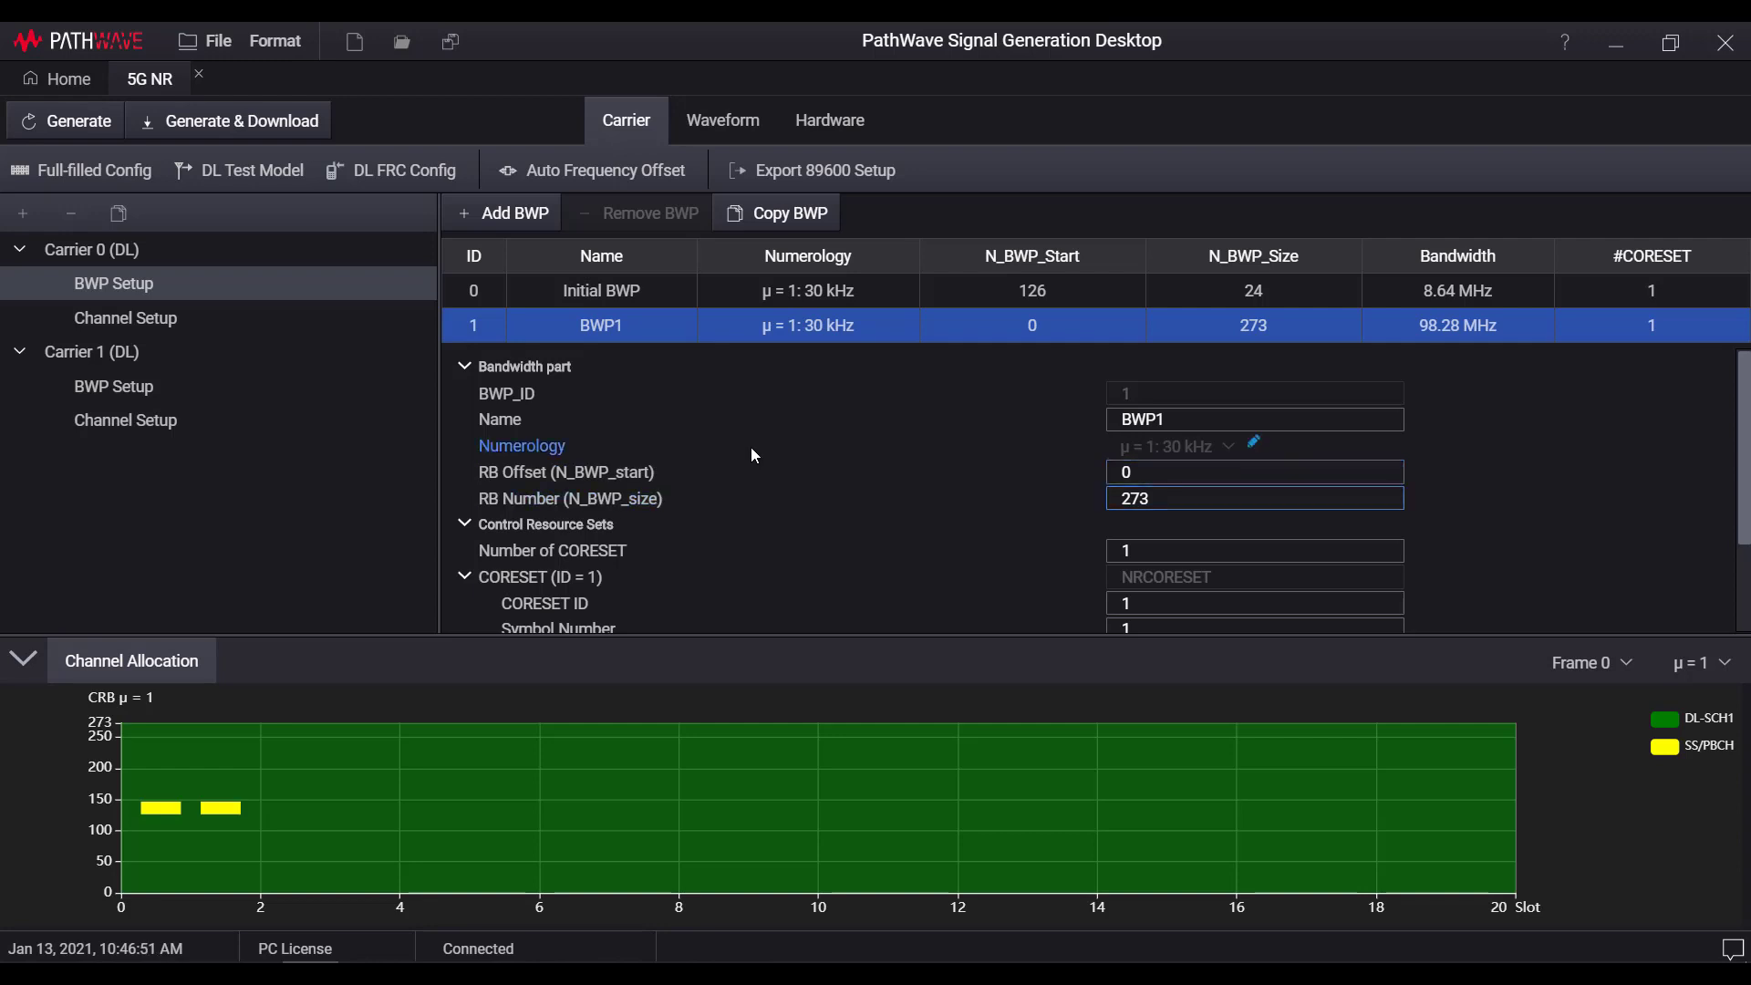
pyautogui.scroll(-3)
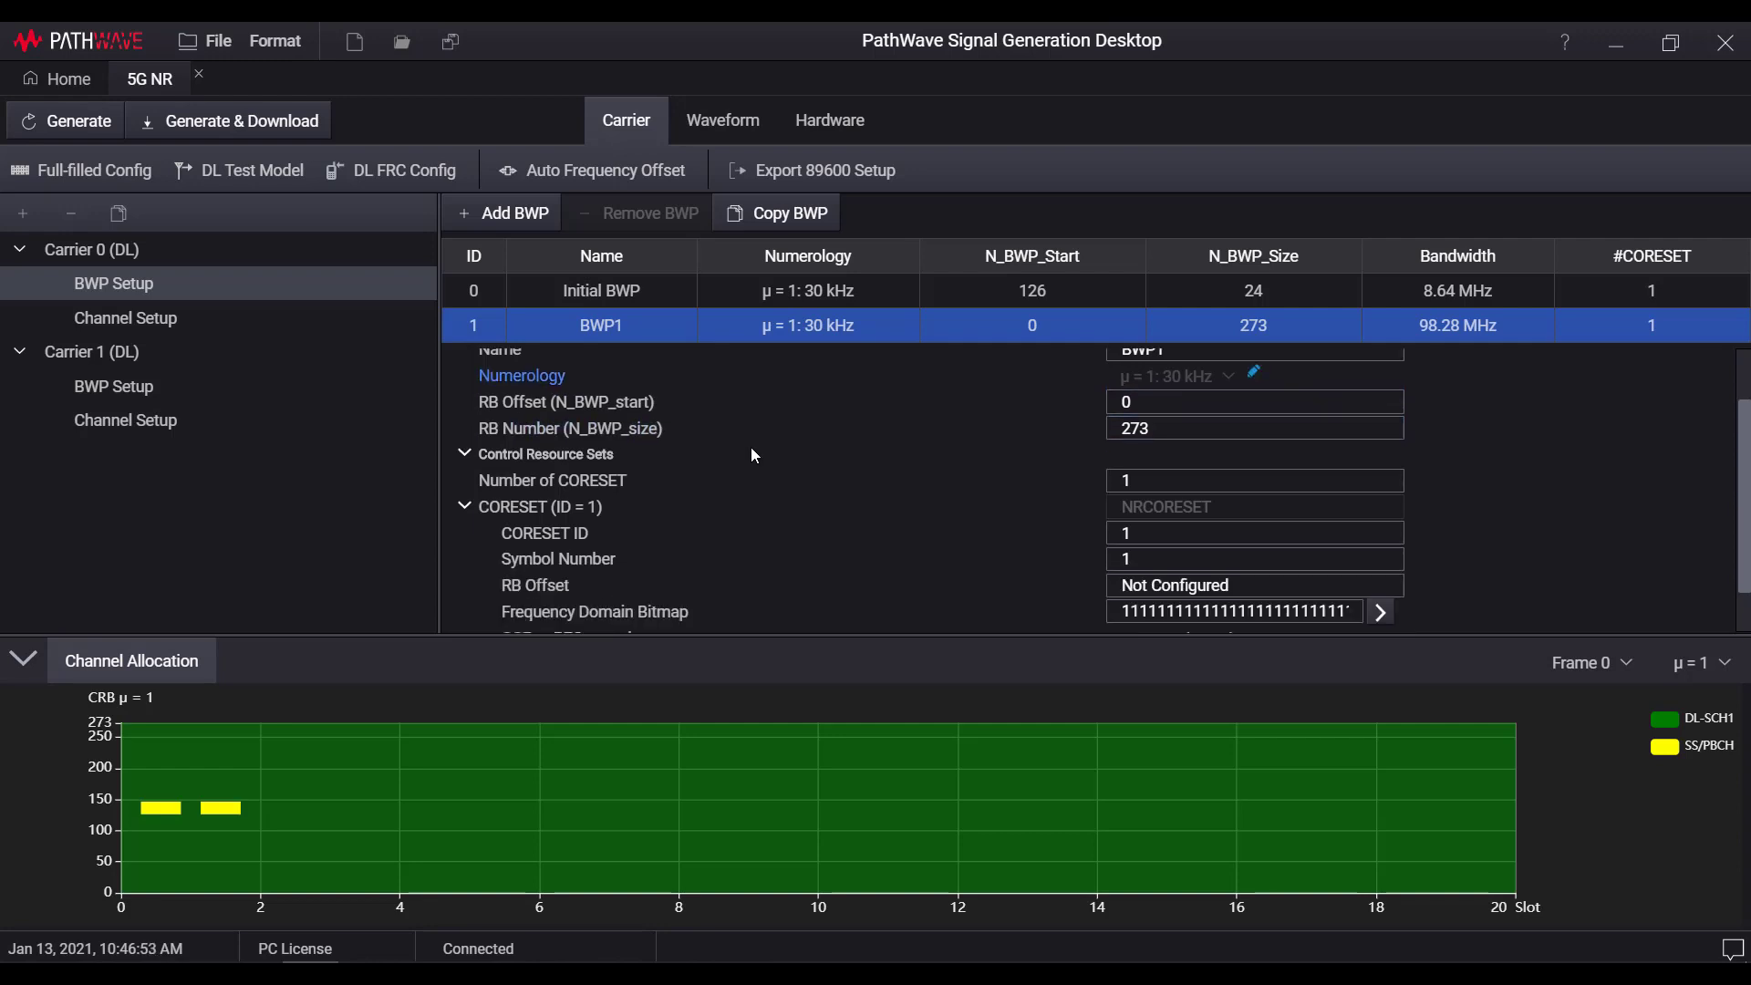
pyautogui.scroll(-3)
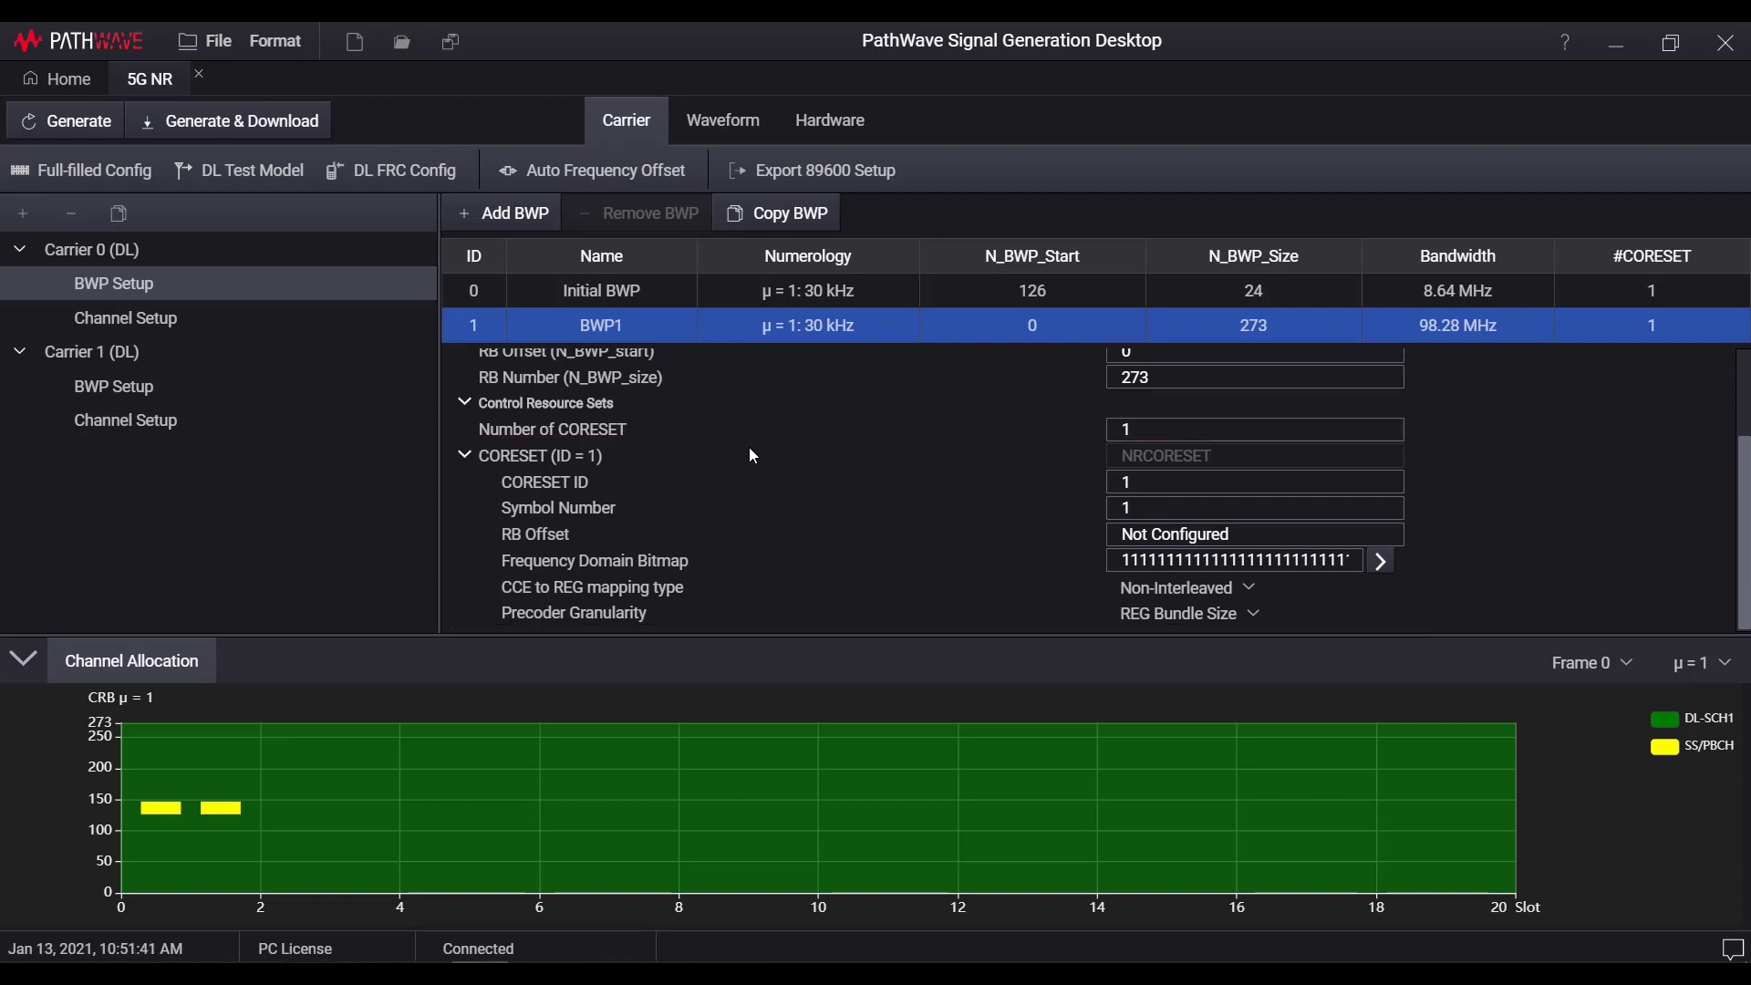
# Open Carrier 0's Channel Setup and view the DCI and DL-SCH tabs.
pyautogui.click(125, 318)
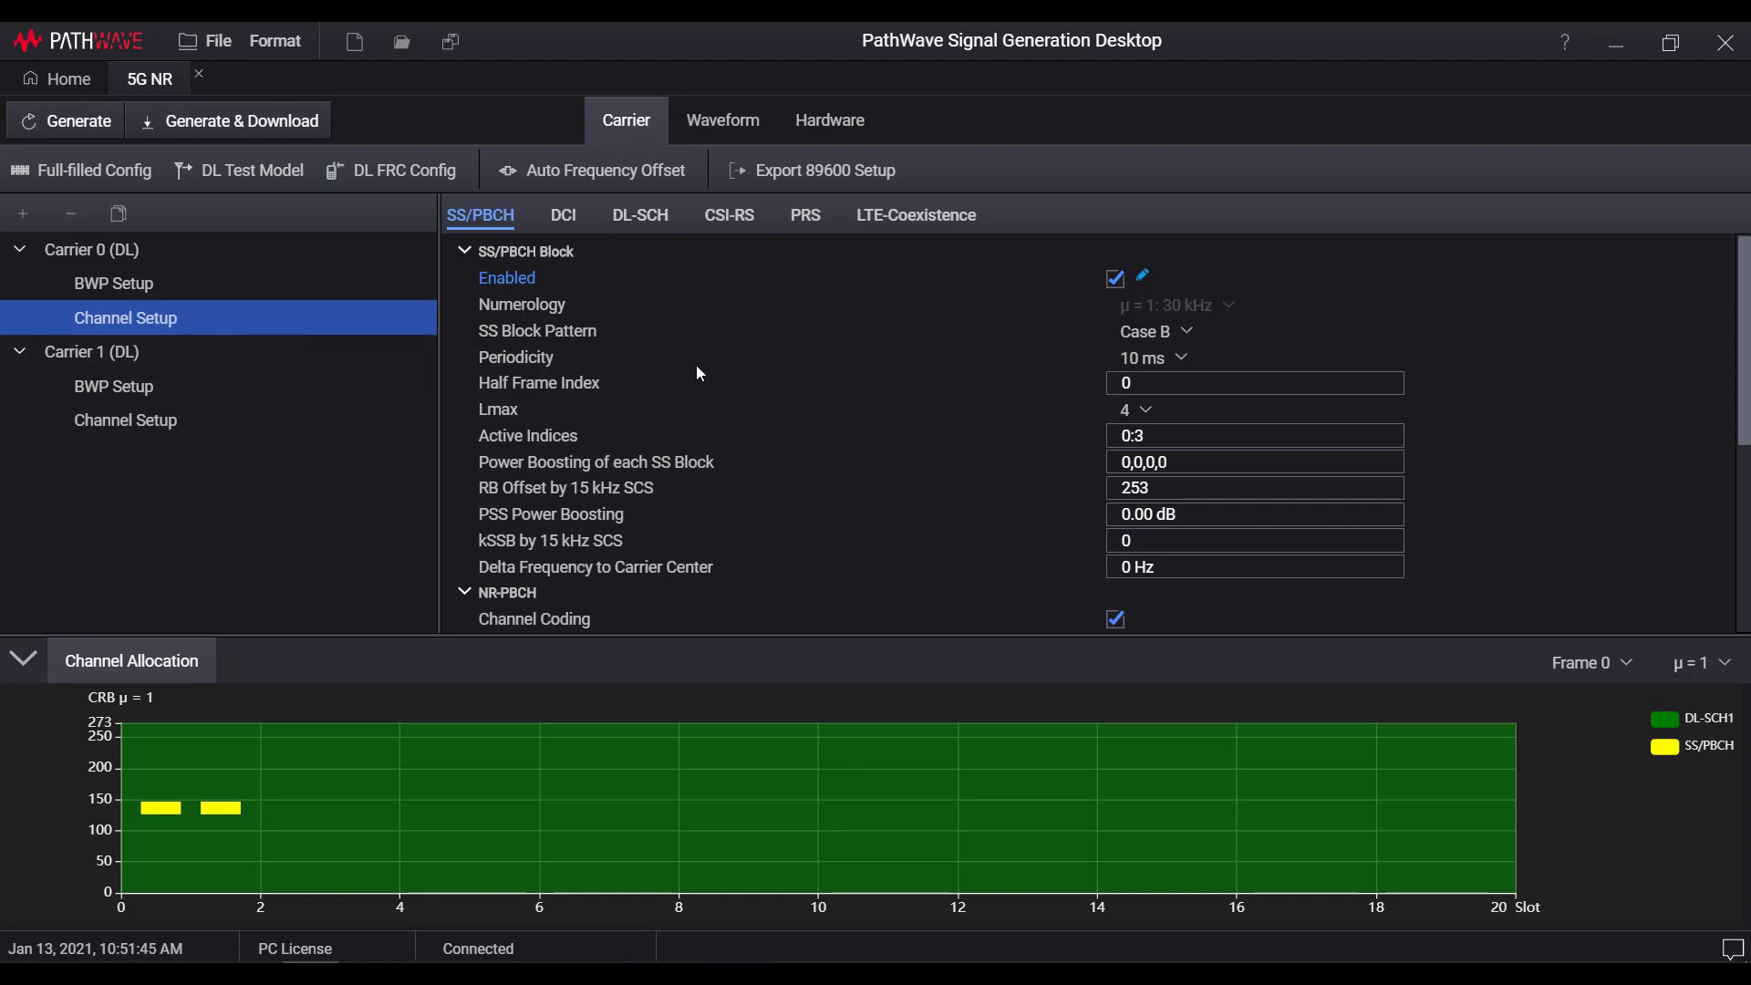
pyautogui.moveTo(579, 258)
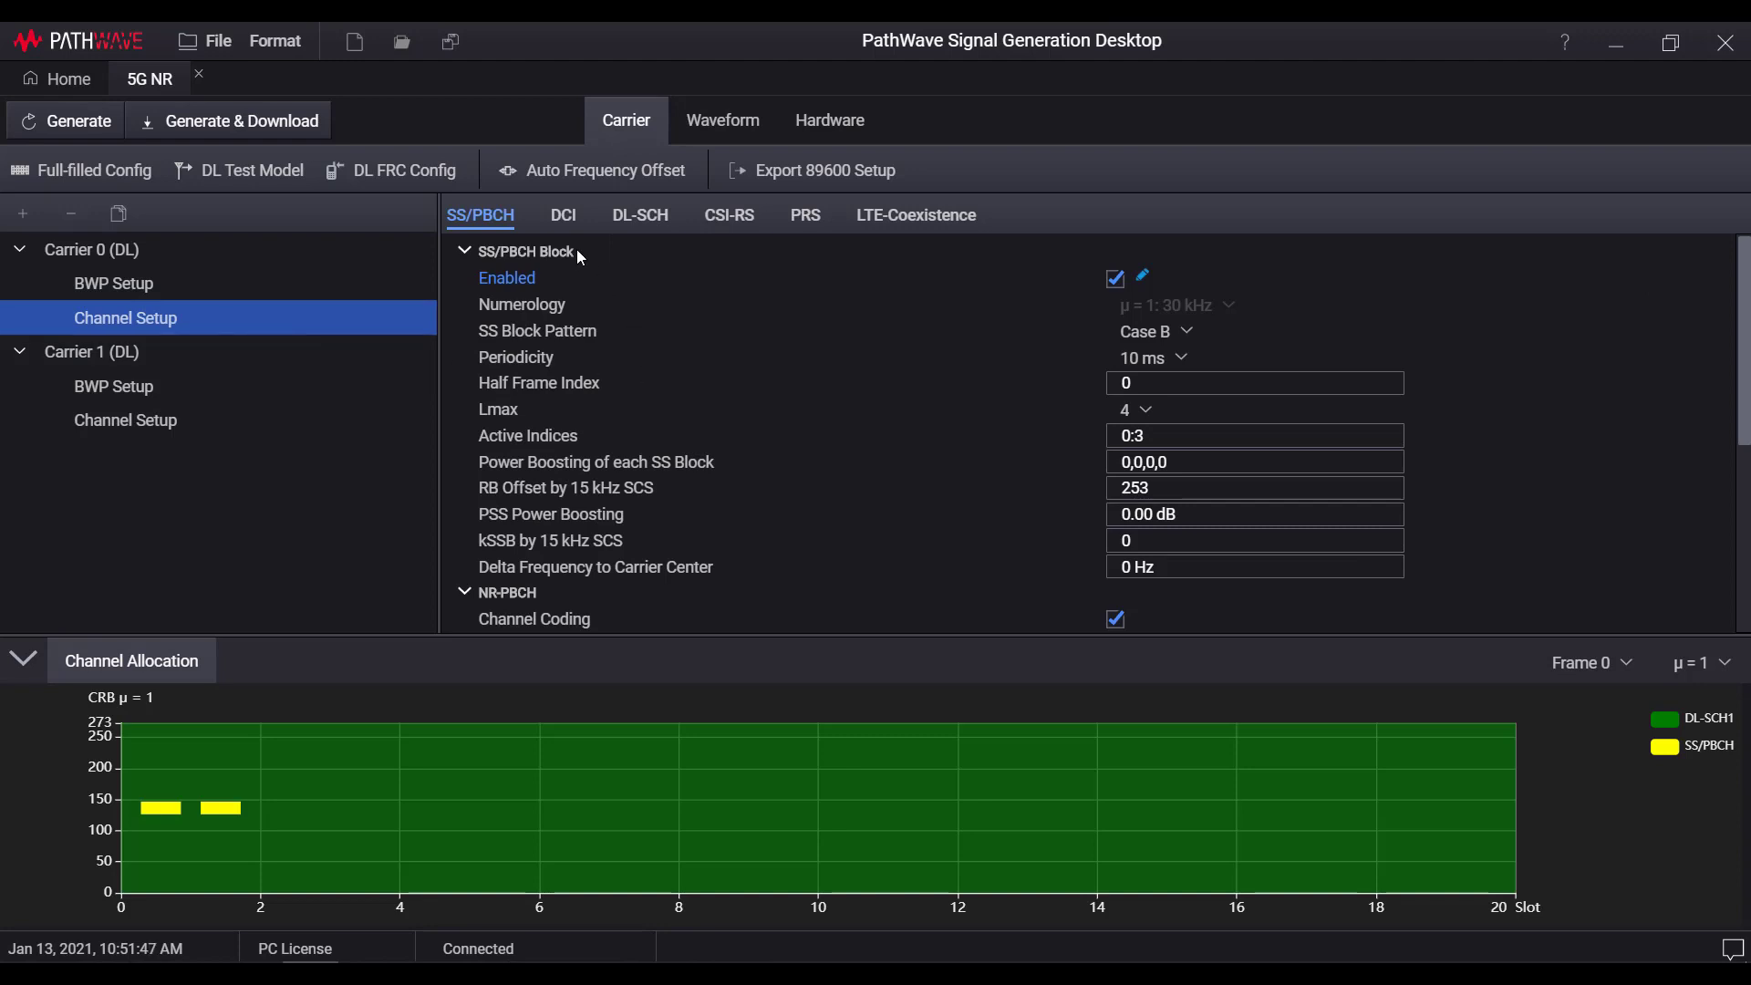
pyautogui.click(562, 215)
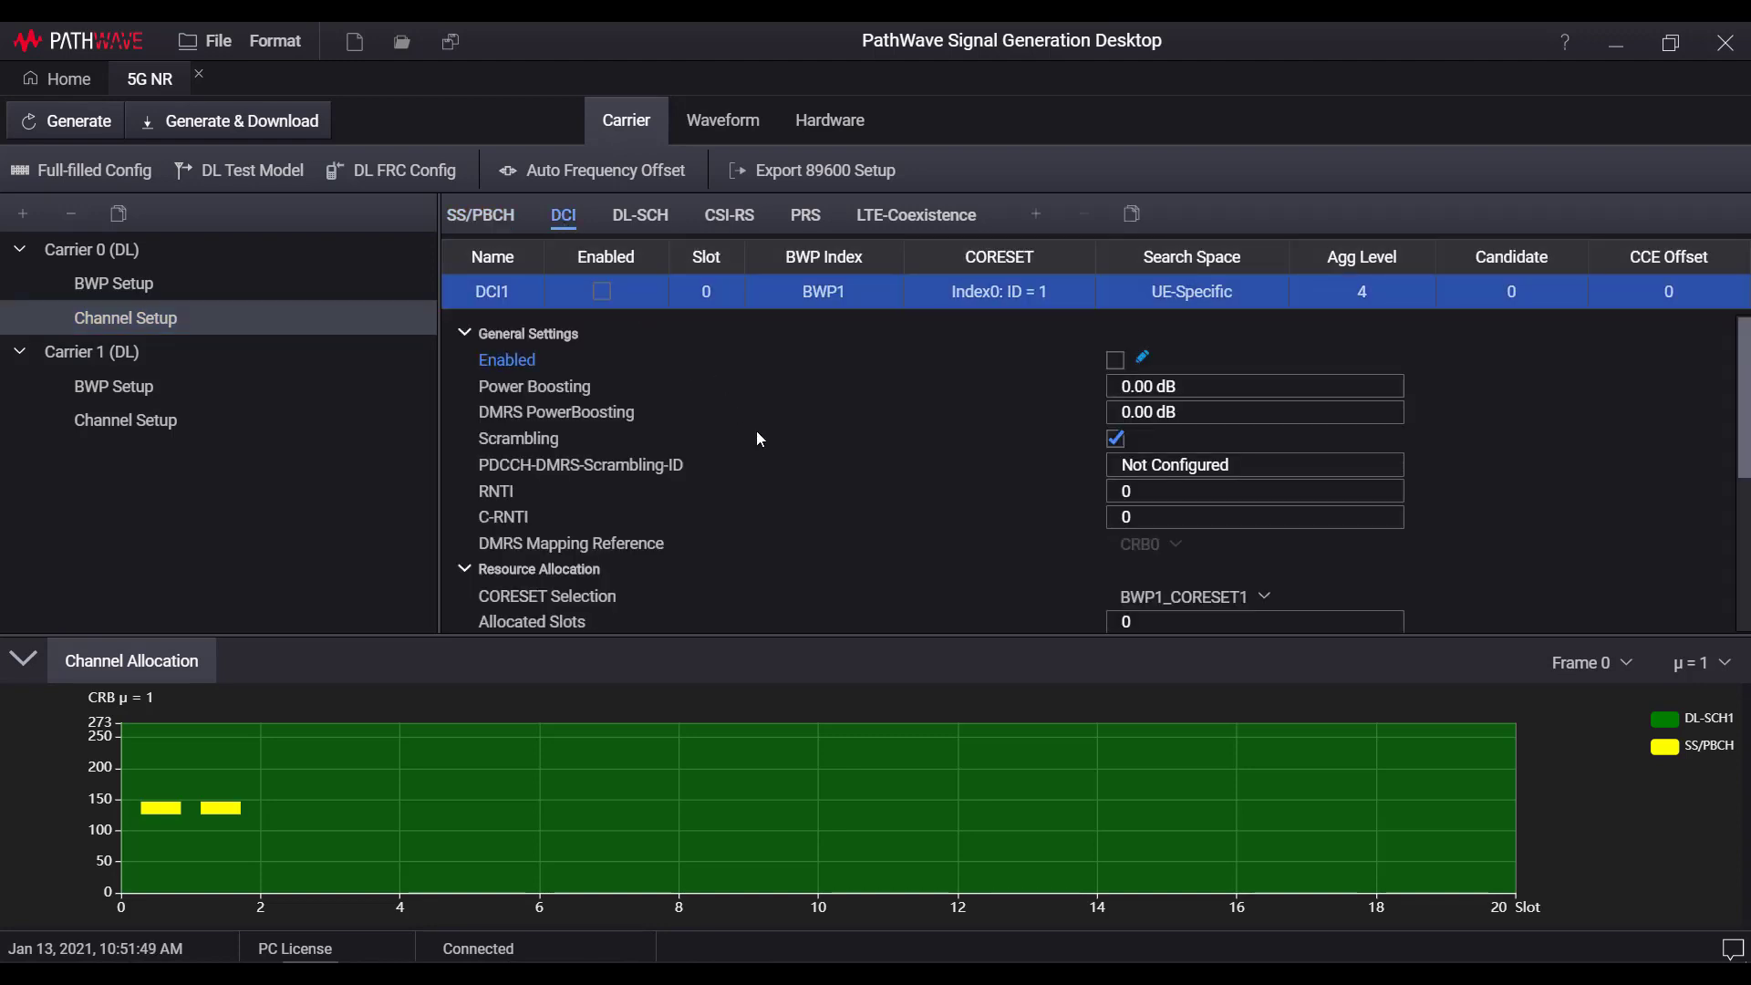
pyautogui.moveTo(640, 214)
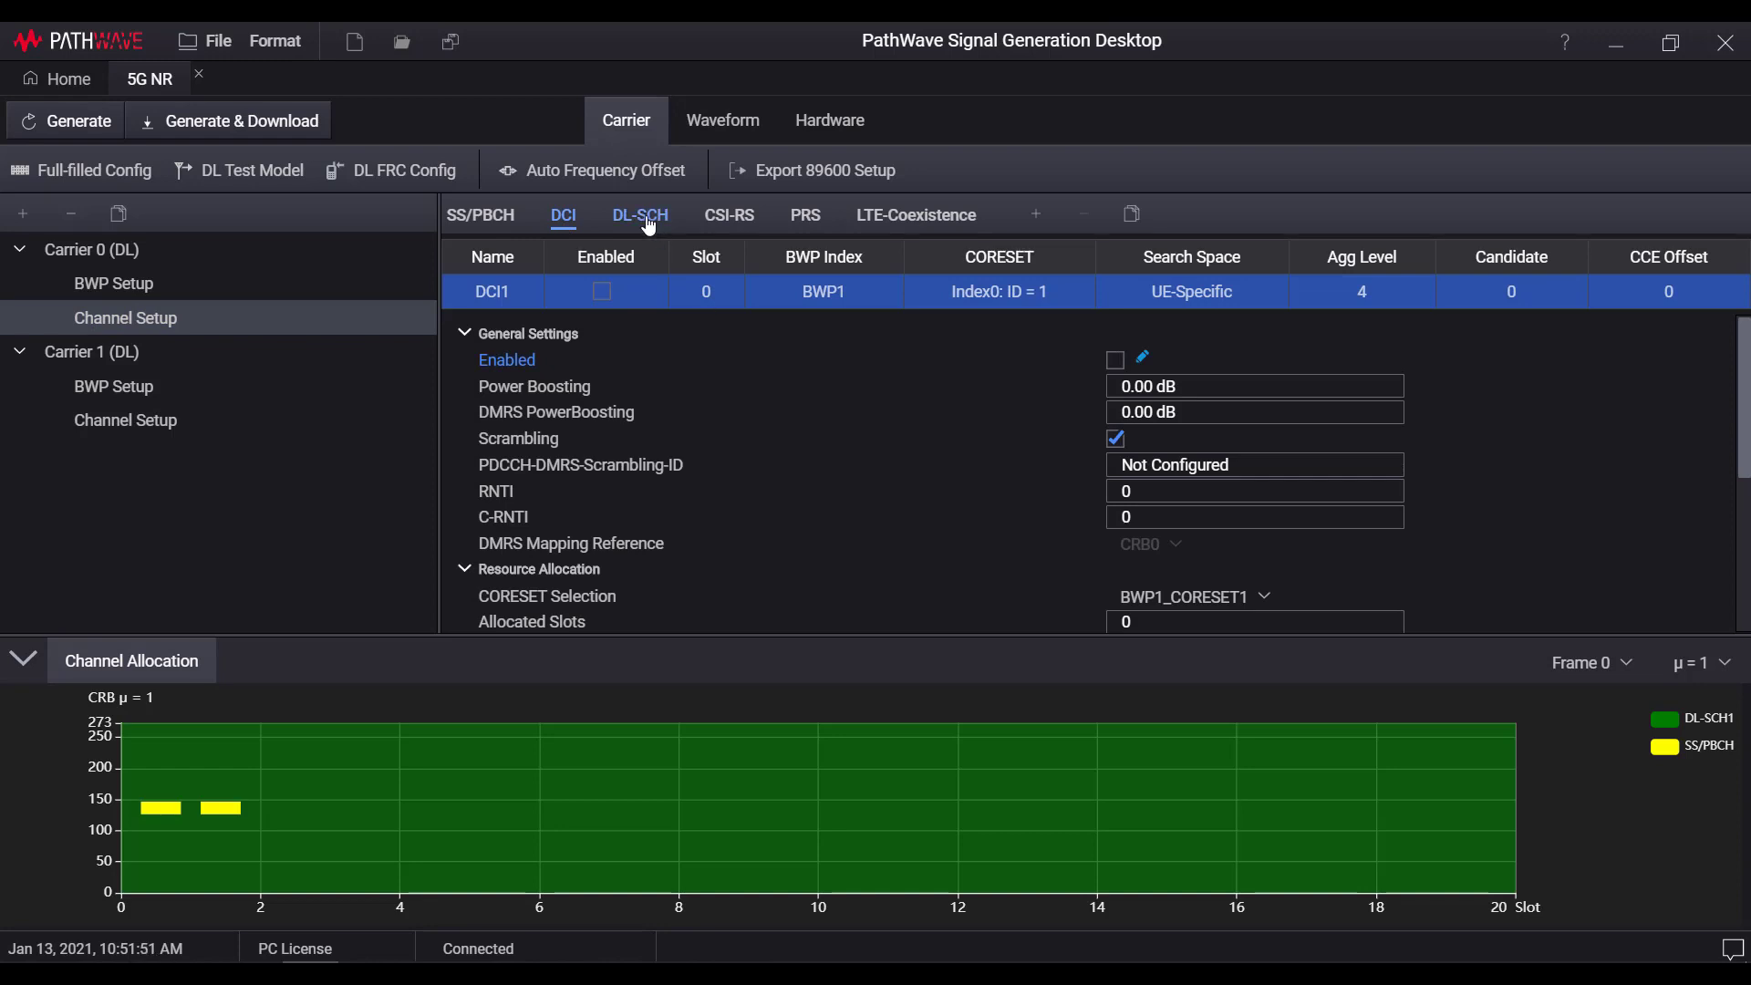
pyautogui.click(638, 216)
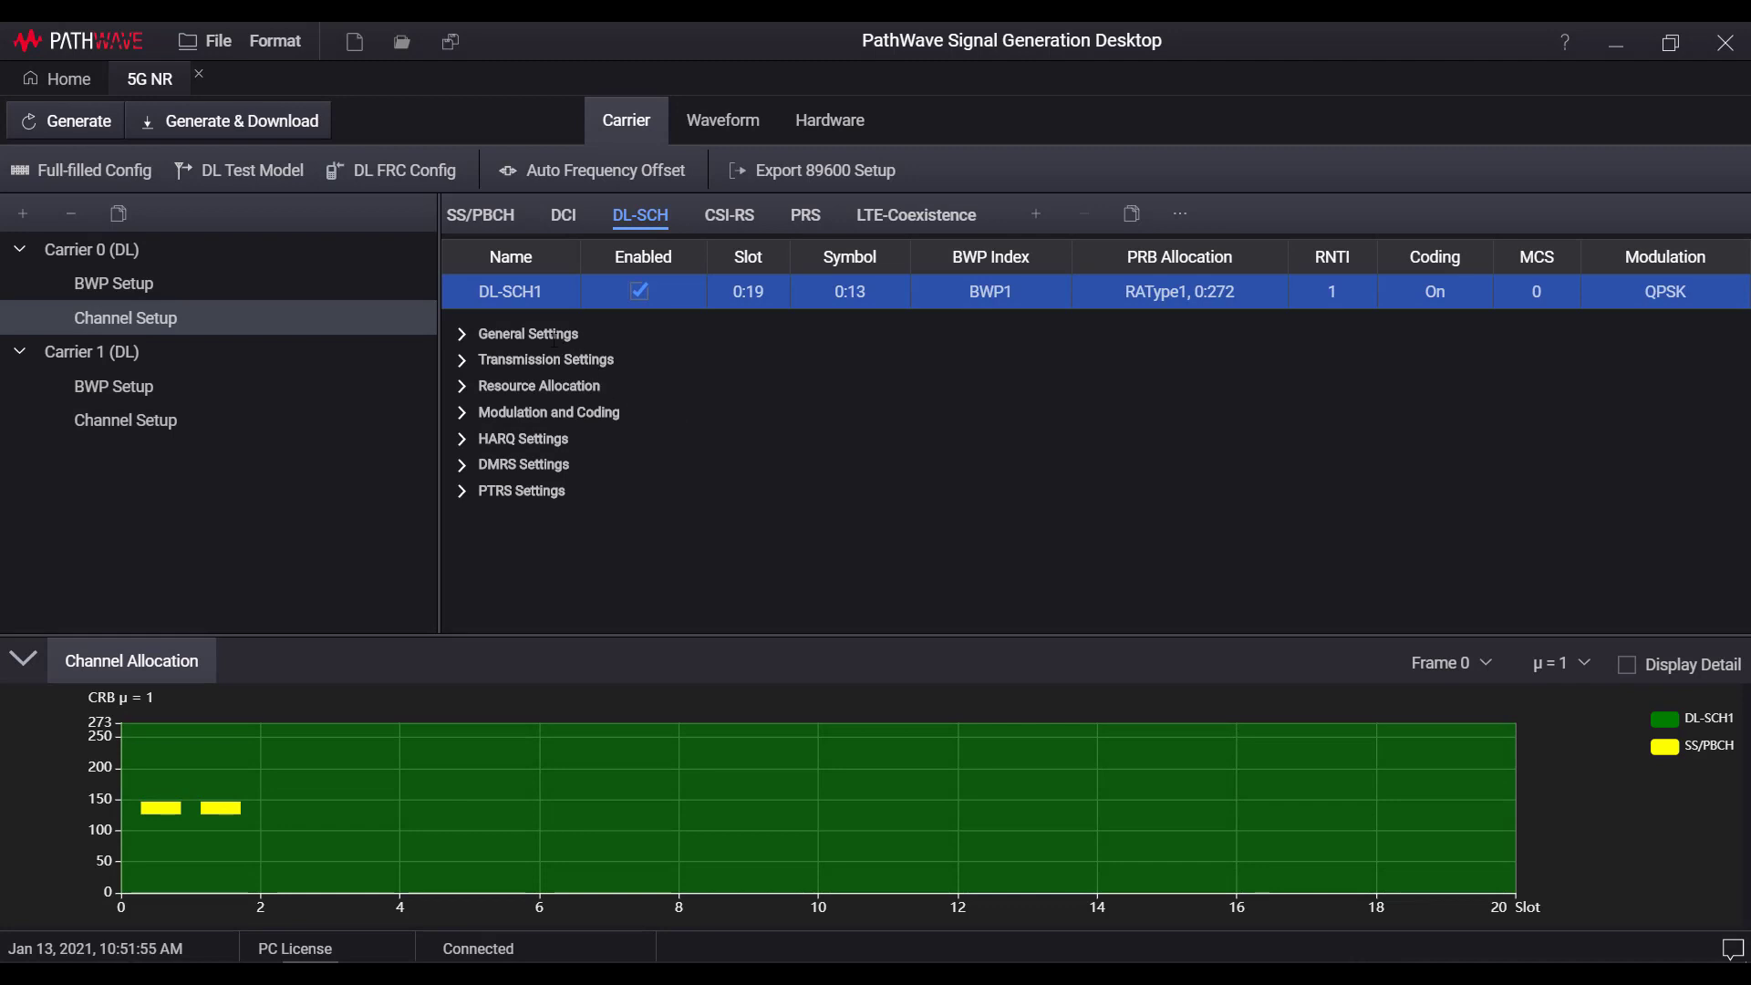
# Expand DL-SCH1's transmission, resource allocation, modulation and coding, and DMRS settings.
pyautogui.click(461, 333)
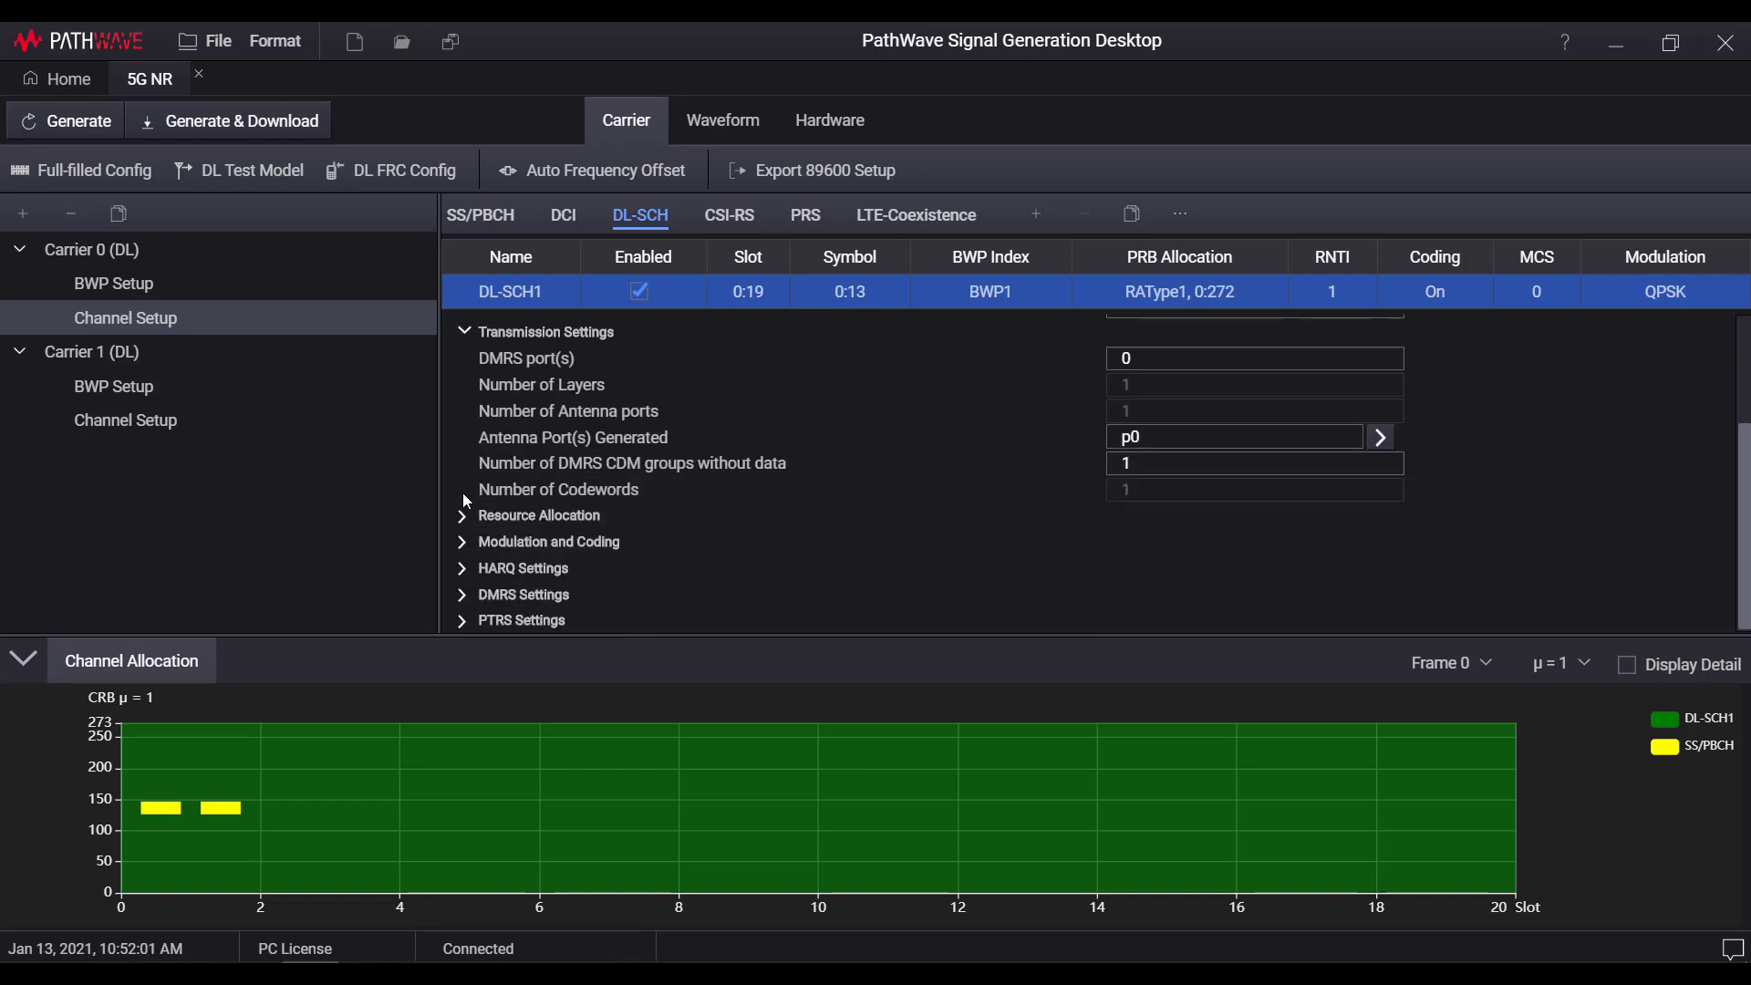
pyautogui.click(461, 514)
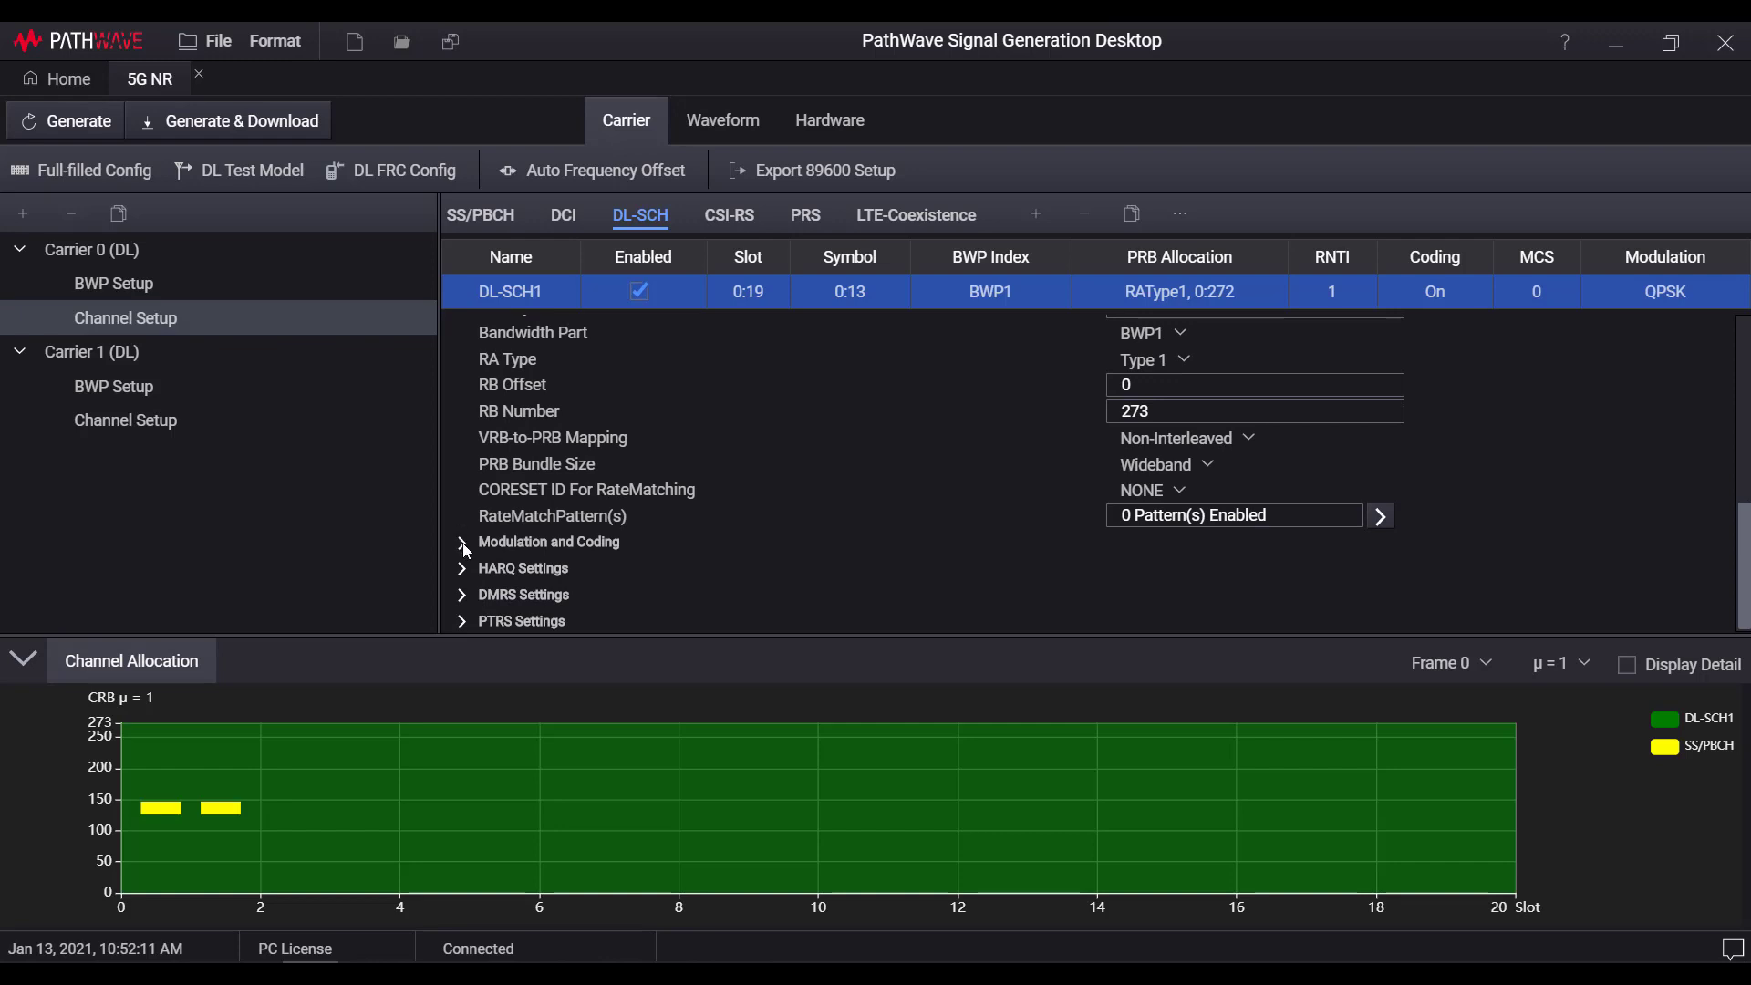
pyautogui.click(461, 541)
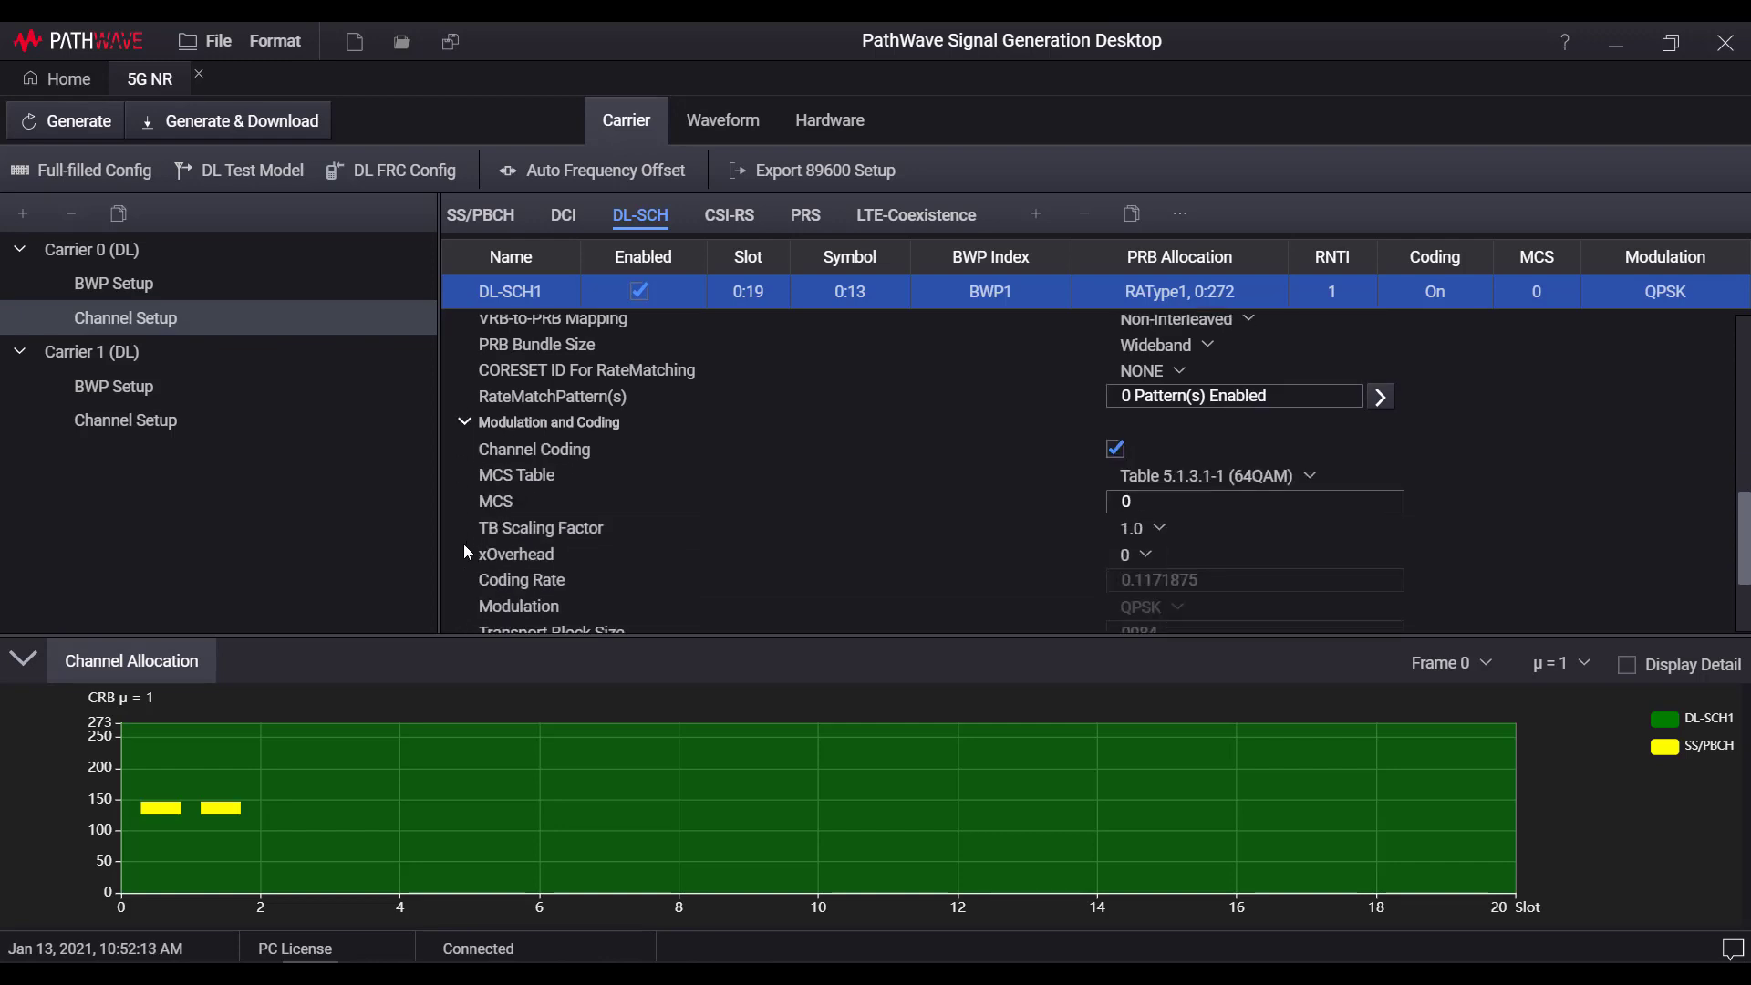
pyautogui.scroll(-3)
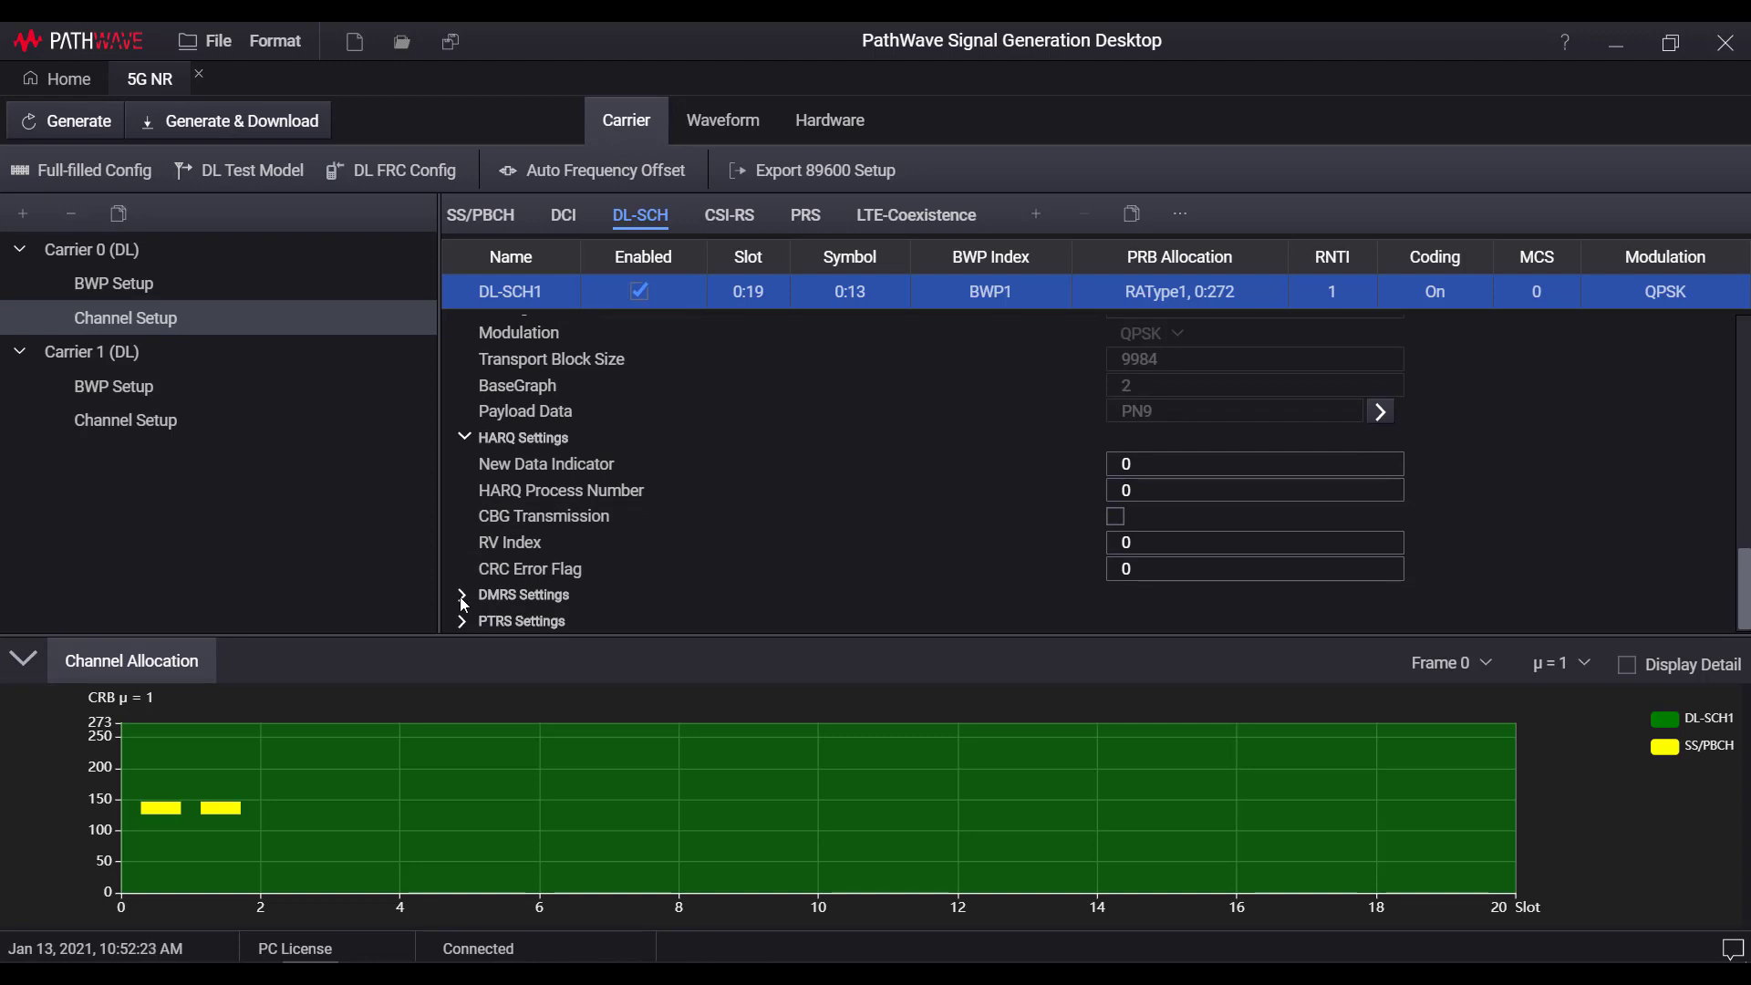
pyautogui.click(462, 593)
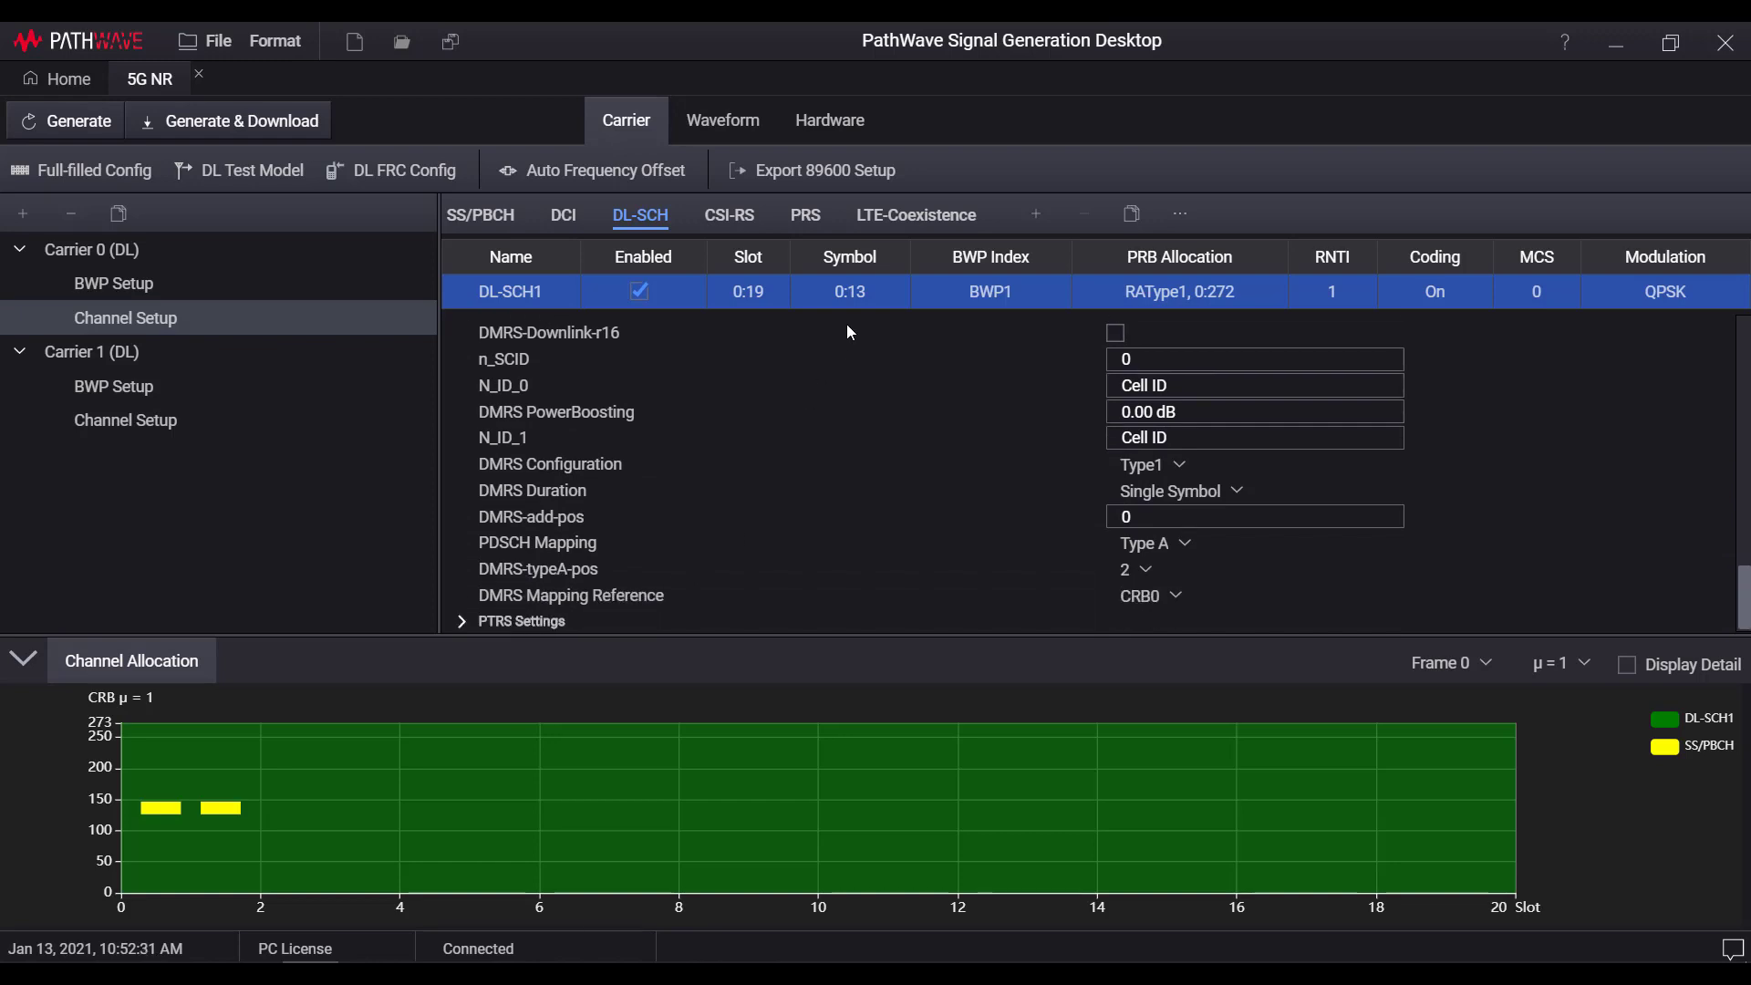
# Set the LTE-Coexistence LTE-CRS count to 4, then return to DL-SCH1's settings.
pyautogui.click(915, 214)
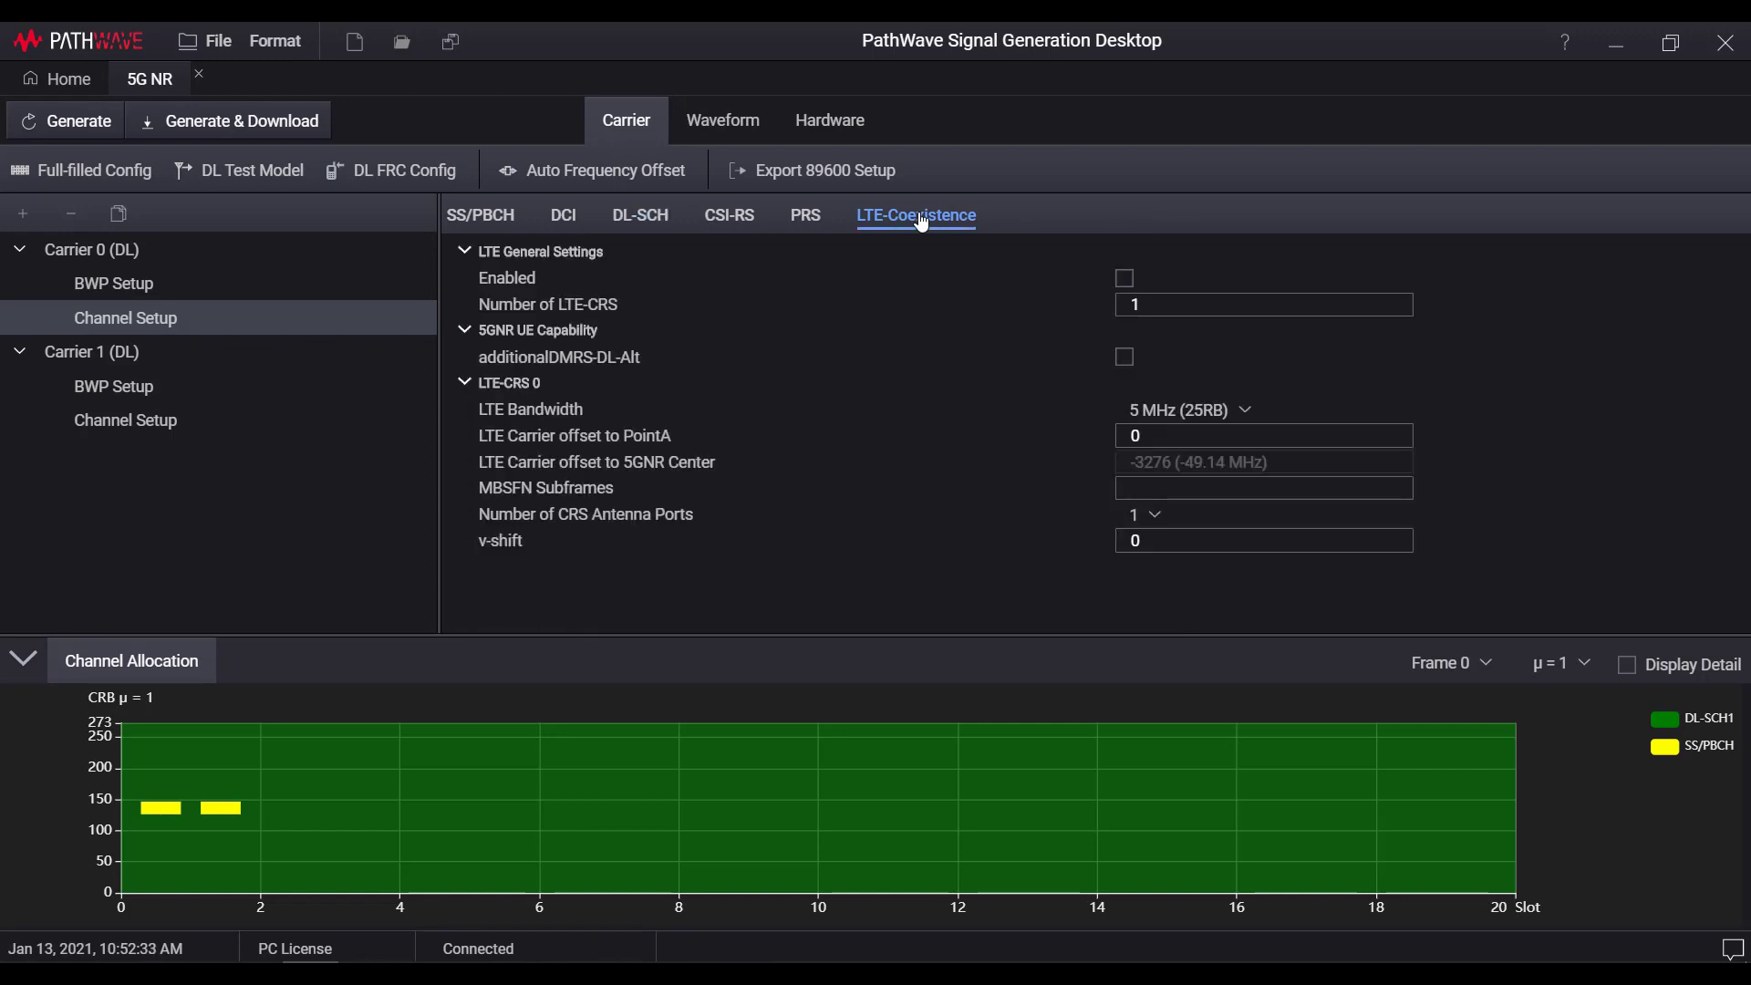
pyautogui.moveTo(979, 495)
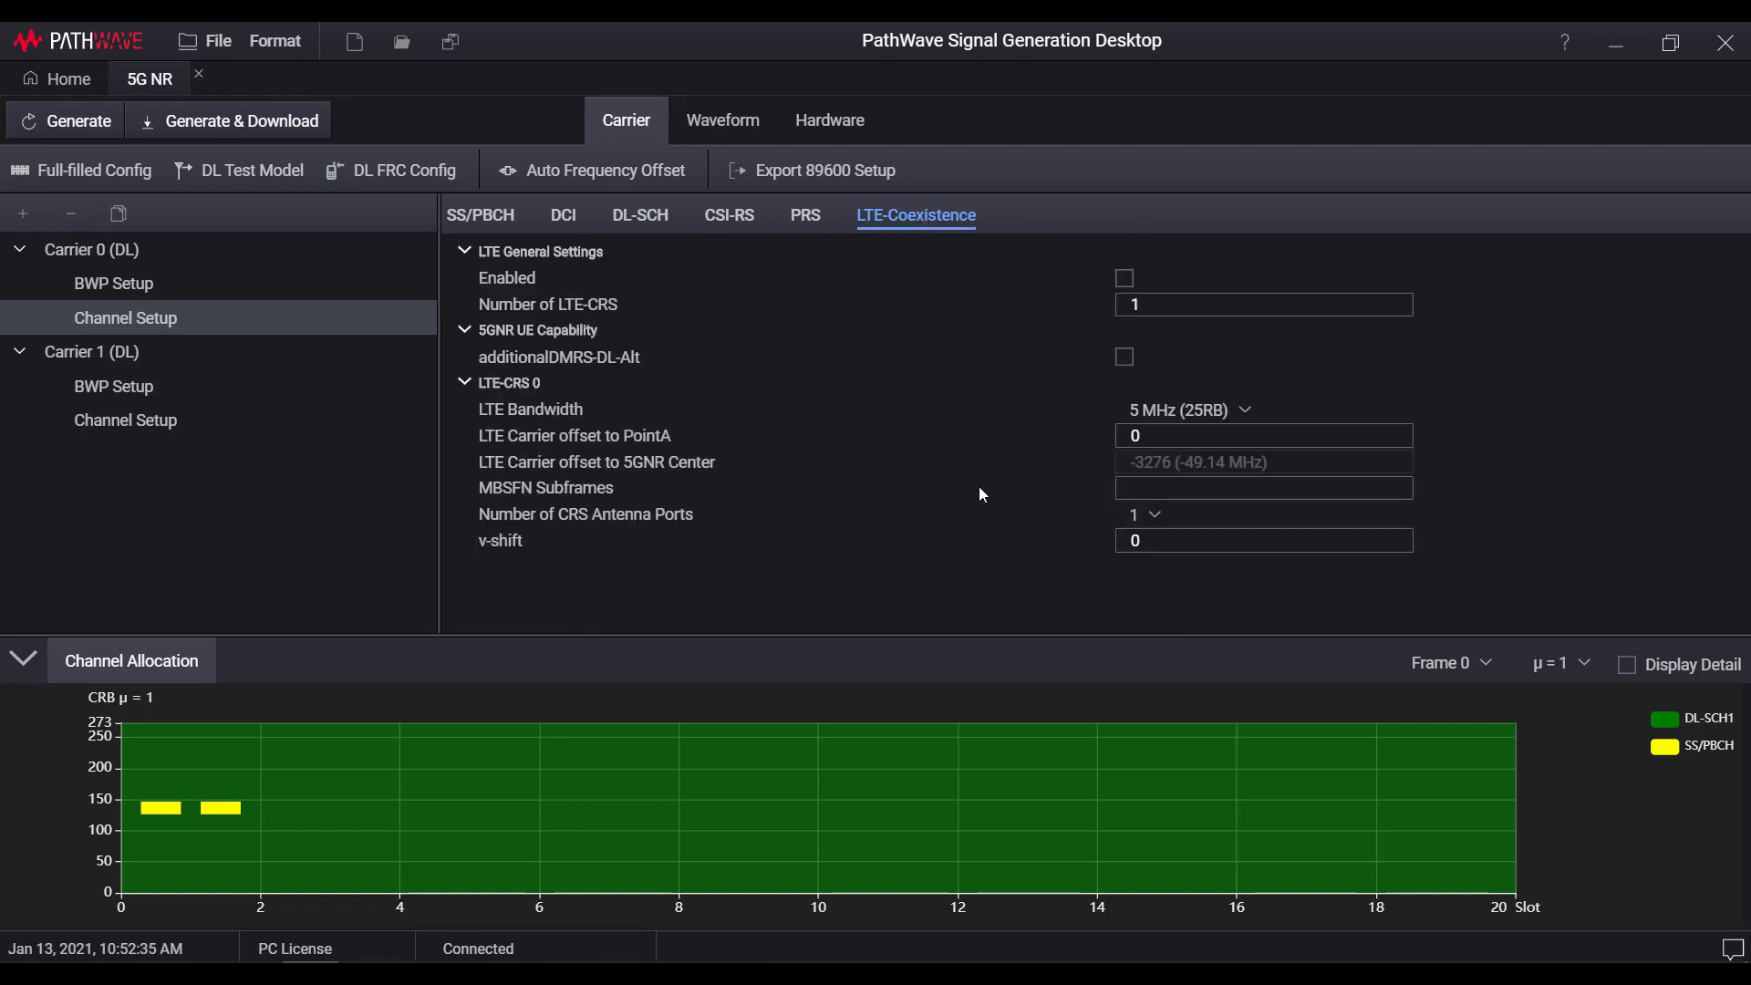
pyautogui.click(1263, 304)
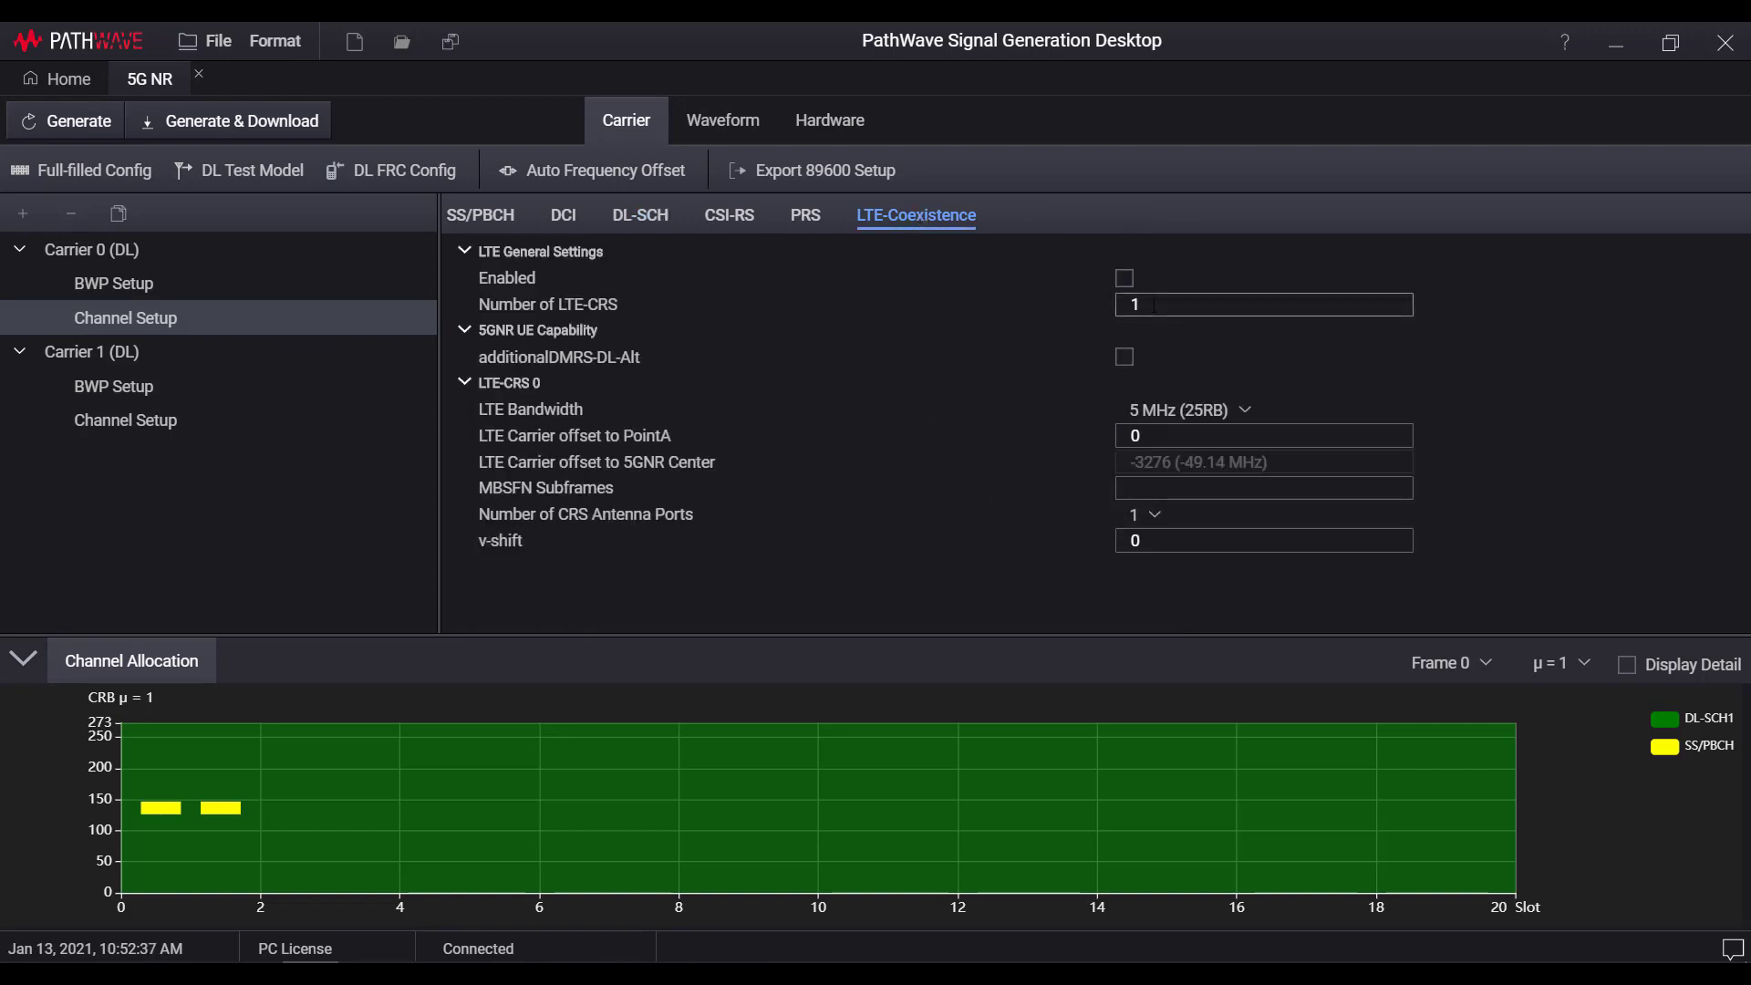
pyautogui.write('4')
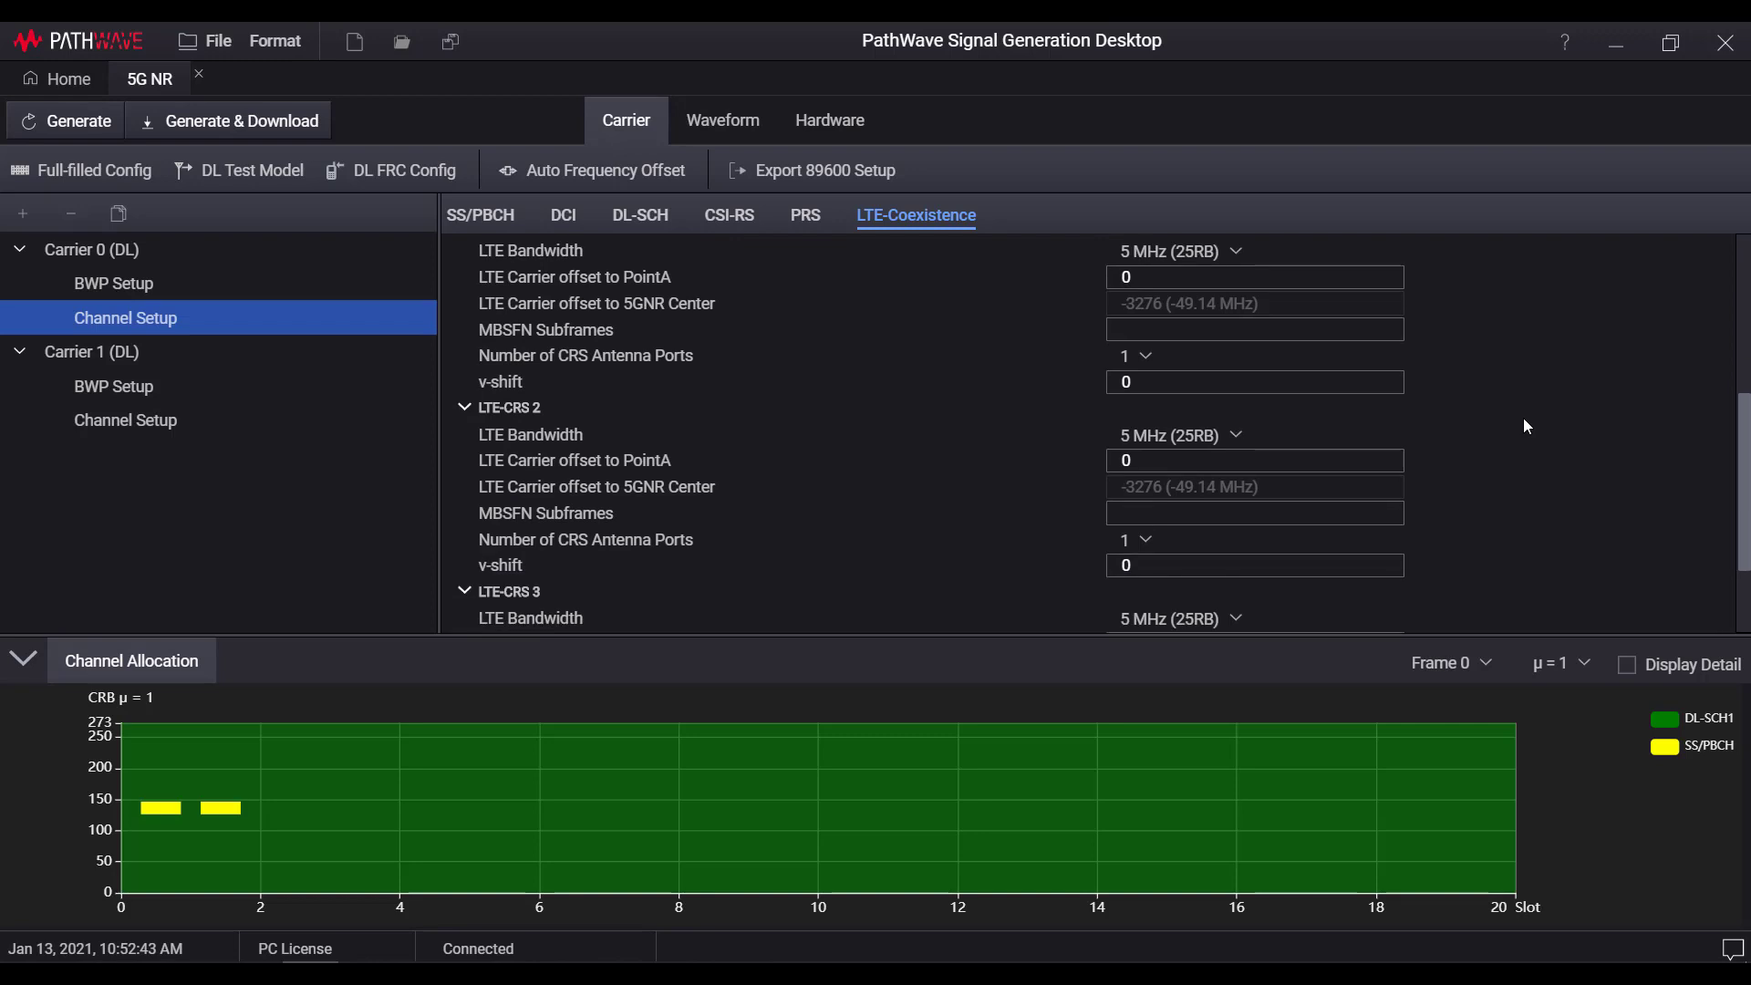
pyautogui.scroll(-3)
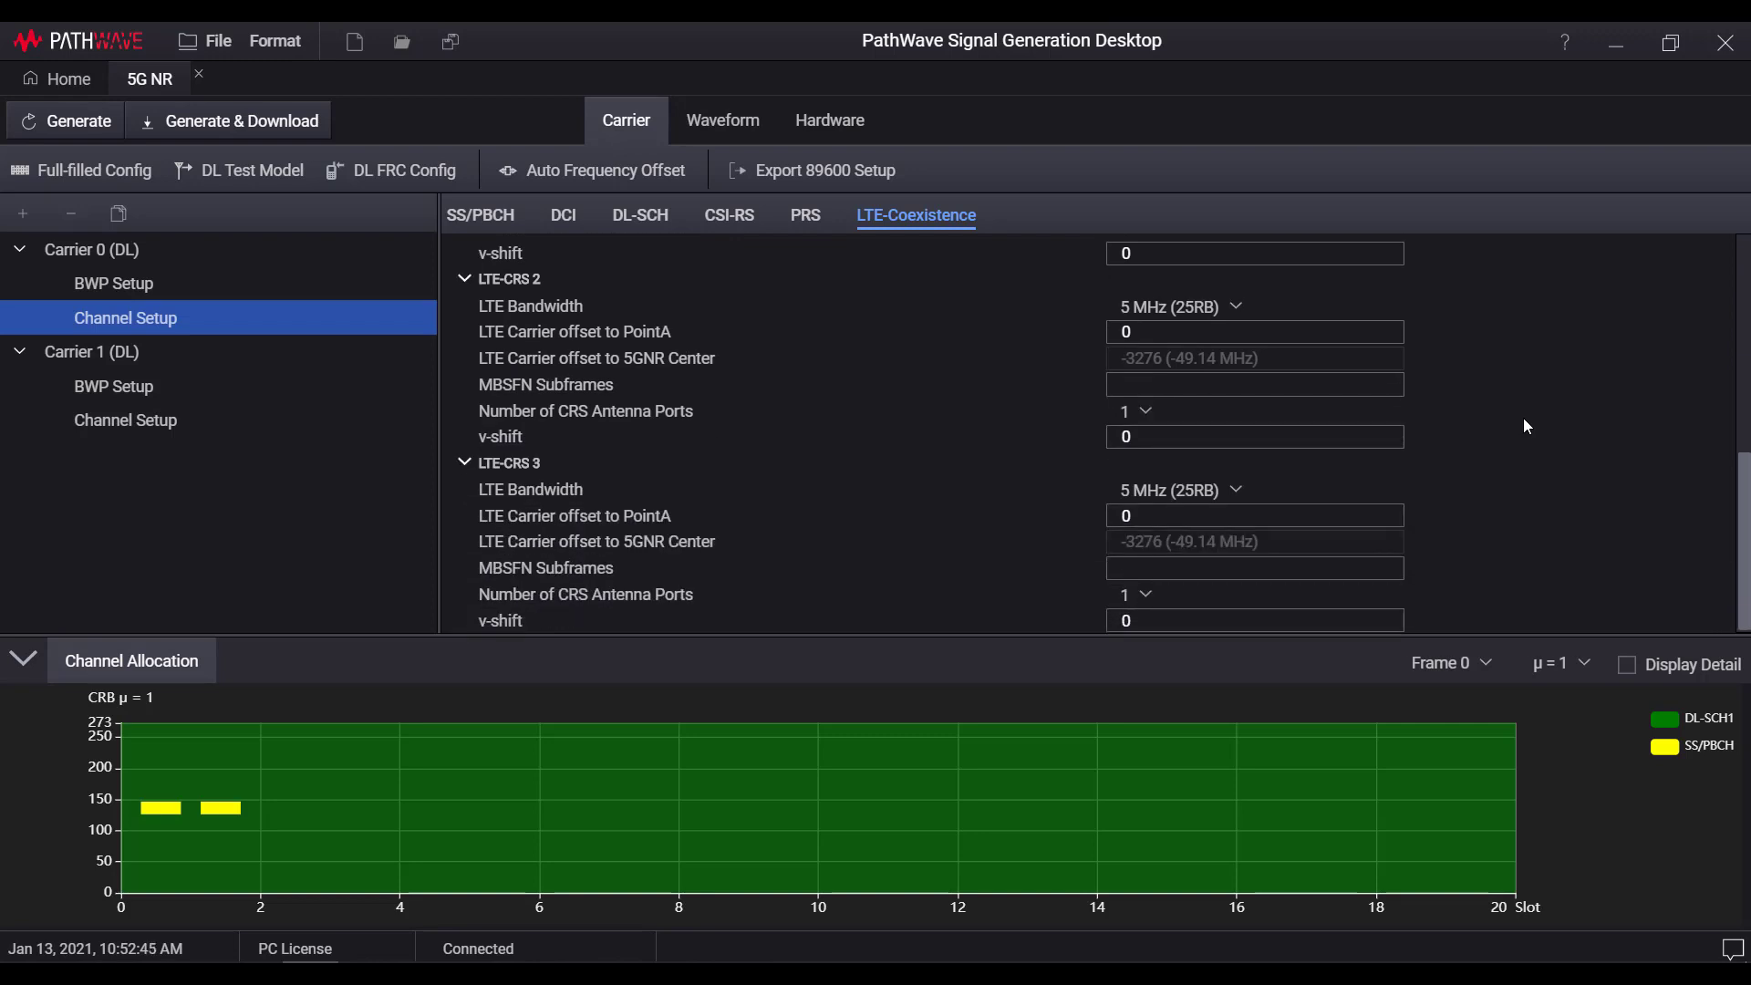
pyautogui.moveTo(920, 313)
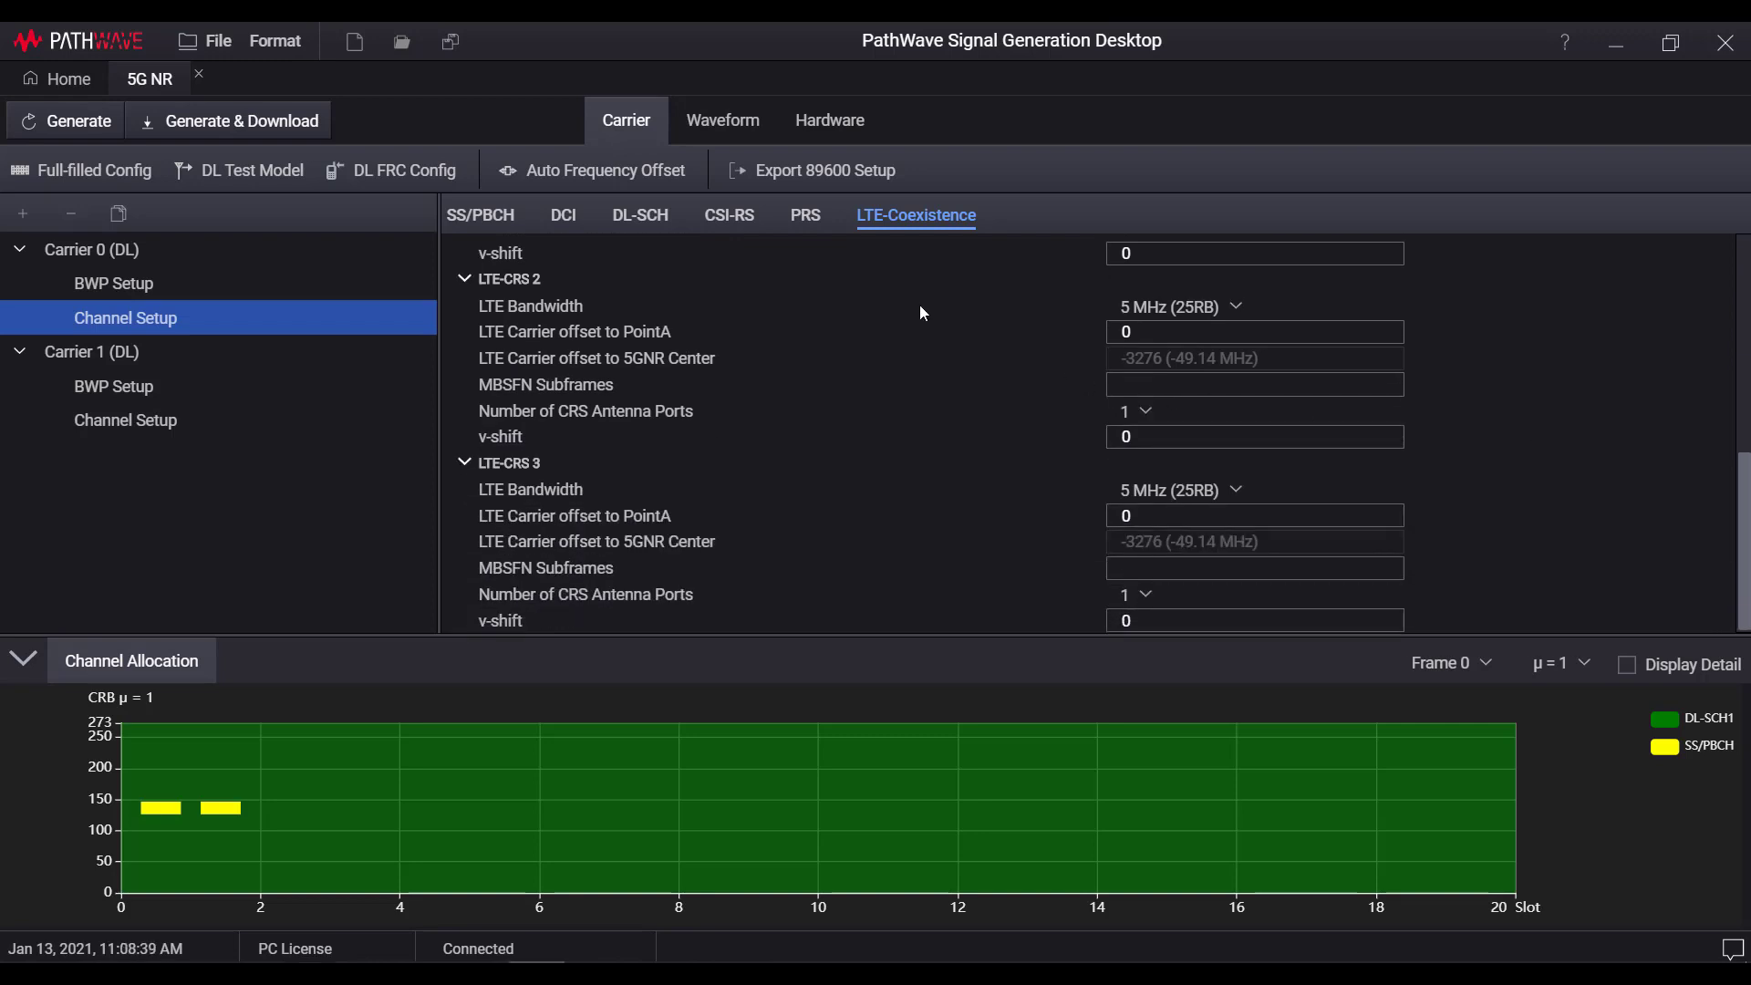
pyautogui.click(640, 214)
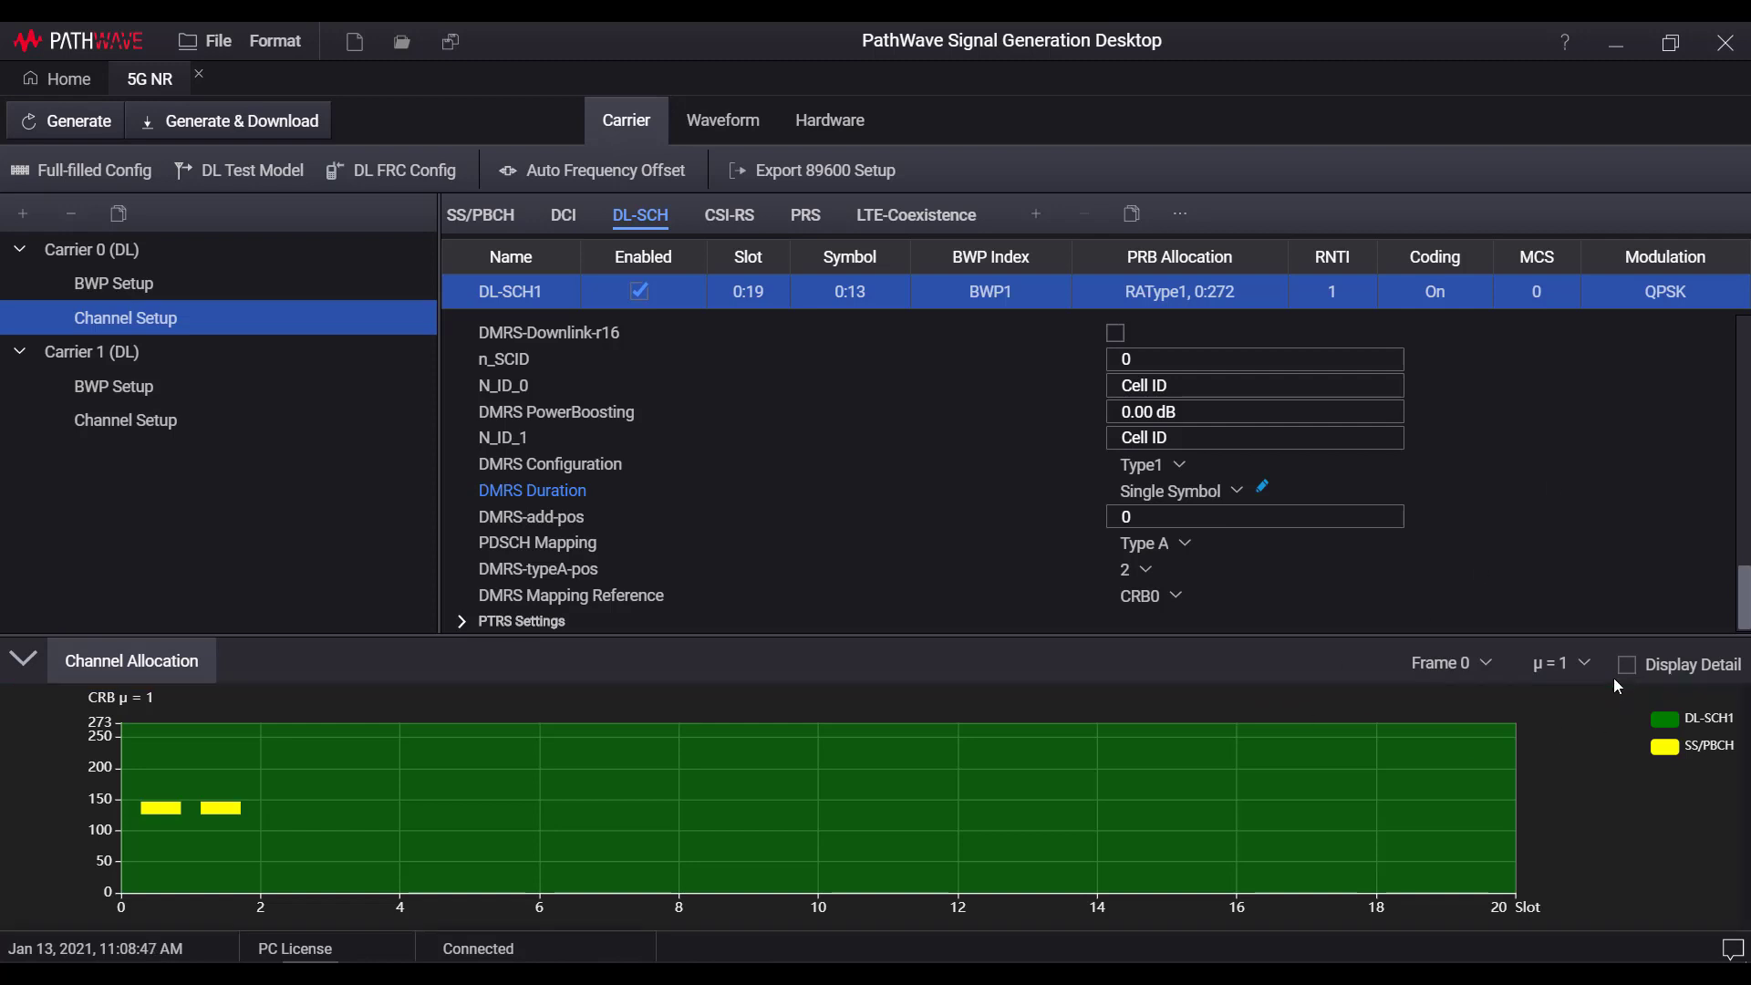
# Show DL-SCH1's detail grid, set DMRS additional positions to 2 and enable PTRS.
pyautogui.click(1627, 666)
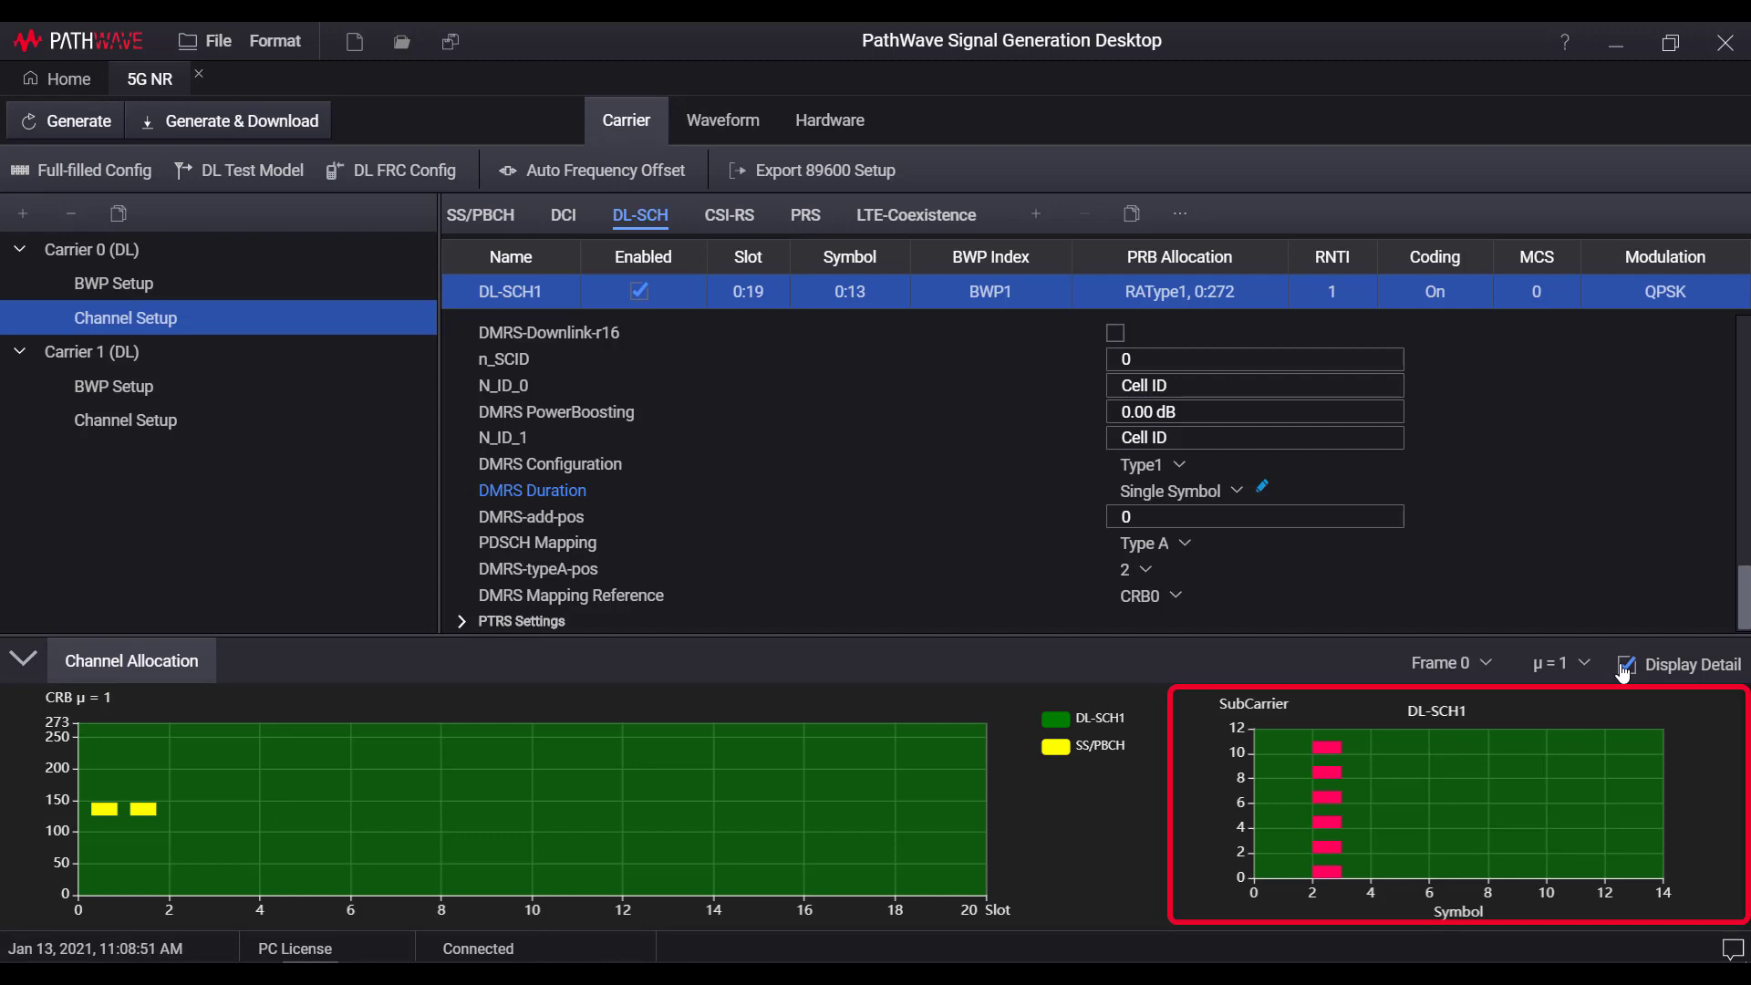
pyautogui.click(1254, 516)
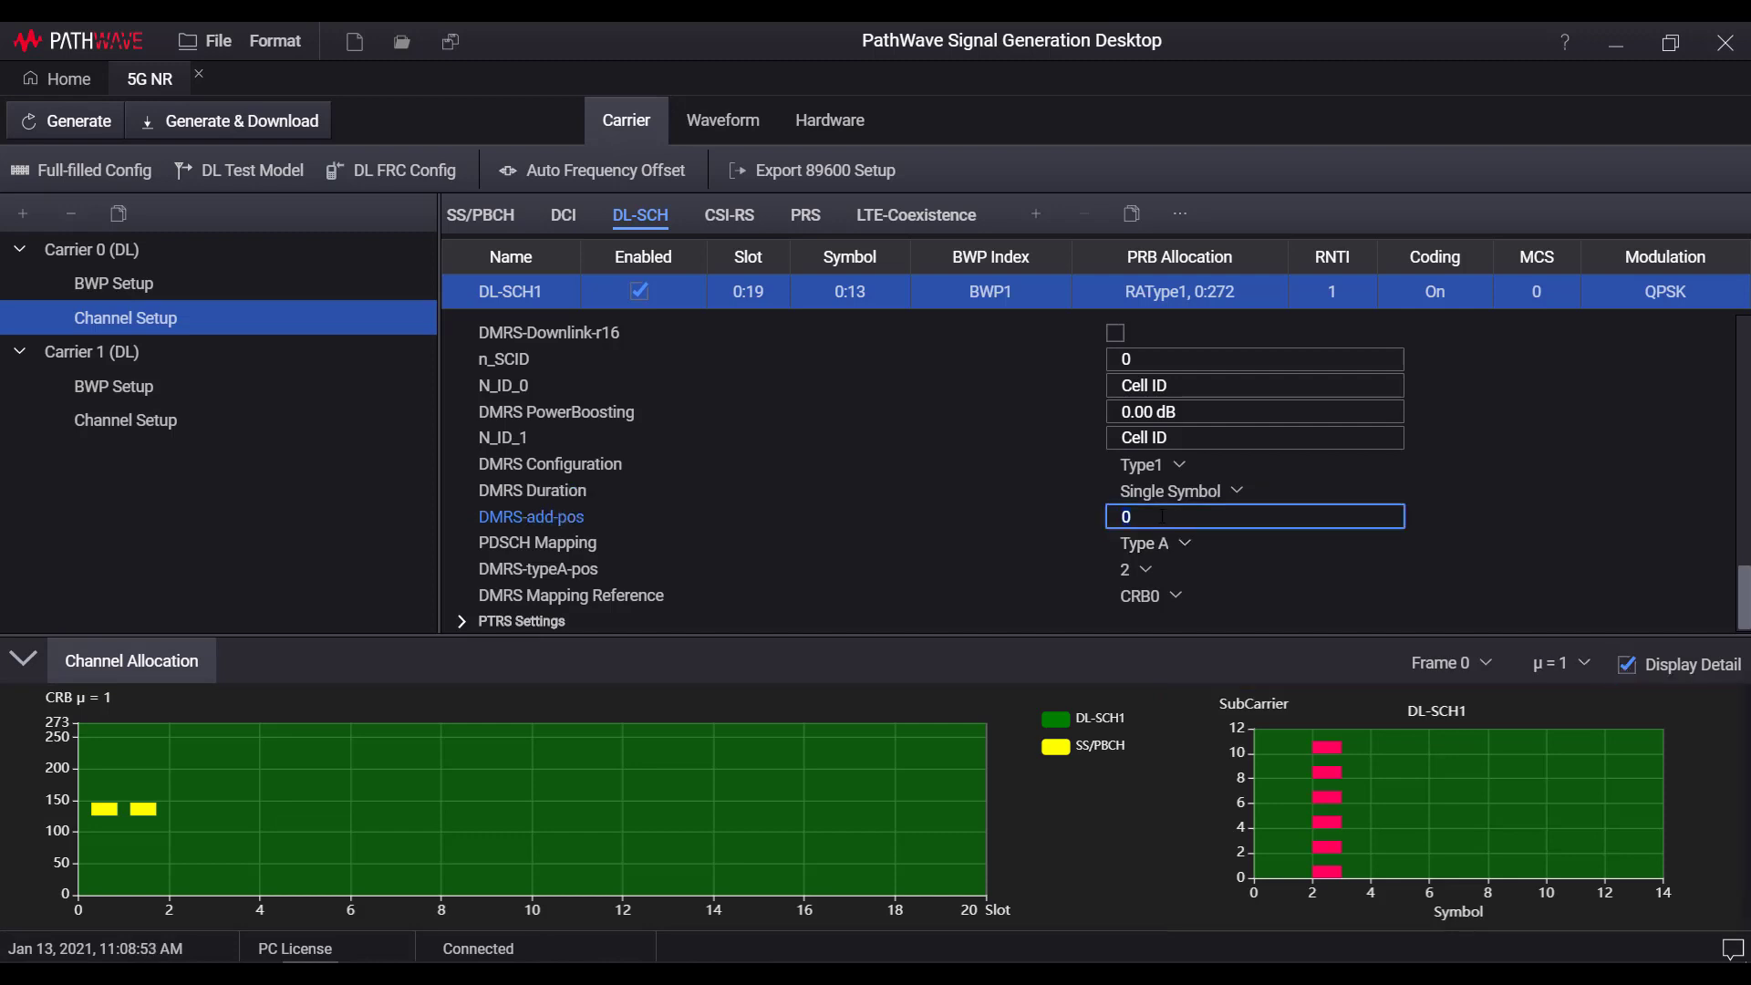
pyautogui.write('2')
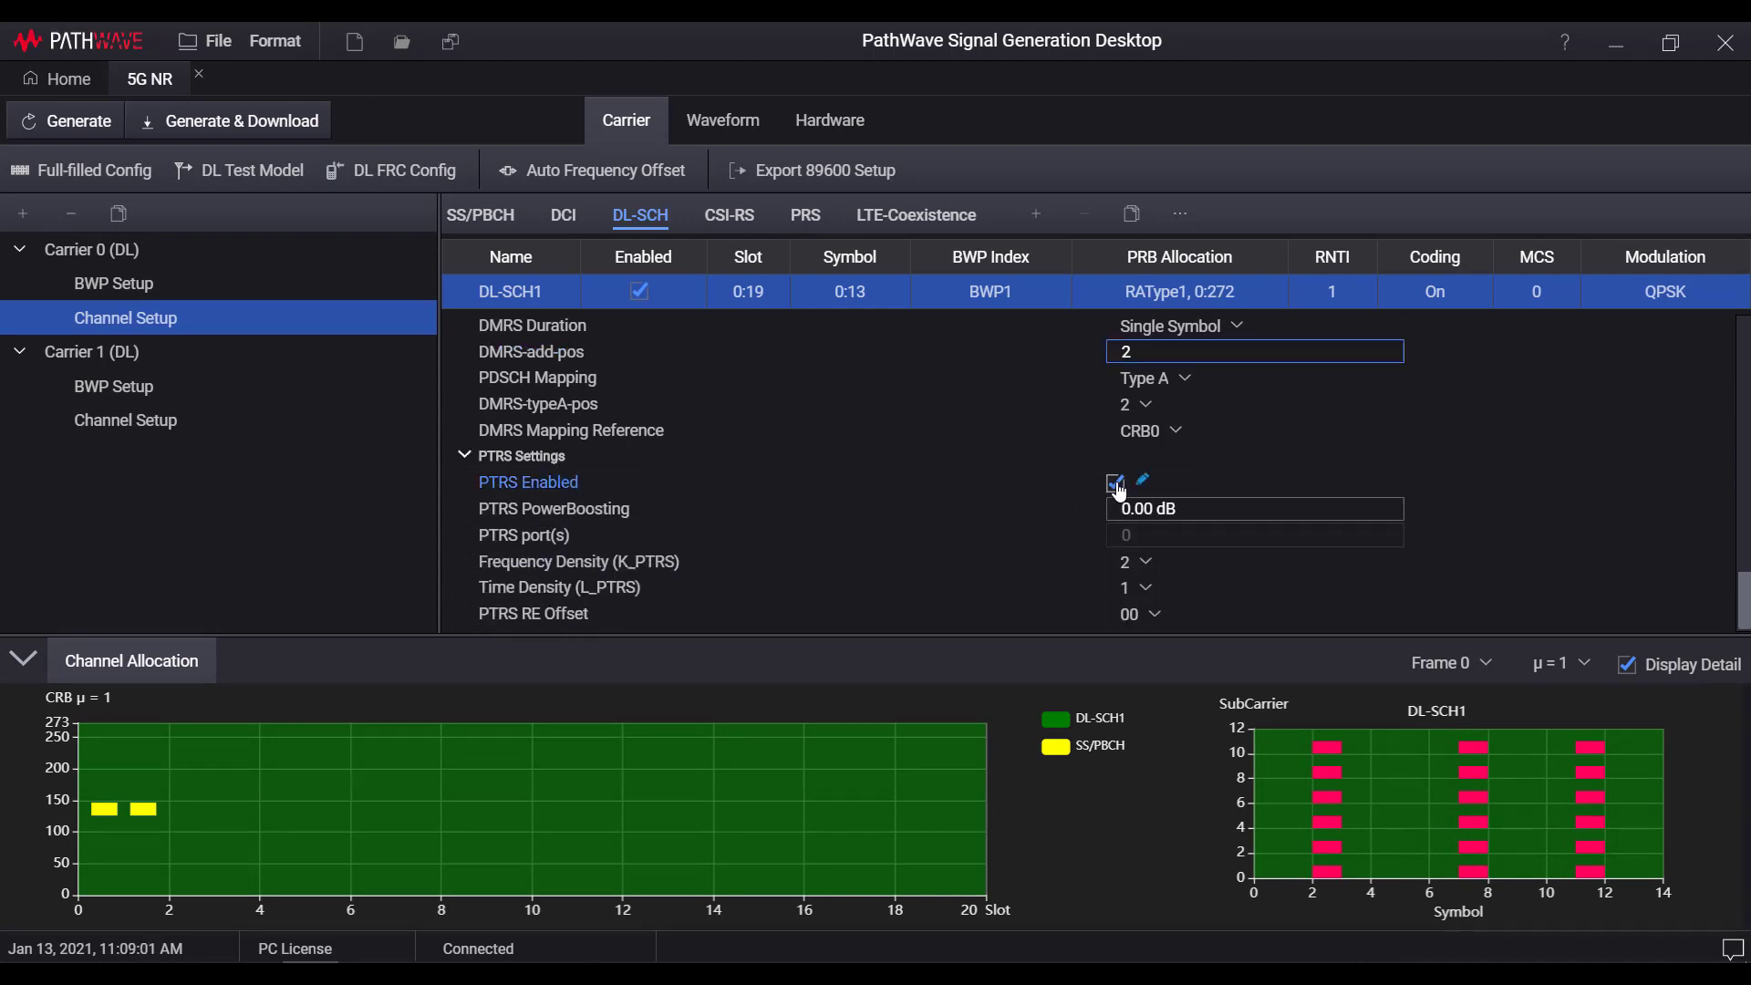
pyautogui.click(1113, 483)
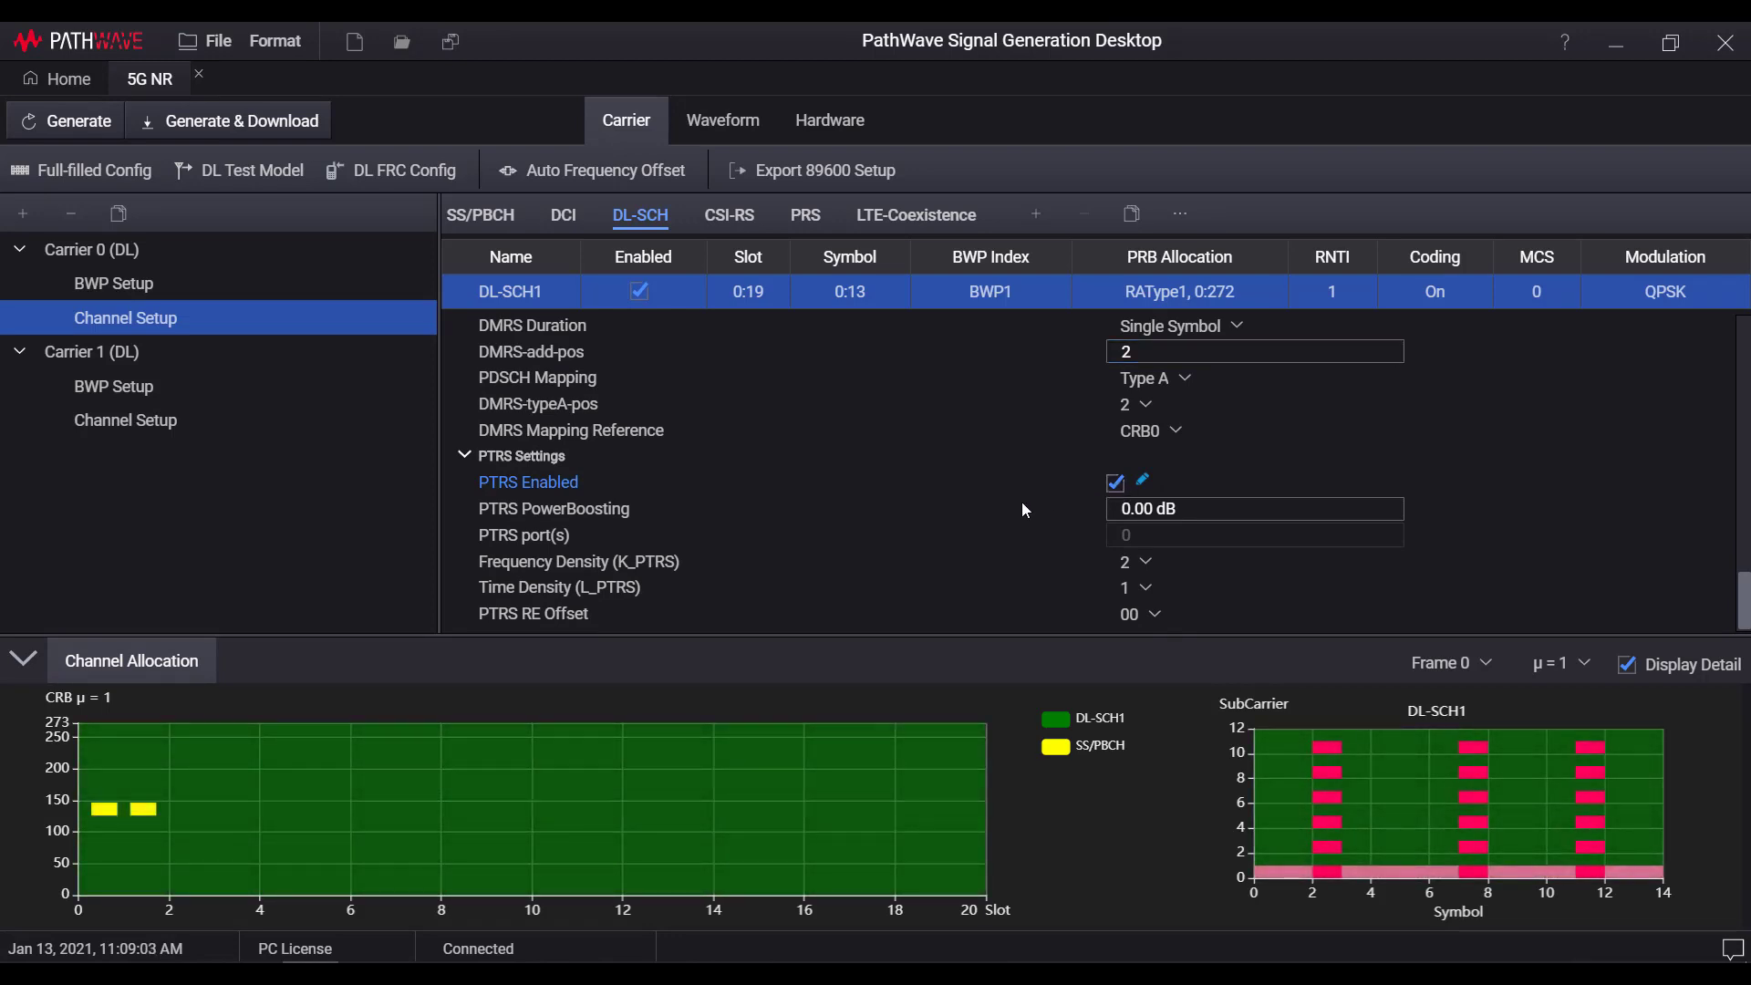
pyautogui.moveTo(1055, 501)
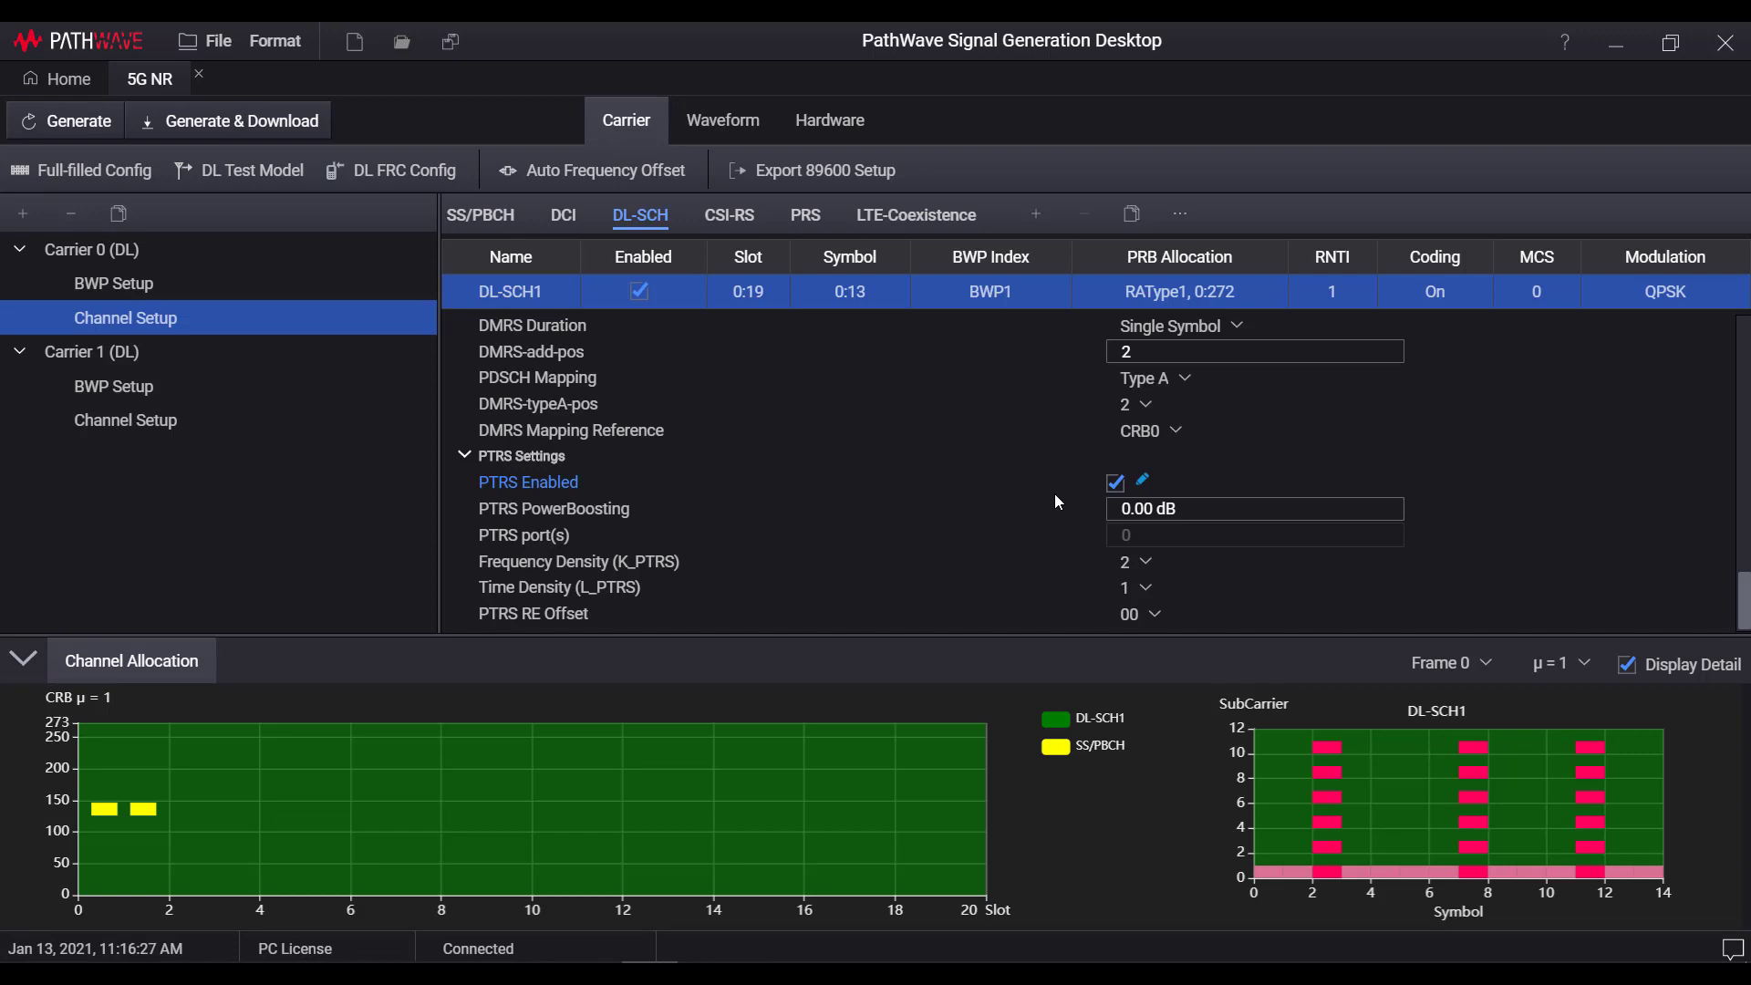
pyautogui.moveTo(1050, 501)
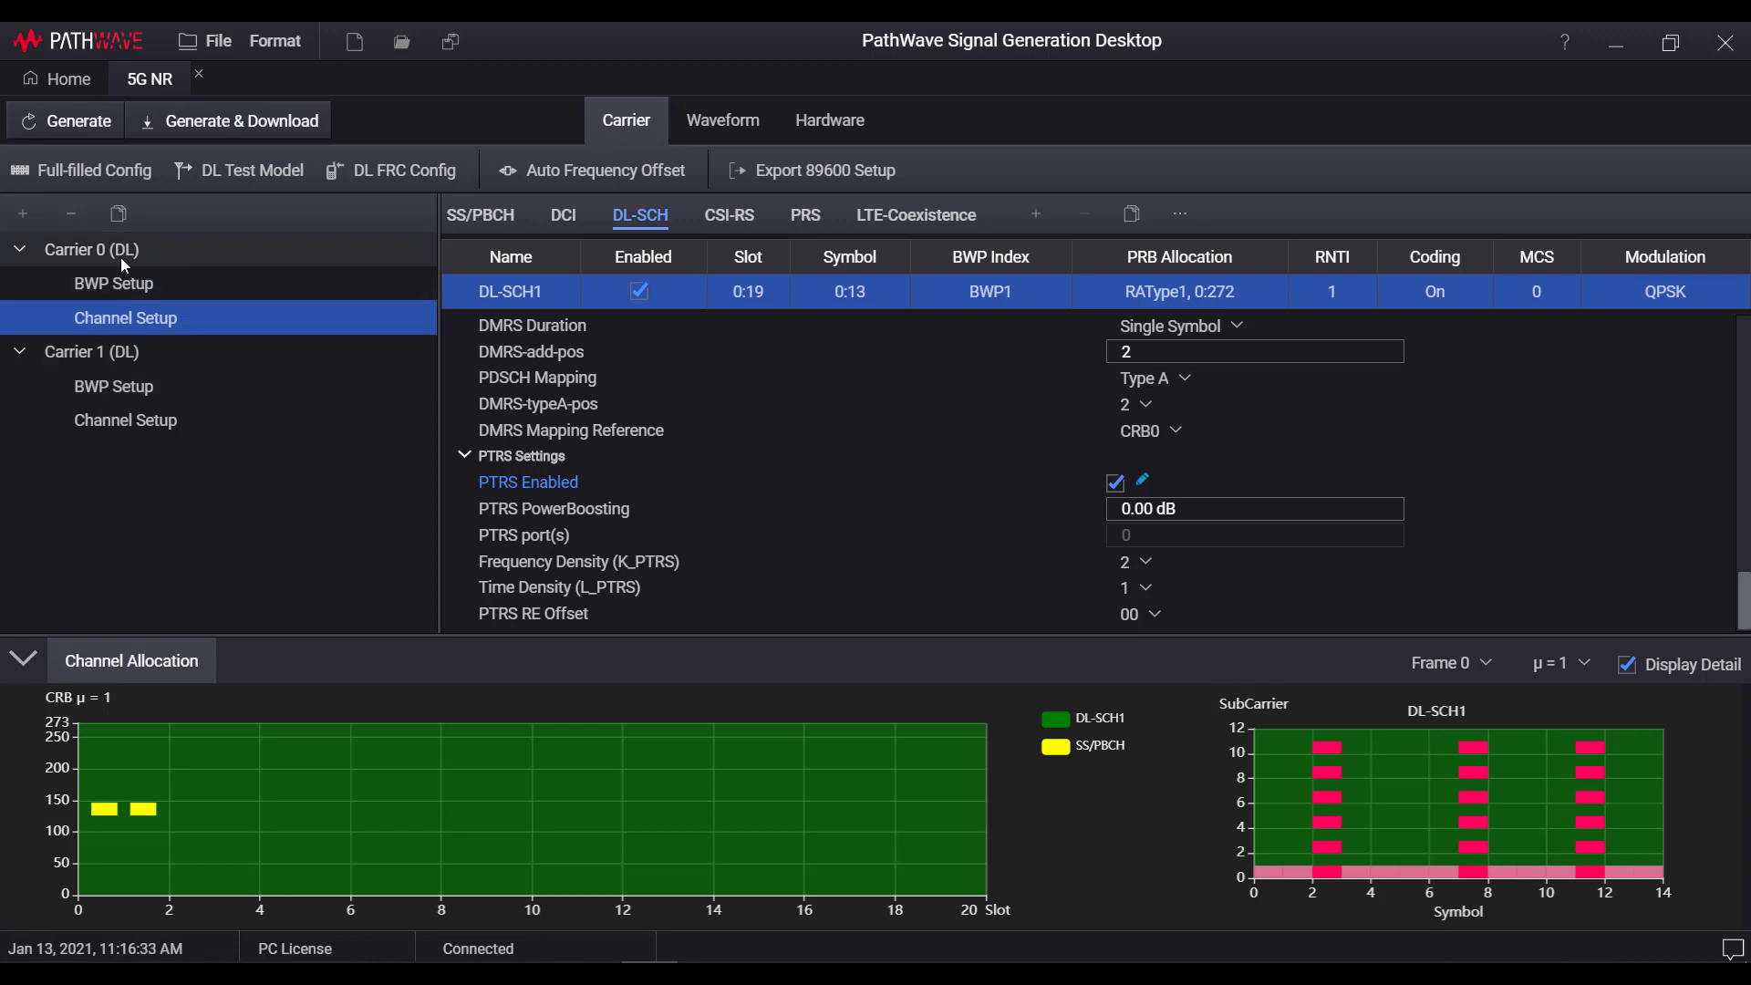
# Switch Carrier 0's carrier type from downlink to Uplink, then to PRACH.
pyautogui.click(113, 282)
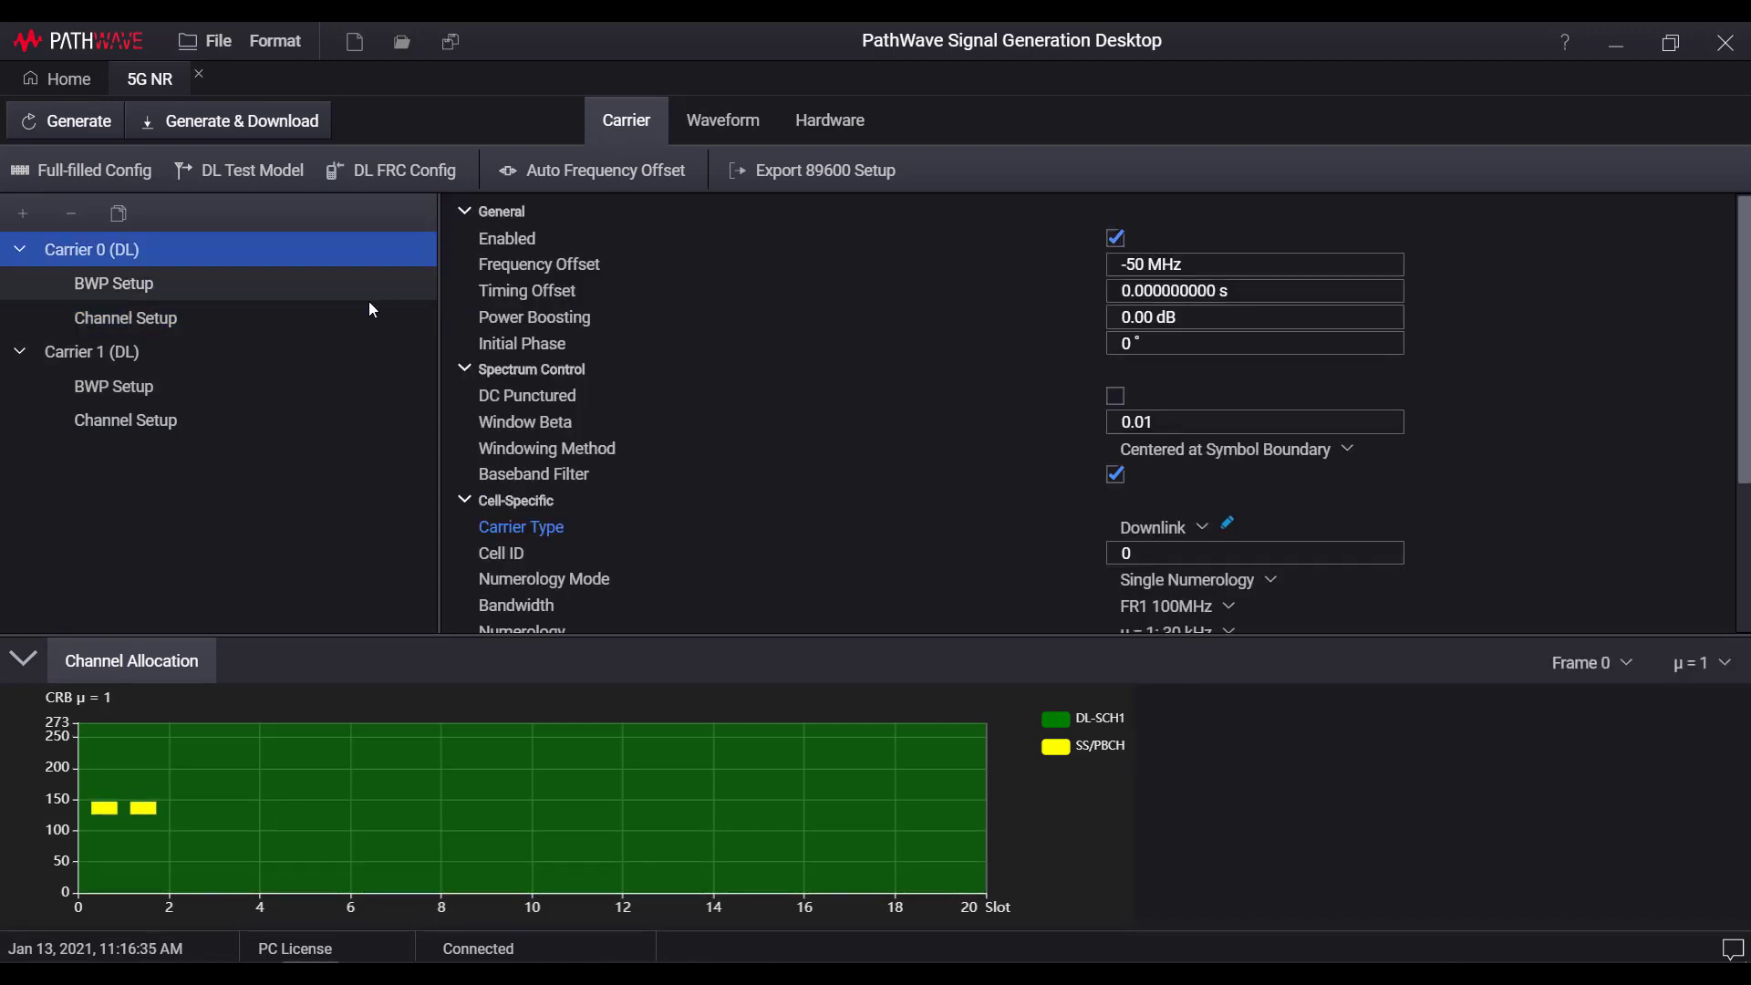
pyautogui.moveTo(776, 467)
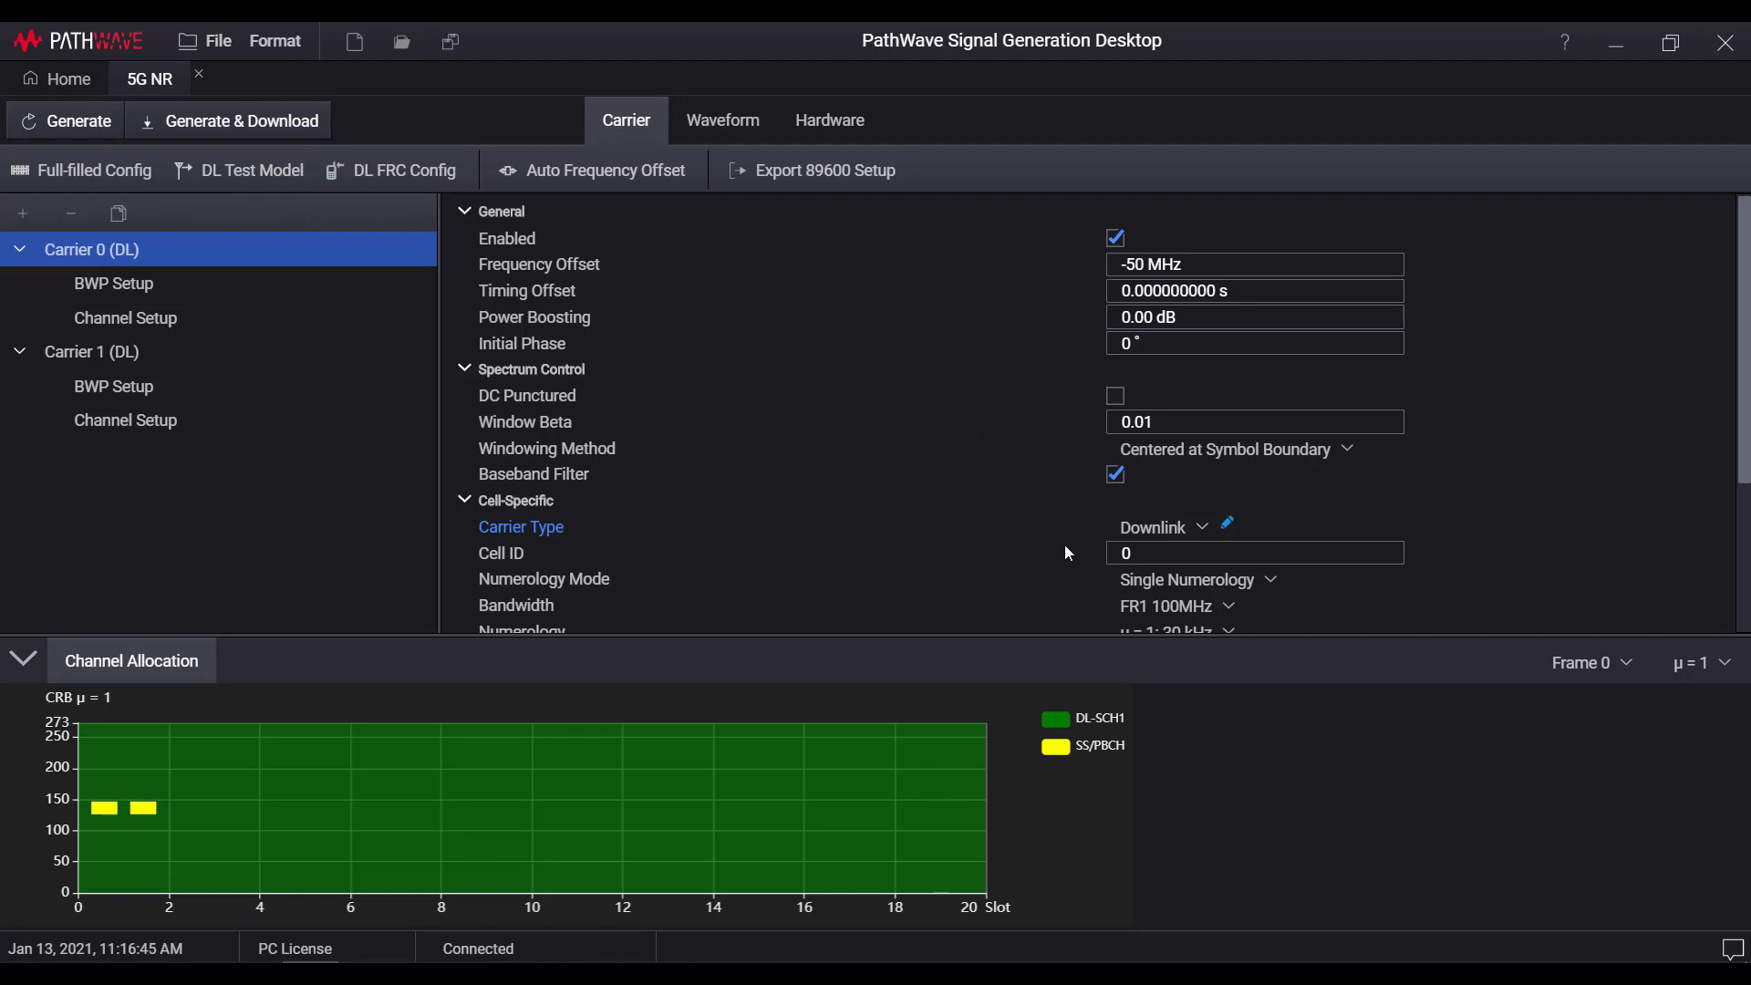
pyautogui.click(1164, 527)
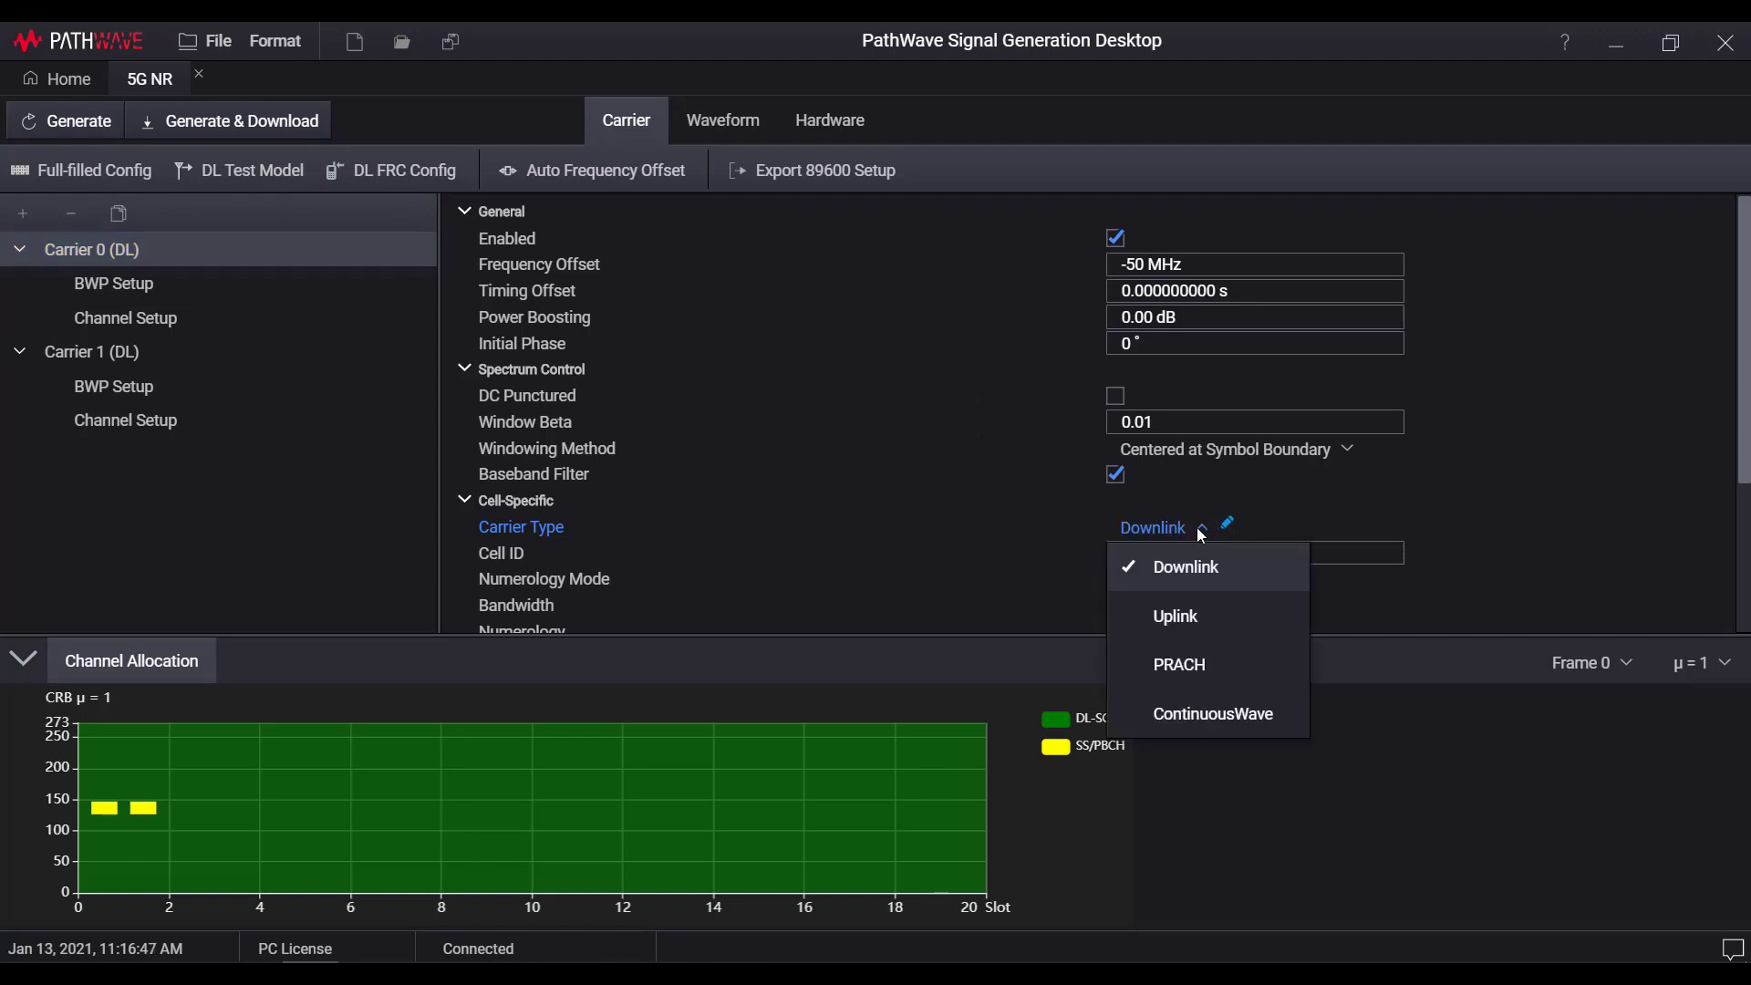
pyautogui.click(1173, 616)
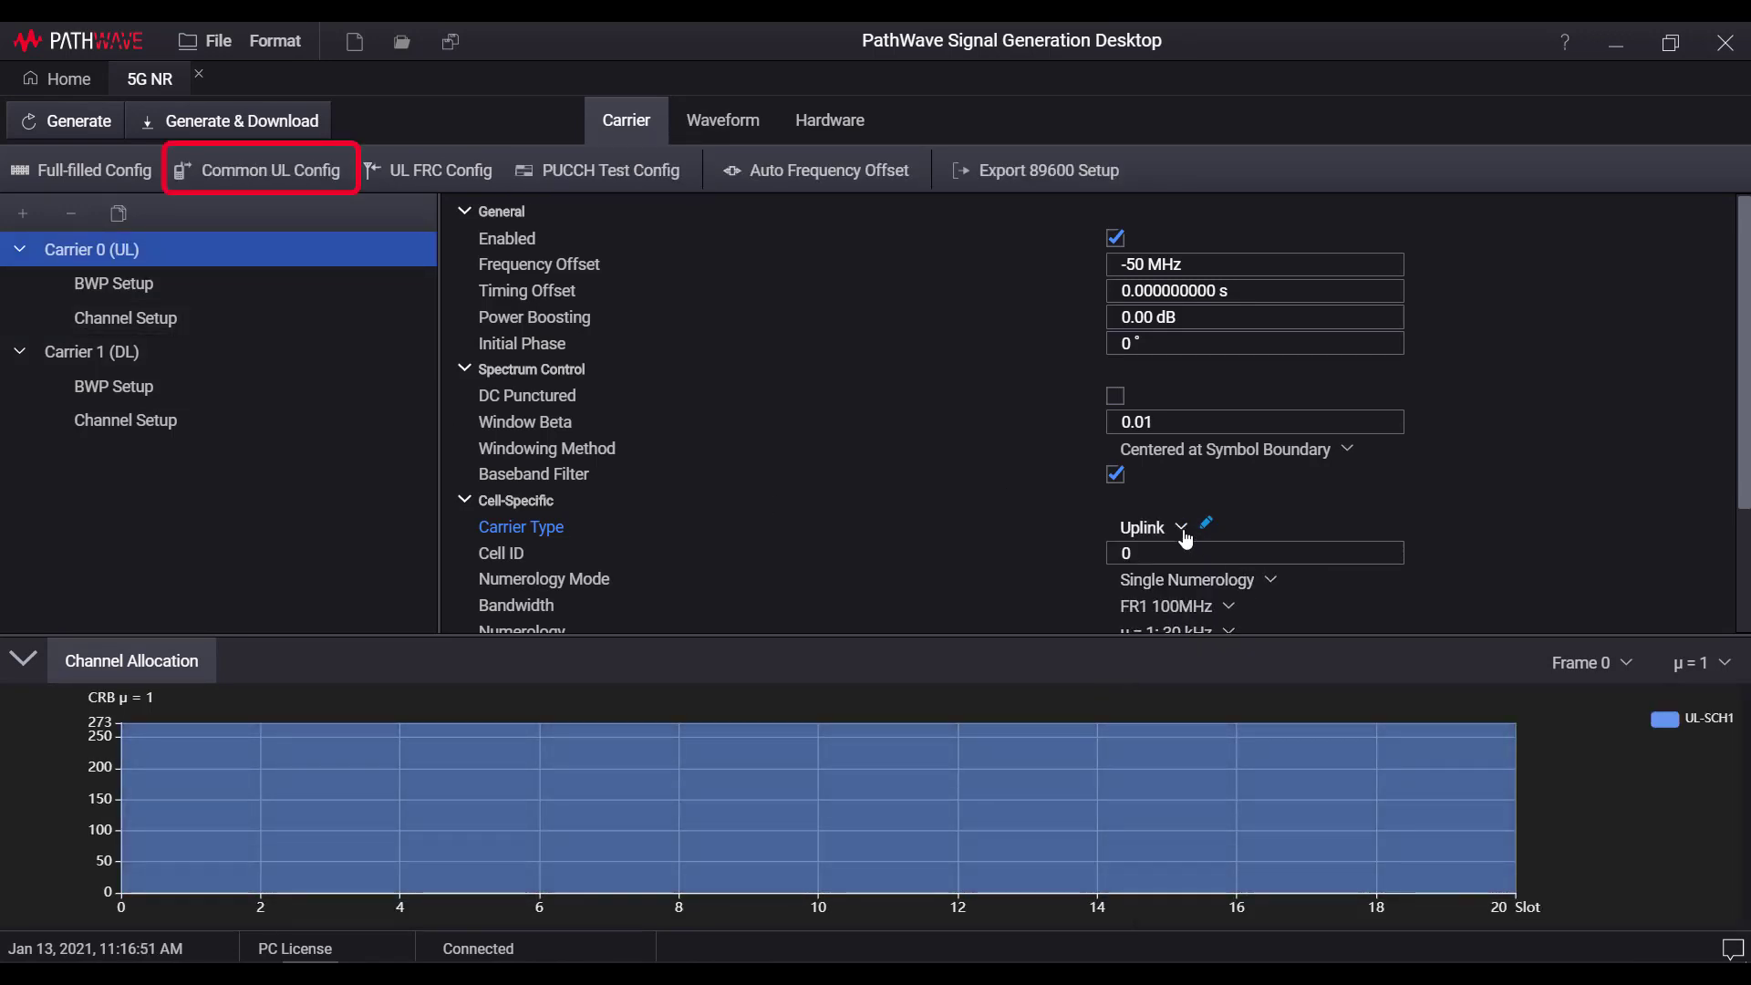
pyautogui.click(1180, 527)
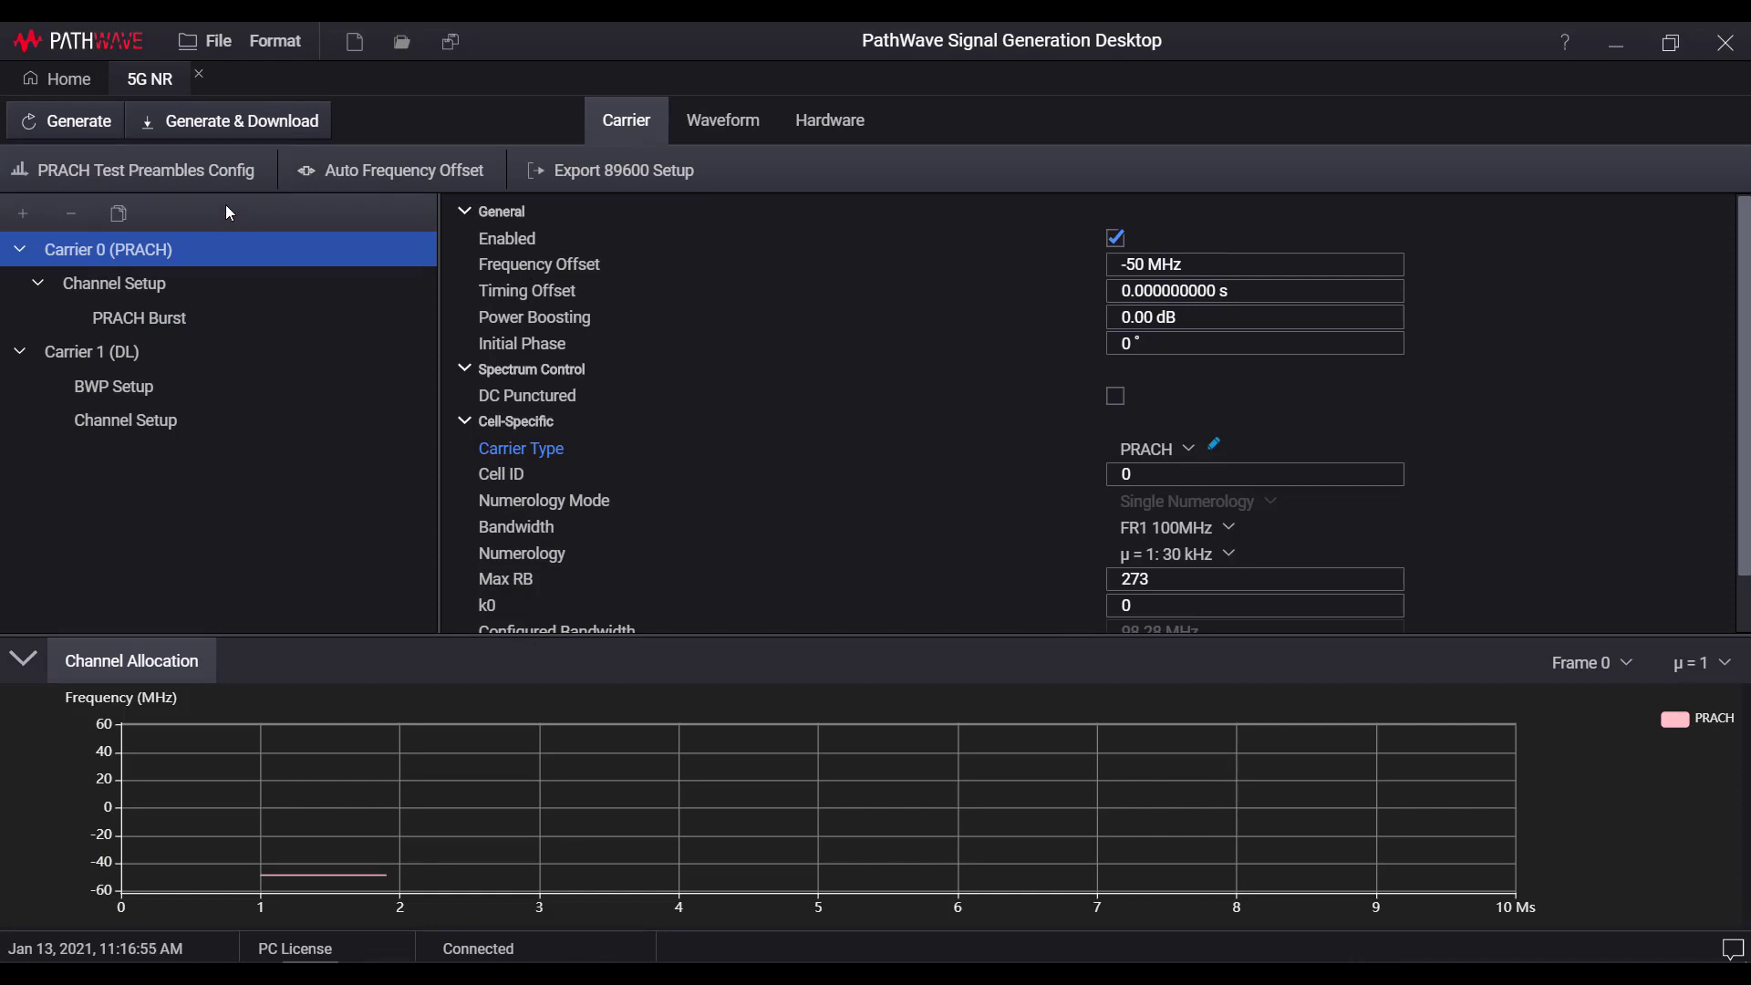
pyautogui.moveTo(206, 214)
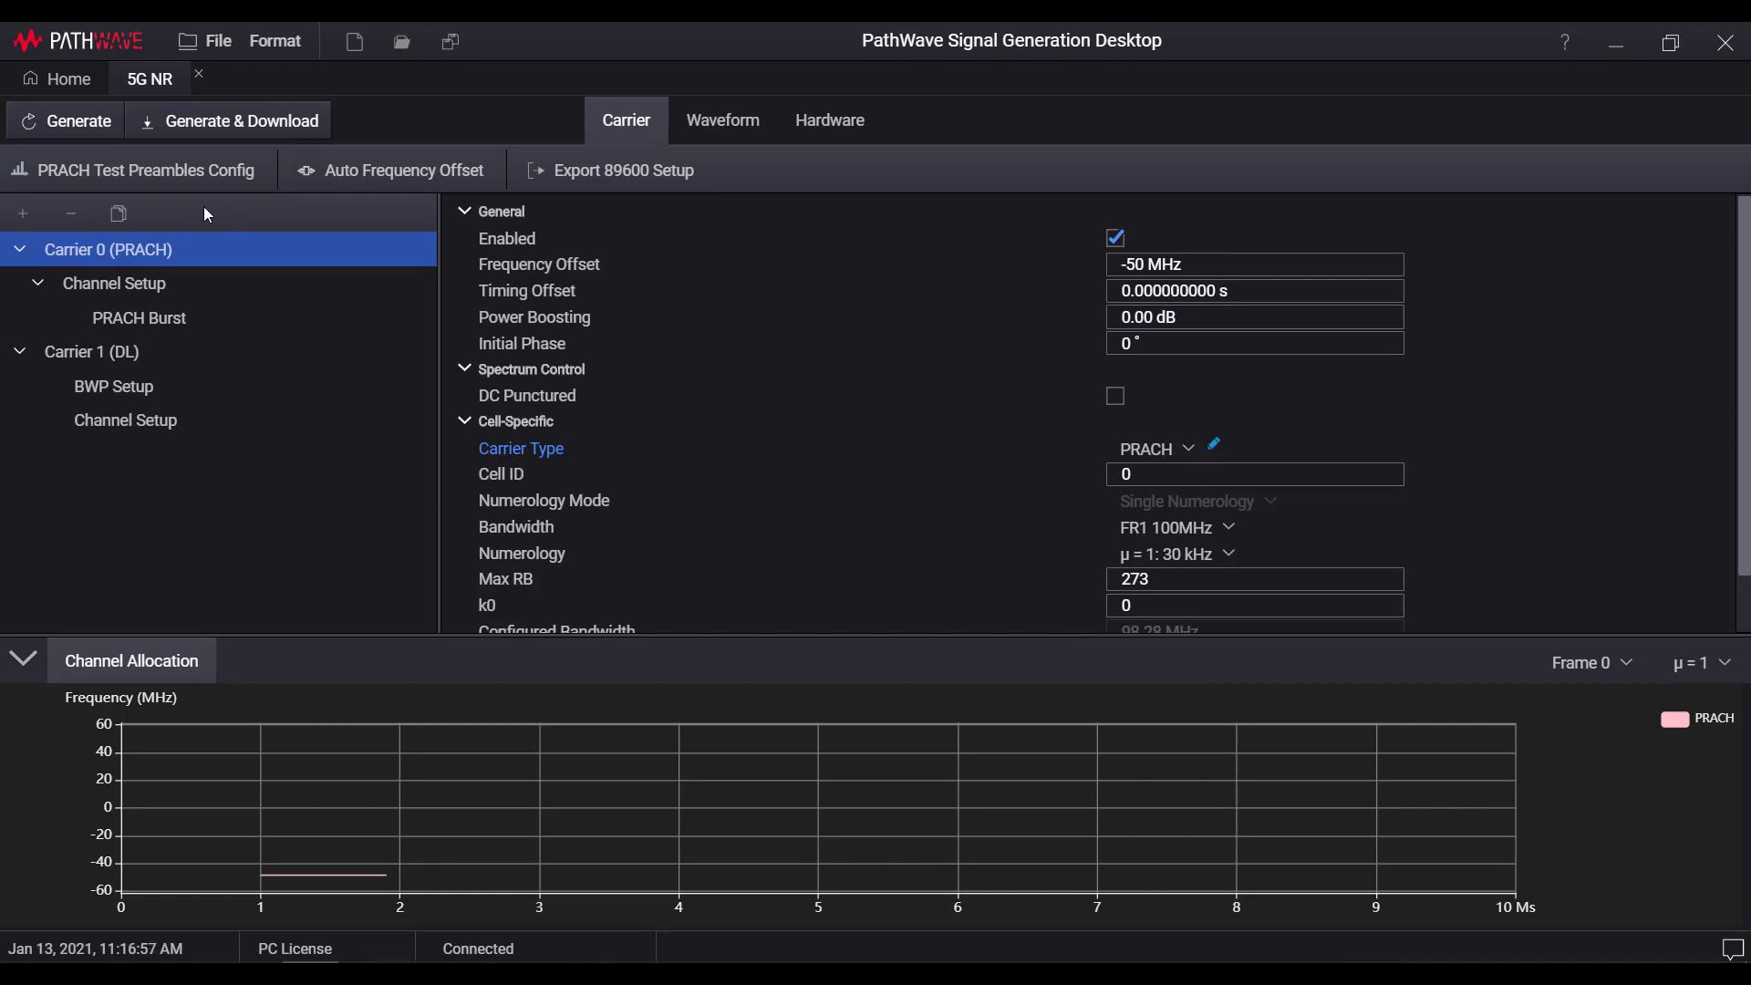
pyautogui.moveTo(273, 208)
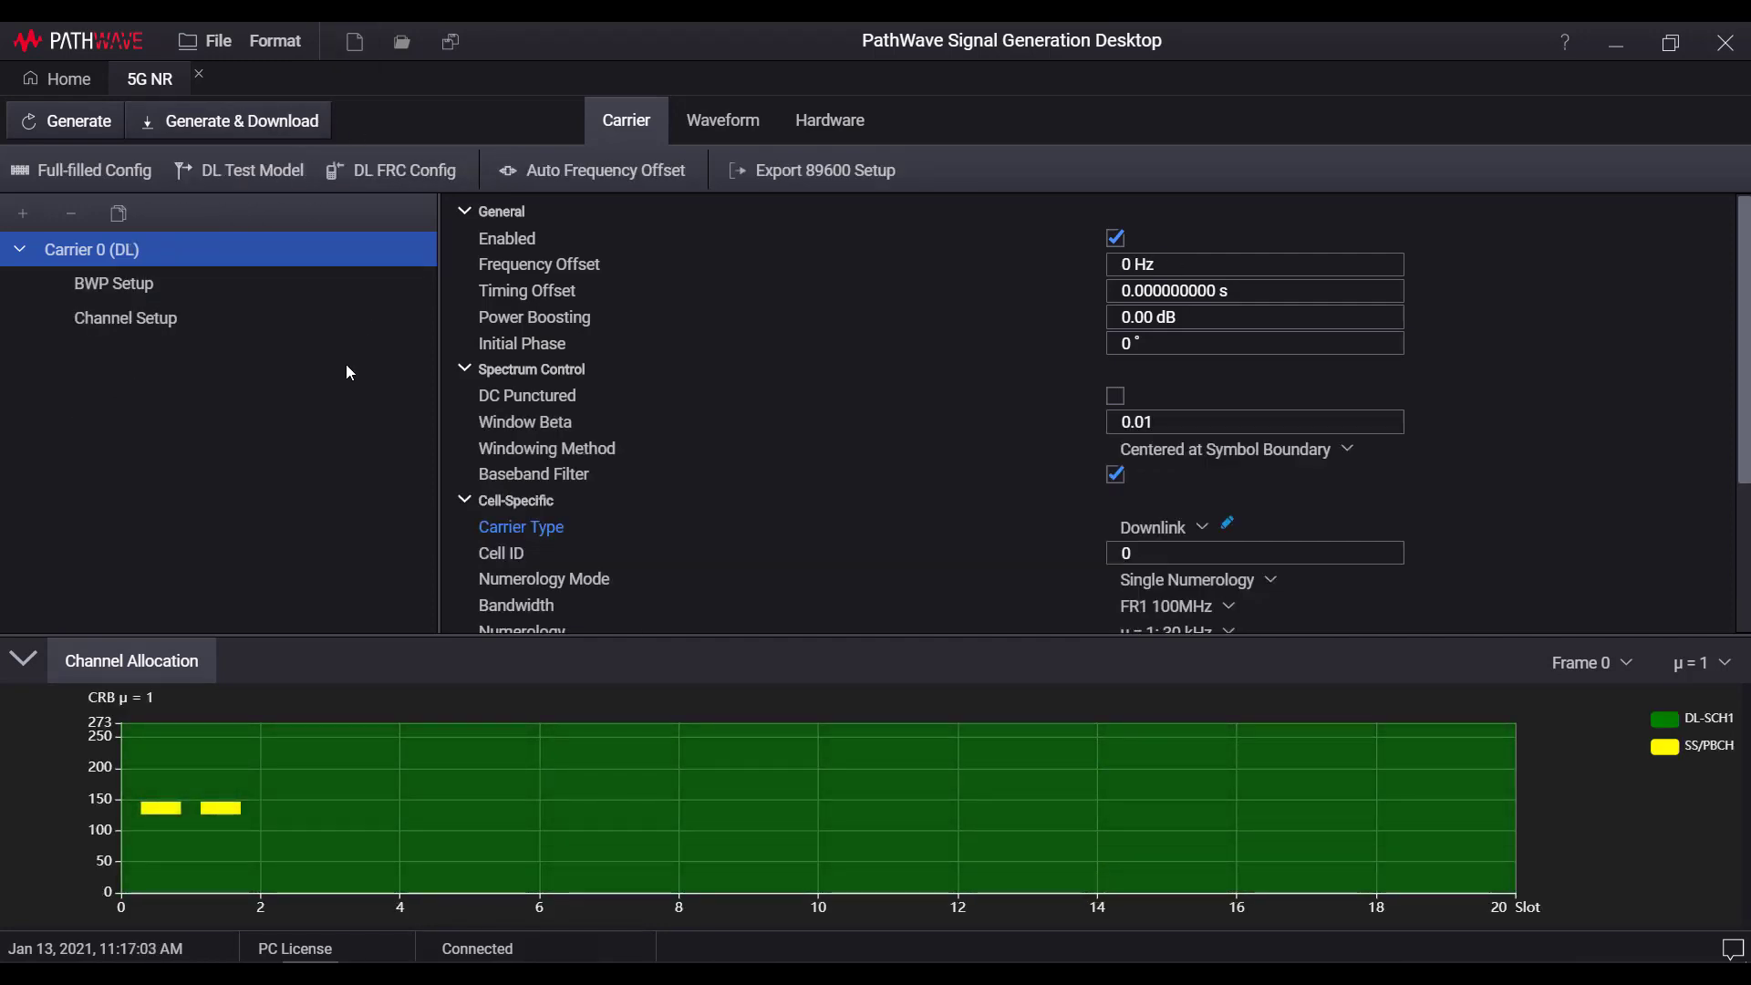
# Apply the NR-FR1-TM3.1 downlink test model to the carrier.
pyautogui.click(249, 169)
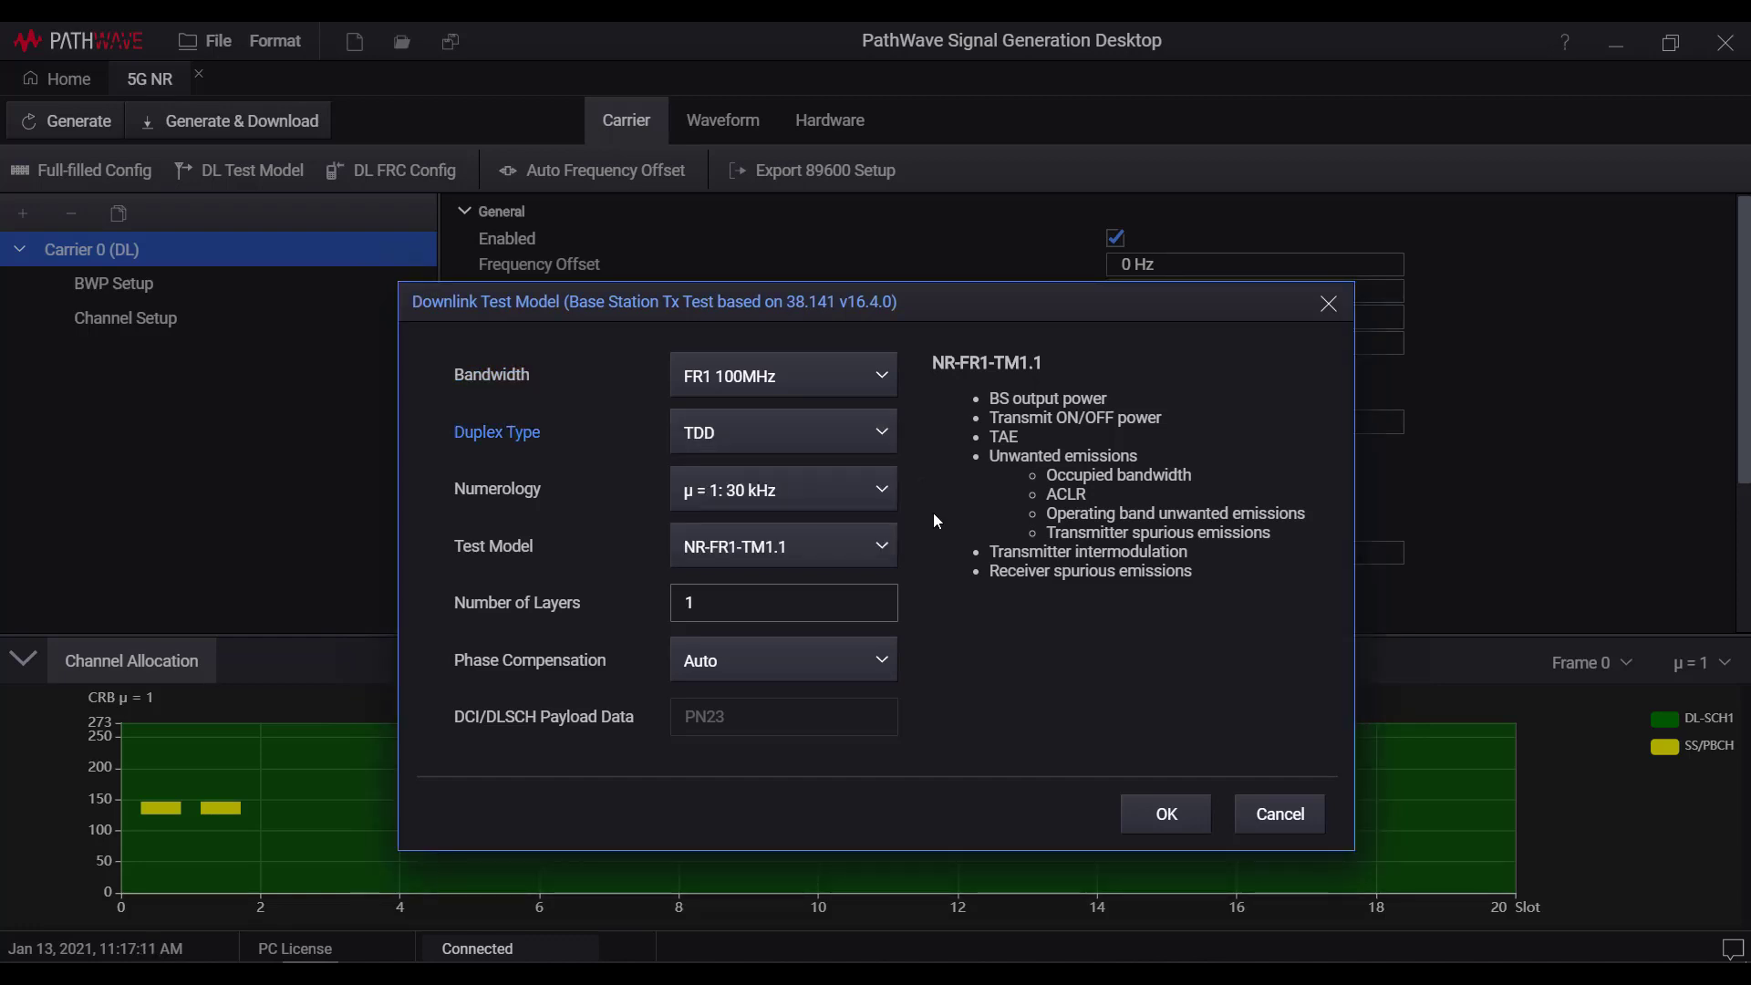
pyautogui.click(782, 546)
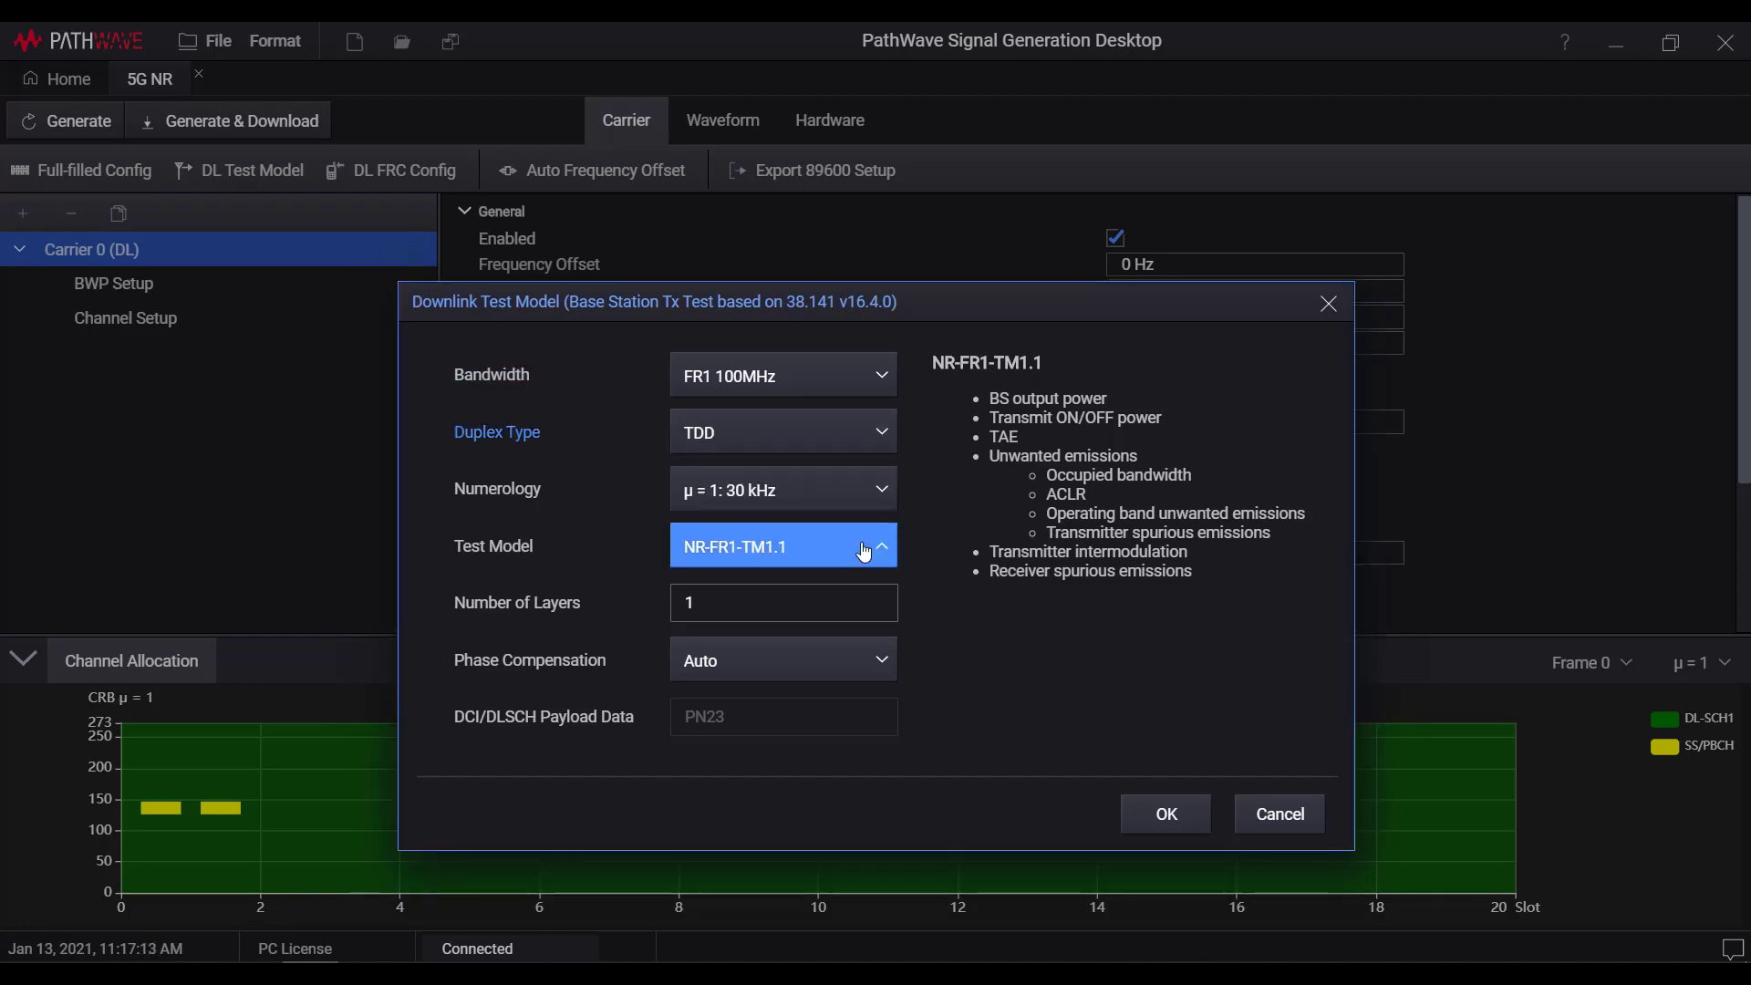
pyautogui.click(736, 546)
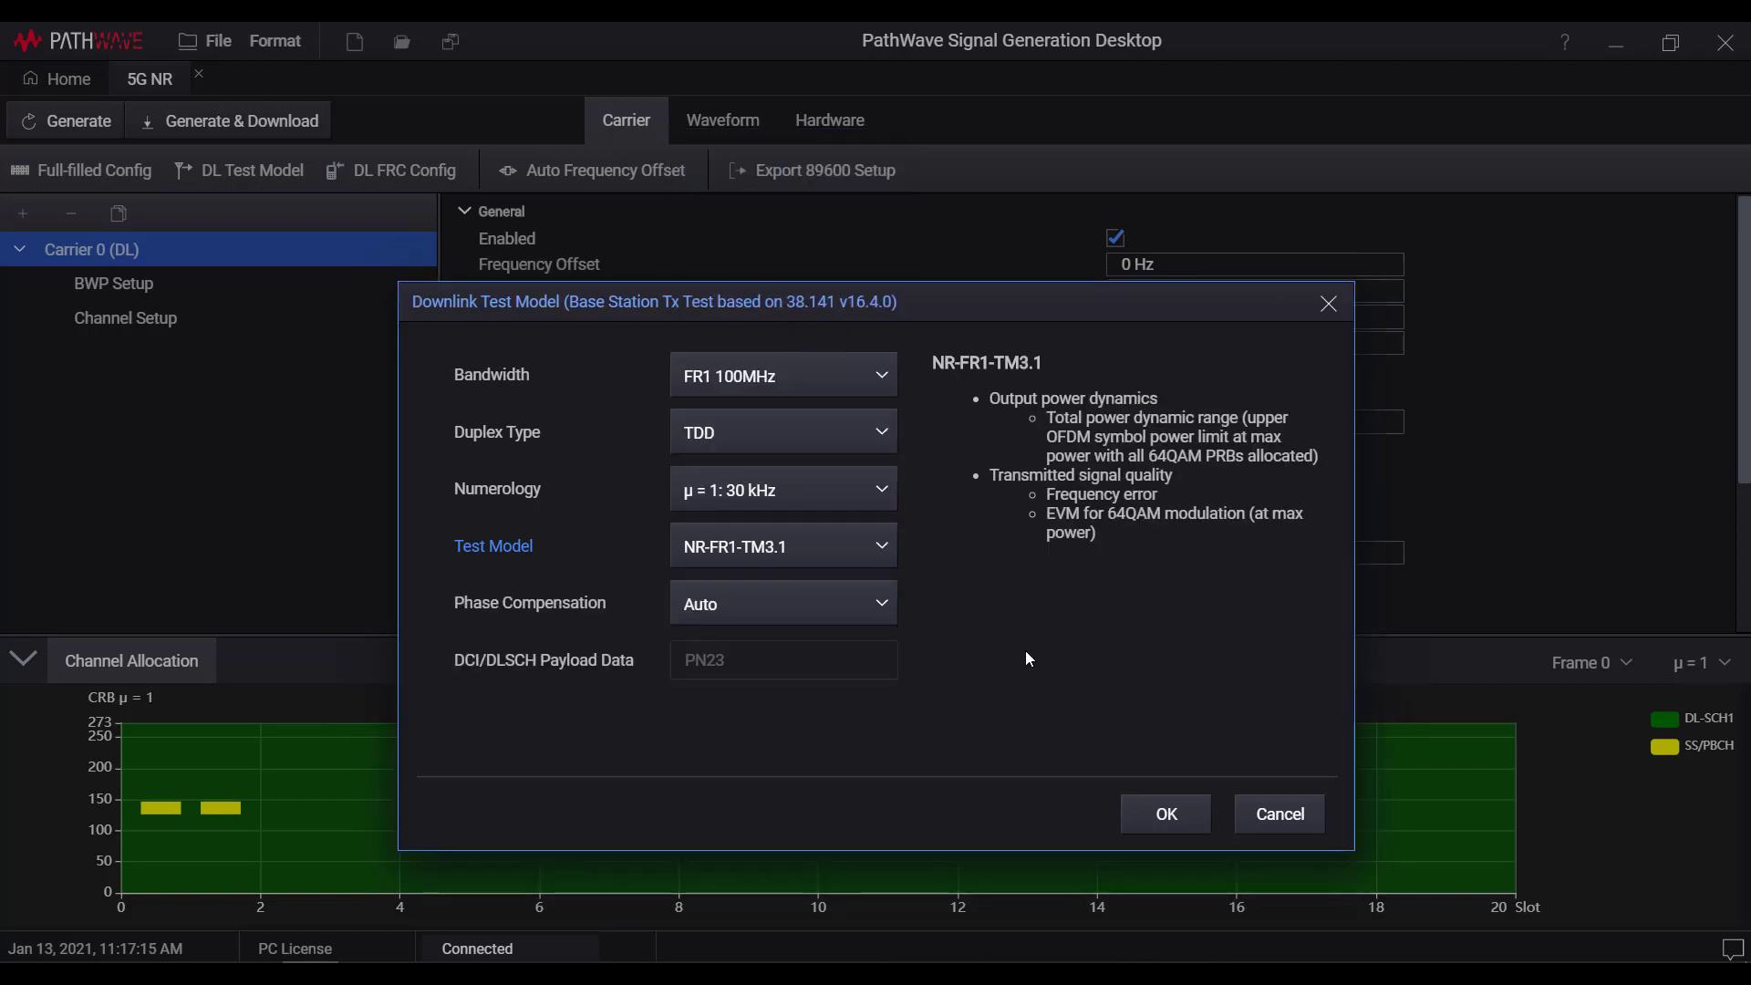
pyautogui.click(1165, 812)
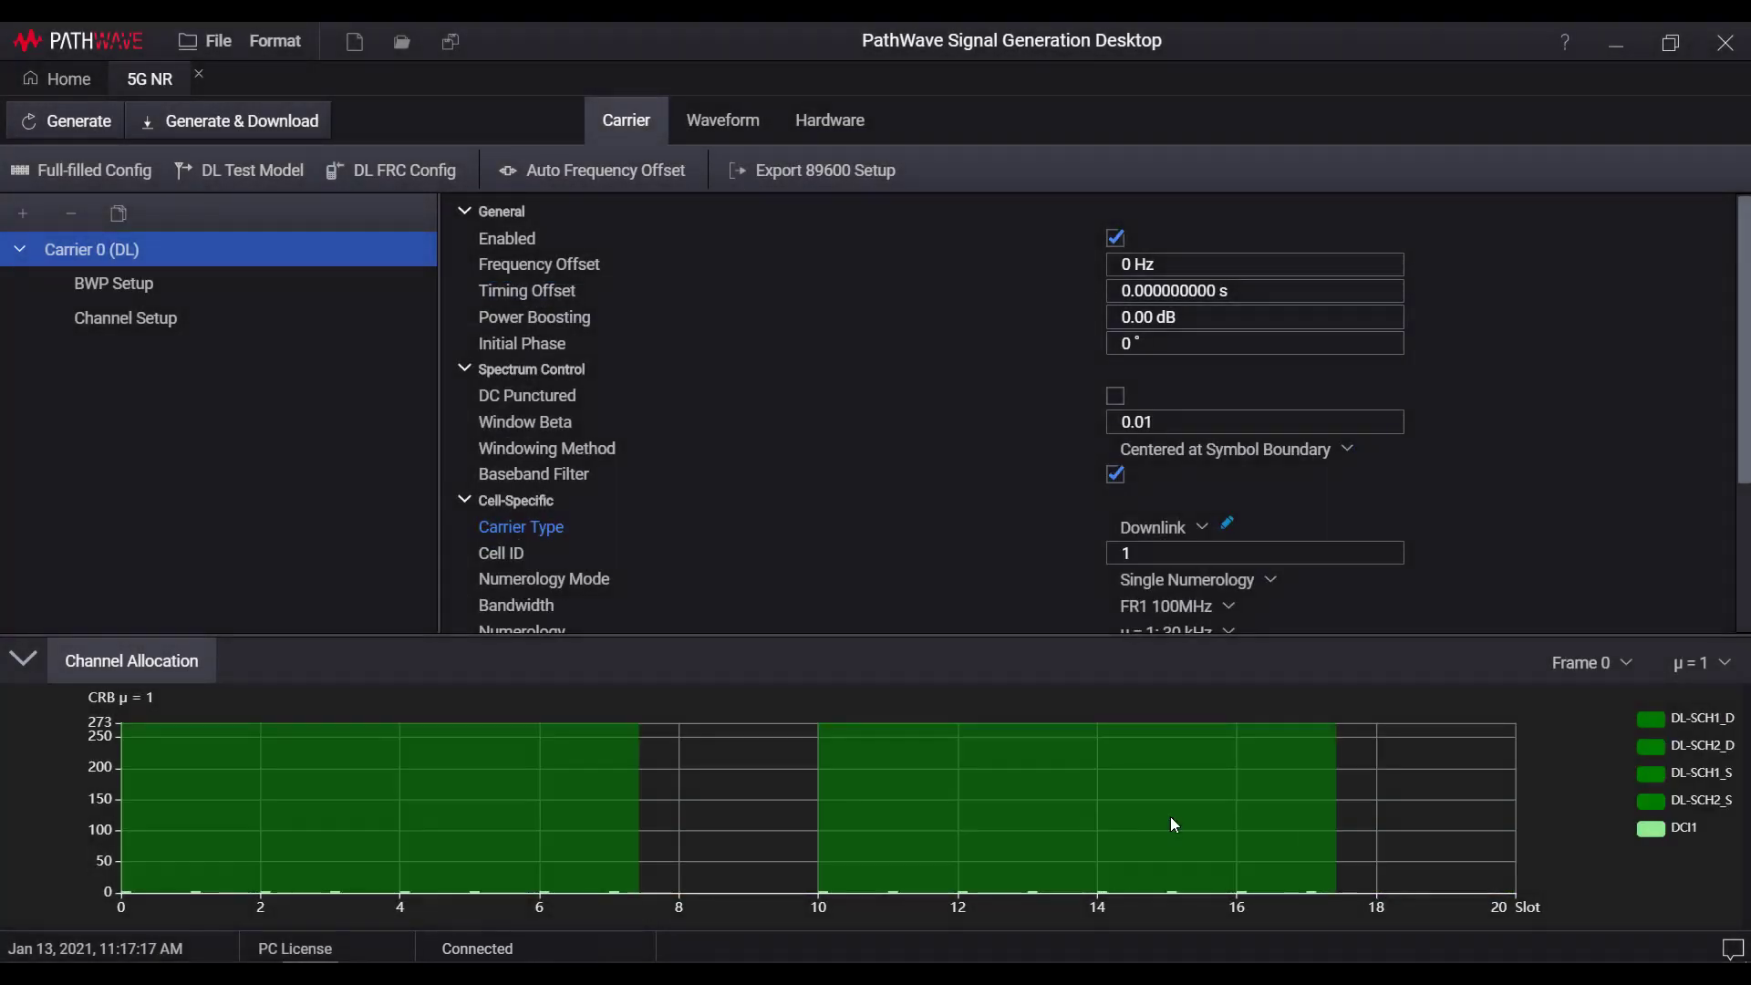
pyautogui.moveTo(959, 709)
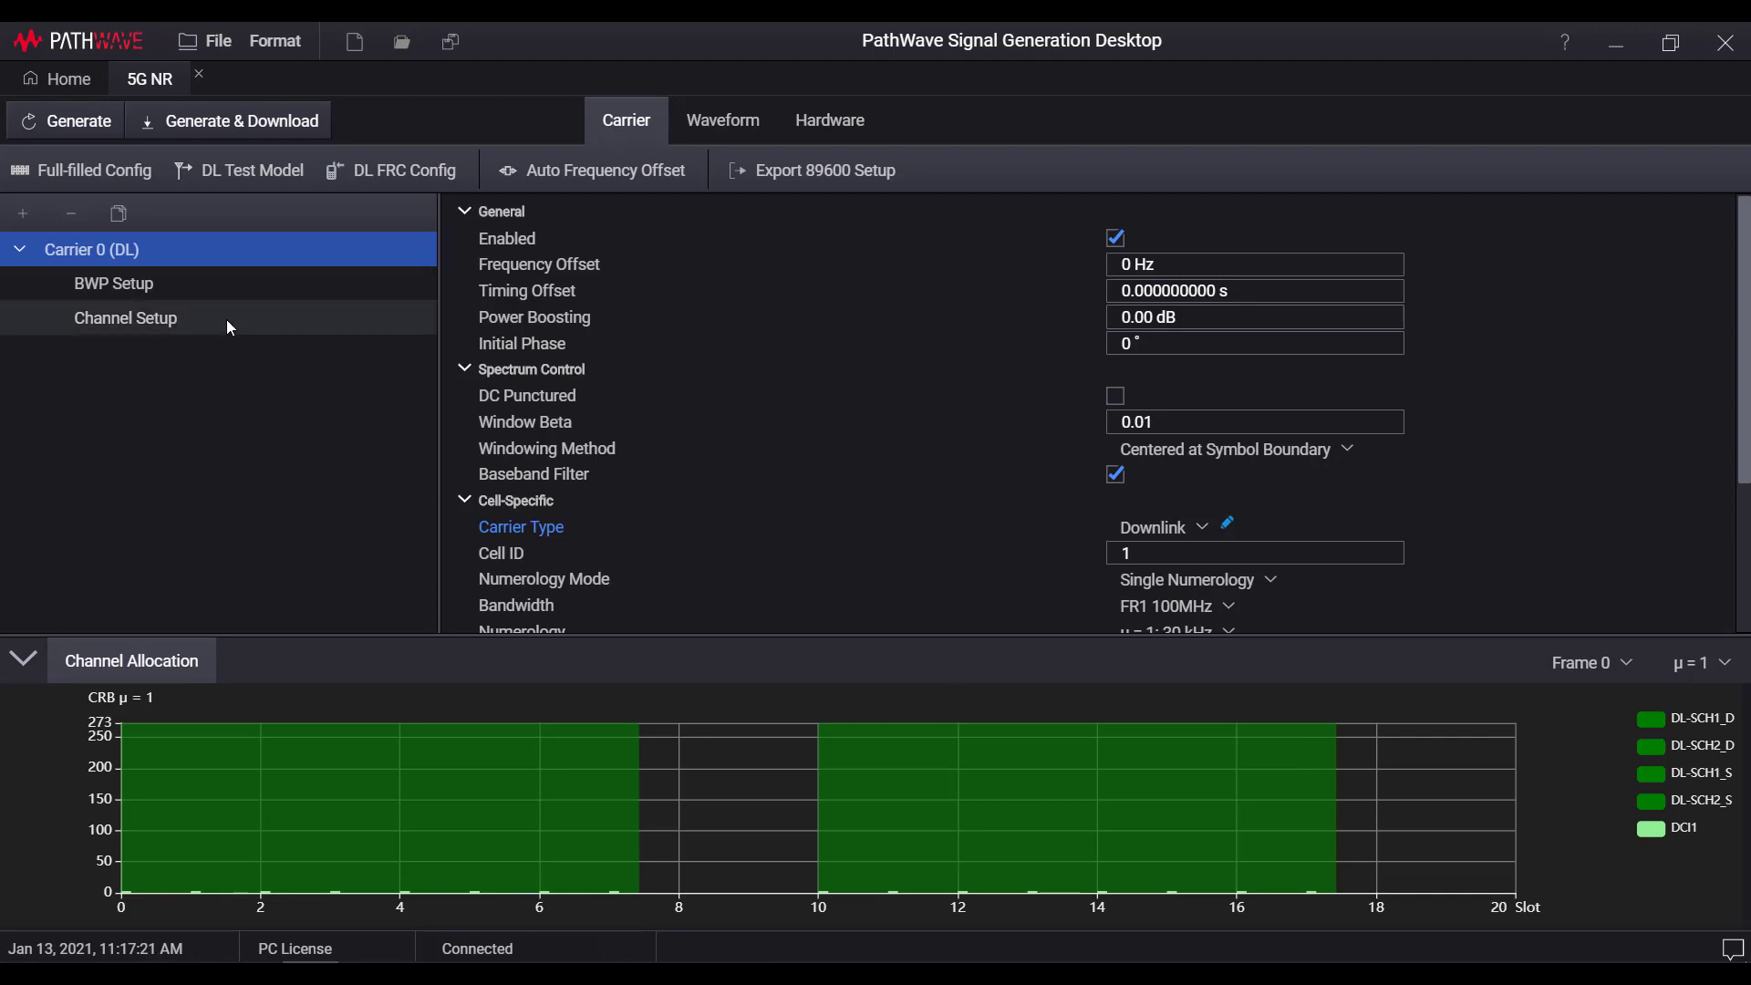
# Review the DL-SCH2_D and DL-SCH1_S channel settings in Channel Setup.
pyautogui.click(125, 317)
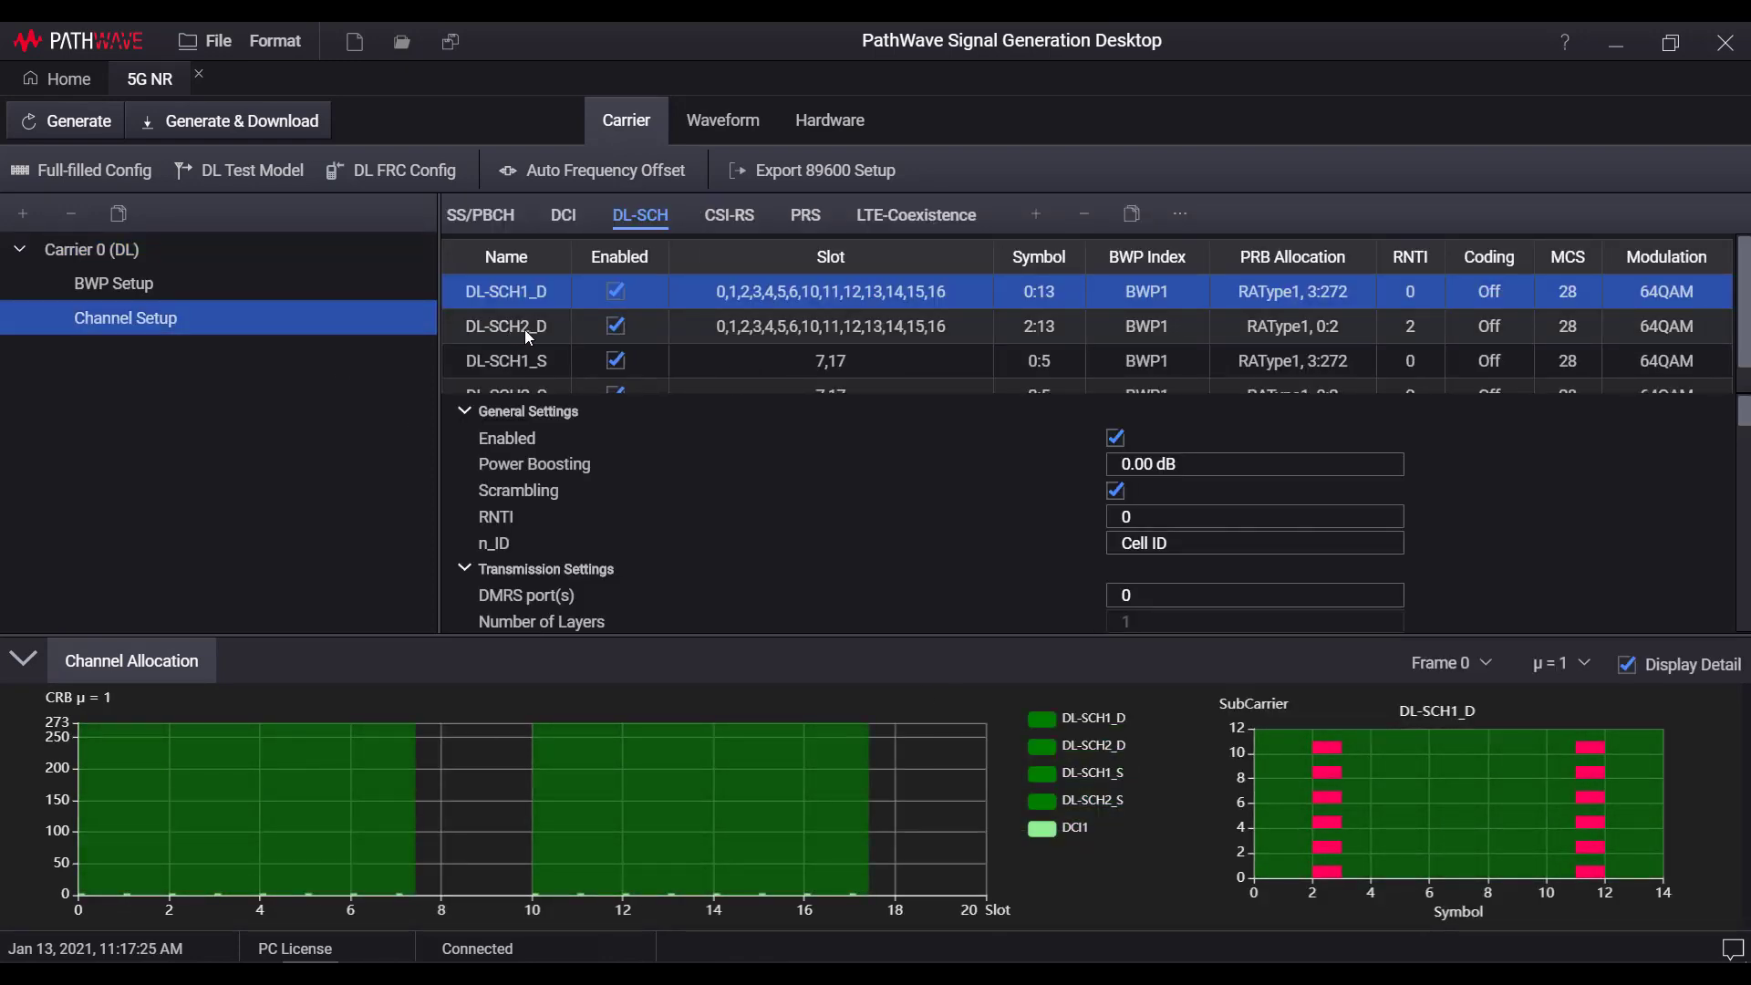
pyautogui.click(504, 326)
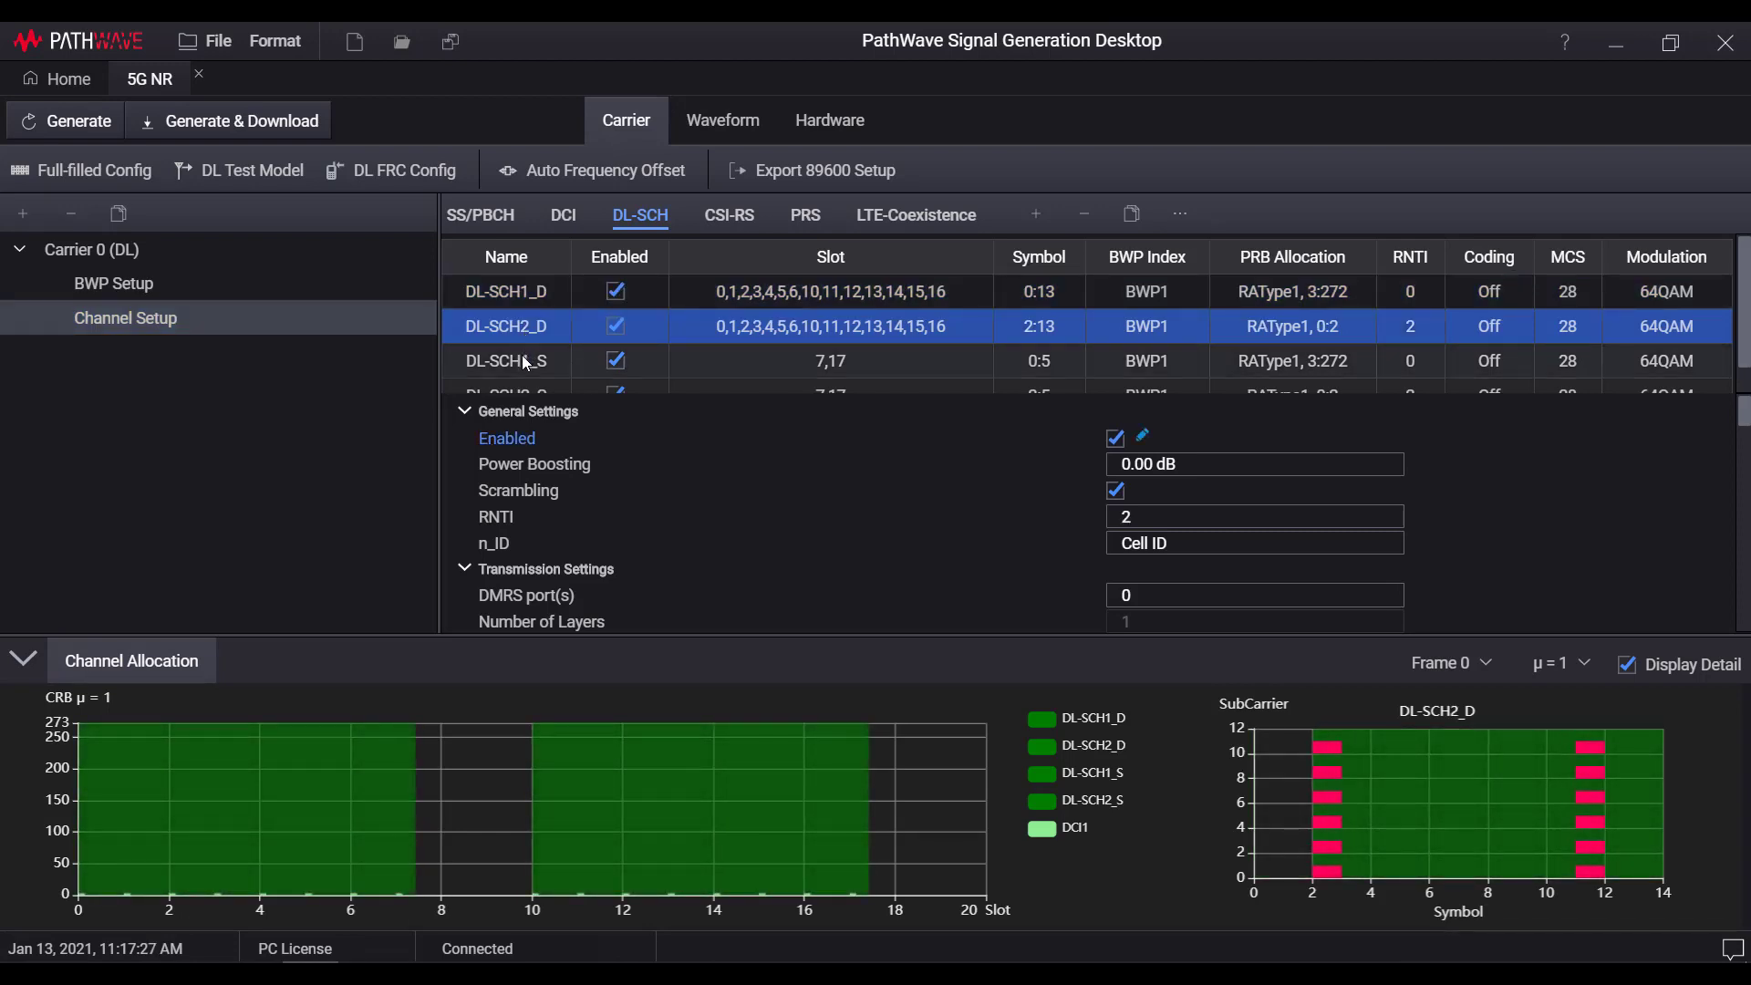
pyautogui.click(504, 361)
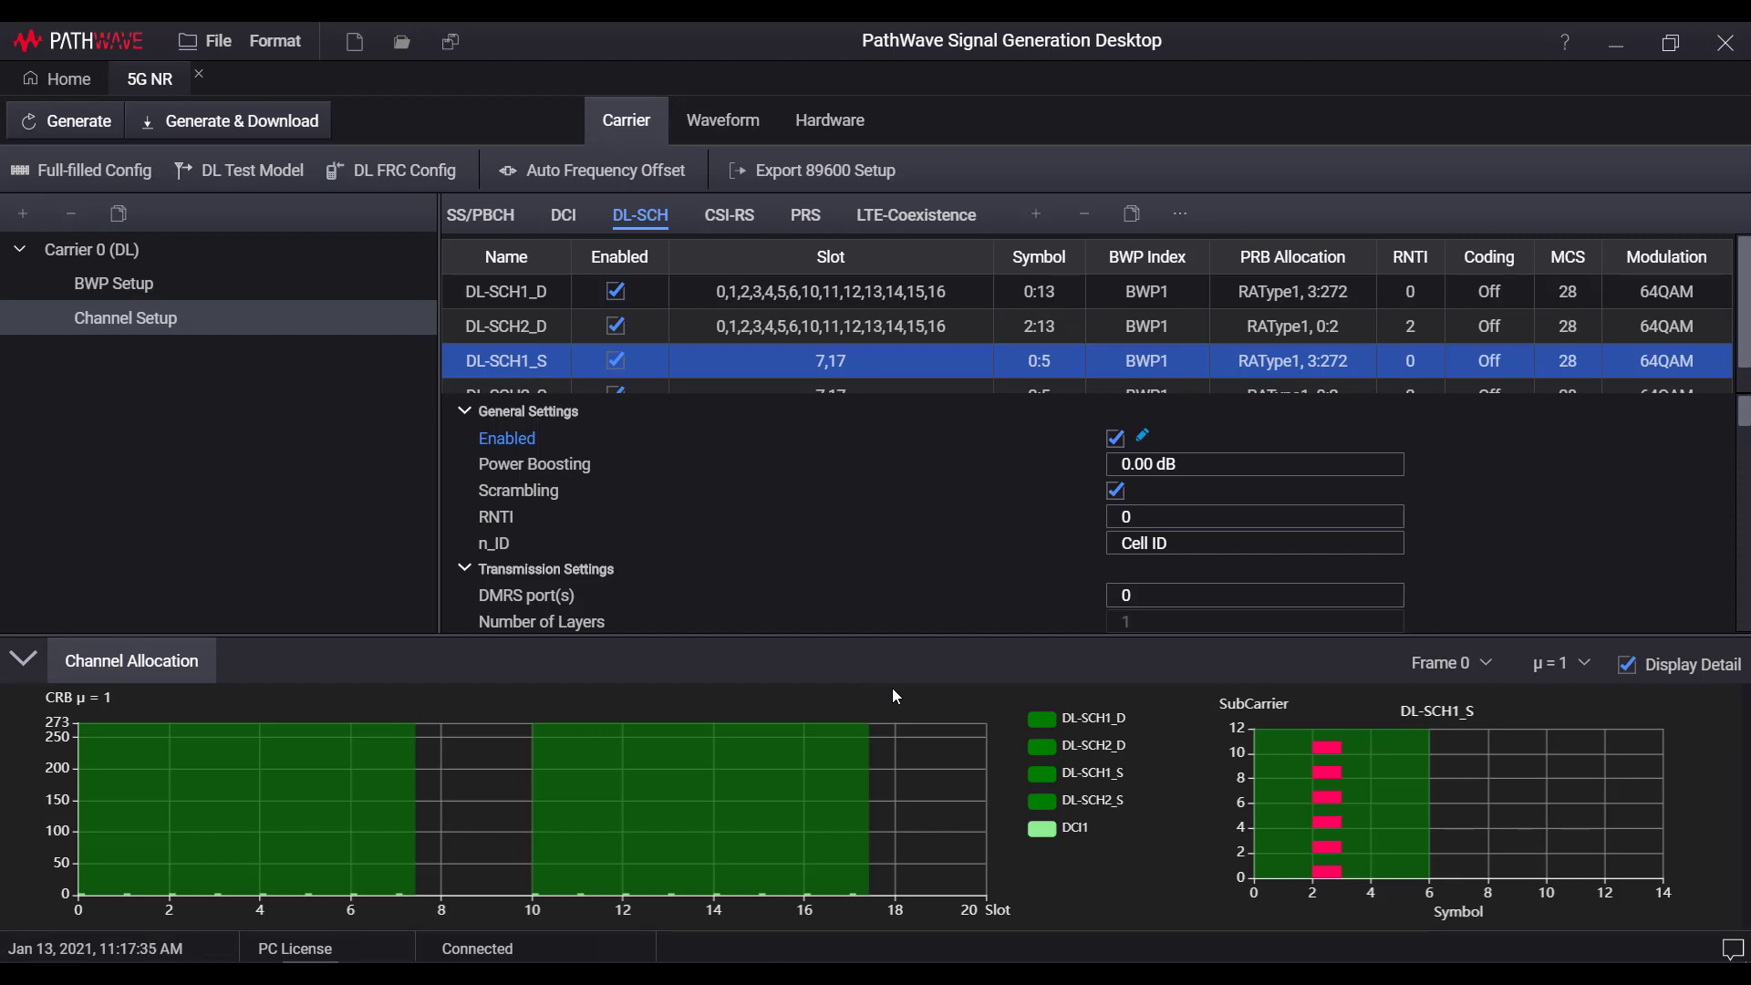
pyautogui.moveTo(262, 146)
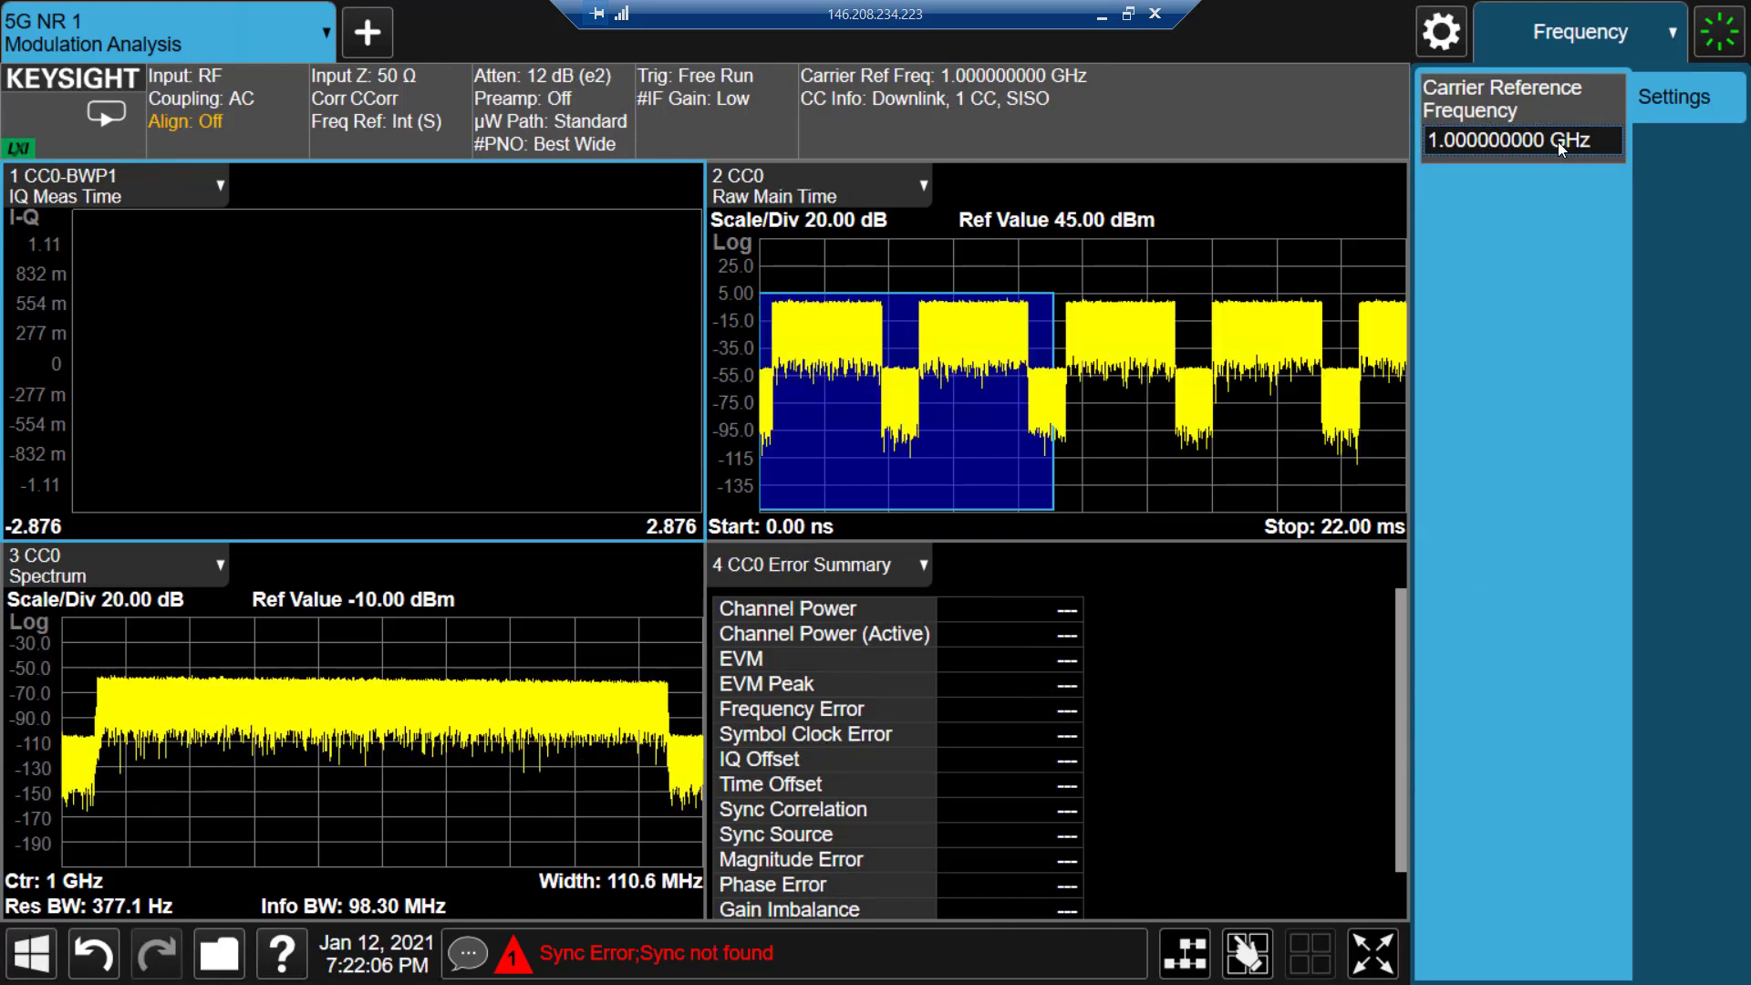
# Set the analyzer's RB Alloc Preset to DL NR-TM3.1 under Meas Setup.
pyautogui.click(1579, 31)
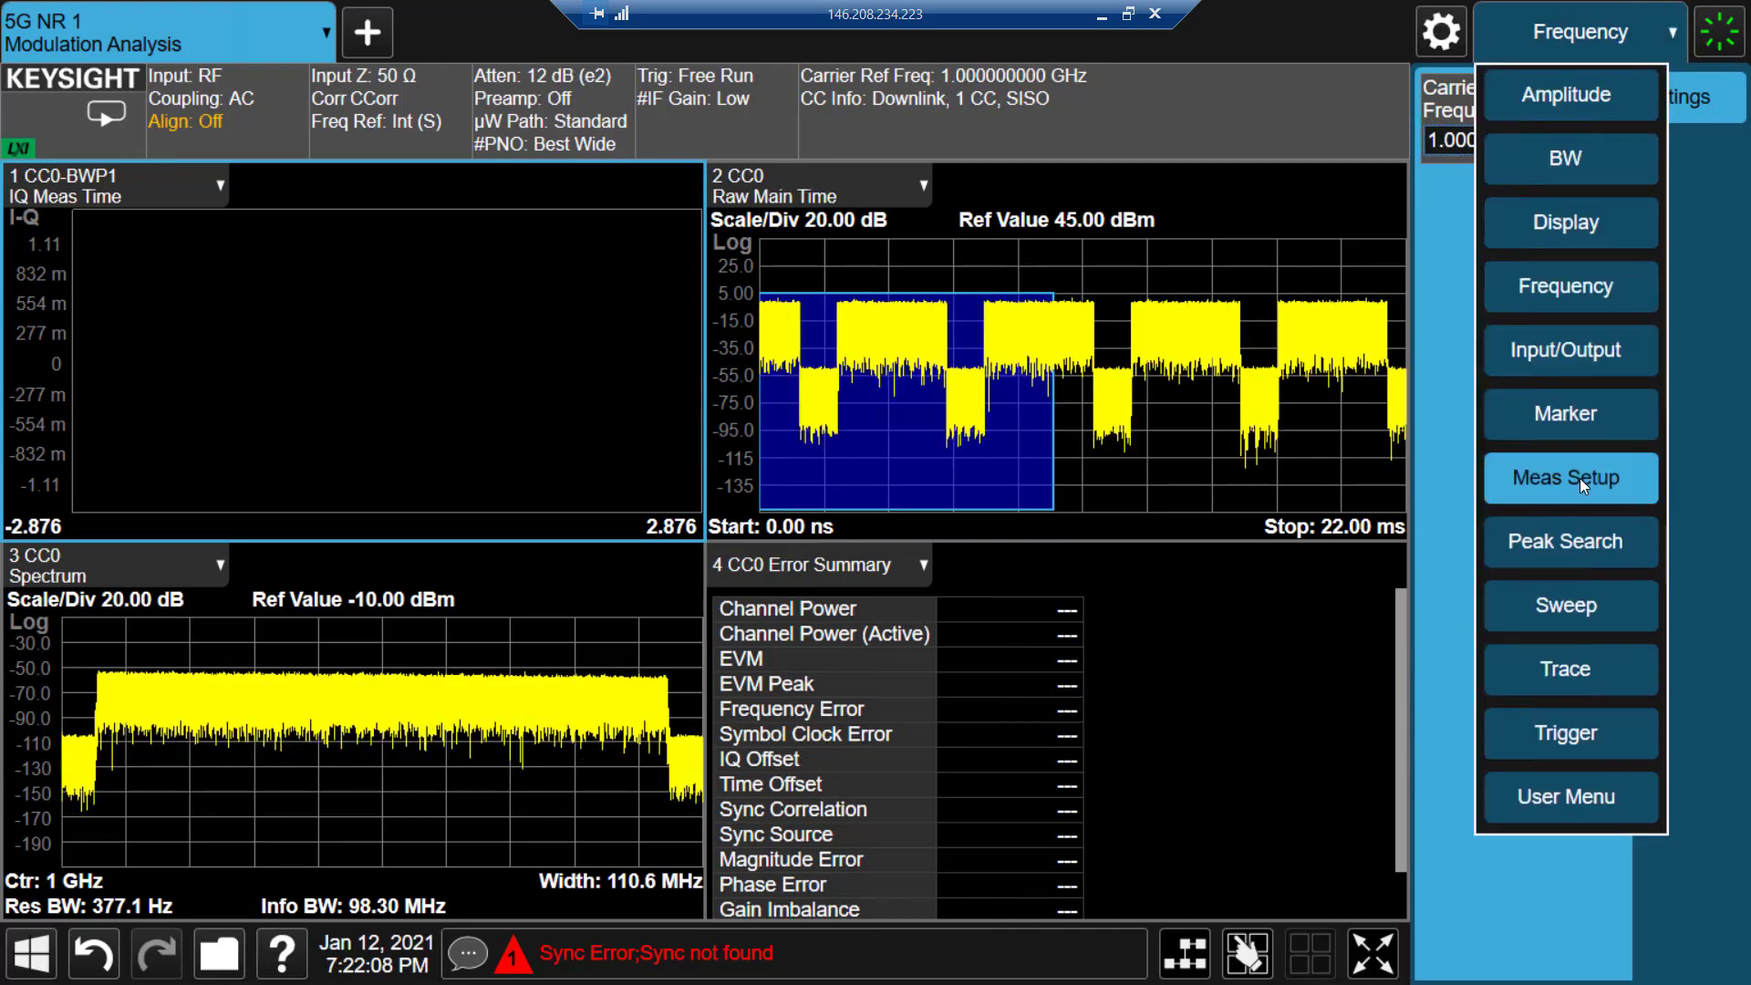
pyautogui.click(1568, 477)
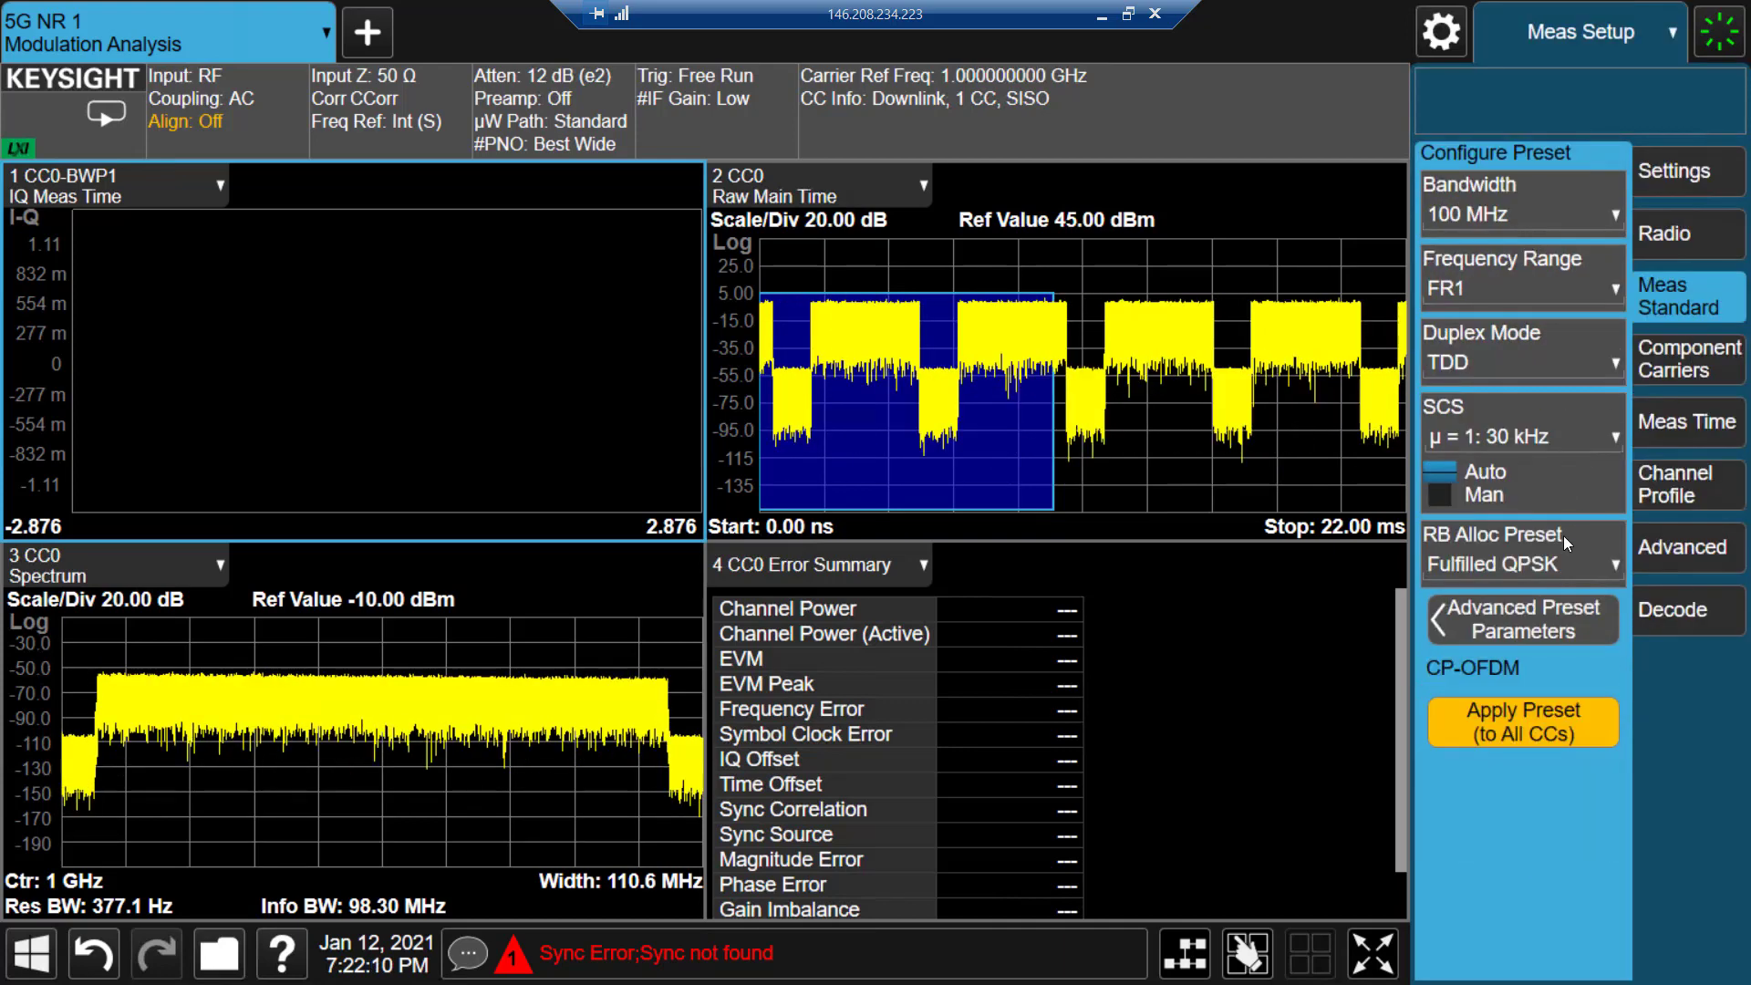
pyautogui.click(1521, 562)
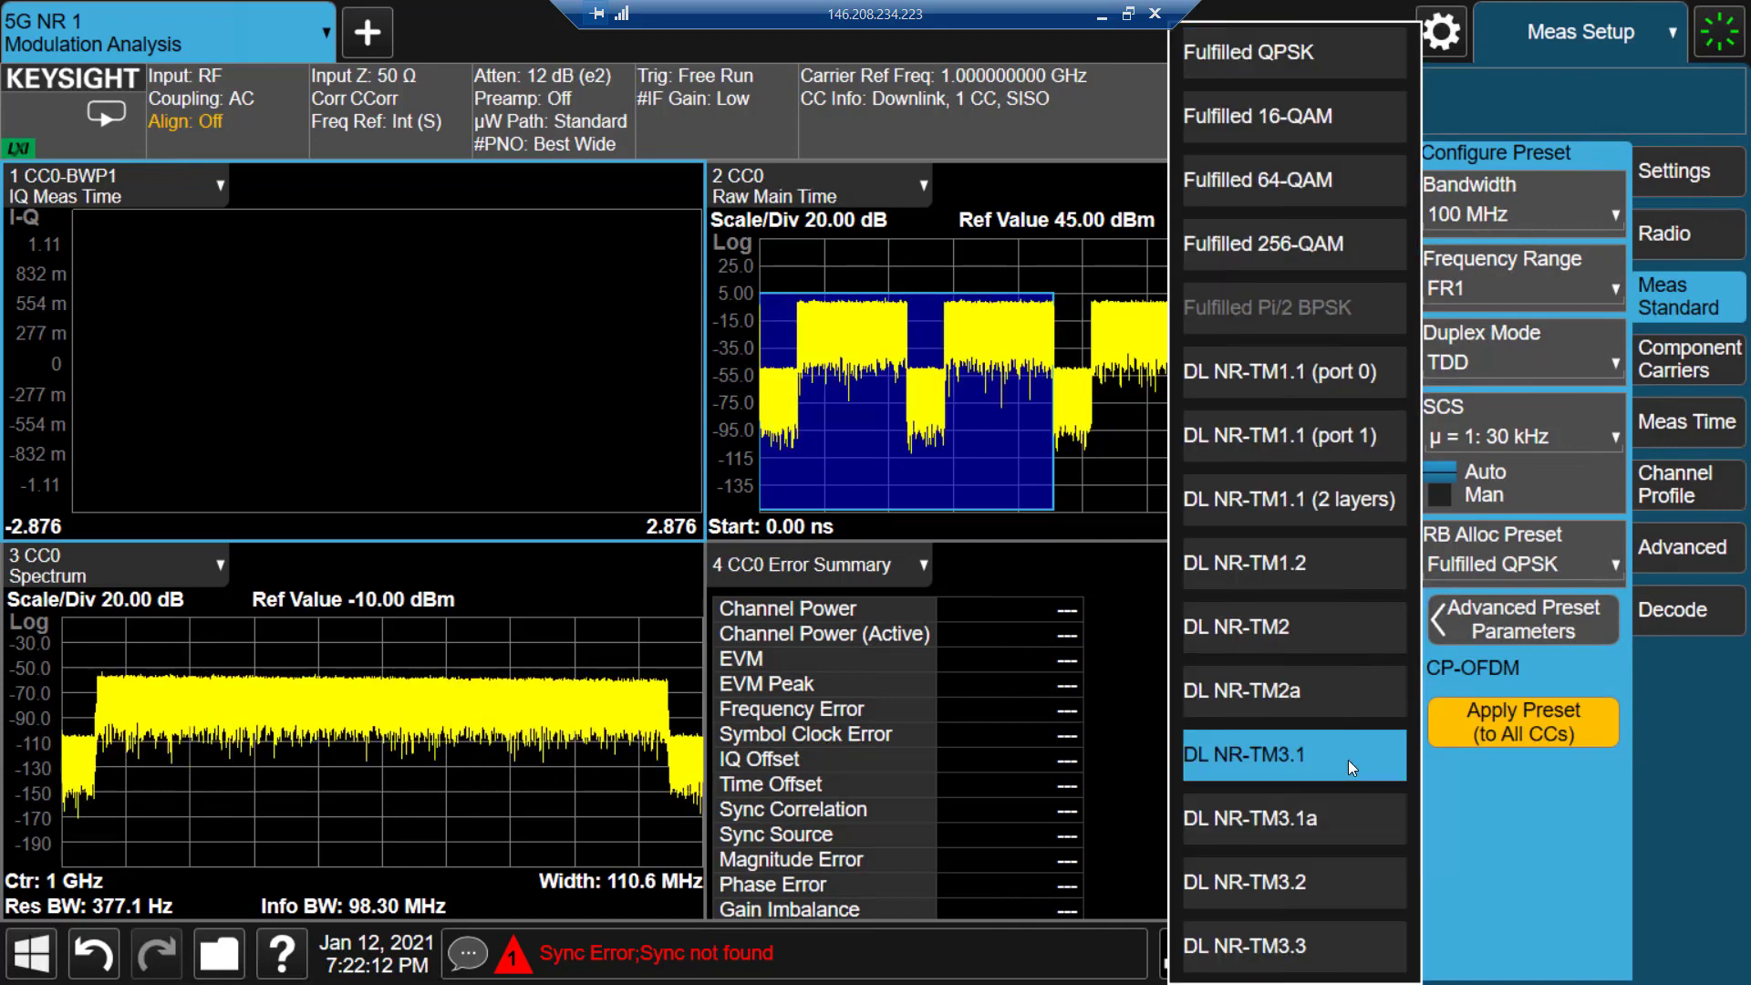
pyautogui.click(1293, 755)
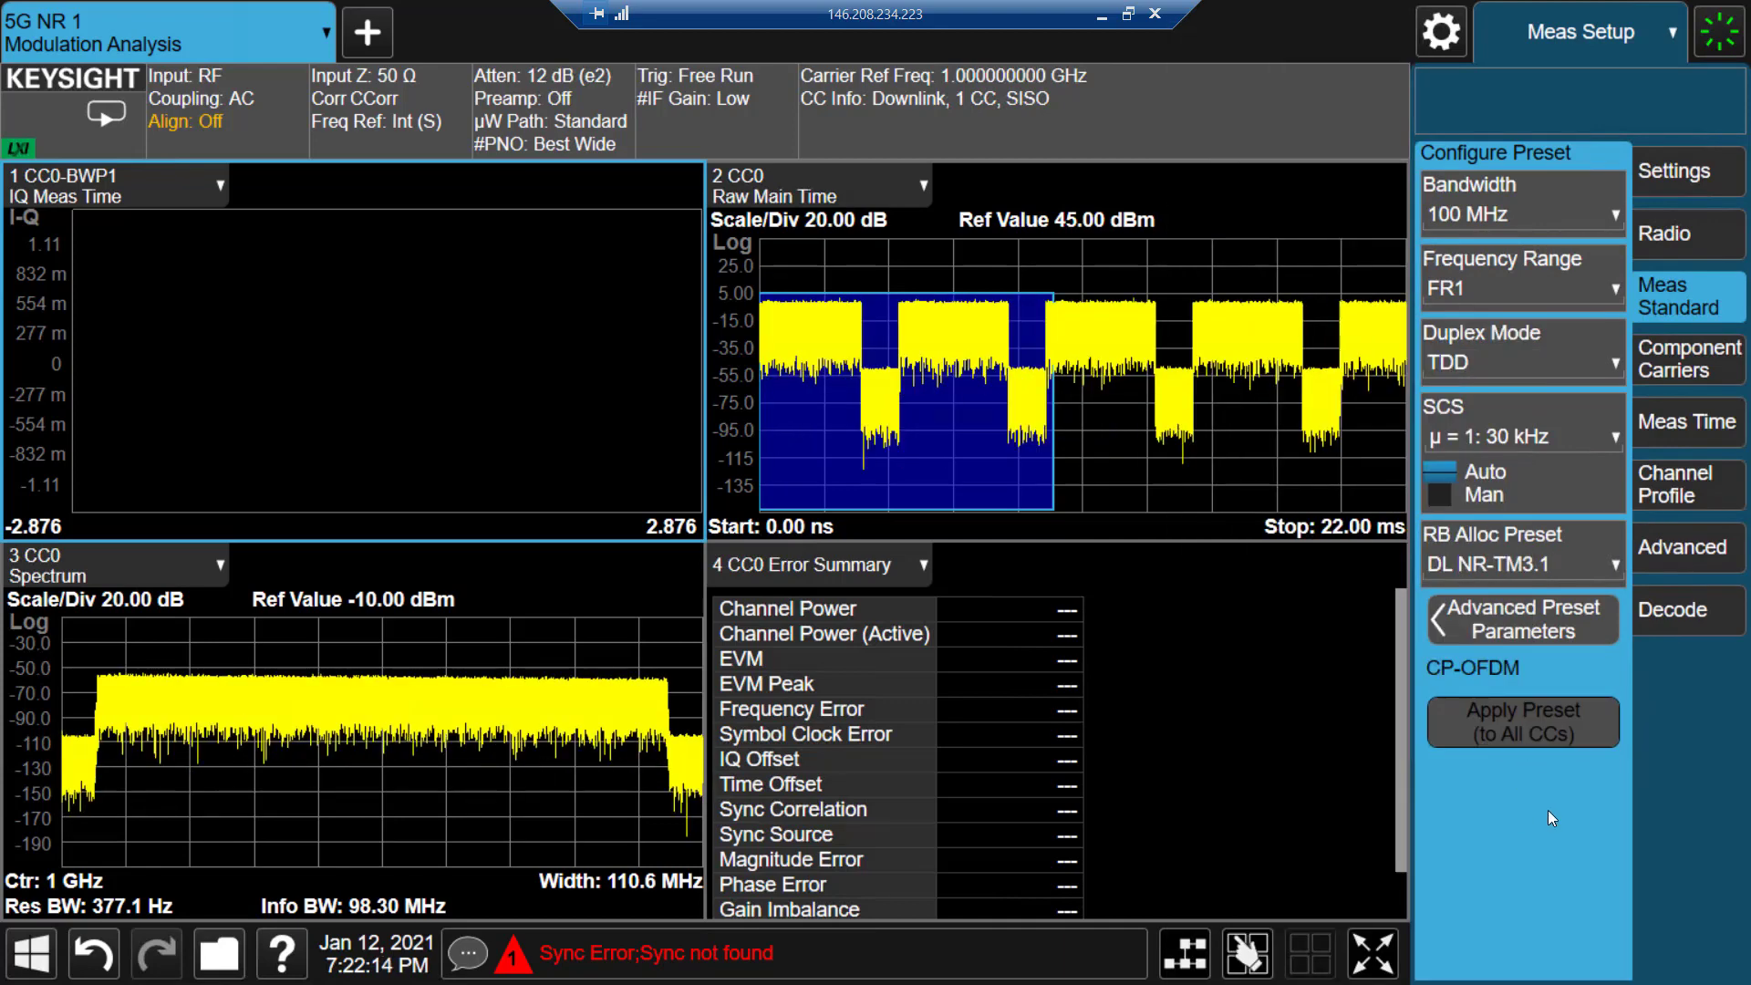